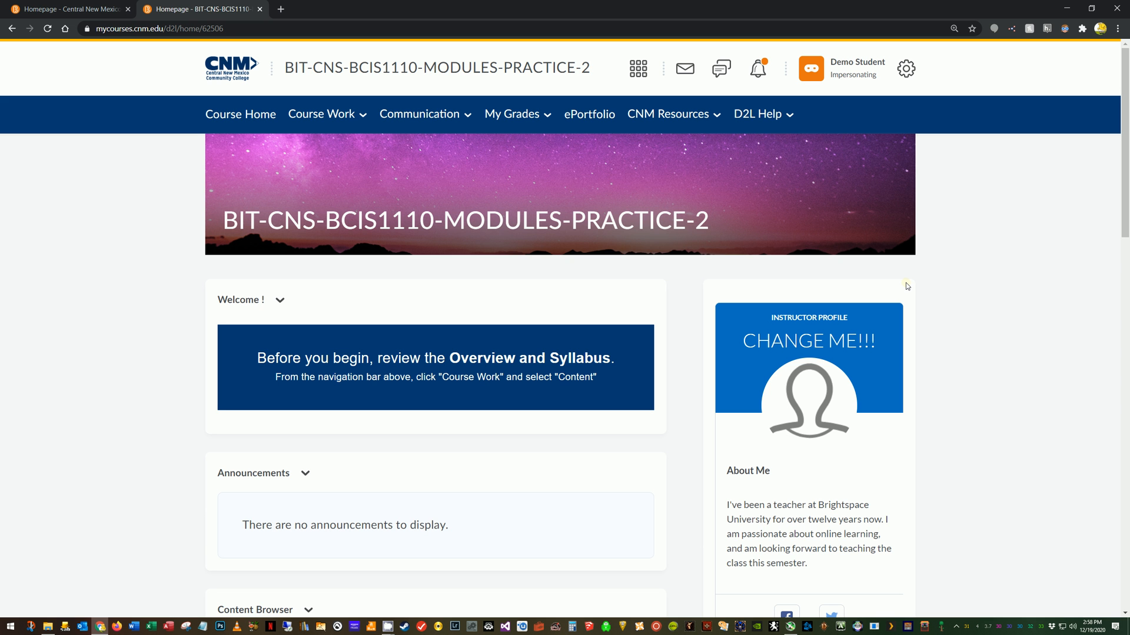
{"action": "mouse_move", "coordinate": [555, 199]}
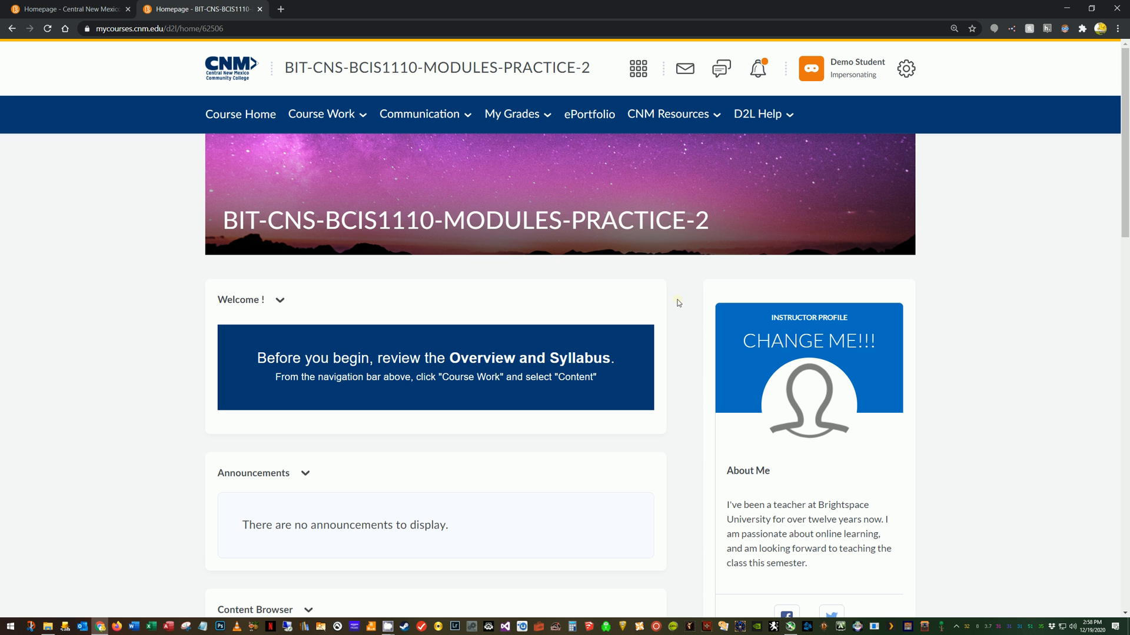
Choose Content from the Course Work menu to show the BCIS 1110 Overview and Syllabus.
{"action": "left_click", "coordinate": [322, 114]}
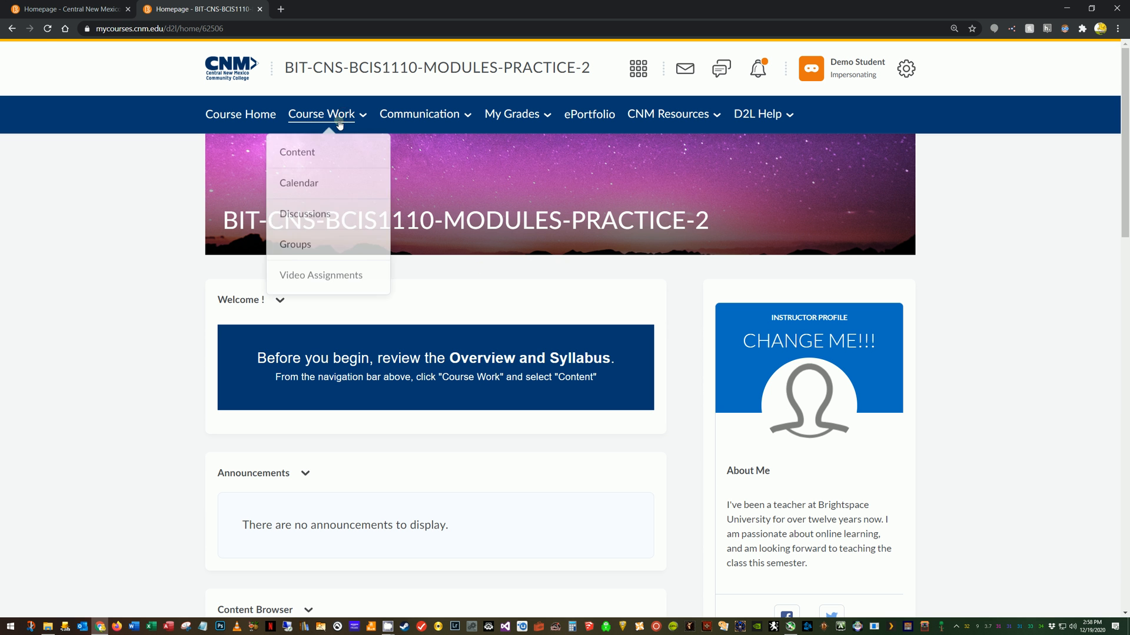
{"action": "left_click", "coordinate": [296, 152]}
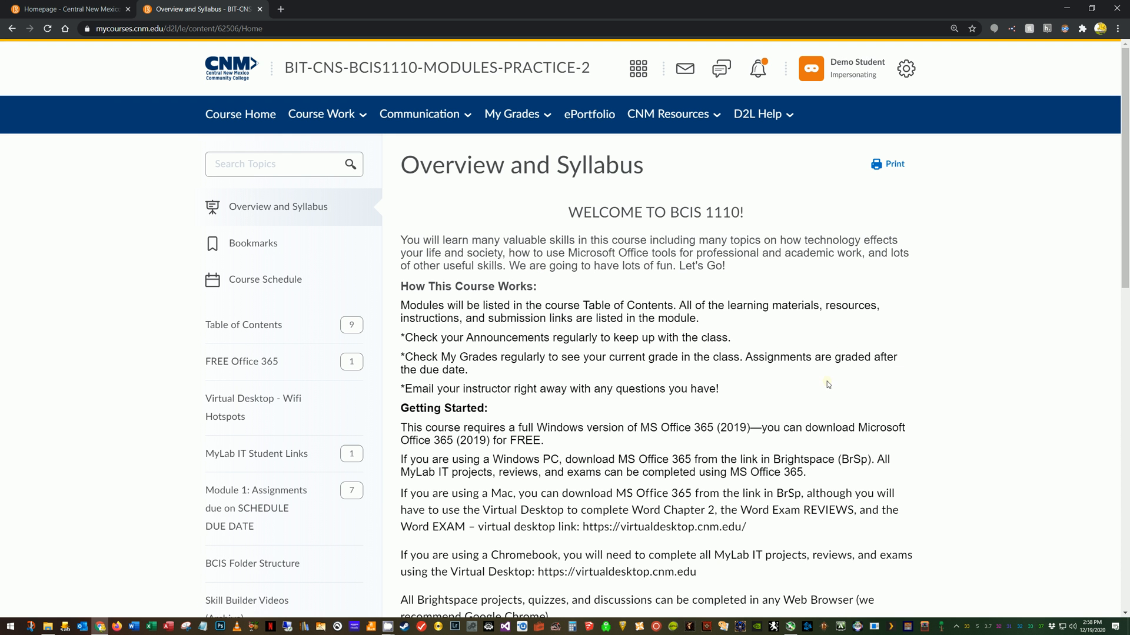
{"action": "mouse_move", "coordinate": [843, 350]}
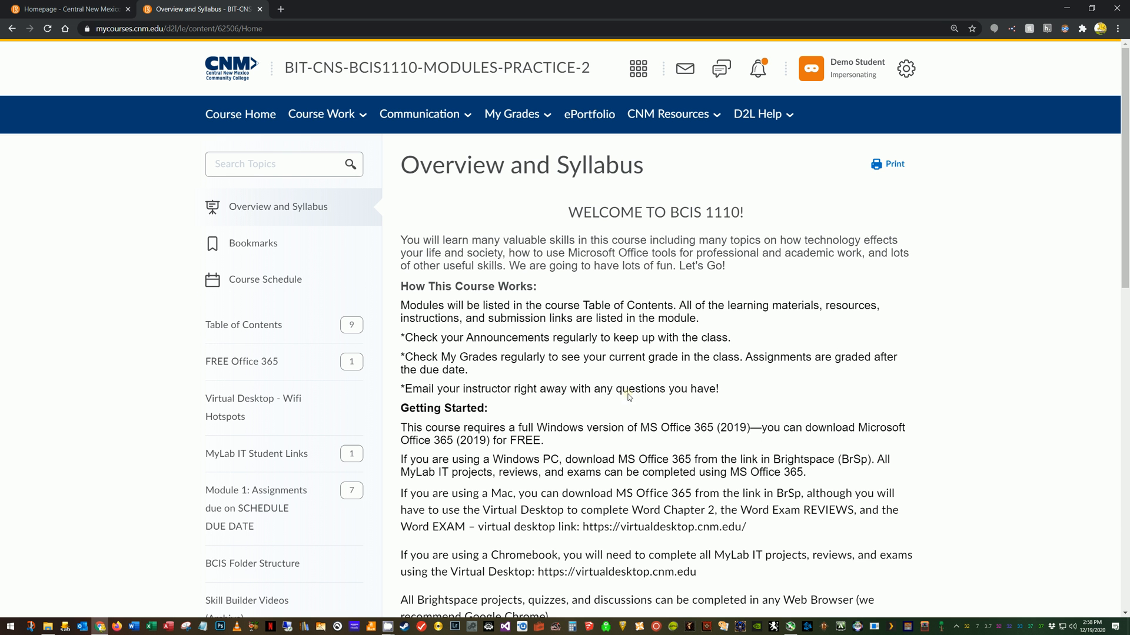
{"action": "mouse_move", "coordinate": [634, 299]}
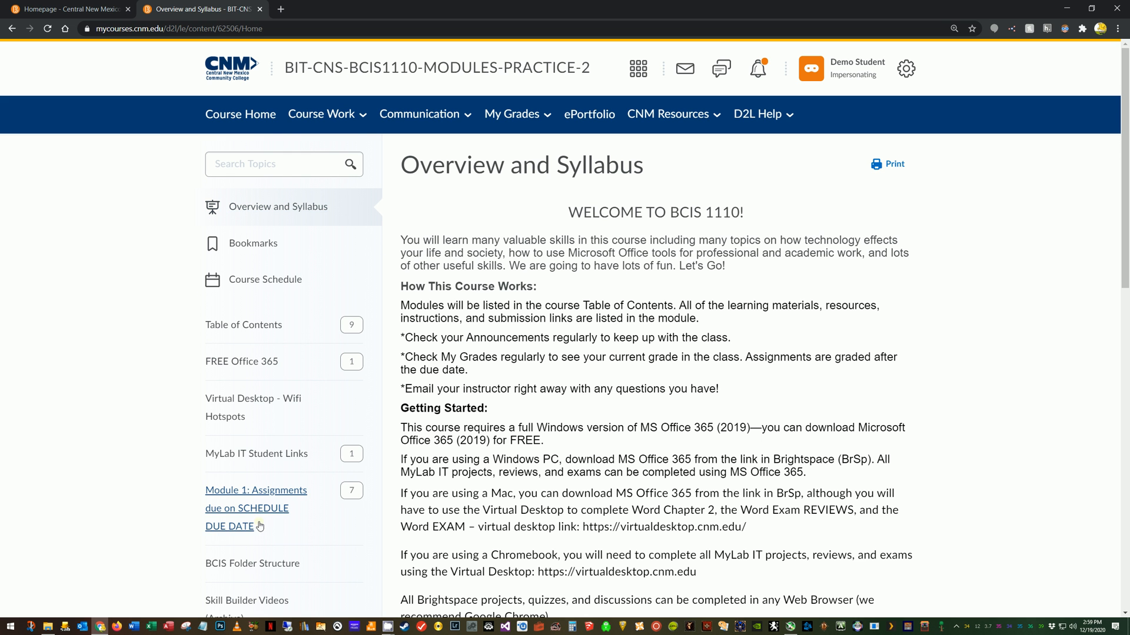
{"action": "mouse_move", "coordinate": [254, 446]}
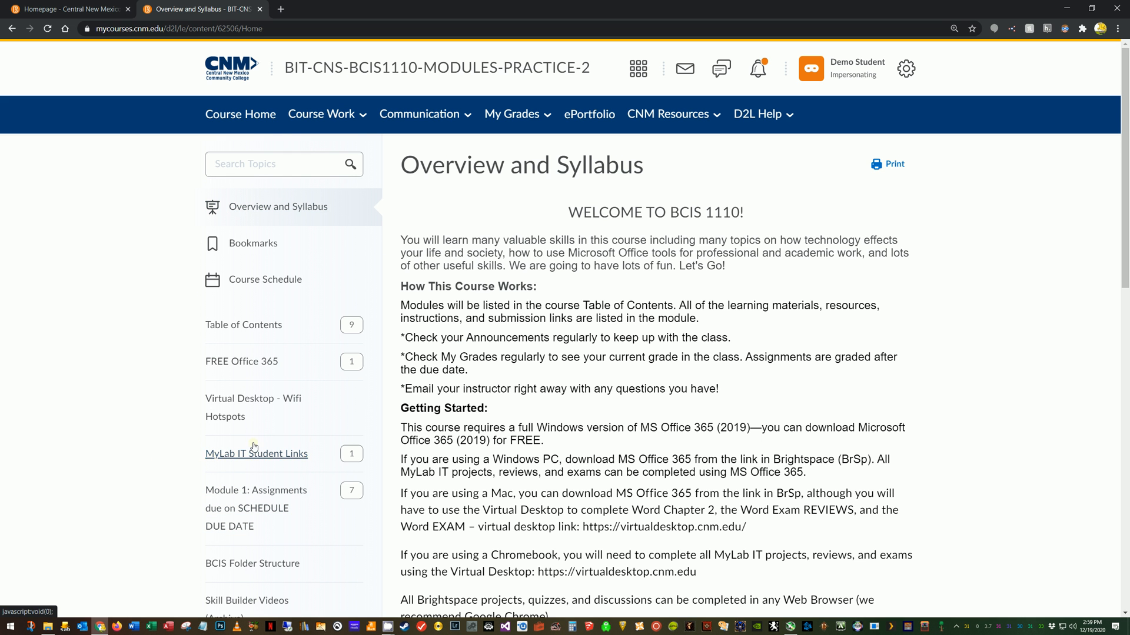
{"action": "mouse_move", "coordinate": [247, 190]}
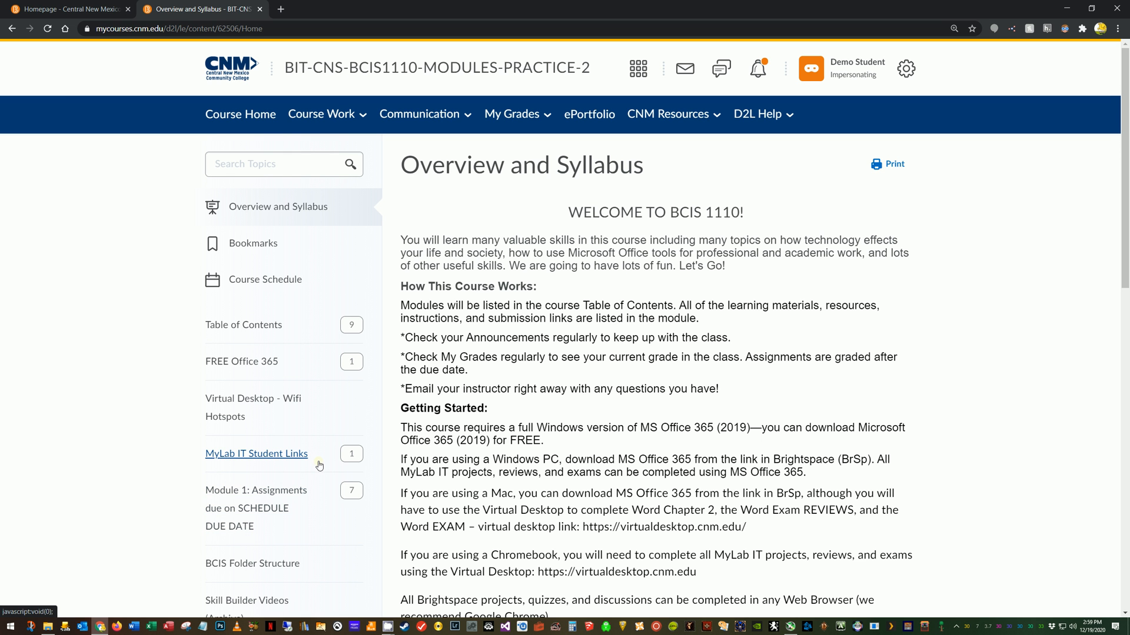
{"action": "mouse_move", "coordinate": [264, 456]}
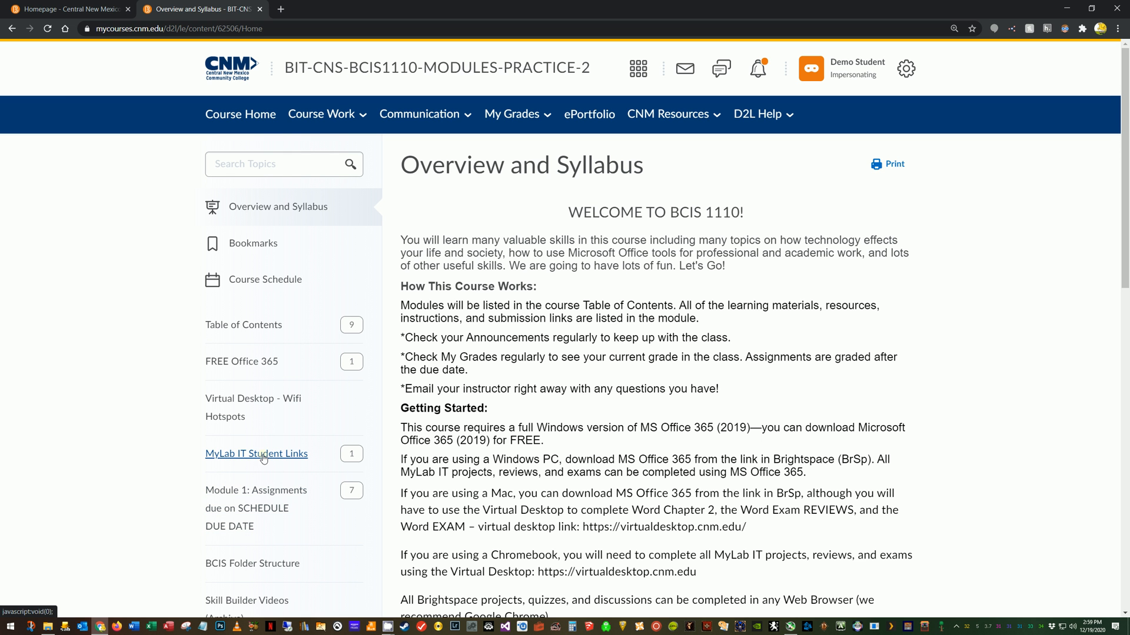
Open the MyLab IT Student Links module from the left table of contents.
{"action": "left_click", "coordinate": [257, 454]}
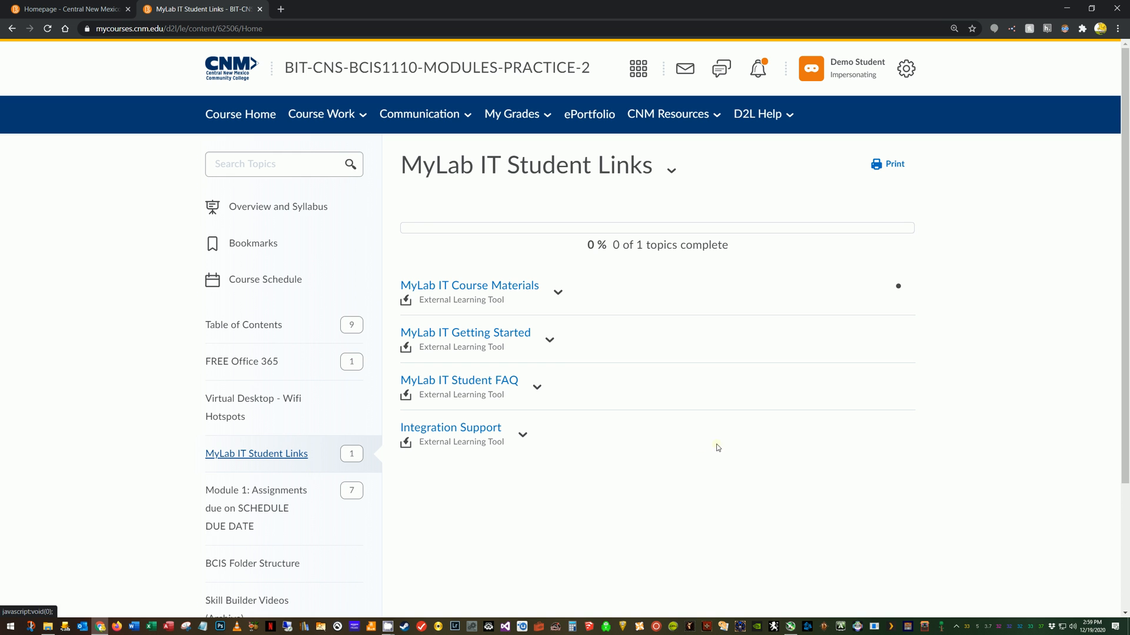
{"action": "mouse_move", "coordinate": [454, 477]}
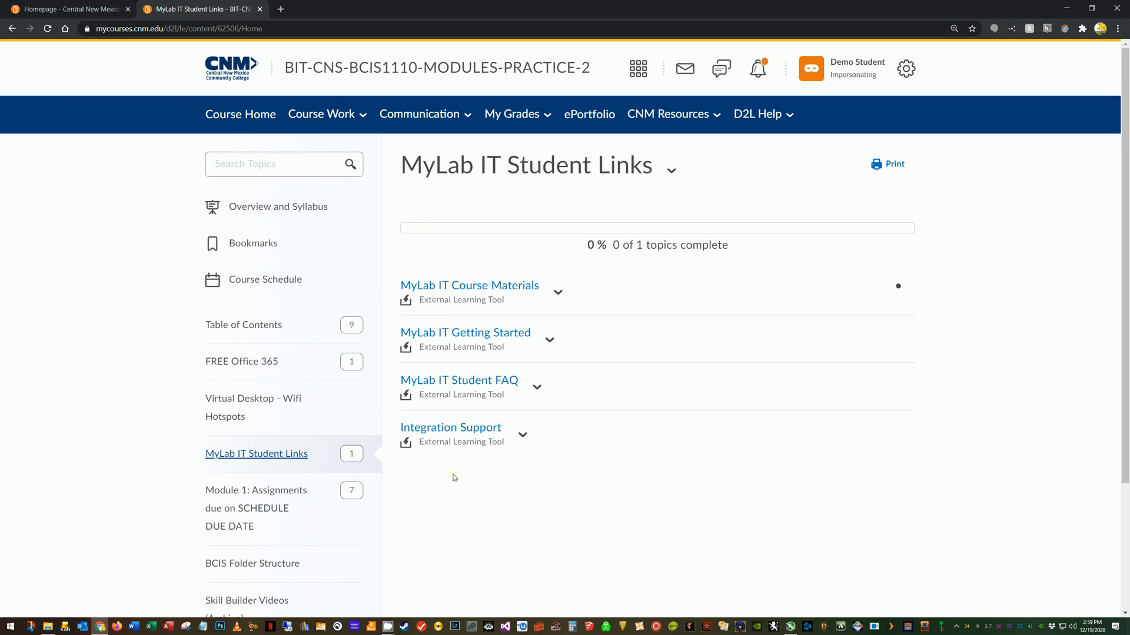
{"action": "mouse_move", "coordinate": [689, 490]}
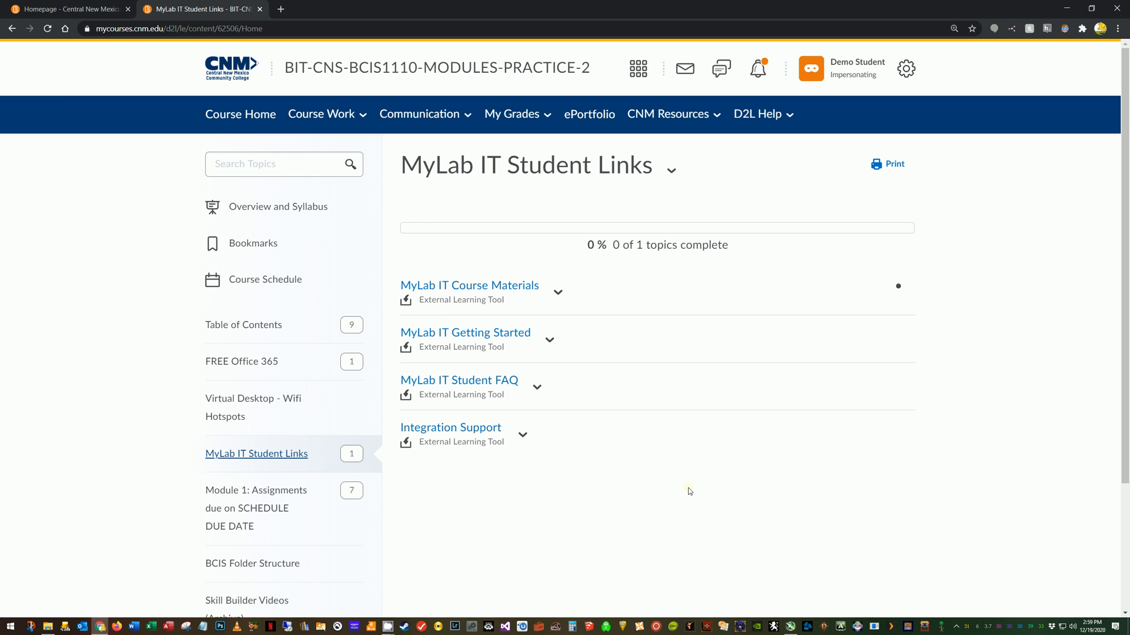
{"action": "mouse_move", "coordinate": [454, 321]}
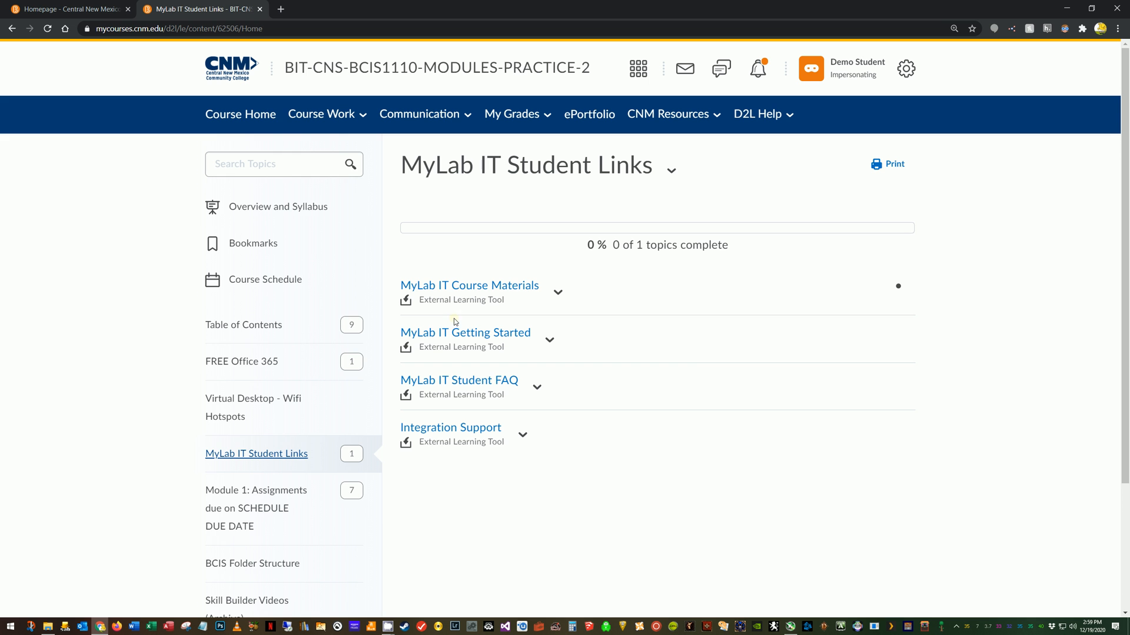
{"action": "mouse_move", "coordinate": [578, 440]}
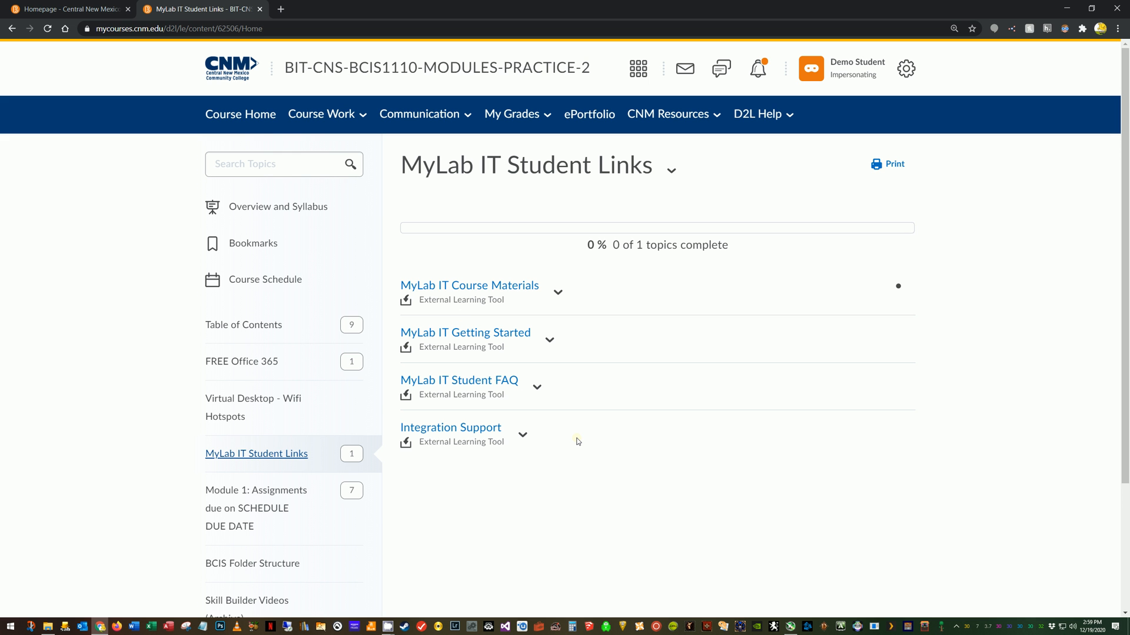
{"action": "mouse_move", "coordinate": [442, 429]}
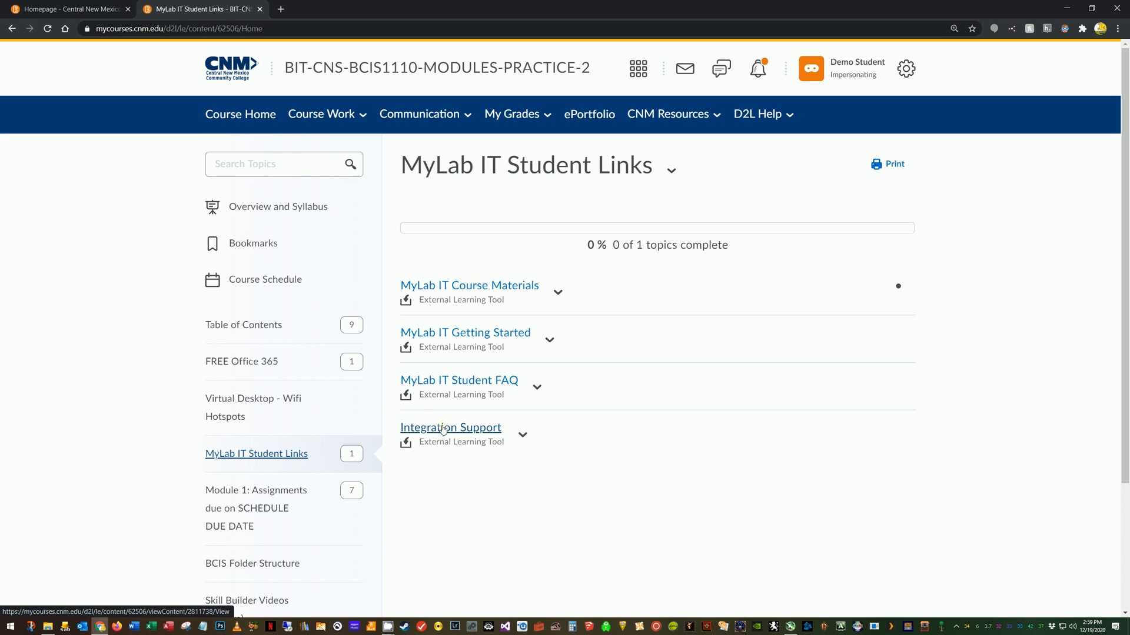
{"action": "mouse_move", "coordinate": [594, 448]}
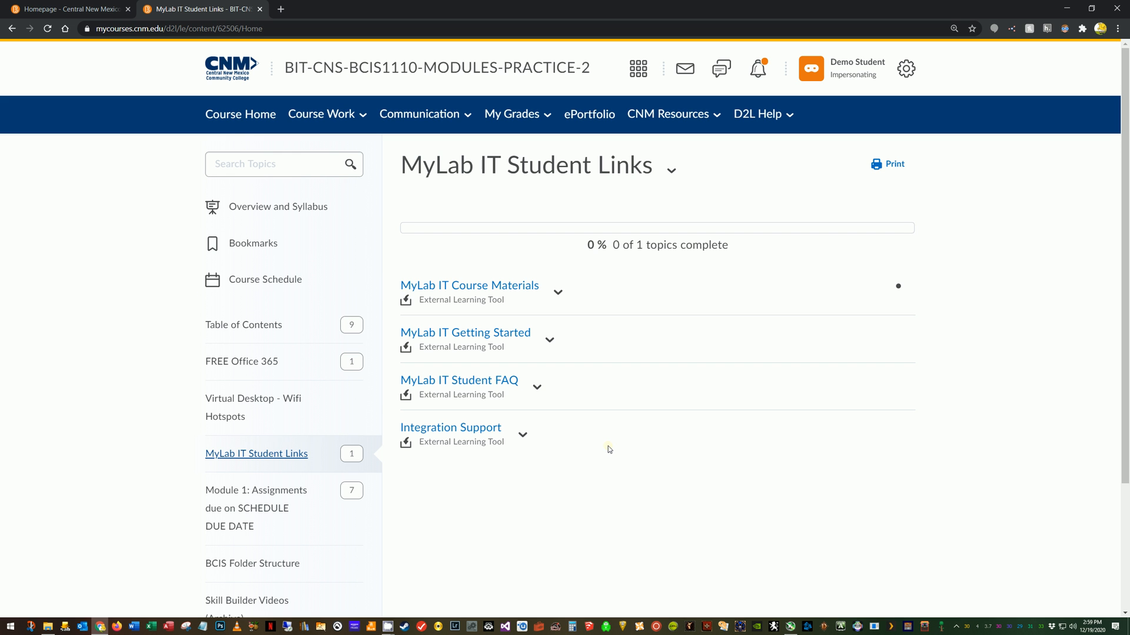
{"action": "mouse_move", "coordinate": [585, 480]}
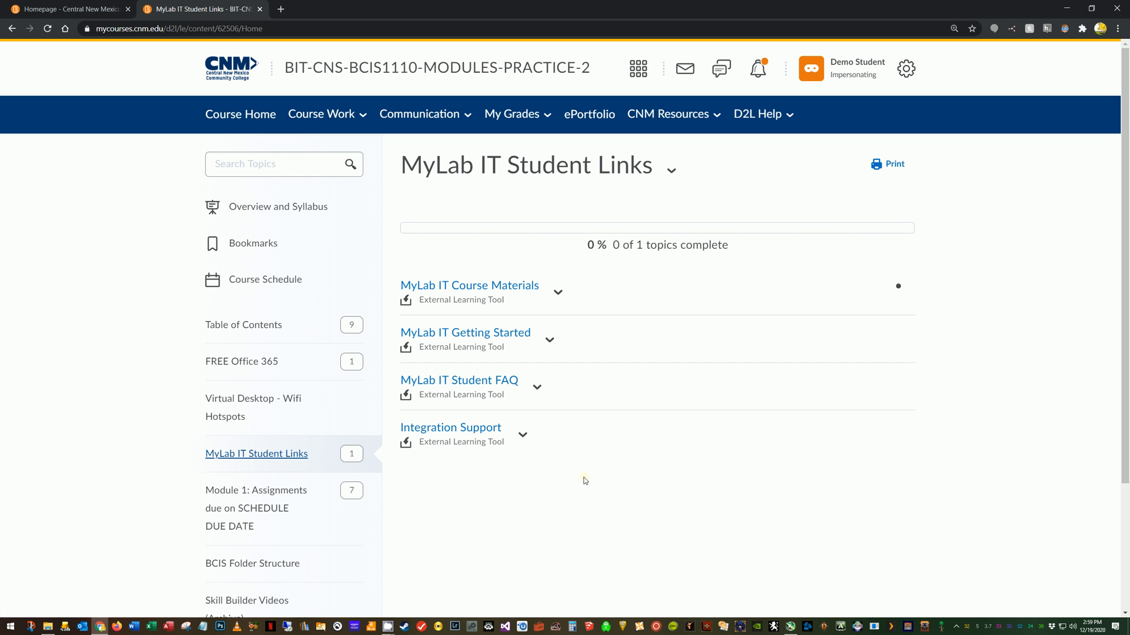
{"action": "mouse_move", "coordinate": [607, 469]}
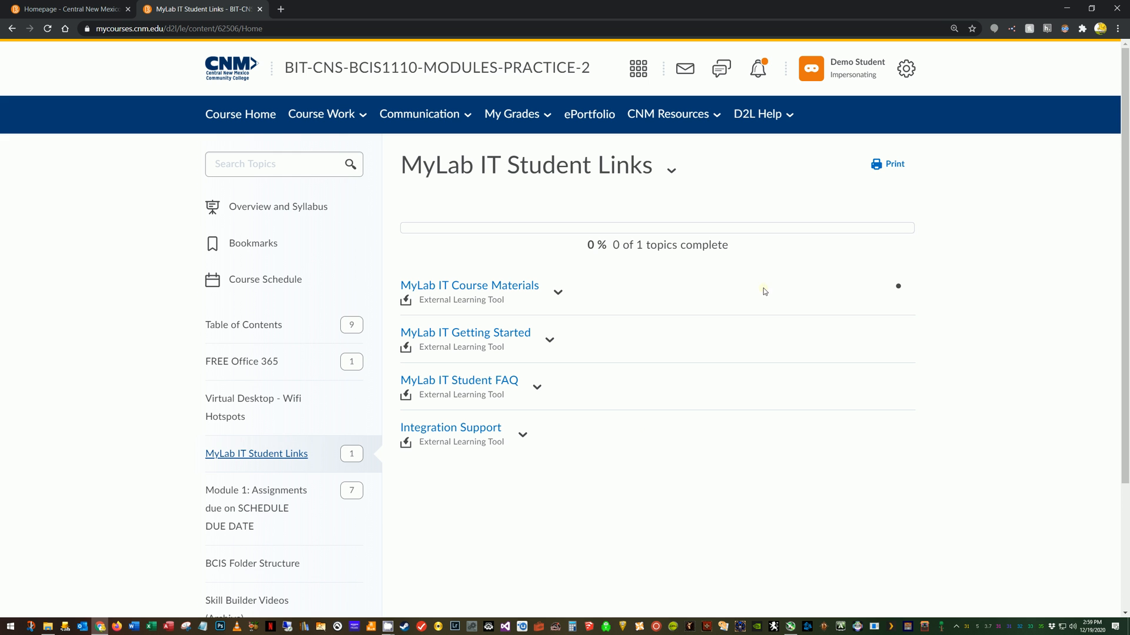
{"action": "mouse_move", "coordinate": [419, 291]}
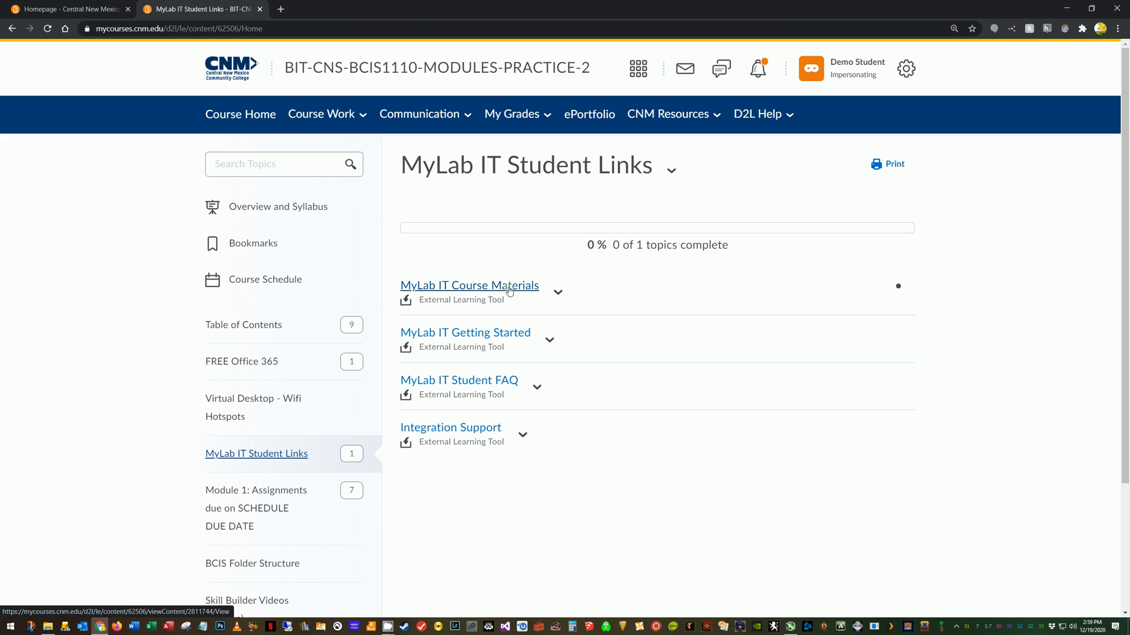
Launch MyLab IT Course Materials and dismiss the 'Allow pop-ups to continue' warning.
{"action": "left_click", "coordinate": [469, 286]}
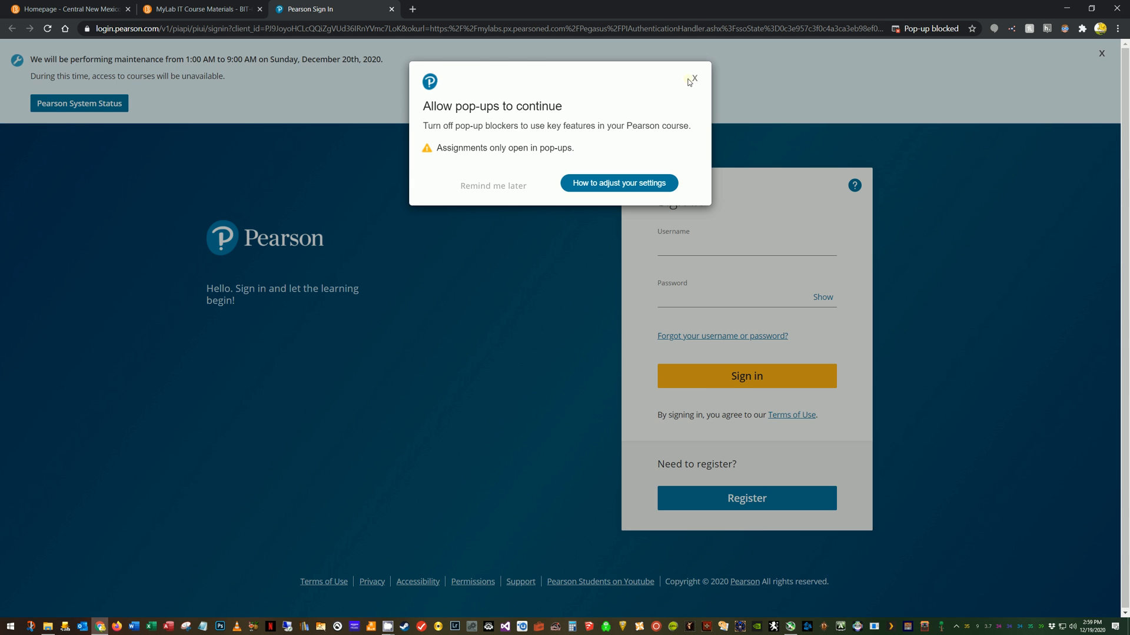
{"action": "left_click", "coordinate": [698, 78]}
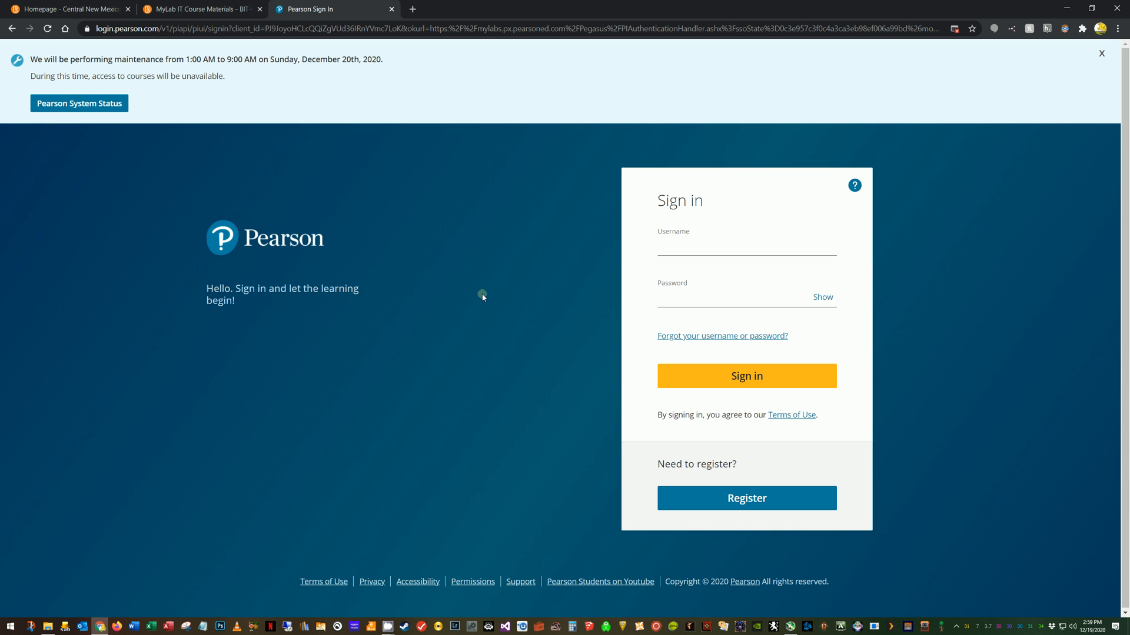
{"action": "mouse_move", "coordinate": [482, 281]}
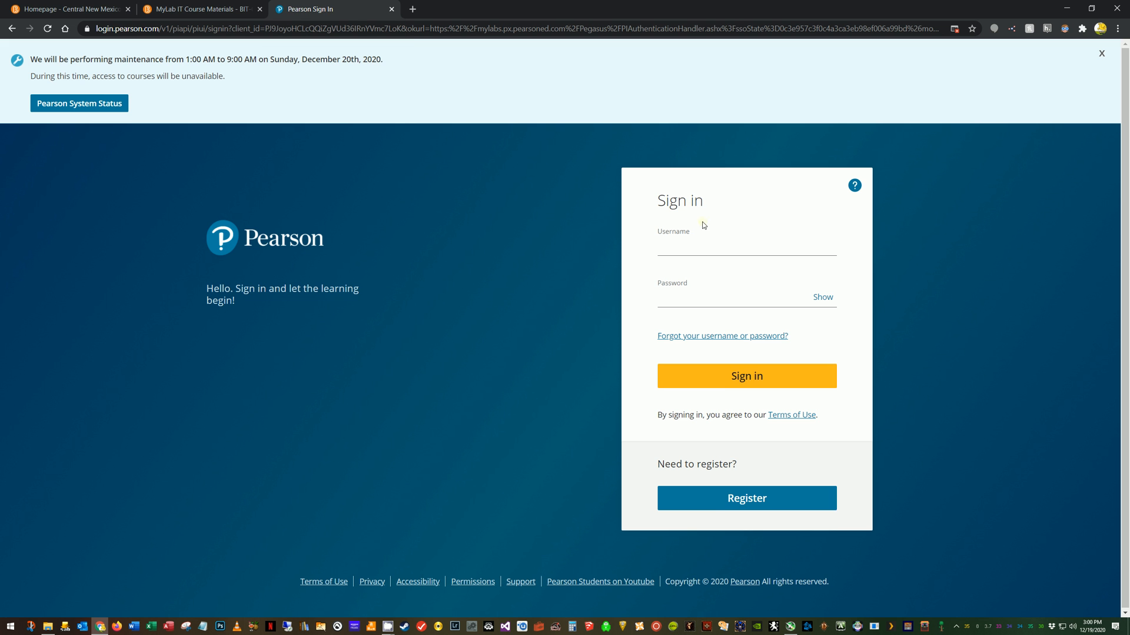
{"action": "mouse_move", "coordinate": [520, 427]}
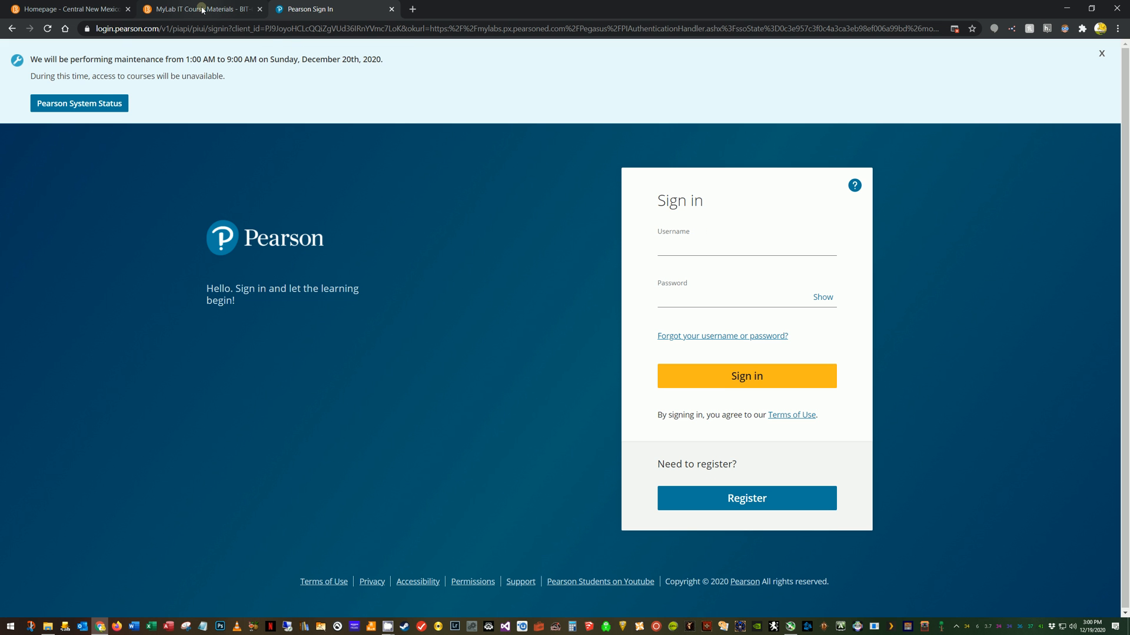
{"action": "mouse_move", "coordinate": [202, 9]}
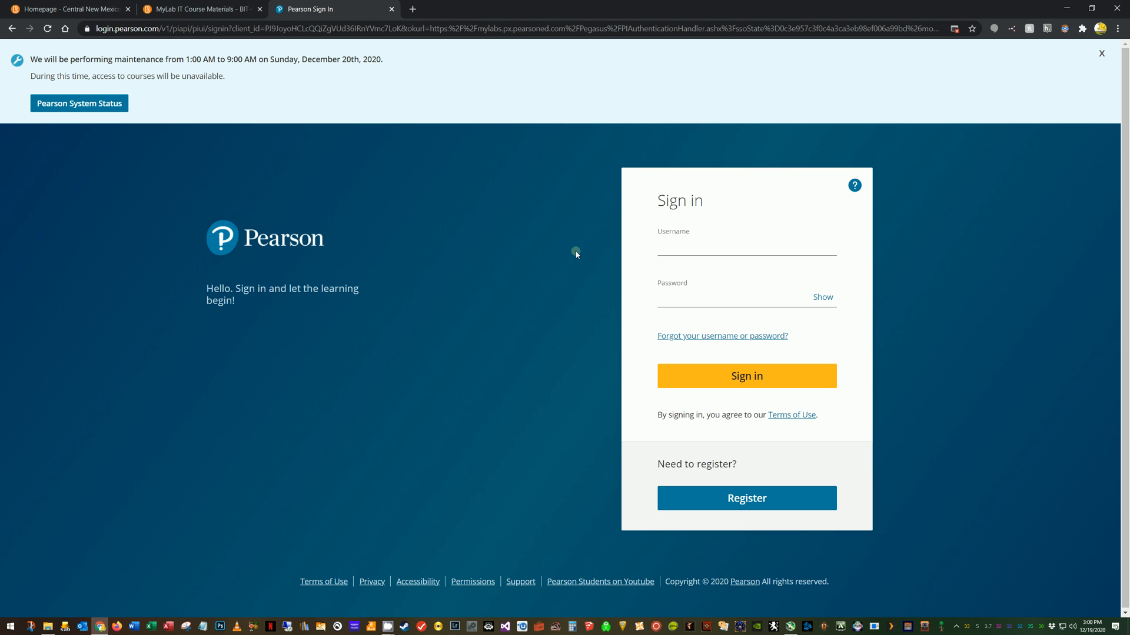
{"action": "mouse_move", "coordinate": [354, 70]}
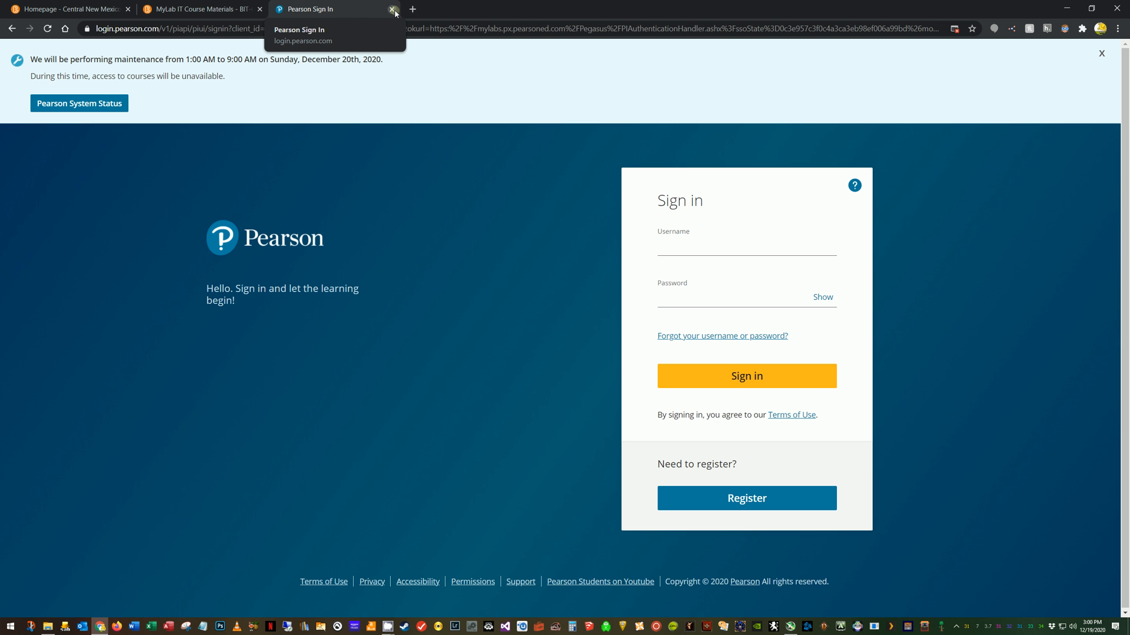
{"action": "mouse_move", "coordinate": [391, 13]}
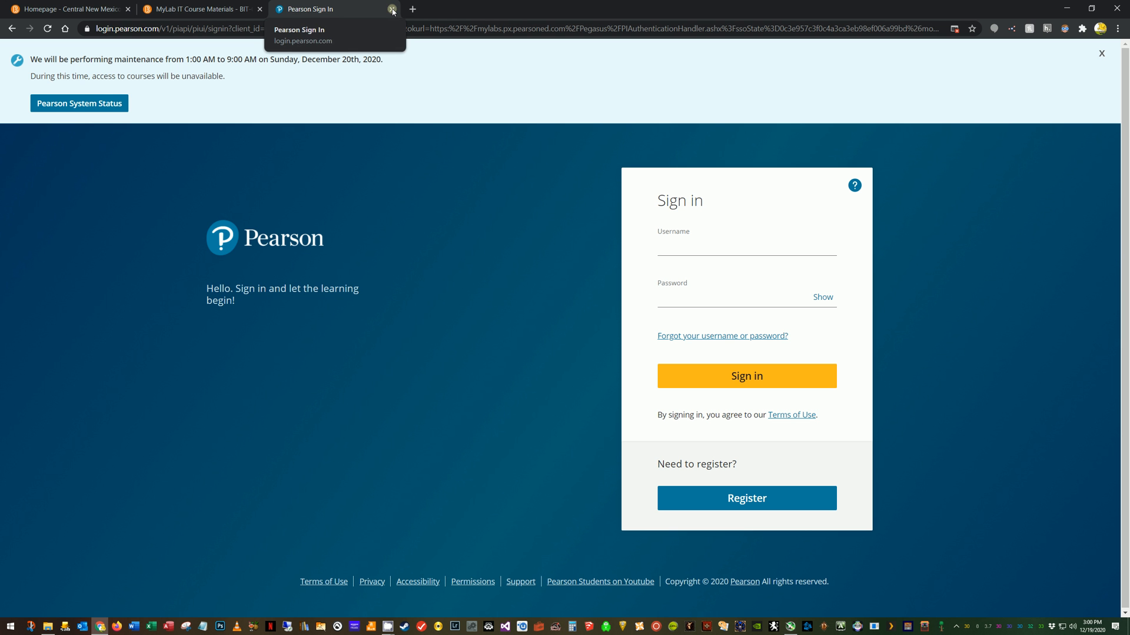
Close the sign-in tab and open MyLab IT Course Materials in a new window.
{"action": "left_click", "coordinate": [391, 9]}
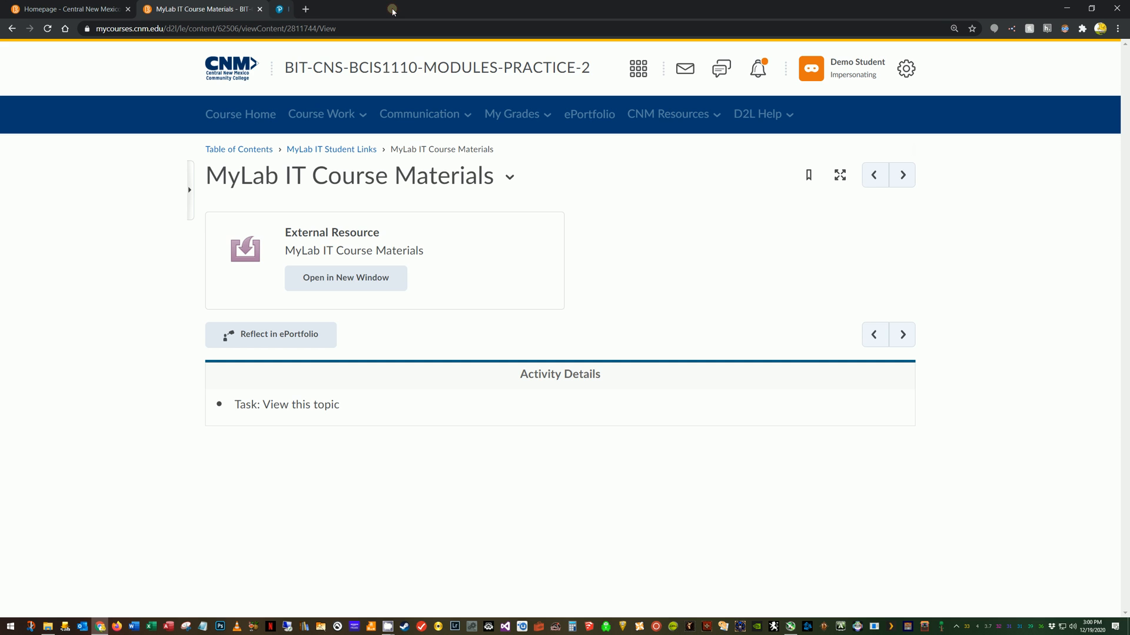
{"action": "mouse_move", "coordinate": [364, 280]}
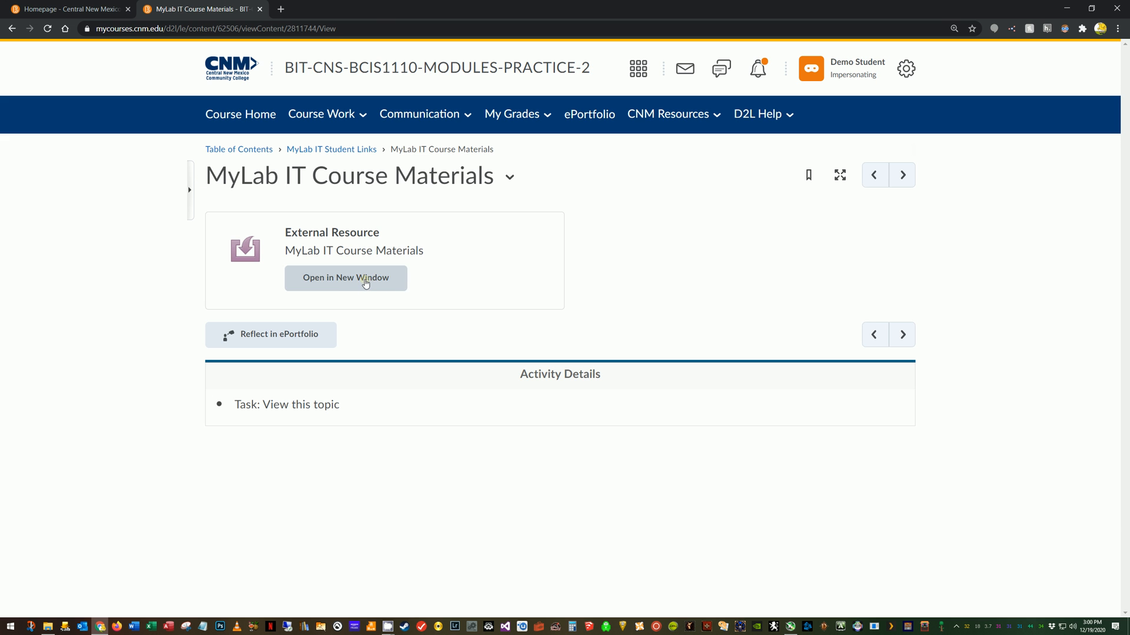
{"action": "left_click", "coordinate": [345, 279]}
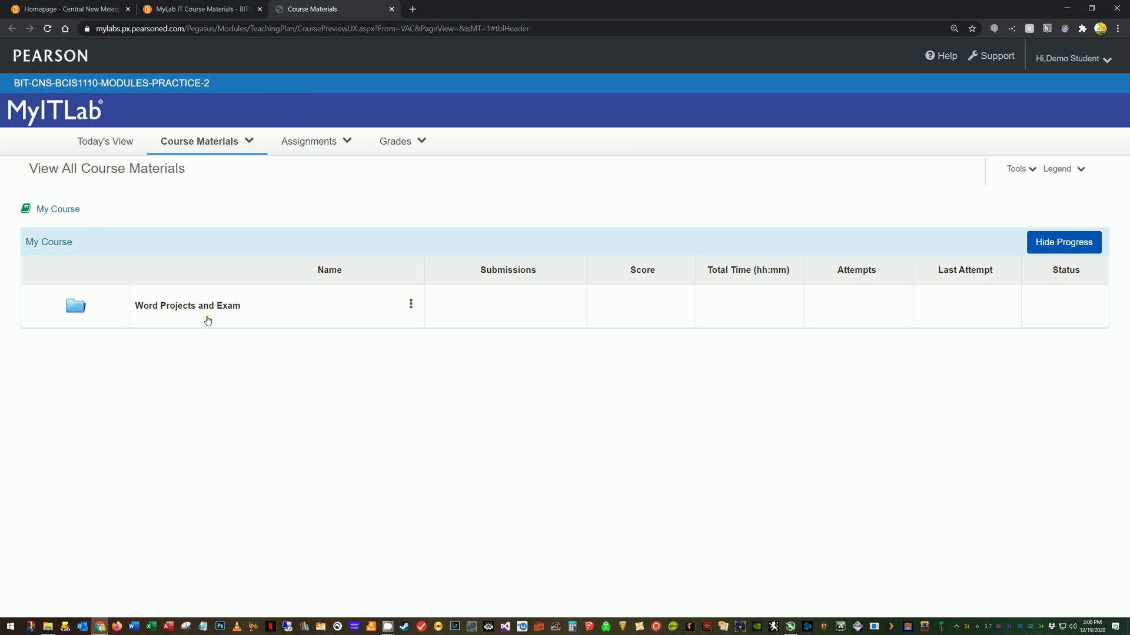
{"action": "mouse_move", "coordinate": [680, 421]}
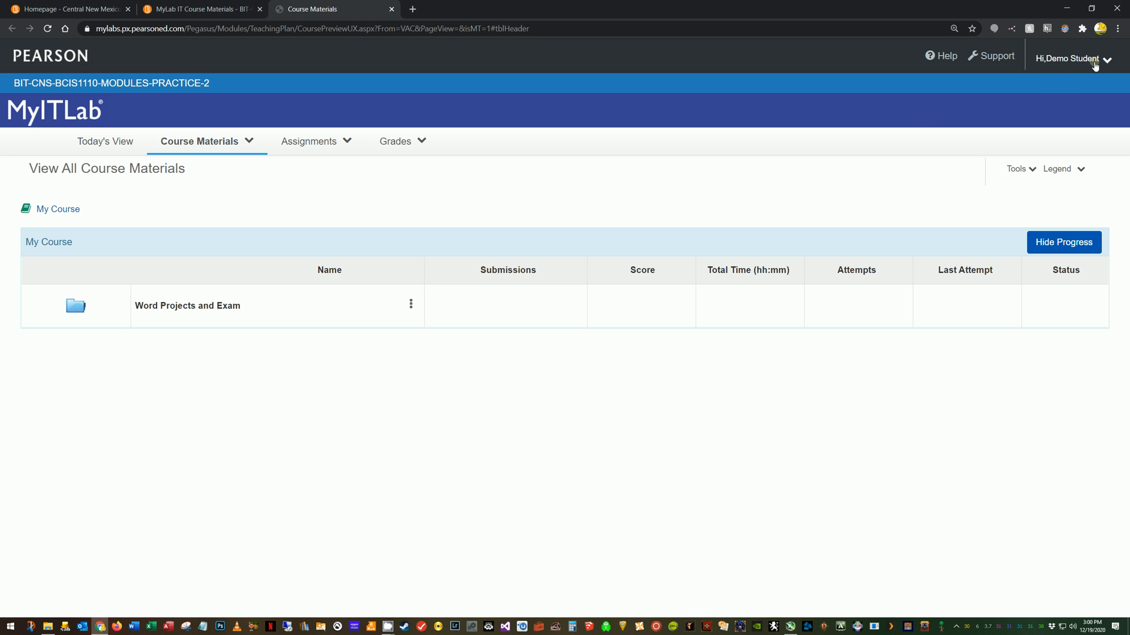
{"action": "mouse_move", "coordinate": [475, 231]}
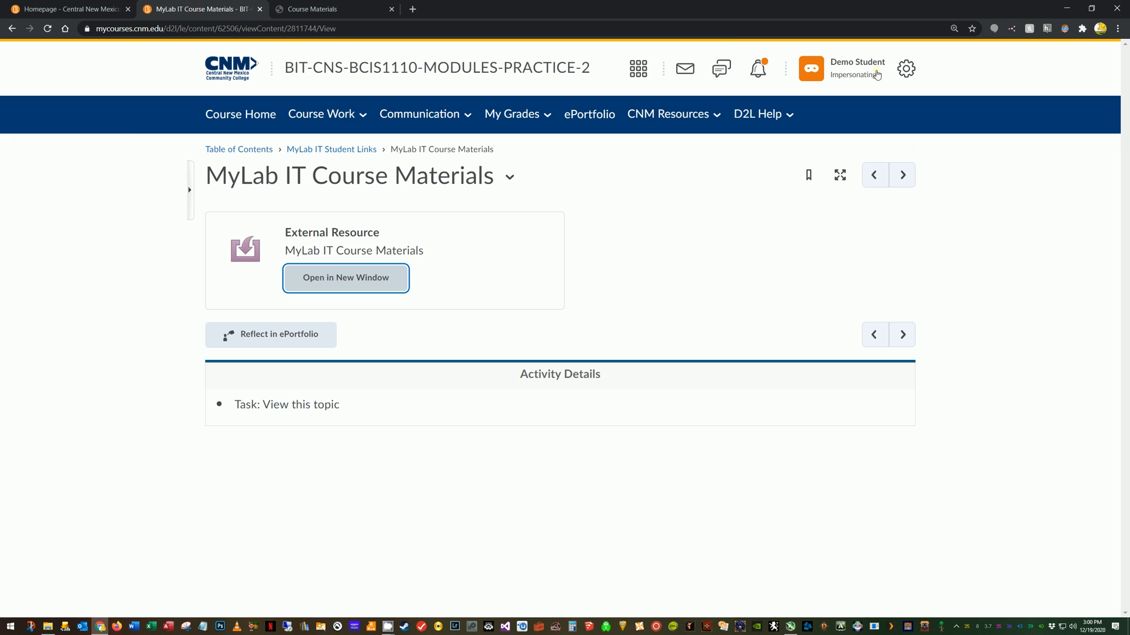
{"action": "left_click", "coordinate": [345, 278]}
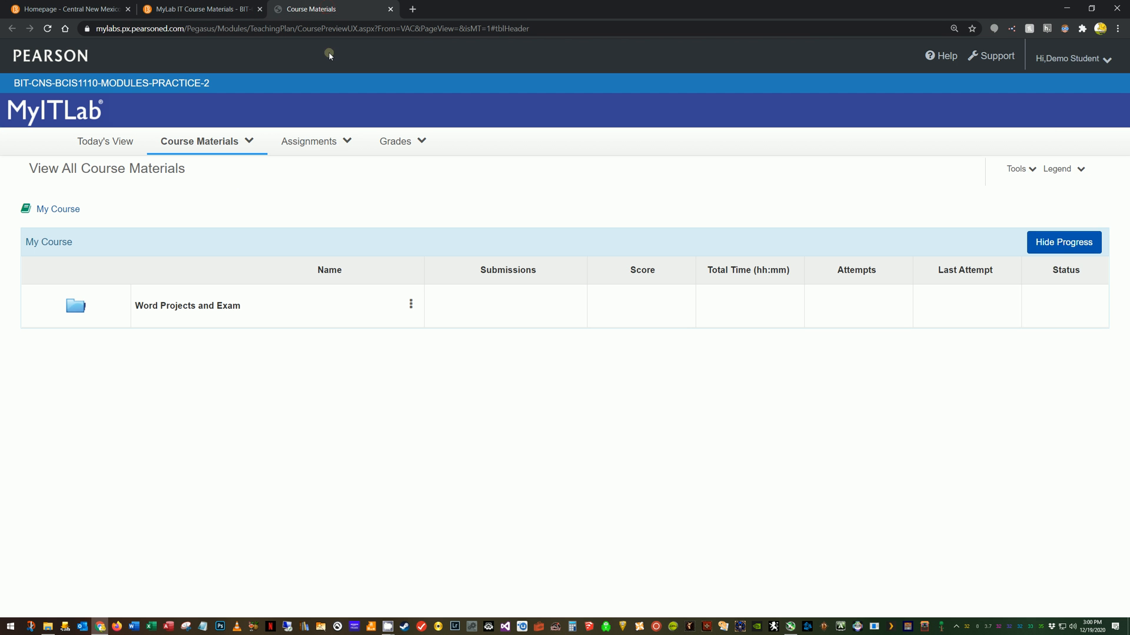
{"action": "mouse_move", "coordinate": [383, 196]}
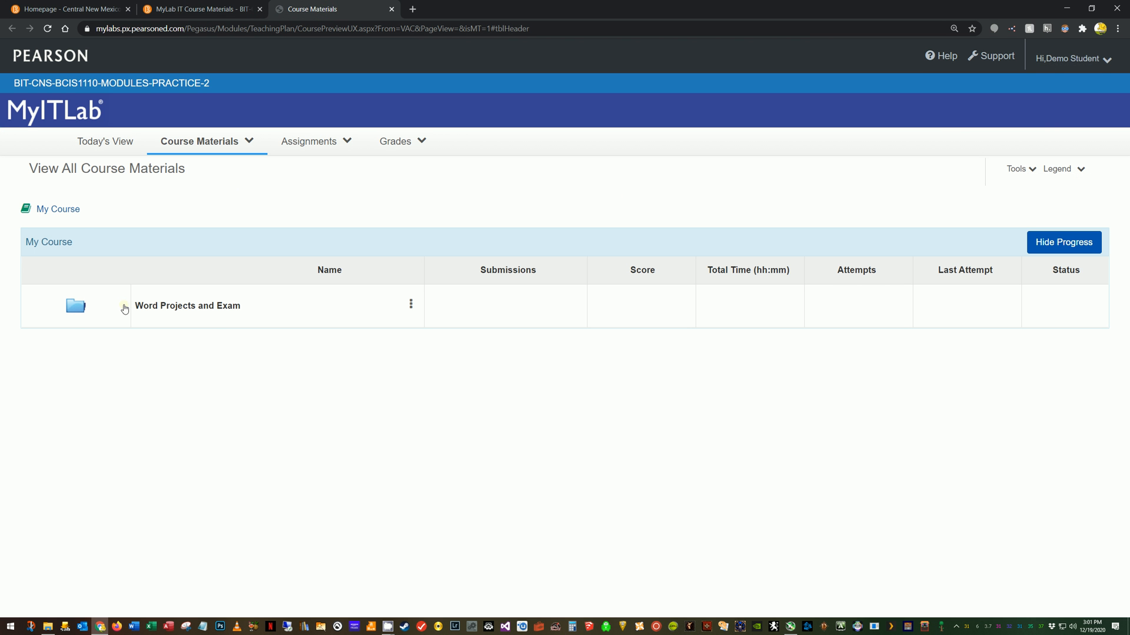
{"action": "mouse_move", "coordinate": [220, 307]}
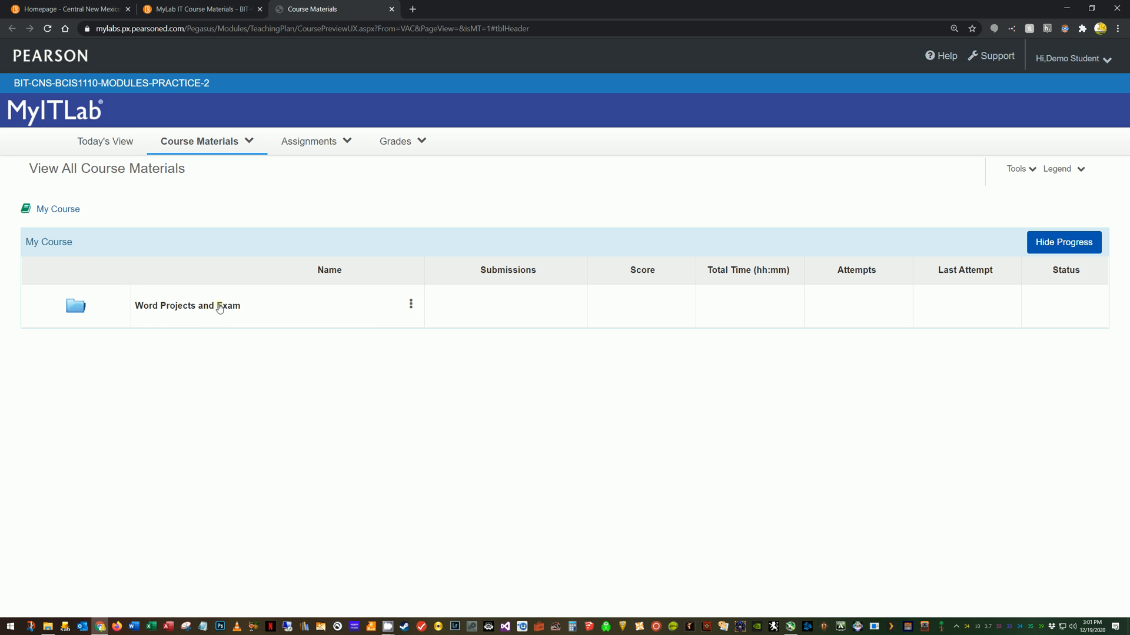
{"action": "mouse_move", "coordinate": [194, 311]}
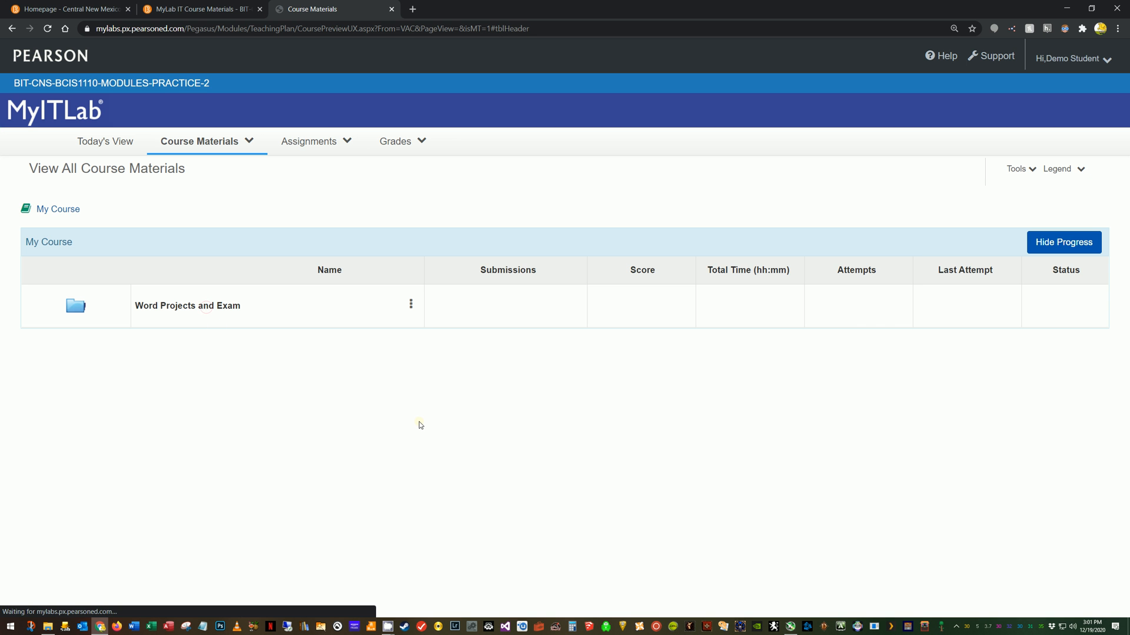
Open the Word Projects and Exam folder to list Word CH1 Skill Builder.
{"action": "left_click", "coordinate": [187, 306]}
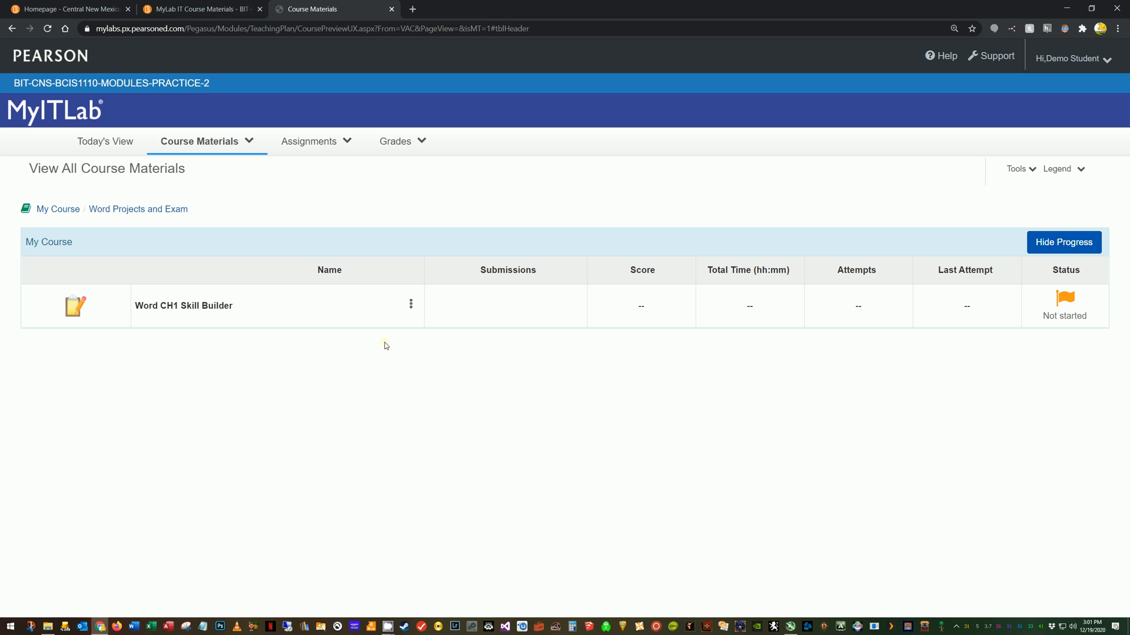
{"action": "mouse_move", "coordinate": [363, 402]}
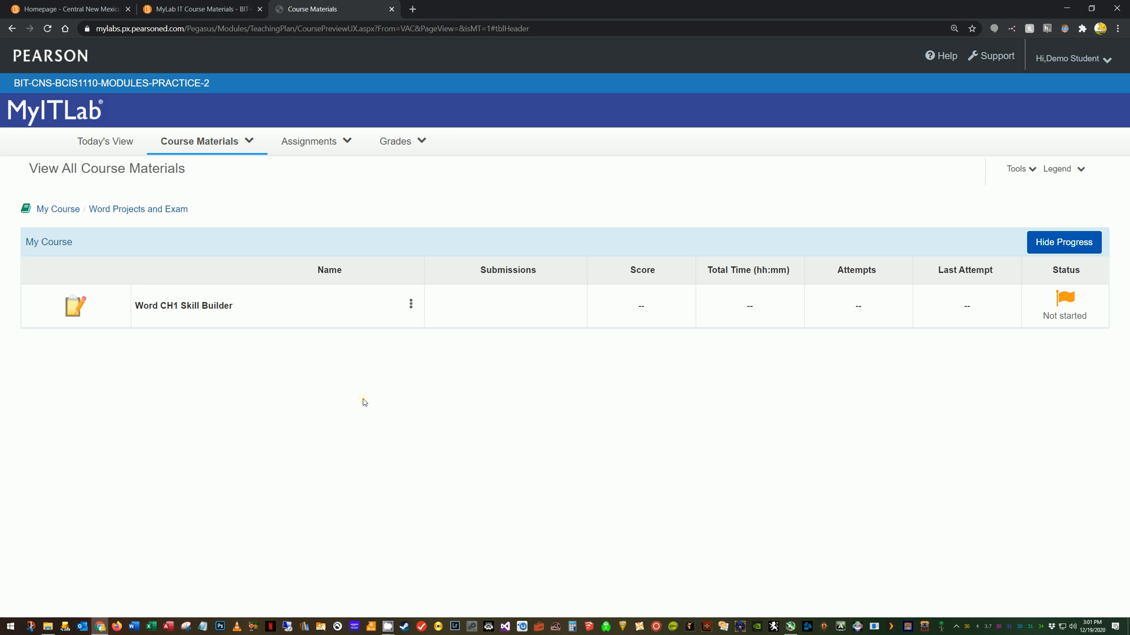
{"action": "mouse_move", "coordinate": [484, 534]}
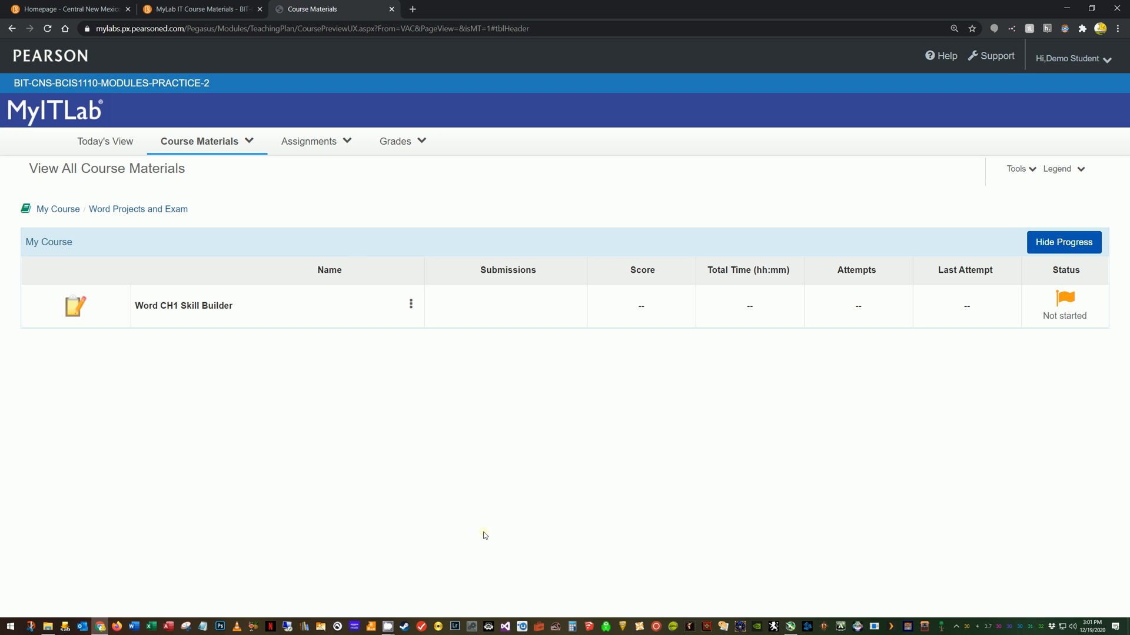
{"action": "mouse_move", "coordinate": [185, 335]}
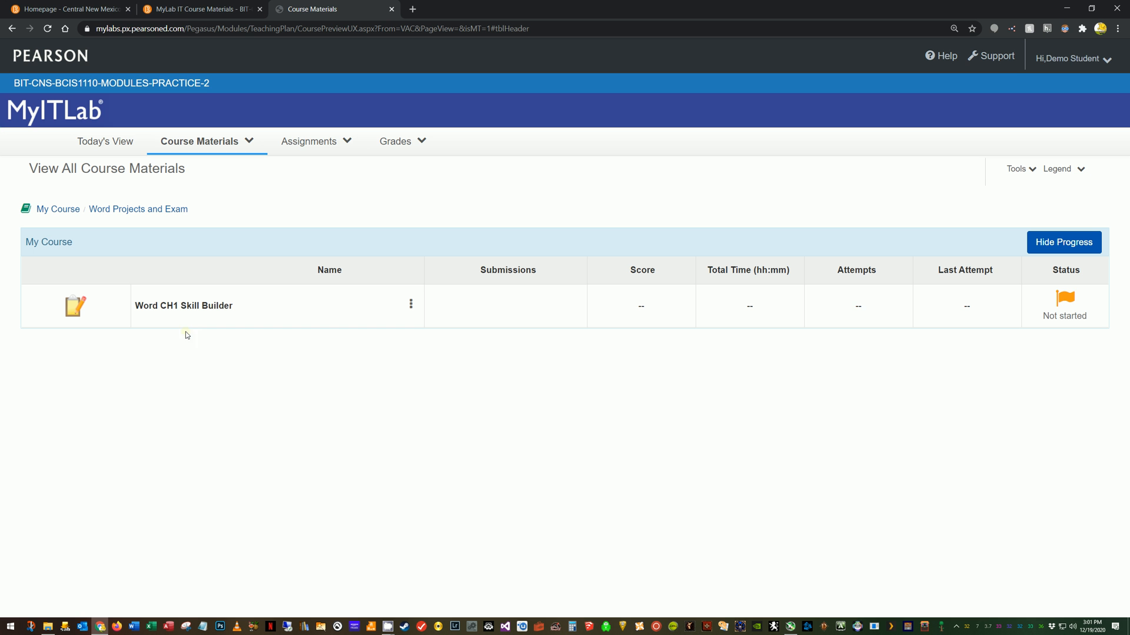
{"action": "mouse_move", "coordinate": [211, 308]}
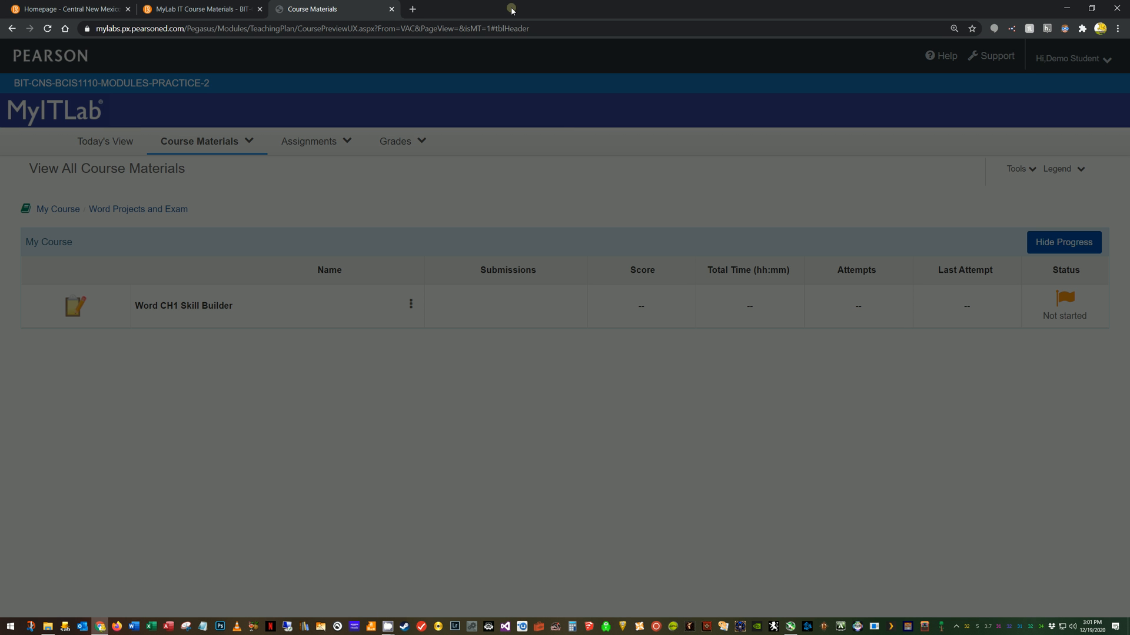
Open Word CH1 Skill Builder from the course materials table.
{"action": "left_click", "coordinate": [183, 305]}
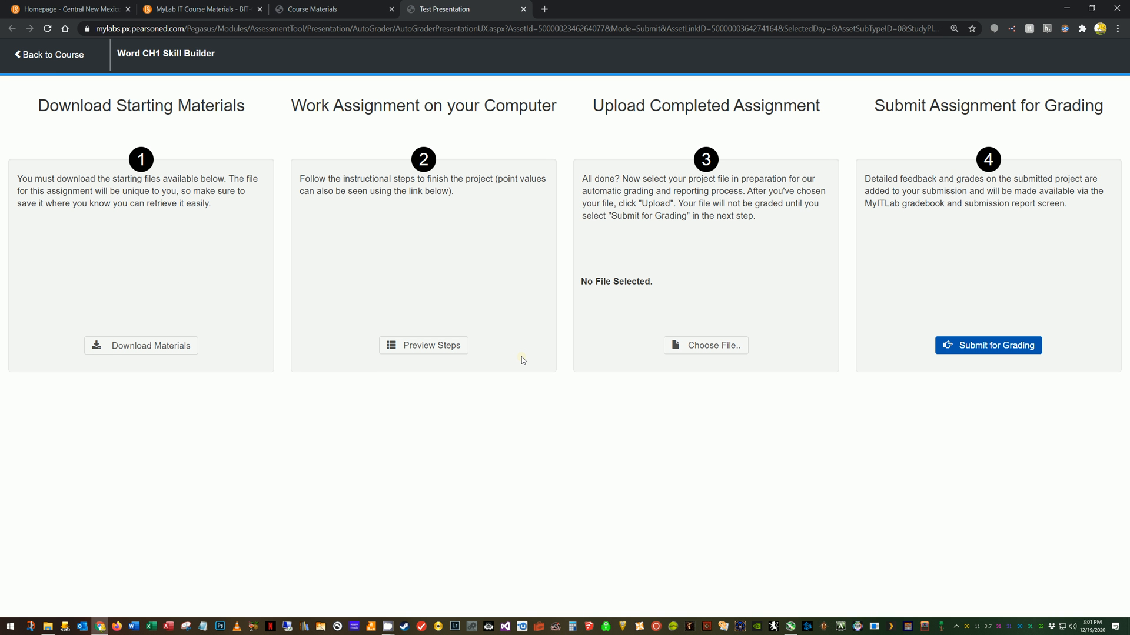
{"action": "mouse_move", "coordinate": [222, 320]}
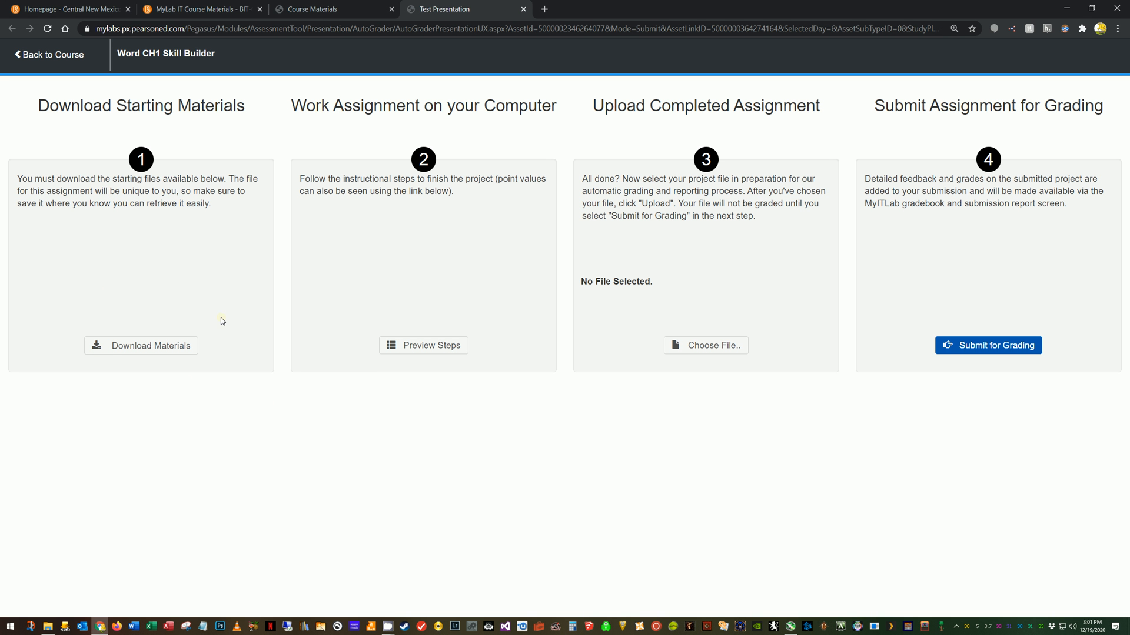
{"action": "mouse_move", "coordinate": [306, 412]}
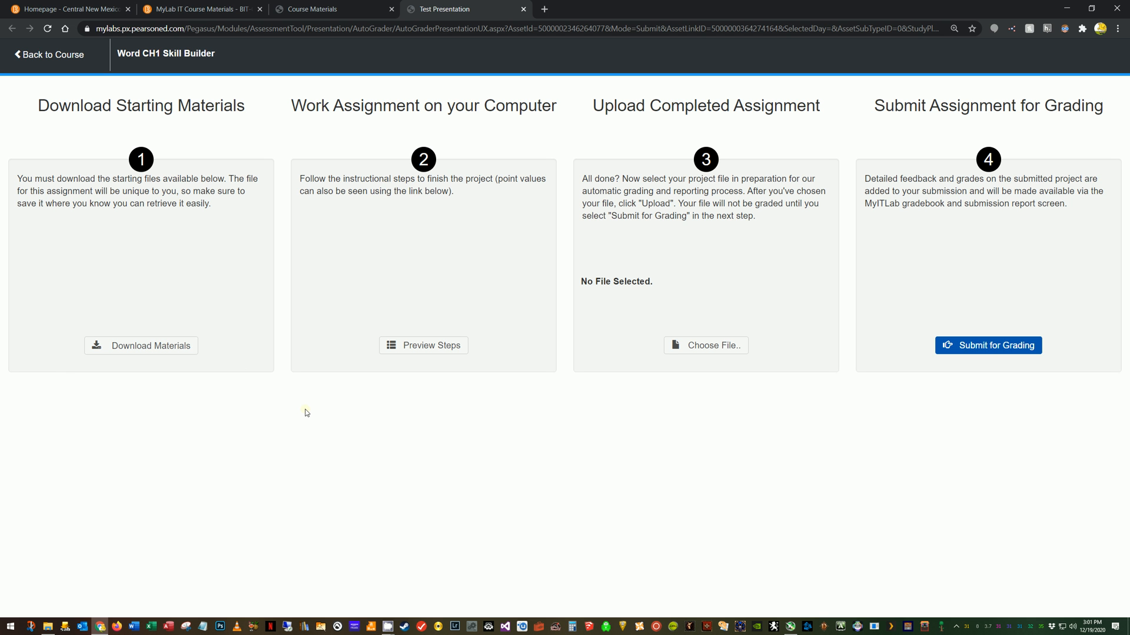
{"action": "mouse_move", "coordinate": [251, 425]}
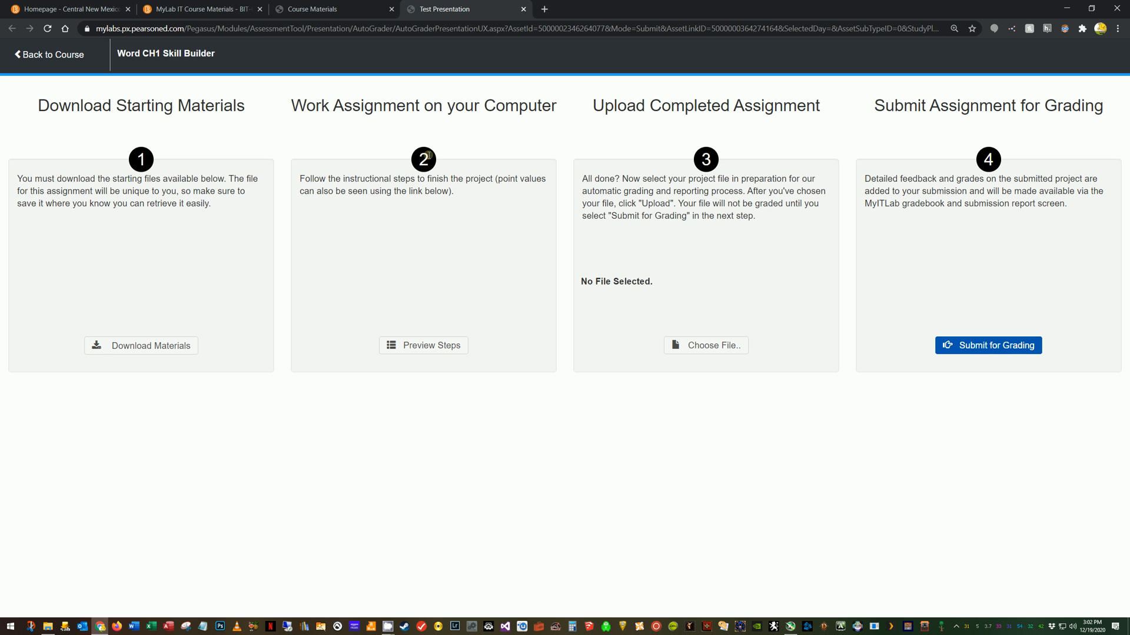
{"action": "mouse_move", "coordinate": [392, 346]}
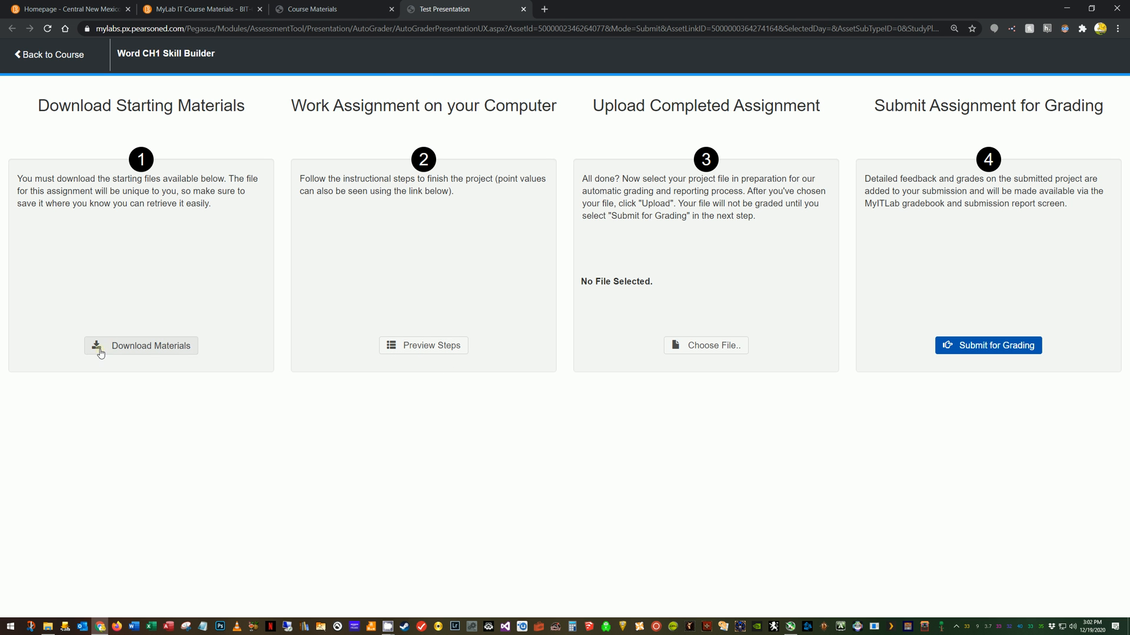
{"action": "mouse_move", "coordinate": [144, 351]}
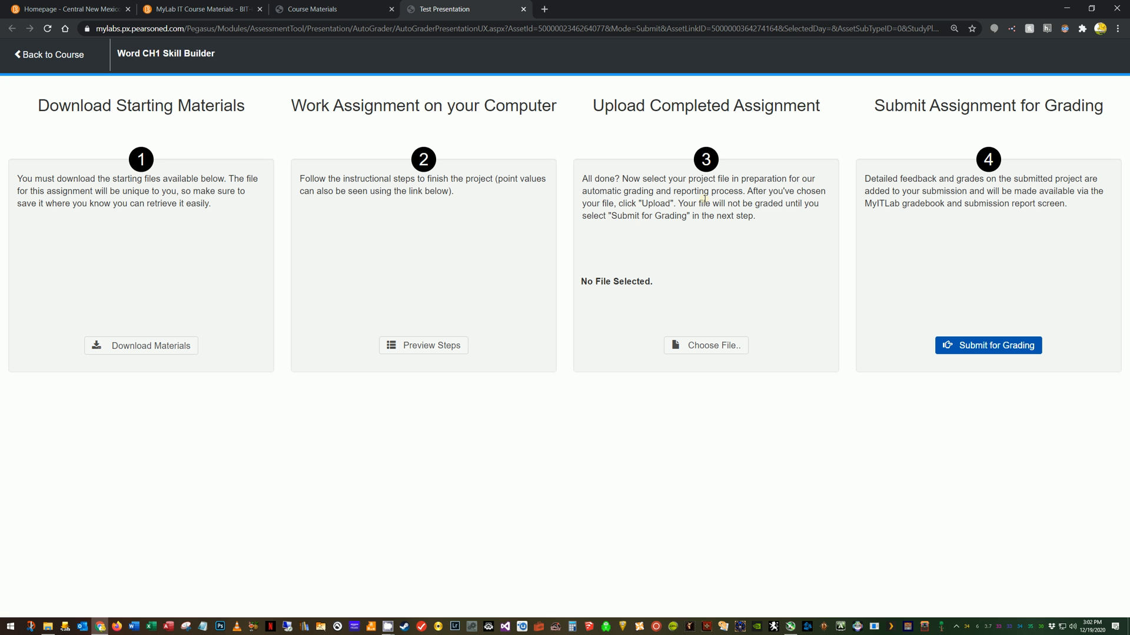
{"action": "mouse_move", "coordinate": [633, 219]}
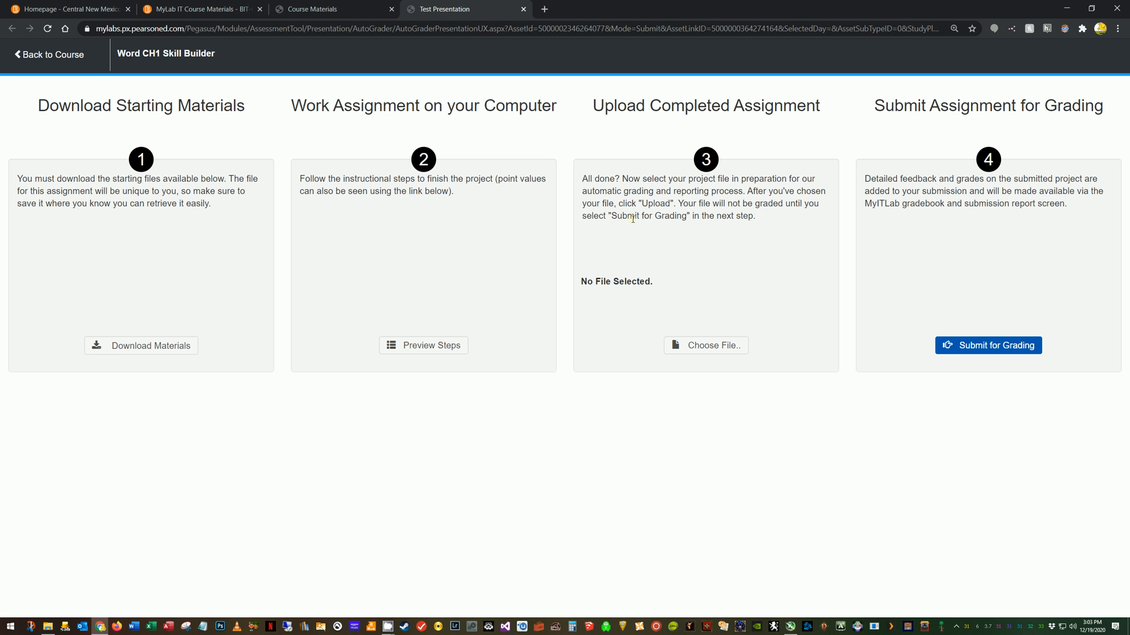
{"action": "mouse_move", "coordinate": [648, 353]}
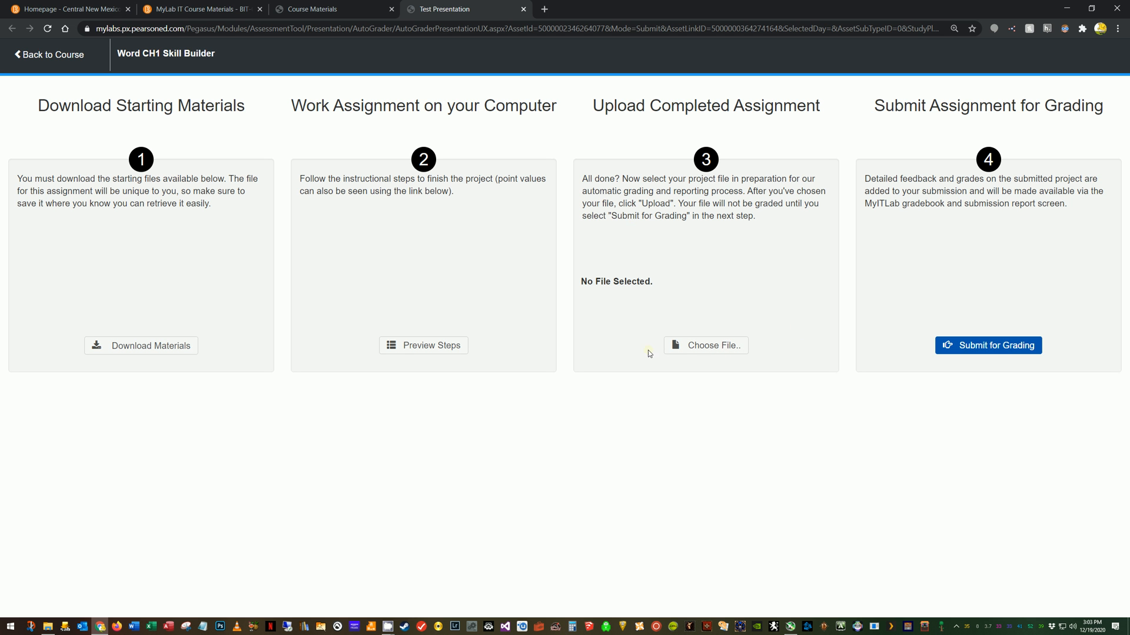
{"action": "mouse_move", "coordinate": [770, 370]}
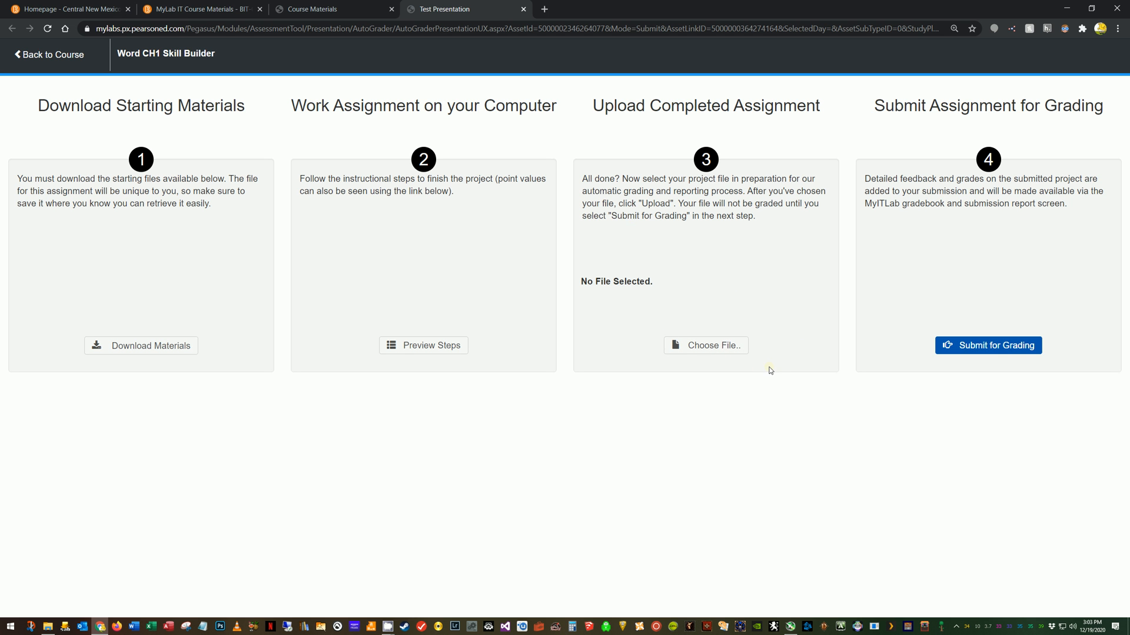
{"action": "mouse_move", "coordinate": [762, 382]}
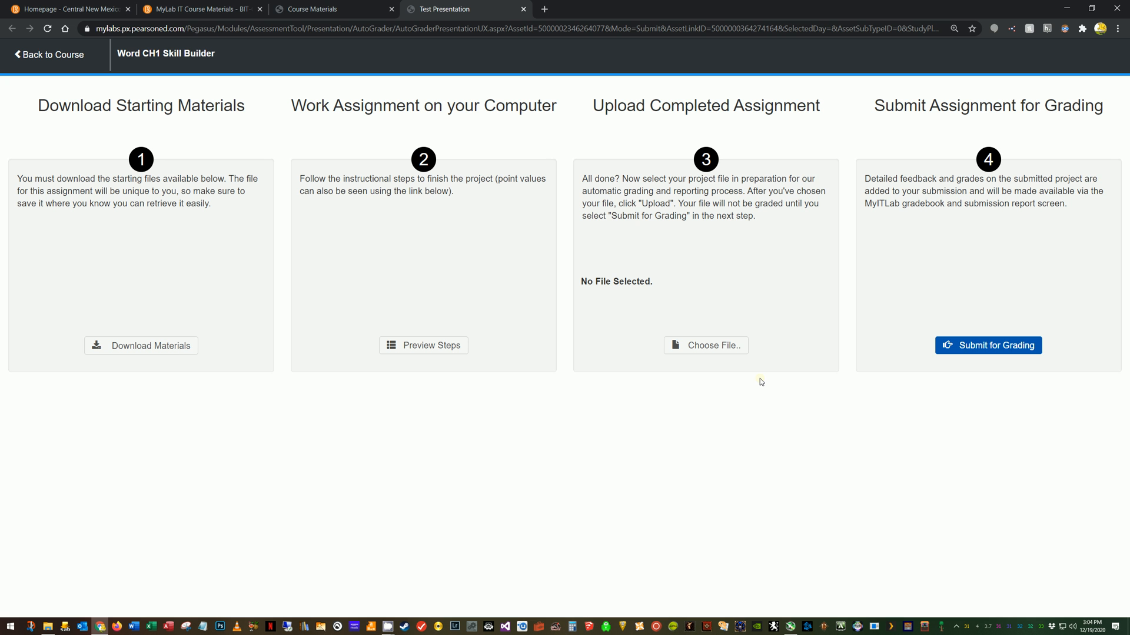
{"action": "mouse_move", "coordinate": [725, 429]}
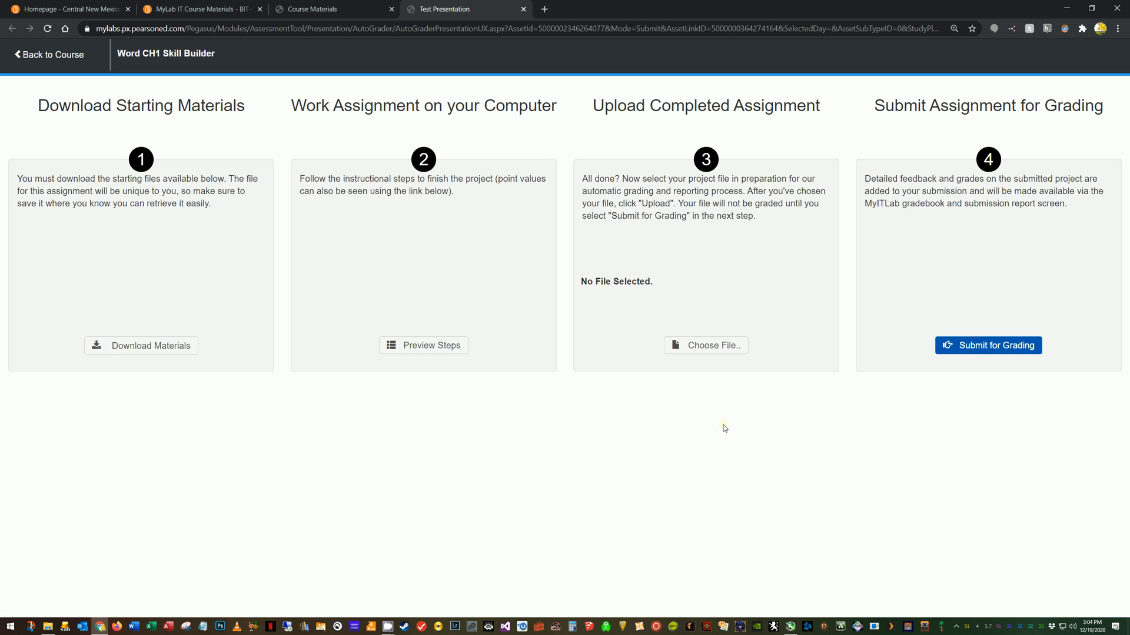
{"action": "mouse_move", "coordinate": [747, 384]}
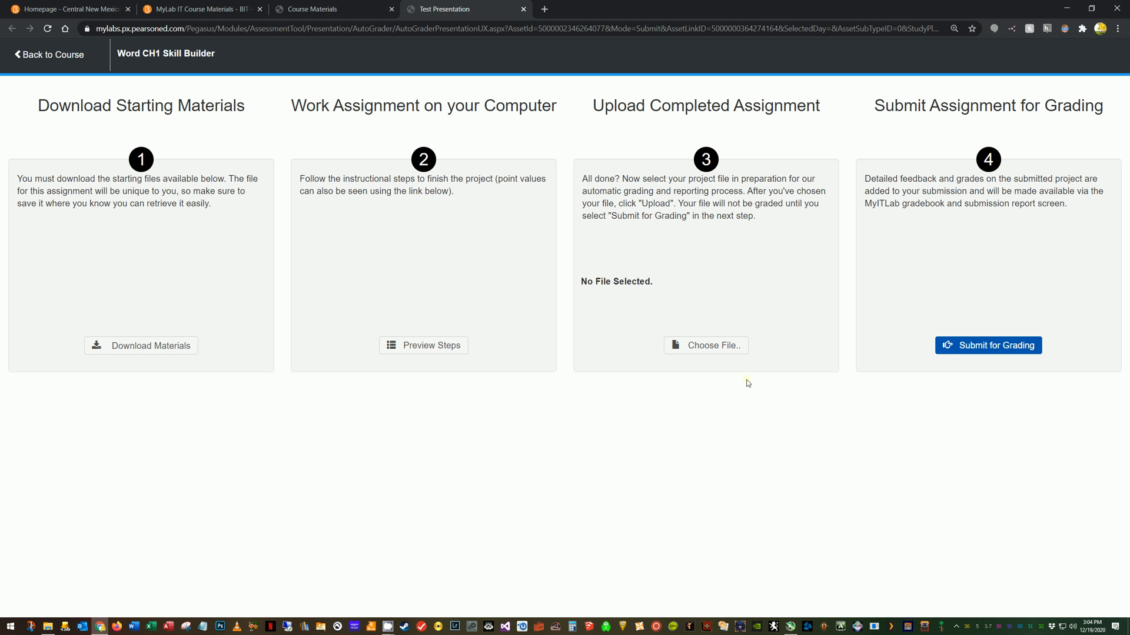
{"action": "mouse_move", "coordinate": [705, 466]}
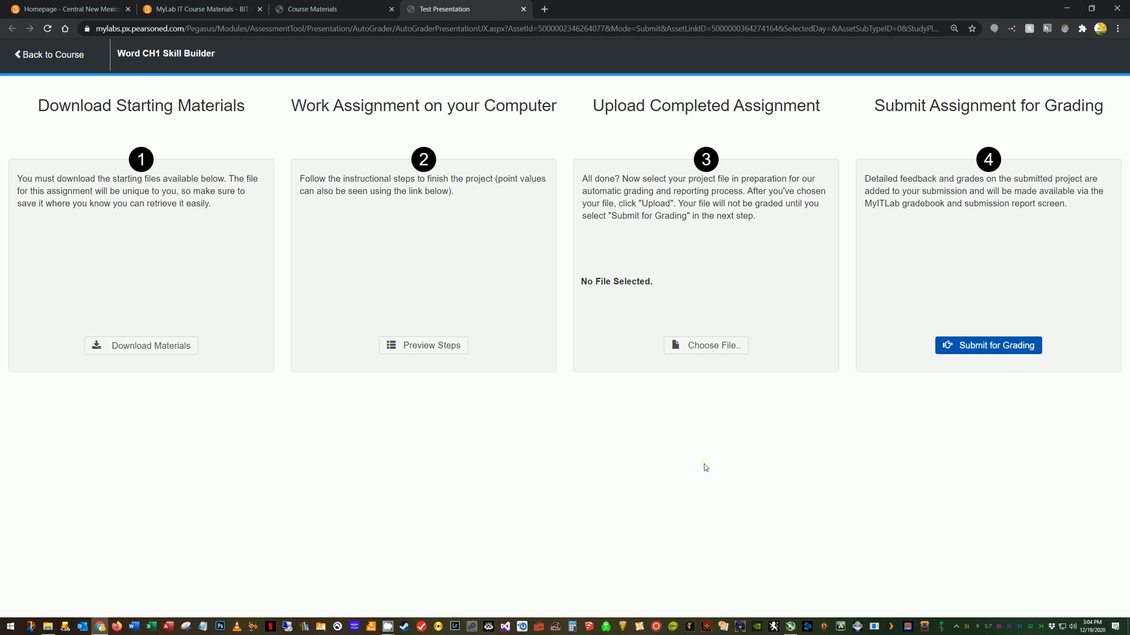
{"action": "mouse_move", "coordinate": [1013, 347]}
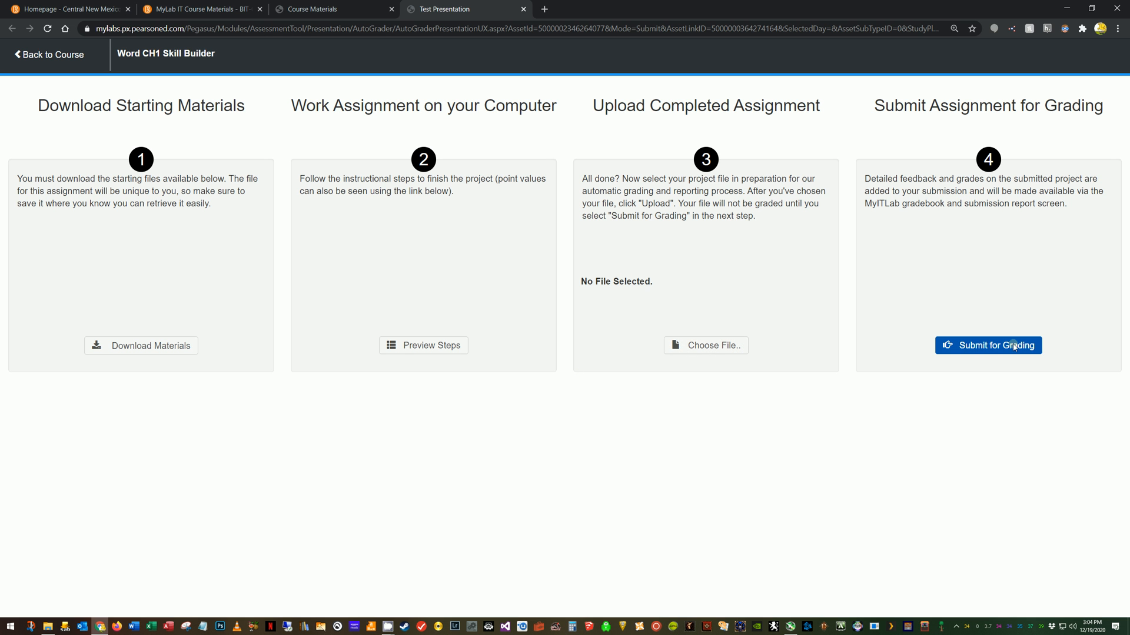
{"action": "mouse_move", "coordinate": [210, 487]}
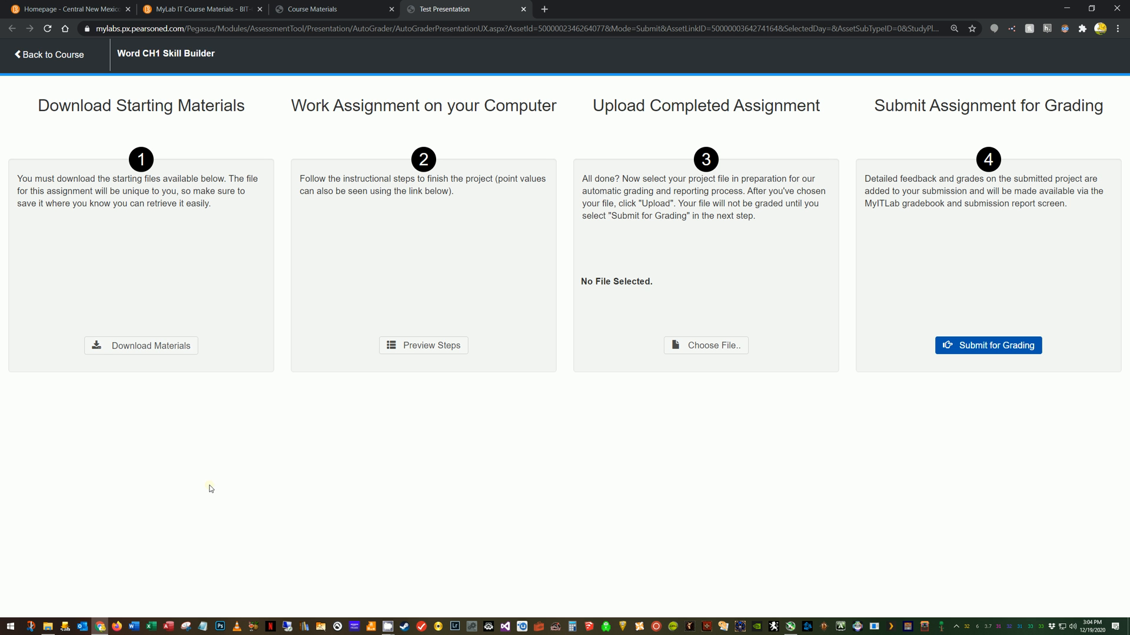
{"action": "left_click", "coordinate": [141, 346]}
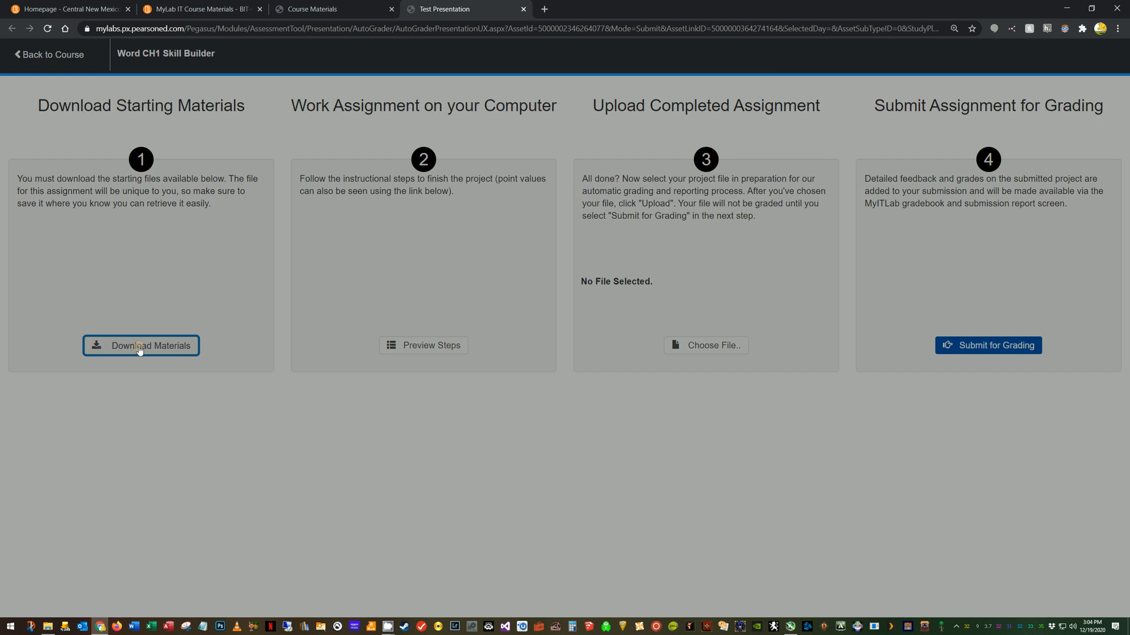
{"action": "left_click", "coordinate": [141, 346]}
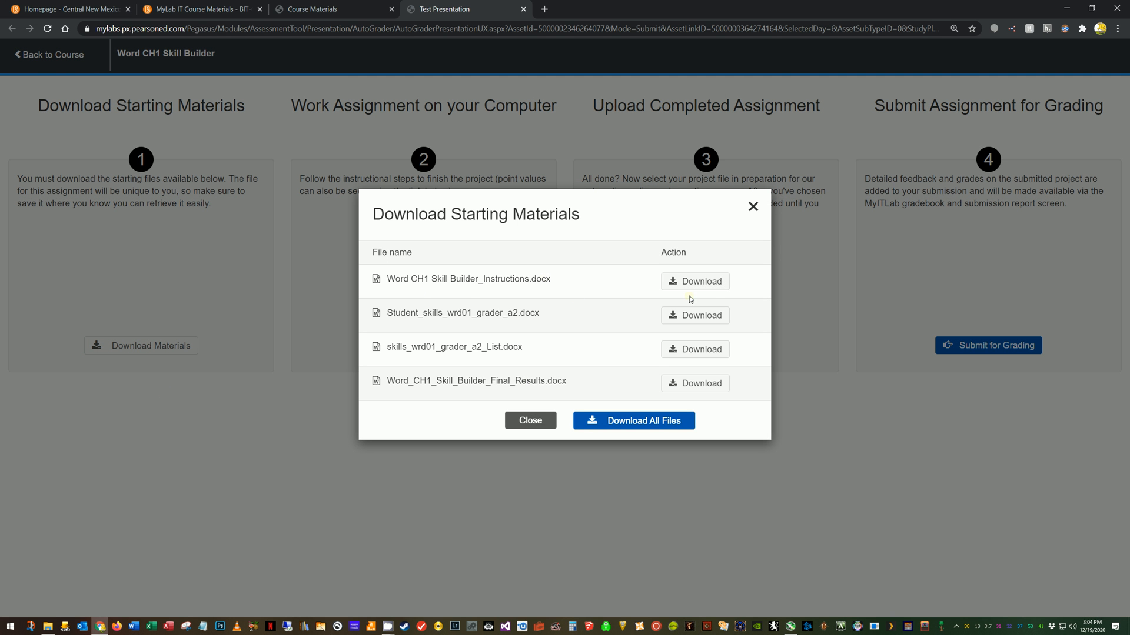
{"action": "left_click", "coordinate": [695, 281]}
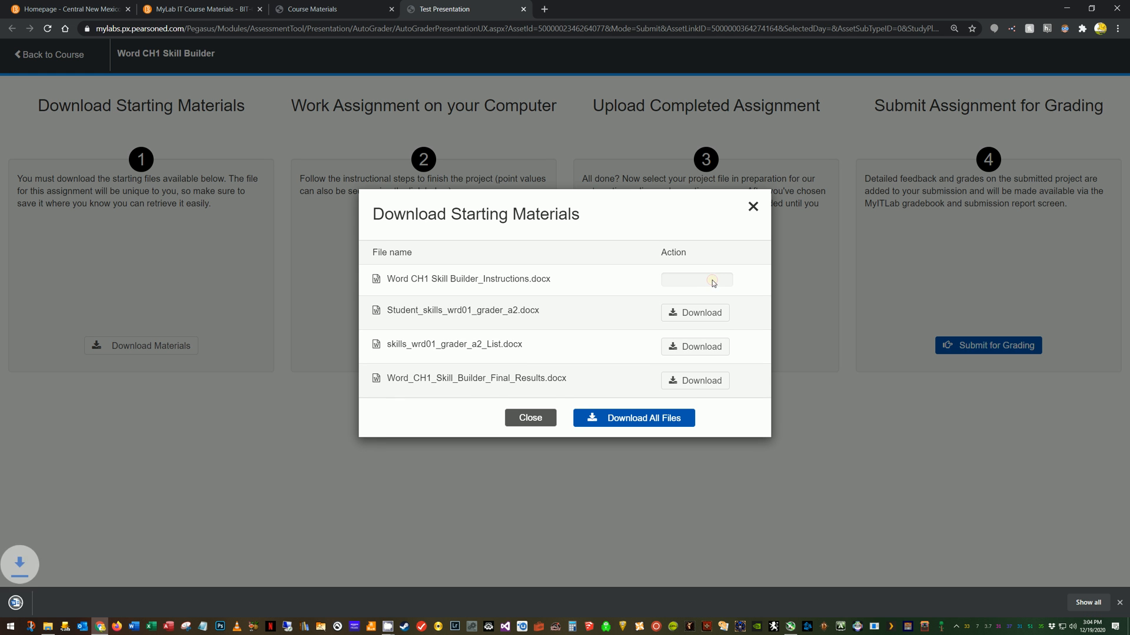
{"action": "left_click", "coordinate": [711, 281]}
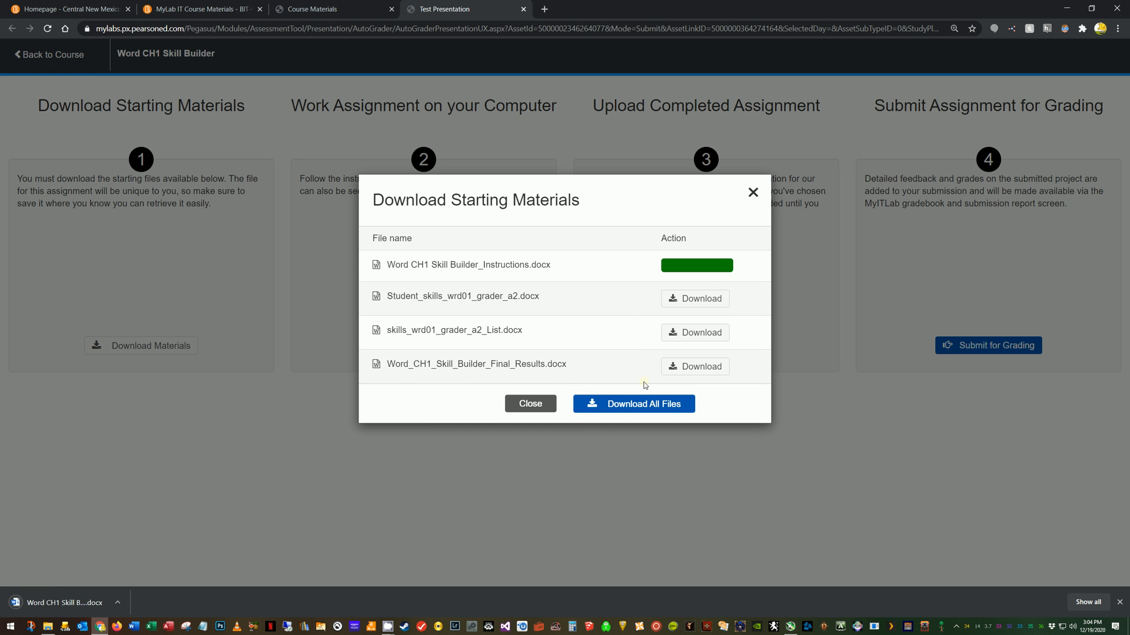
{"action": "mouse_move", "coordinate": [535, 421]}
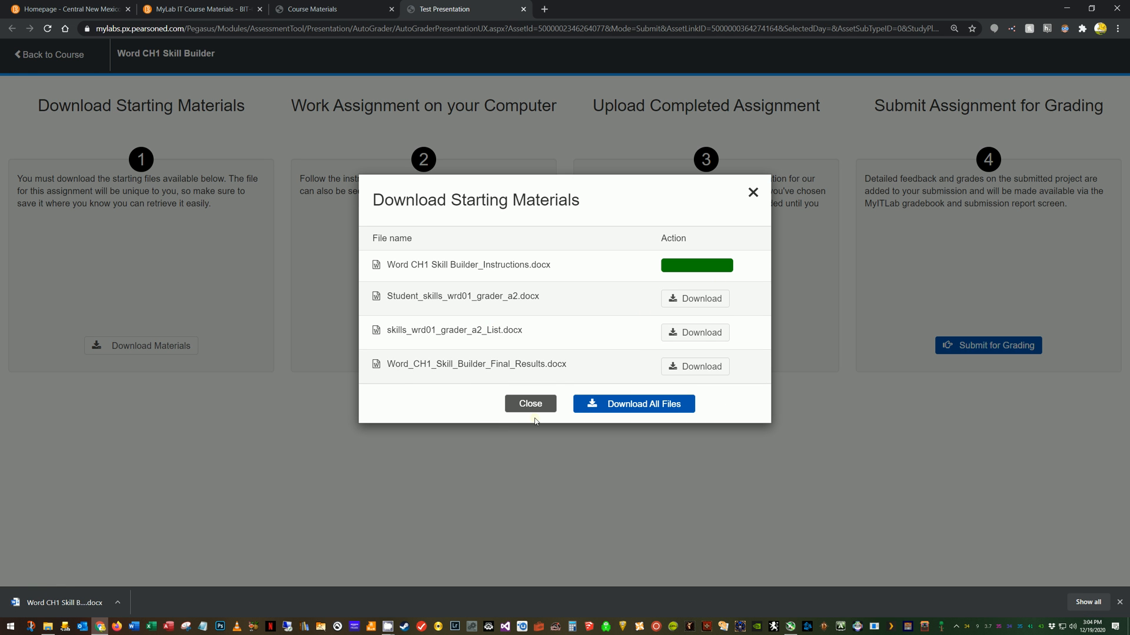
{"action": "mouse_move", "coordinate": [703, 444]}
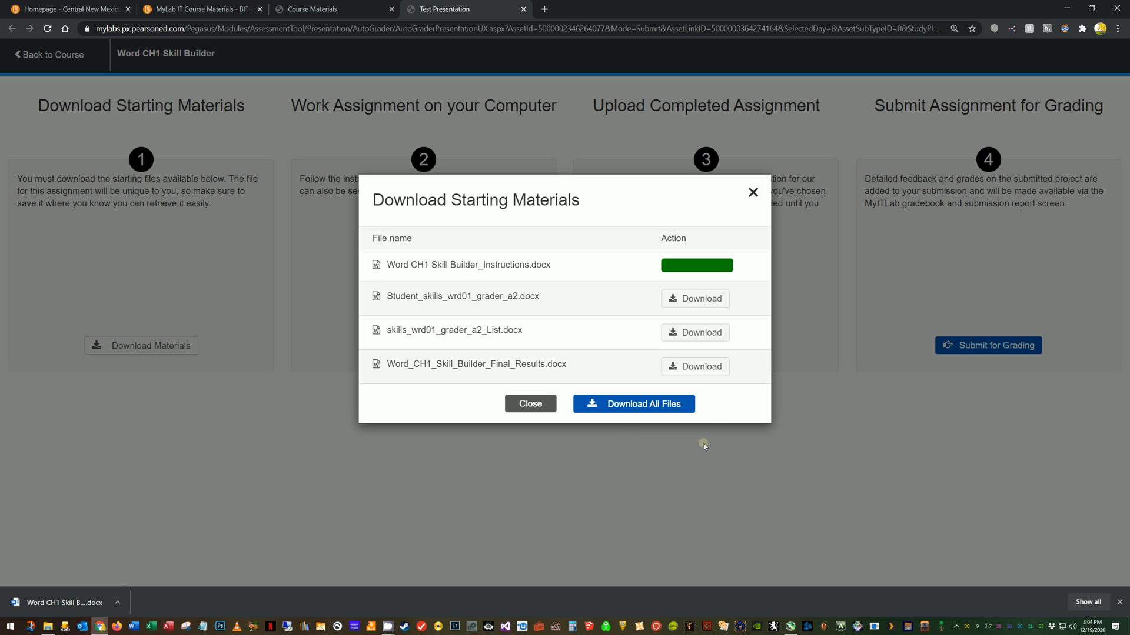
{"action": "mouse_move", "coordinate": [566, 399]}
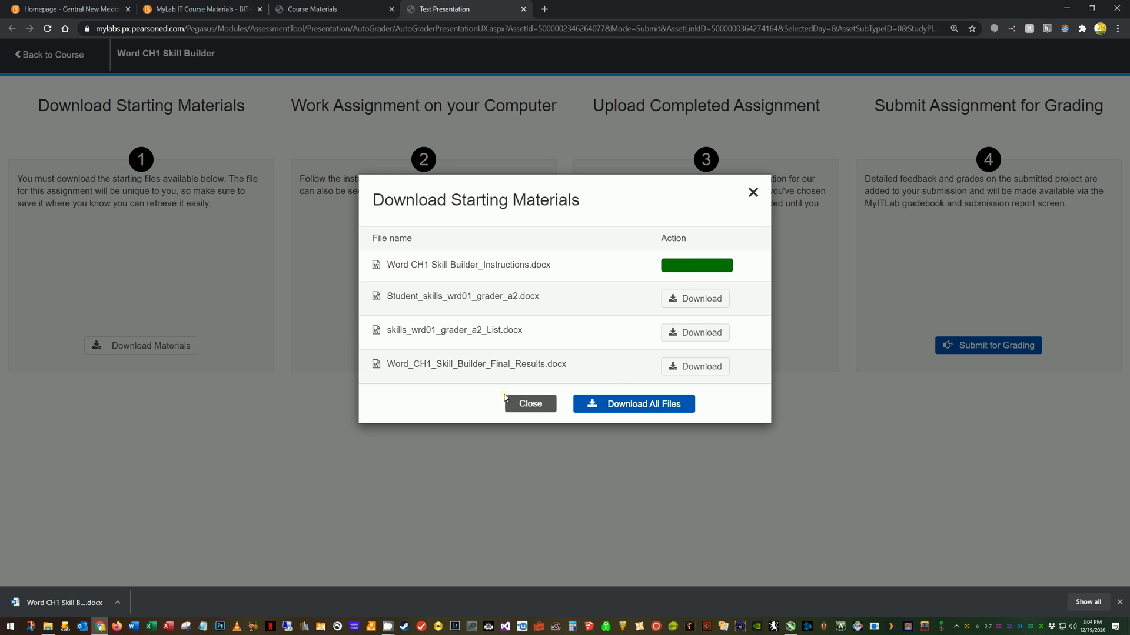
{"action": "mouse_move", "coordinate": [388, 297]}
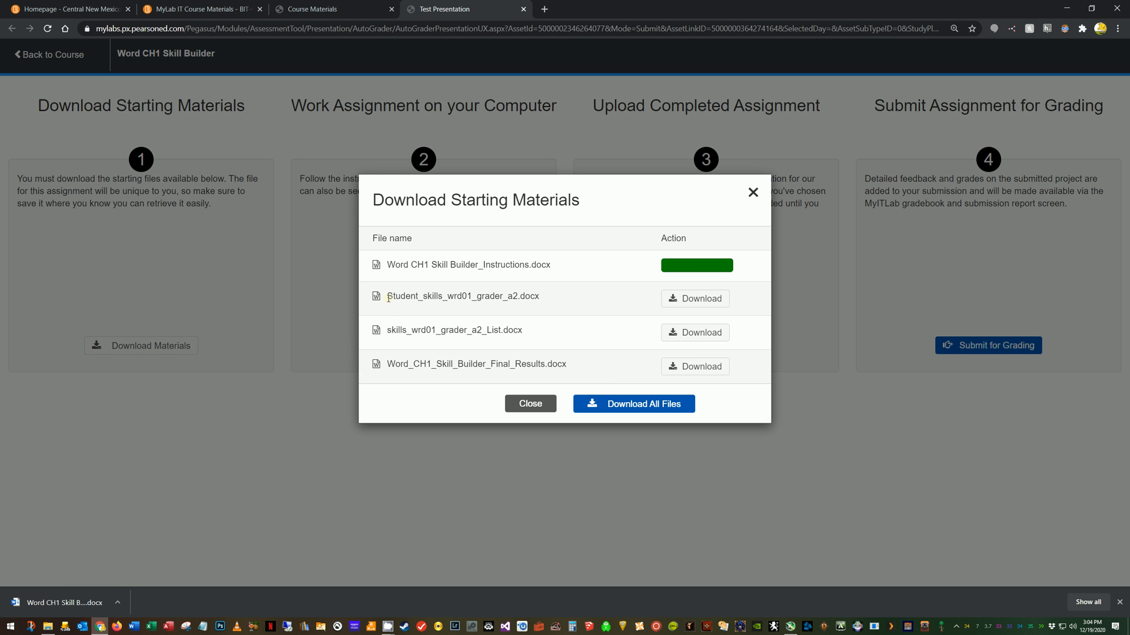
Download the student skills, List and Final Results .docx starting files.
{"action": "double_click", "coordinate": [400, 296]}
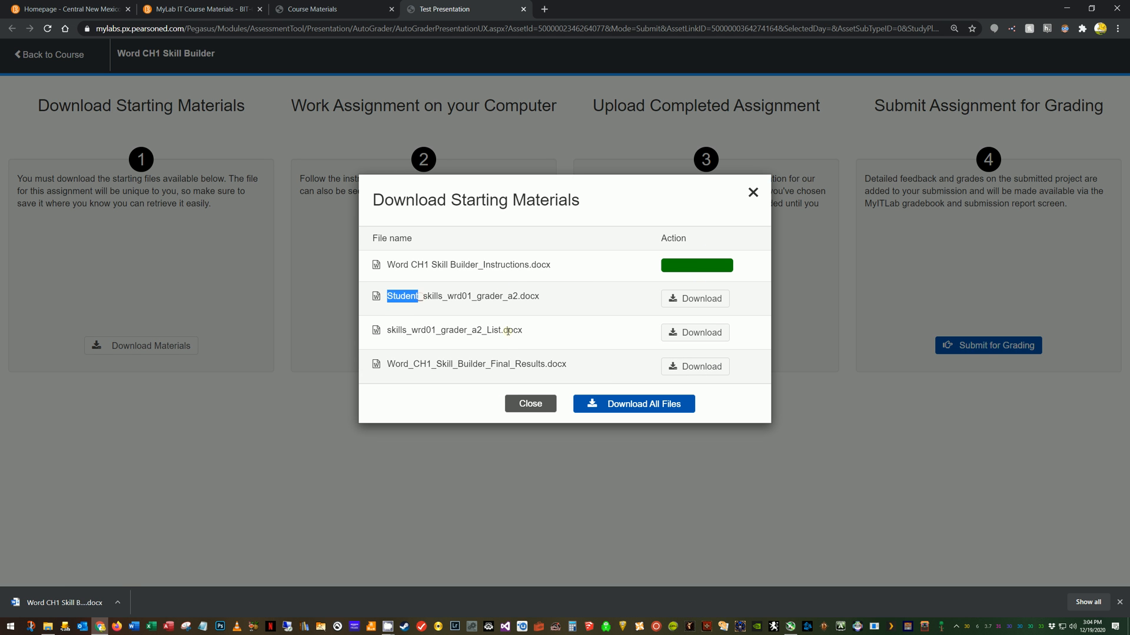
{"action": "mouse_move", "coordinate": [446, 292]}
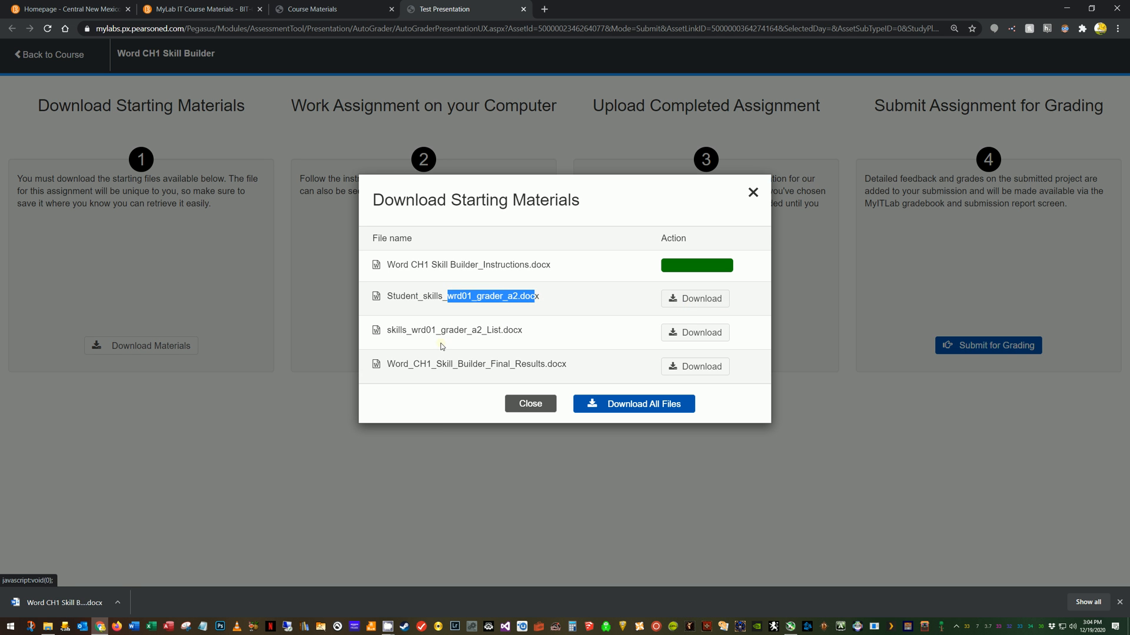
{"action": "double_click", "coordinate": [460, 296]}
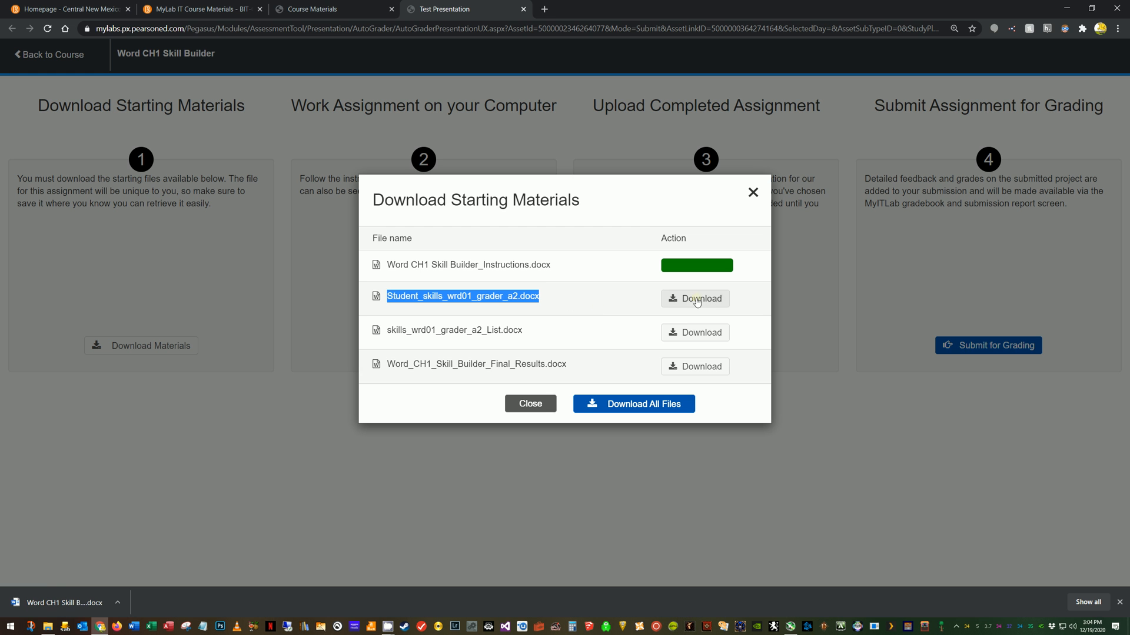
{"action": "left_click", "coordinate": [694, 298]}
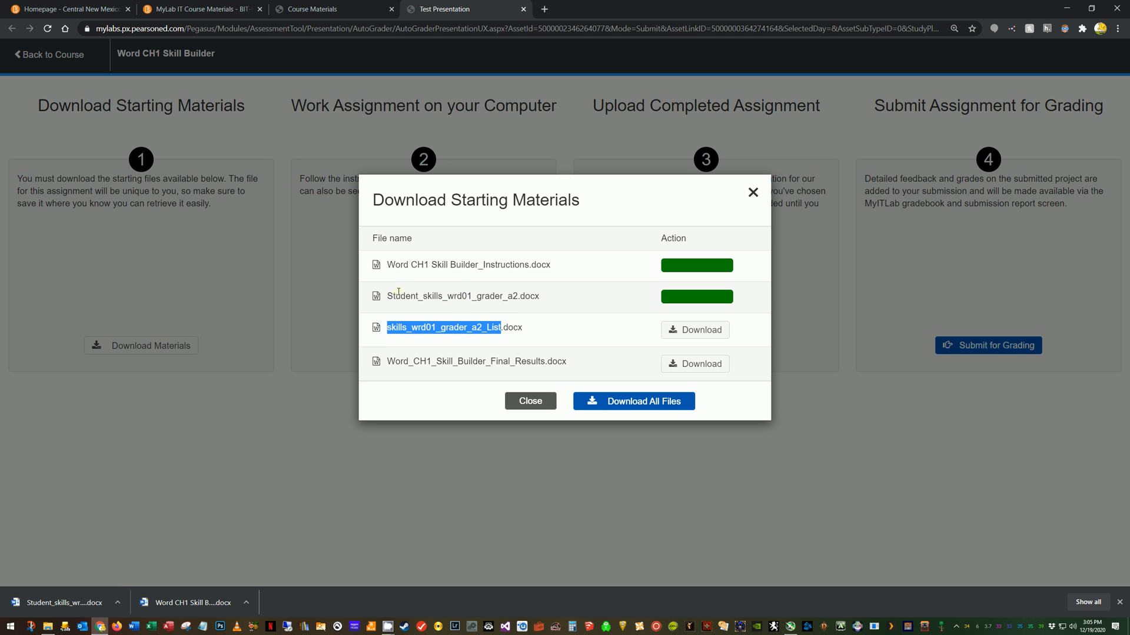
{"action": "mouse_move", "coordinate": [568, 332]}
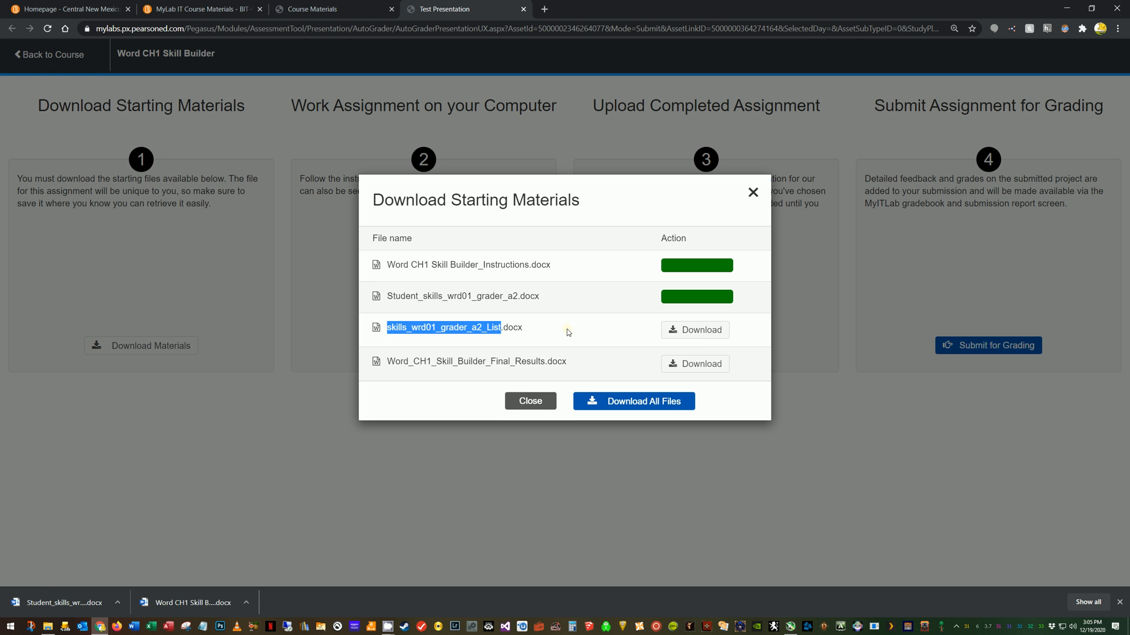
{"action": "left_click", "coordinate": [694, 330]}
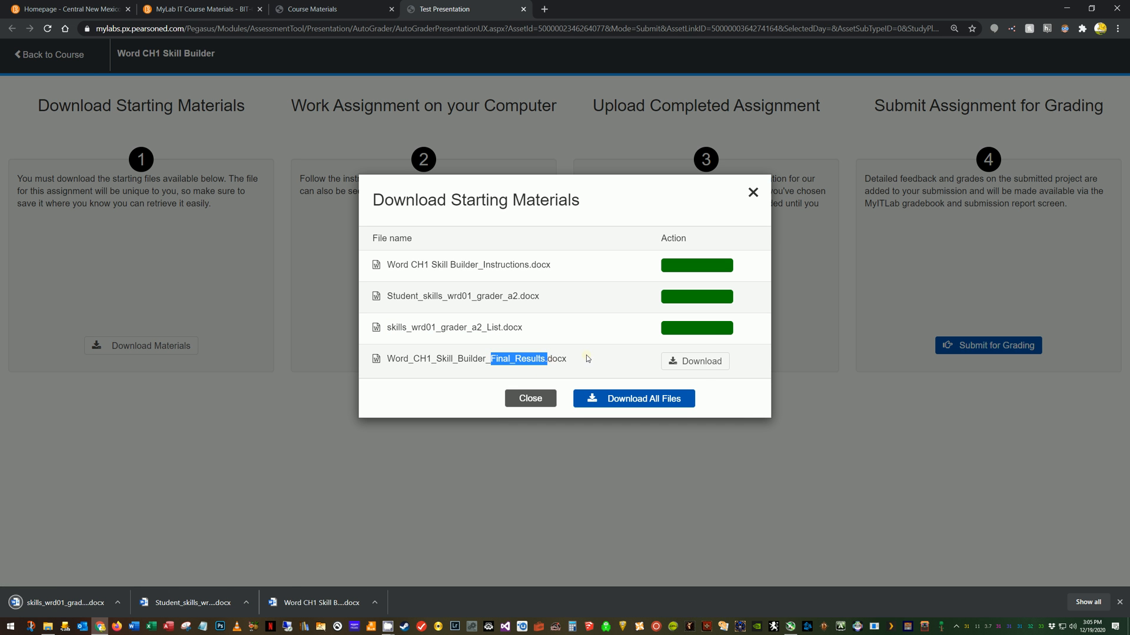
{"action": "left_click", "coordinate": [696, 361]}
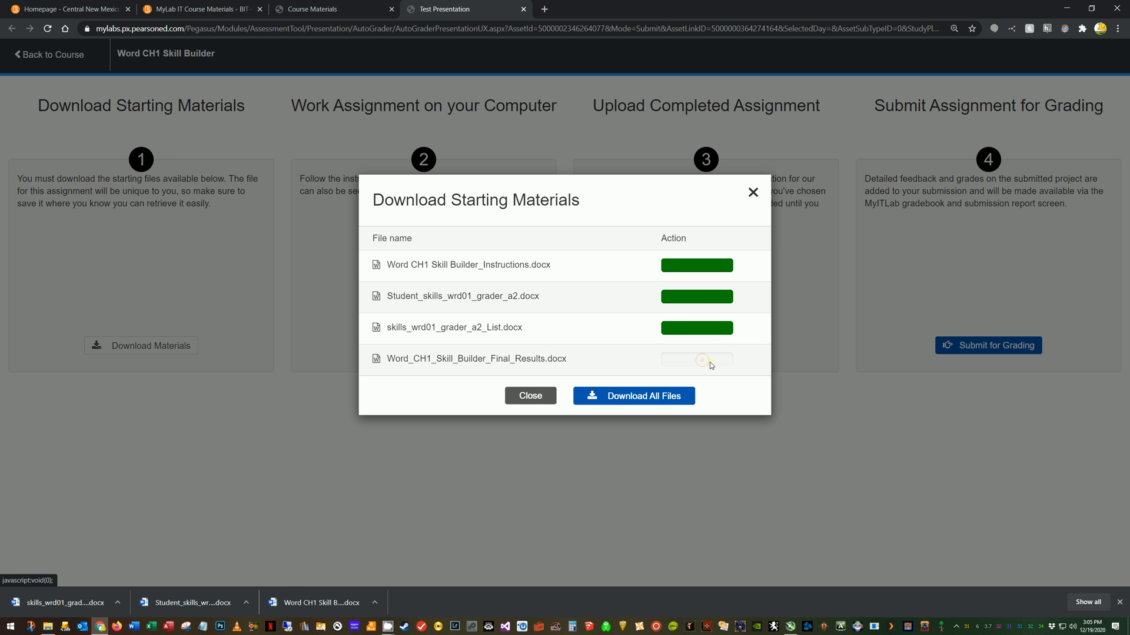
{"action": "left_click", "coordinate": [703, 360]}
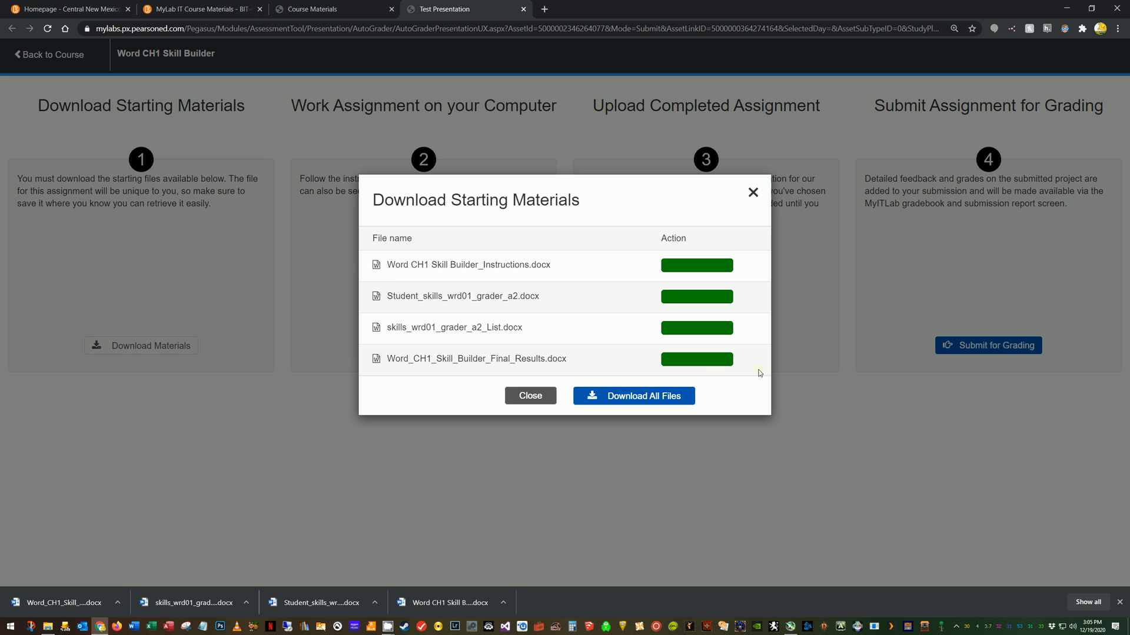
{"action": "mouse_move", "coordinate": [386, 360]}
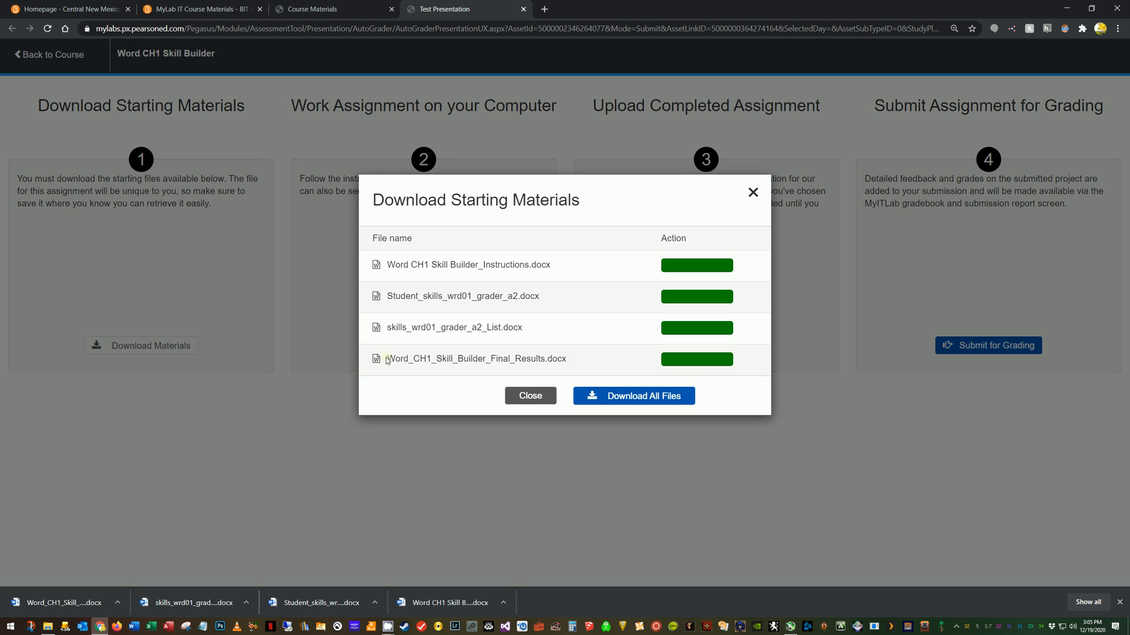
{"action": "double_click", "coordinate": [476, 359]}
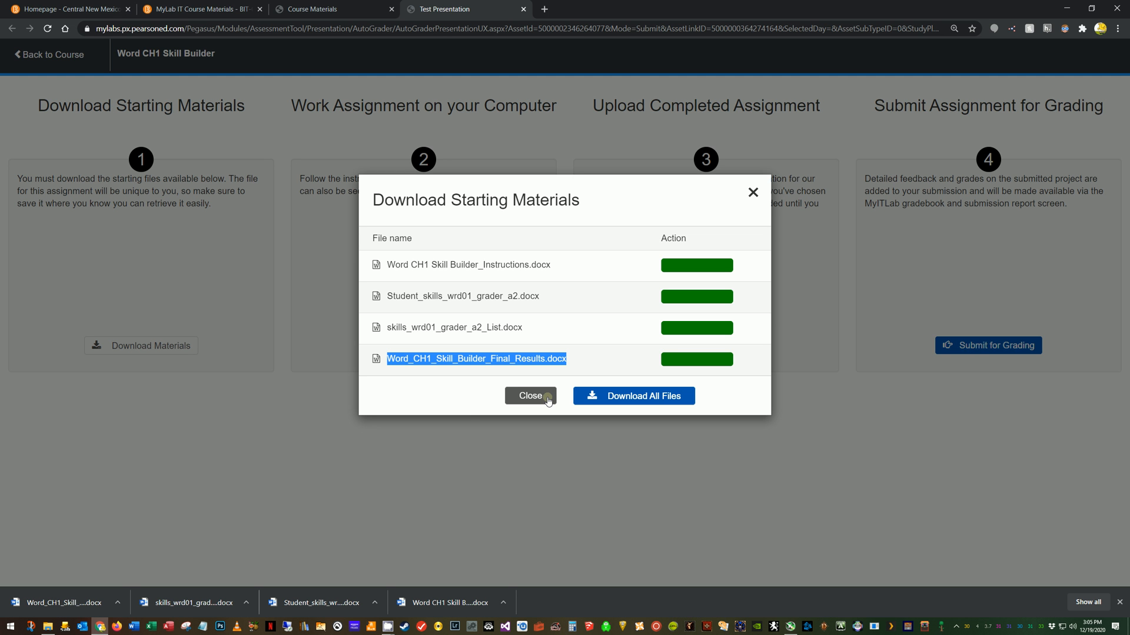
{"action": "mouse_move", "coordinate": [604, 405]}
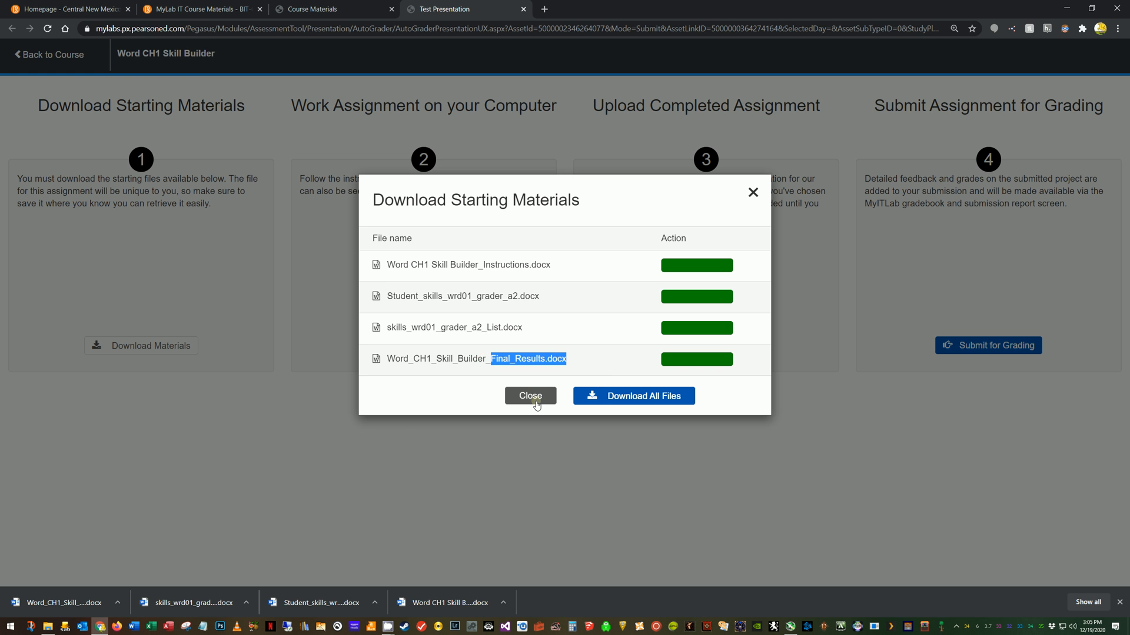
Close the starting materials dialog and return to the MyLab IT Course Materials tab.
{"action": "left_click", "coordinate": [530, 395]}
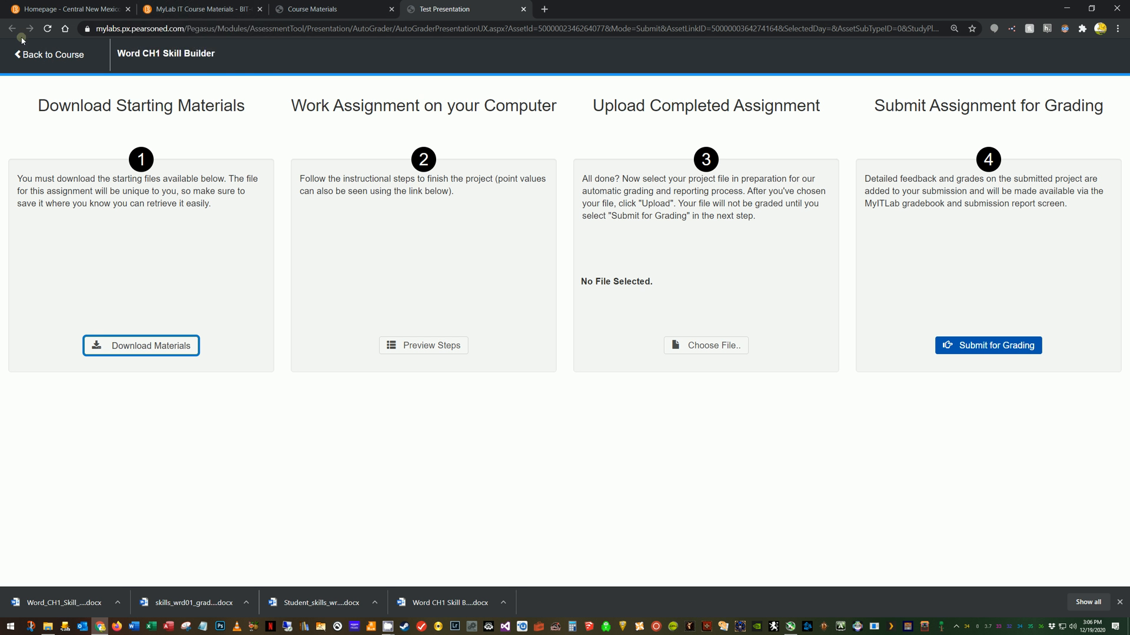
{"action": "left_click", "coordinate": [194, 9]}
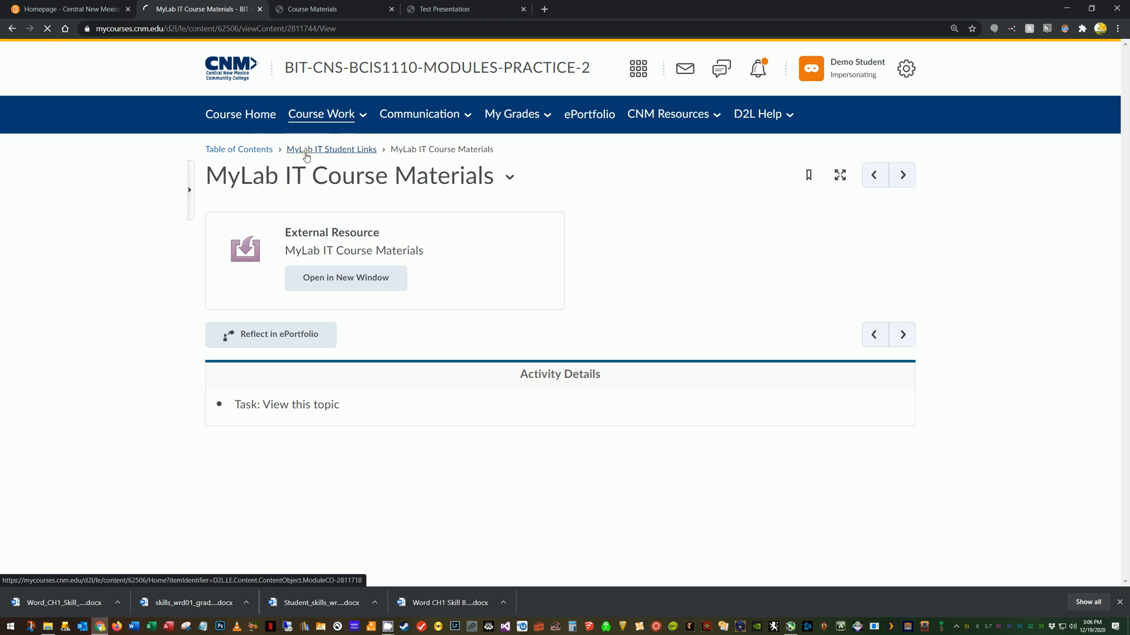
Go via the MyLab IT Student Links breadcrumb to Skill Builder Videos (Archive).
{"action": "left_click", "coordinate": [331, 149]}
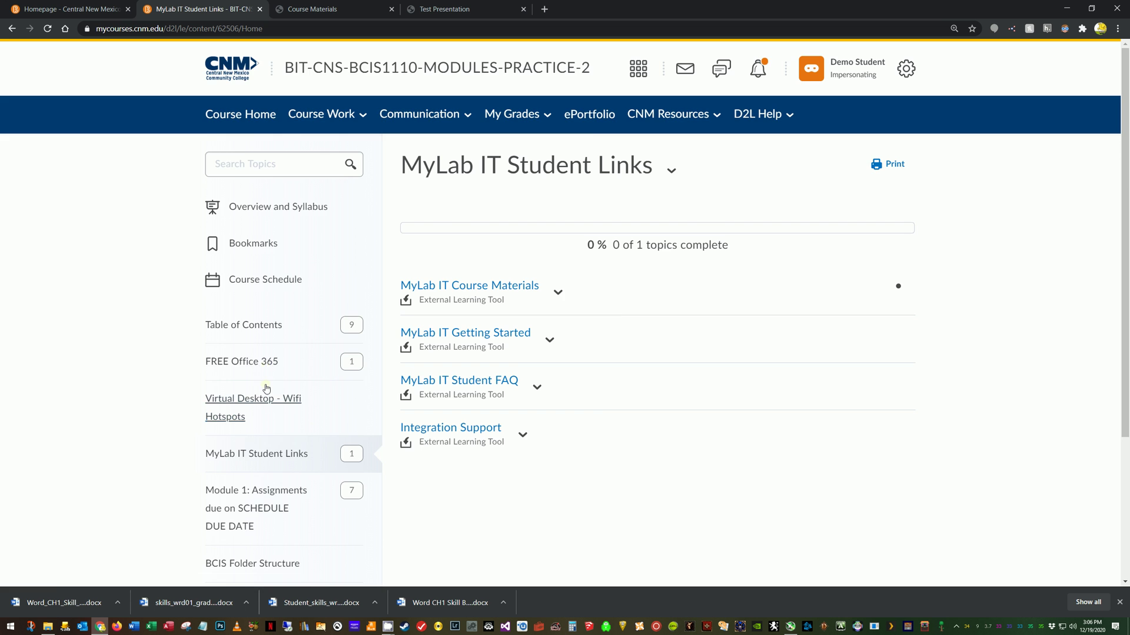
{"action": "scroll", "scroll_direction": "down", "scroll_amount": 3}
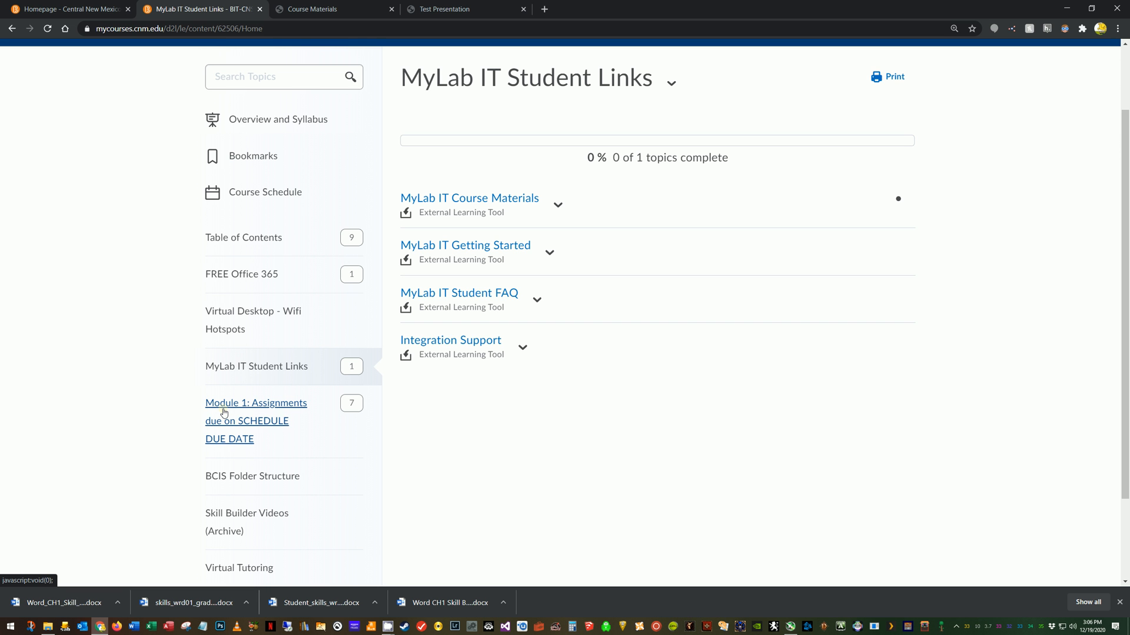
{"action": "mouse_move", "coordinate": [233, 406]}
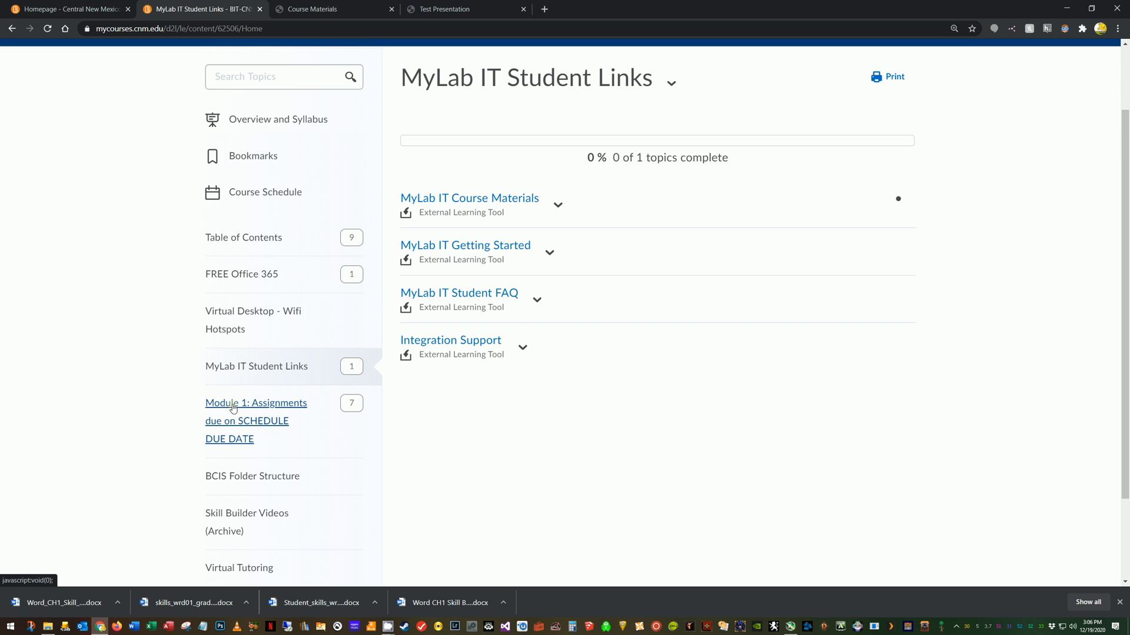
{"action": "scroll", "scroll_direction": "down", "scroll_amount": 3}
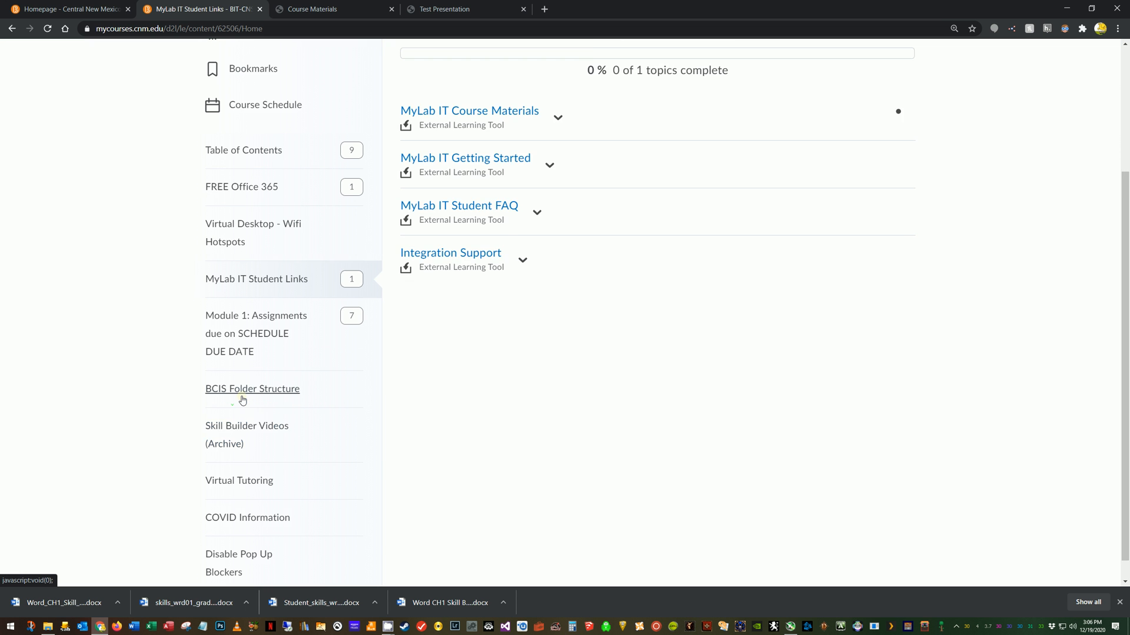
{"action": "scroll", "scroll_direction": "down", "scroll_amount": 3}
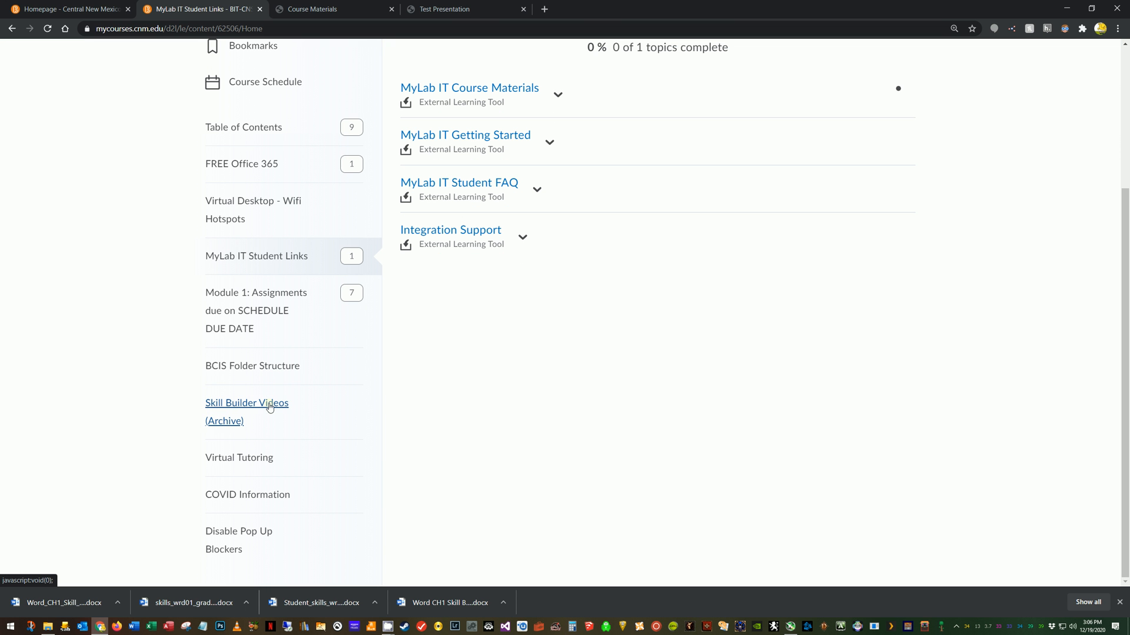
{"action": "mouse_move", "coordinate": [237, 405]}
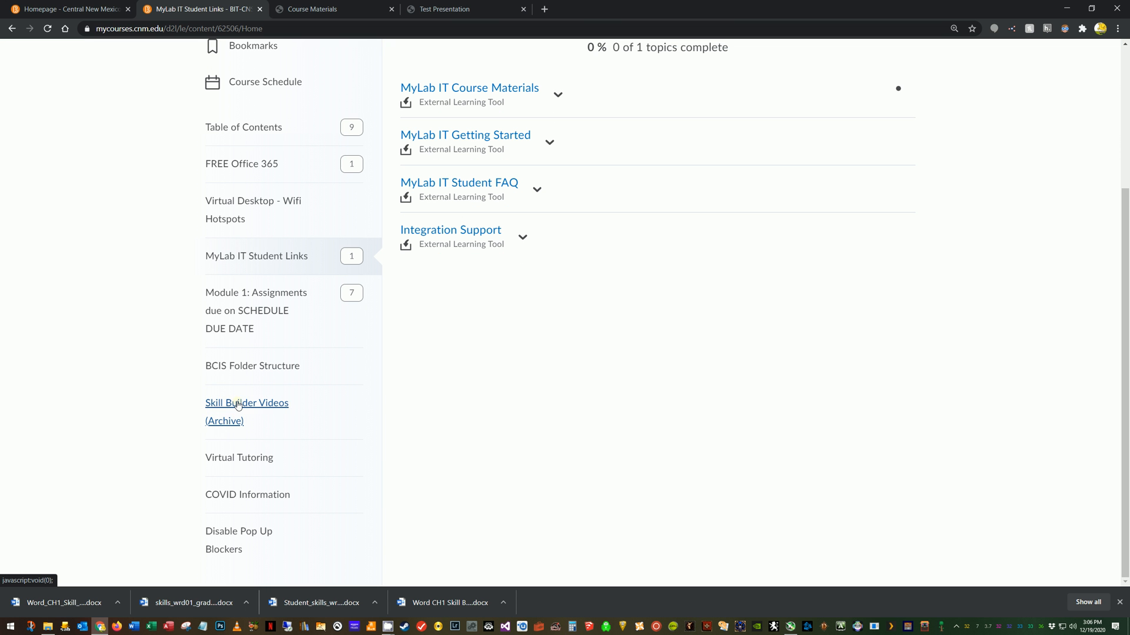
{"action": "left_click", "coordinate": [246, 403]}
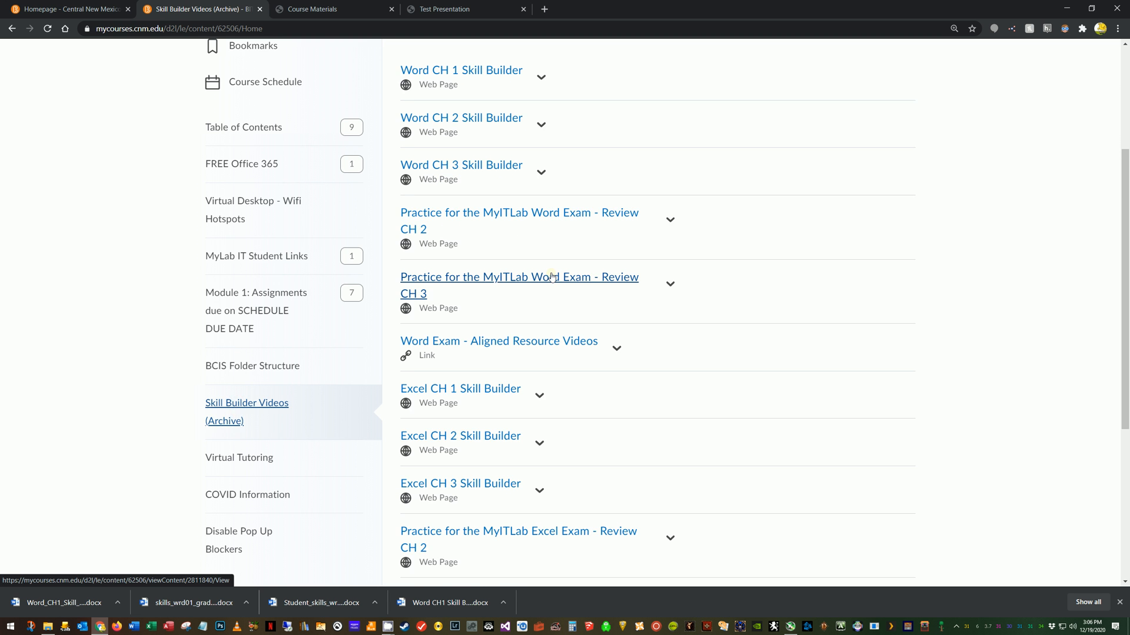
{"action": "scroll", "scroll_direction": "down", "scroll_amount": 3}
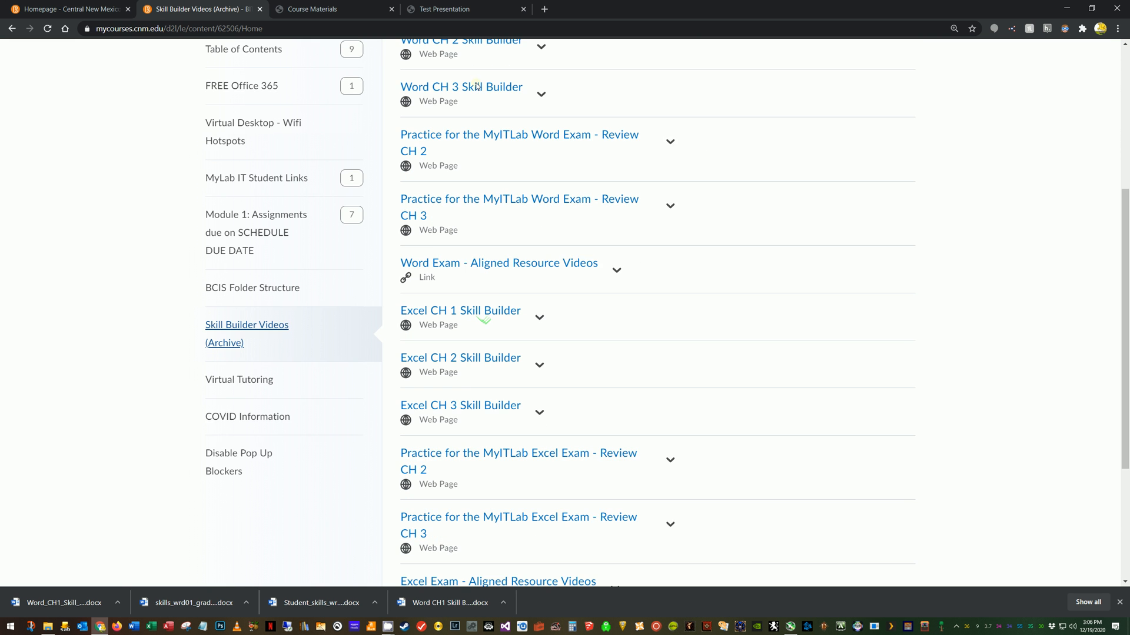
{"action": "scroll", "scroll_direction": "down", "scroll_amount": 3}
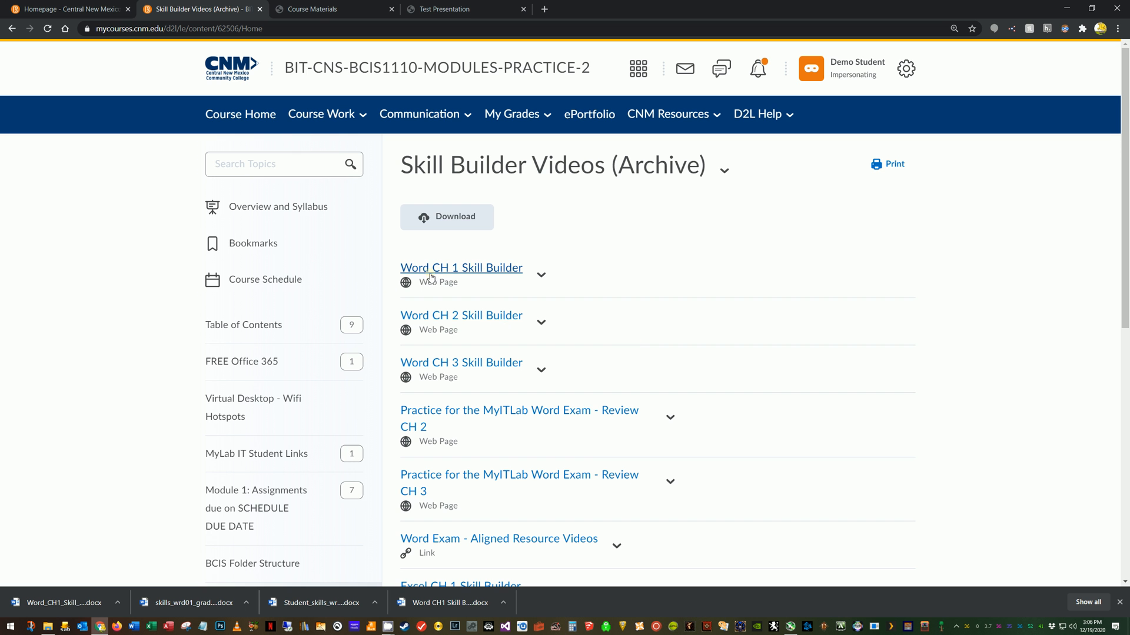
Open the Word CH 1 Skill Builder video page, then switch back to the MyITLab assignment.
{"action": "left_click", "coordinate": [461, 268]}
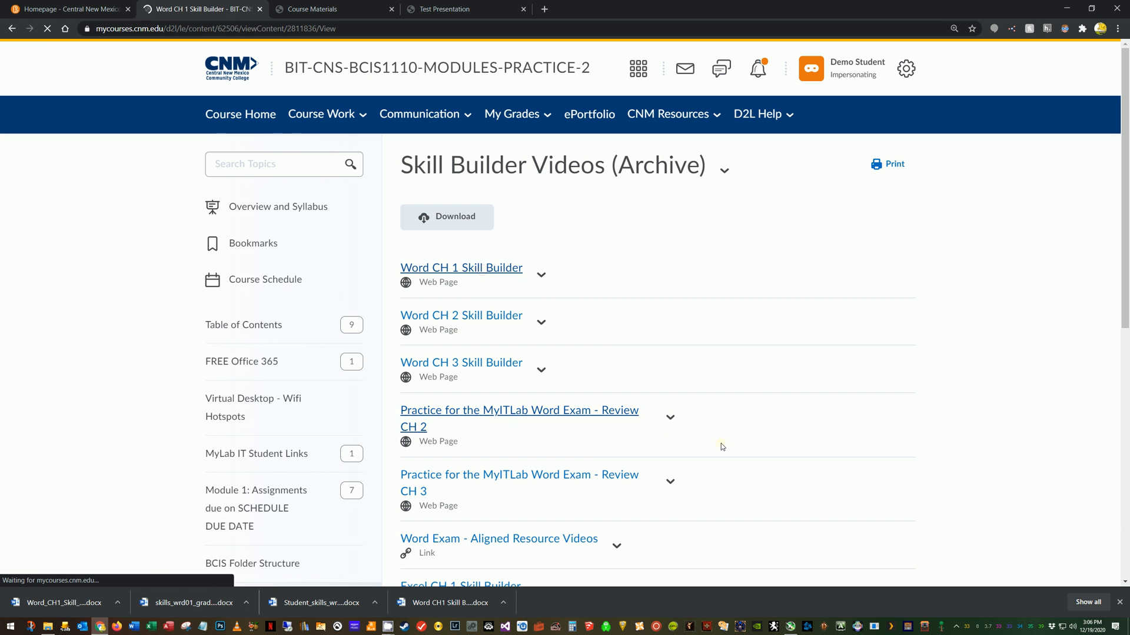
{"action": "left_click", "coordinate": [461, 268]}
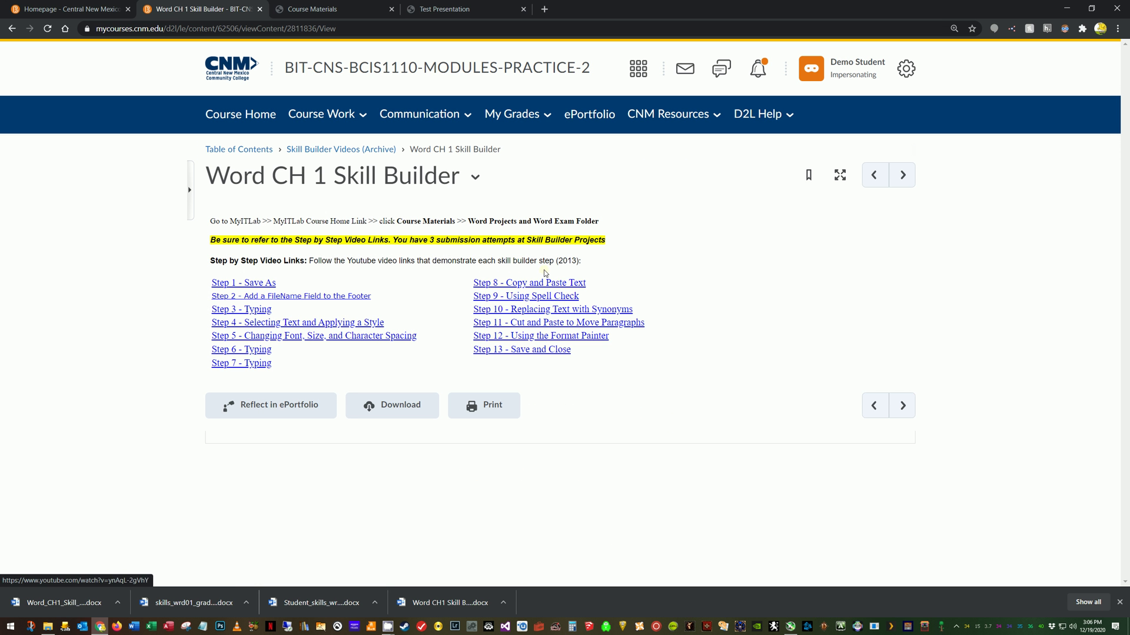
{"action": "mouse_move", "coordinate": [526, 412]}
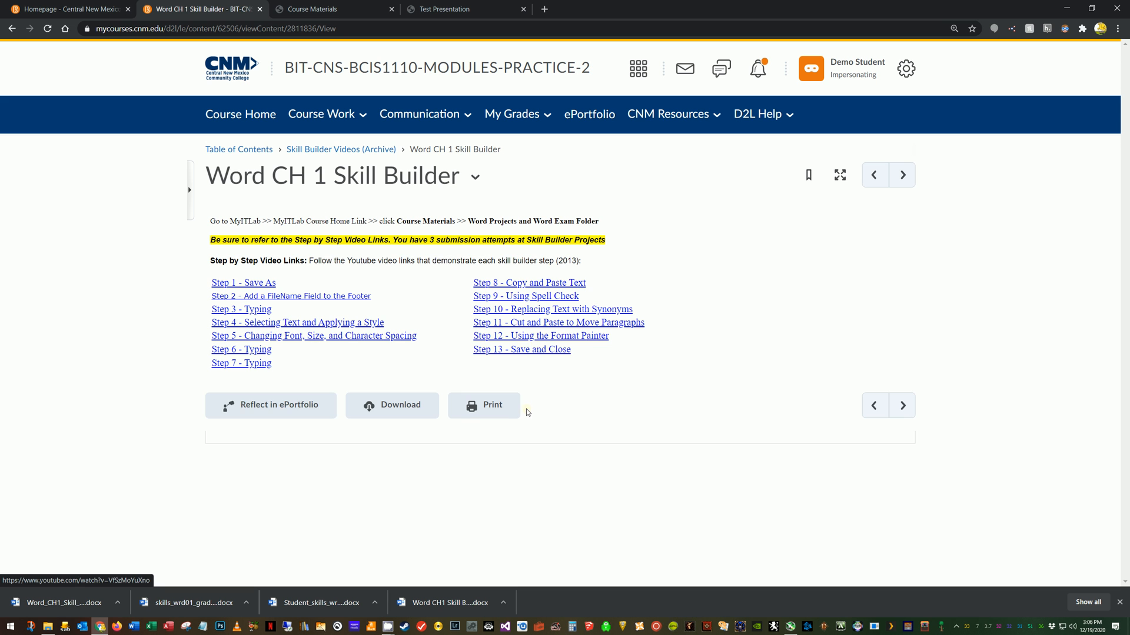
{"action": "mouse_move", "coordinate": [285, 437]}
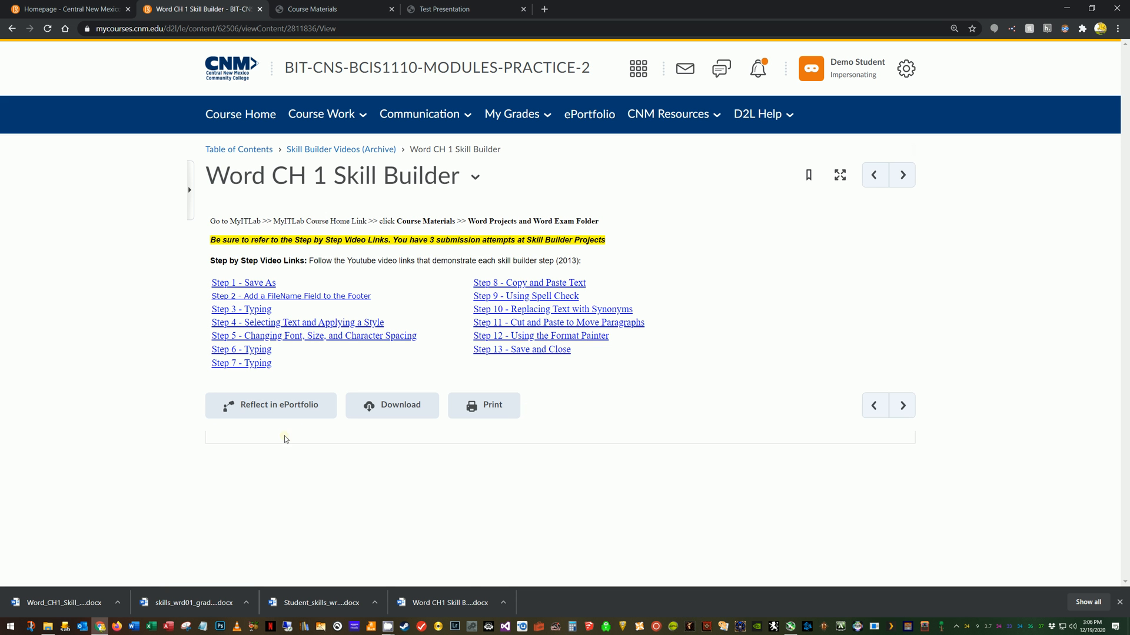
{"action": "mouse_move", "coordinate": [470, 586]}
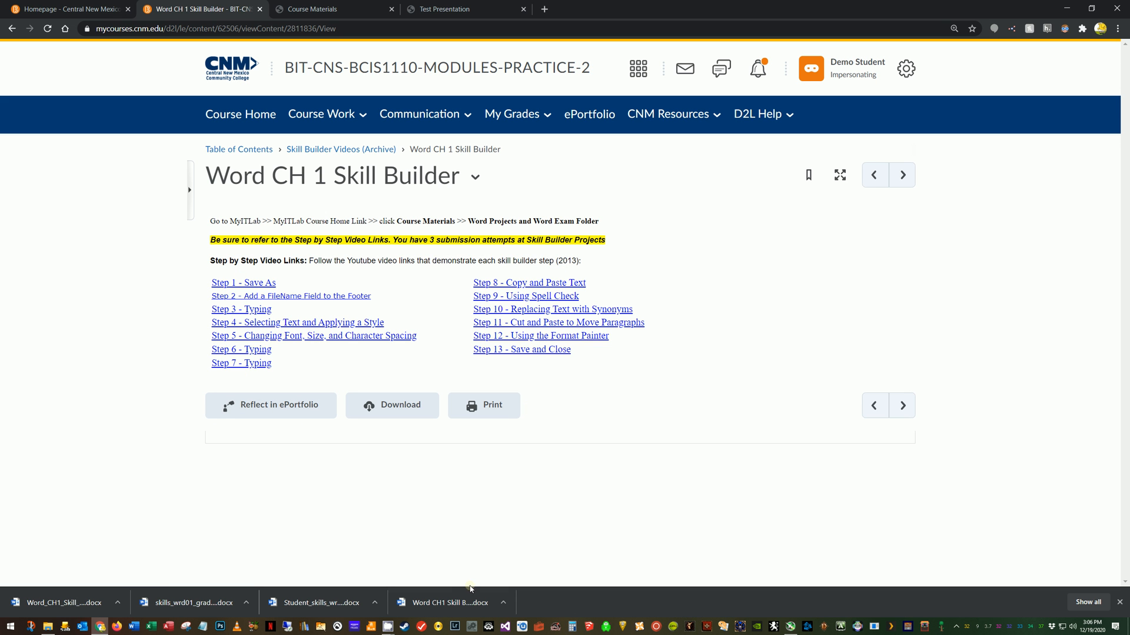
{"action": "mouse_move", "coordinate": [425, 599]}
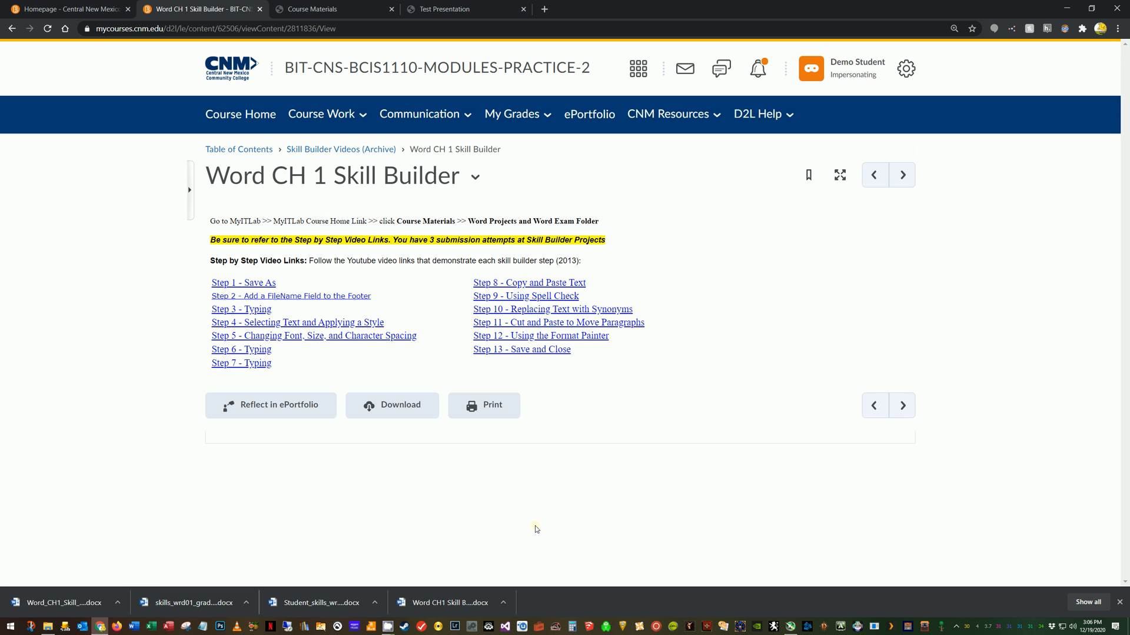
{"action": "mouse_move", "coordinate": [577, 529]}
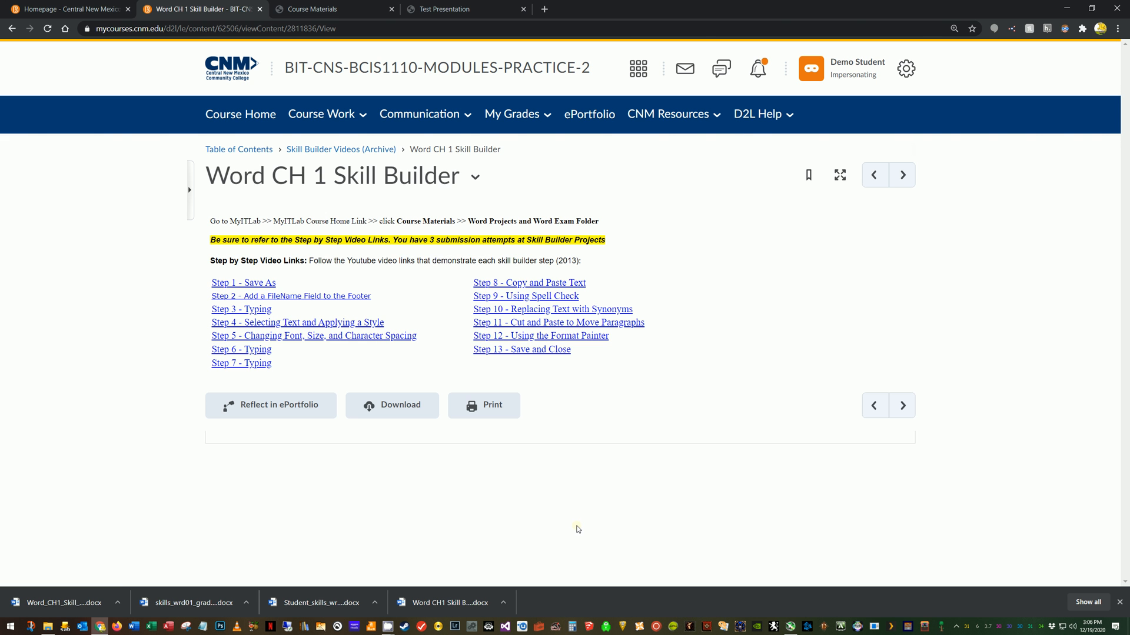
{"action": "left_click", "coordinate": [456, 9]}
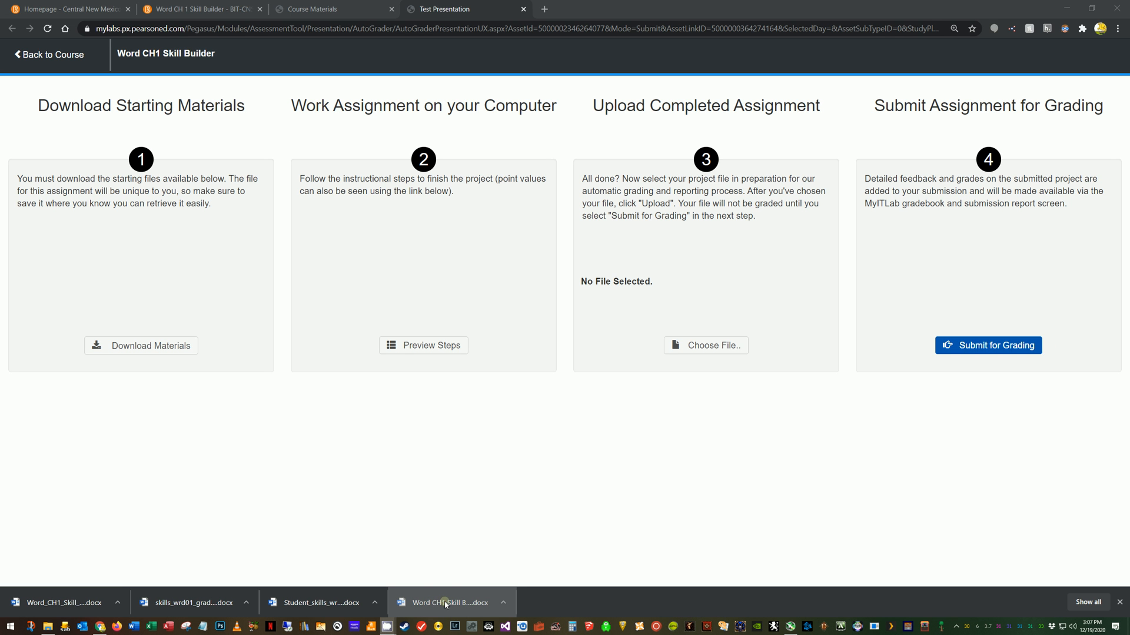
{"action": "mouse_move", "coordinate": [449, 606]}
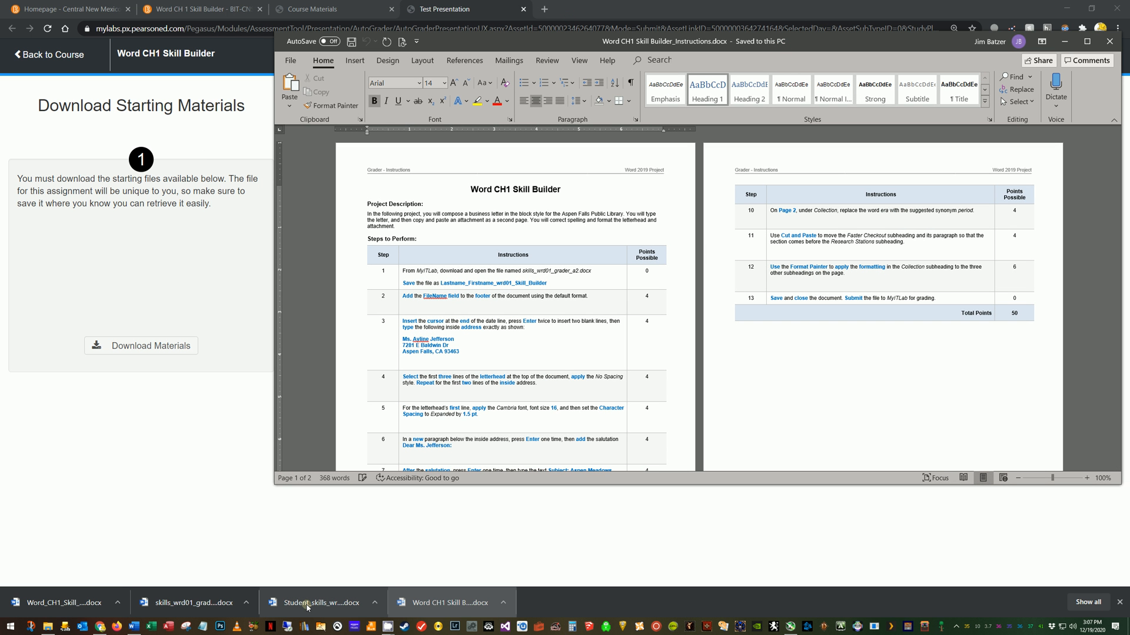
Open Student_skills_wrd01_grader_a2.docx from the download bar and enable editing.
{"action": "left_click", "coordinate": [308, 602]}
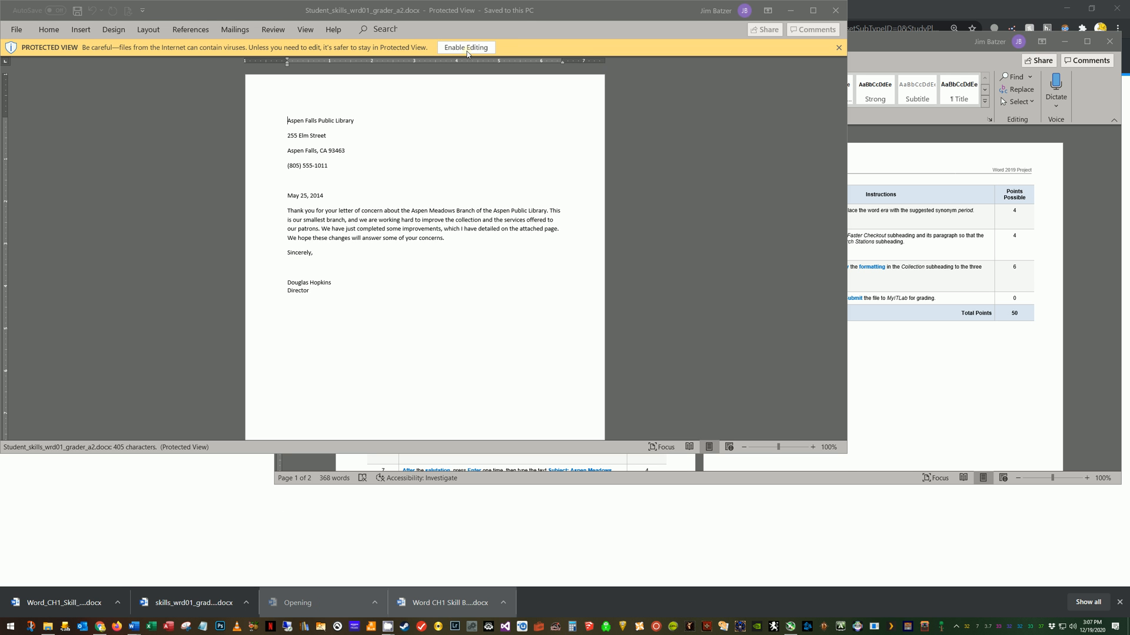
{"action": "left_click", "coordinate": [466, 47]}
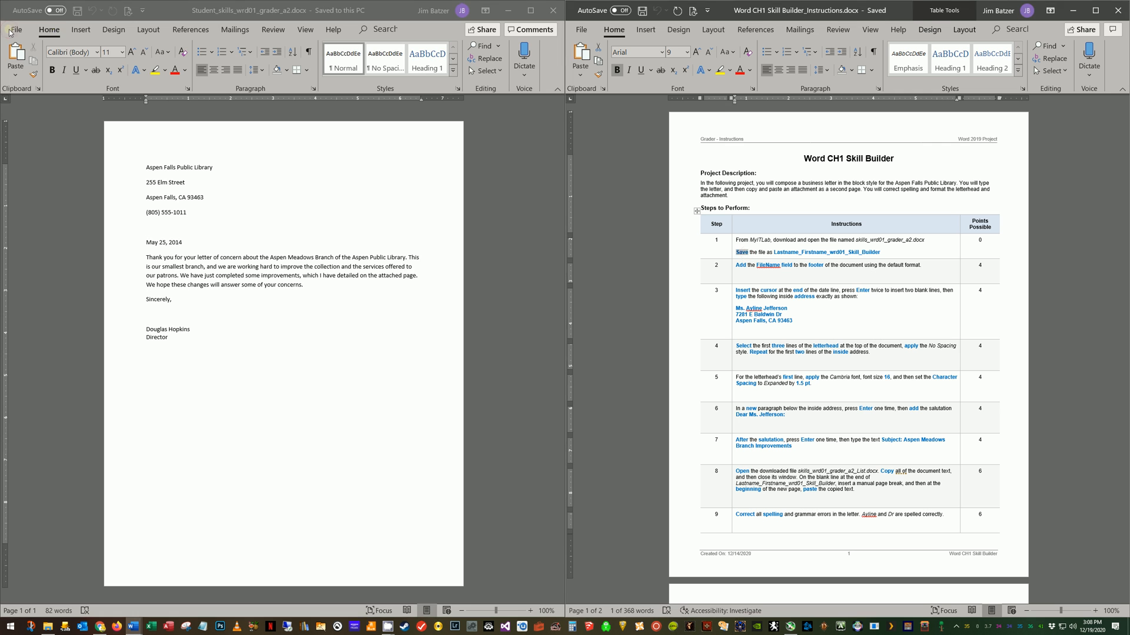
Save the letter to Documents as Lastname_Firstname_wrd01_Skill_Builder.
{"action": "left_click", "coordinate": [22, 28]}
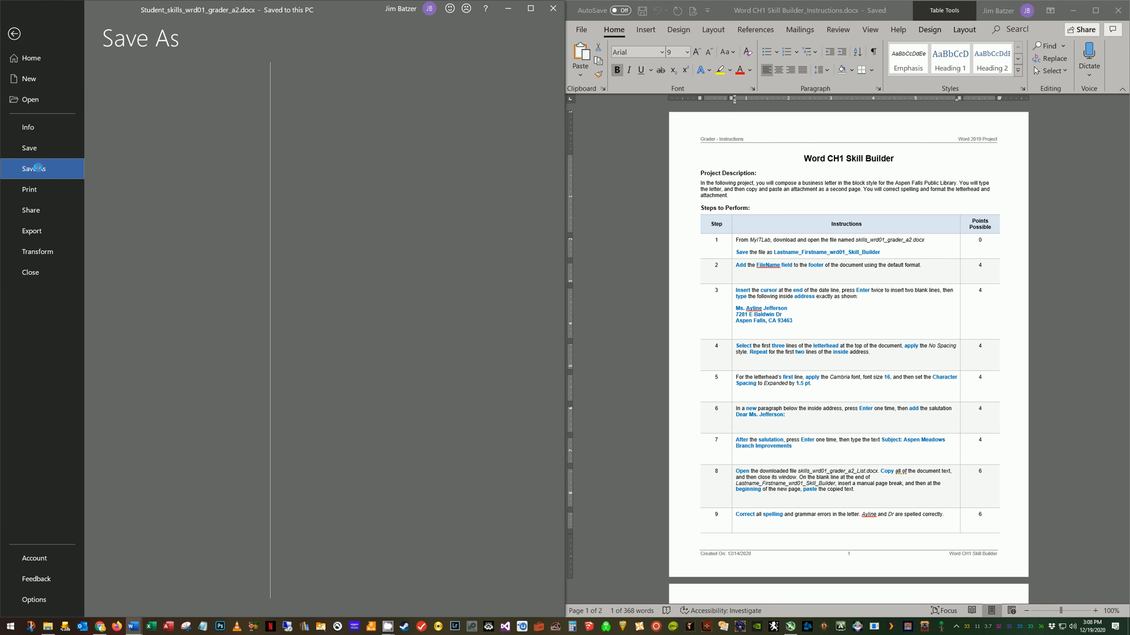
{"action": "left_click", "coordinate": [34, 168]}
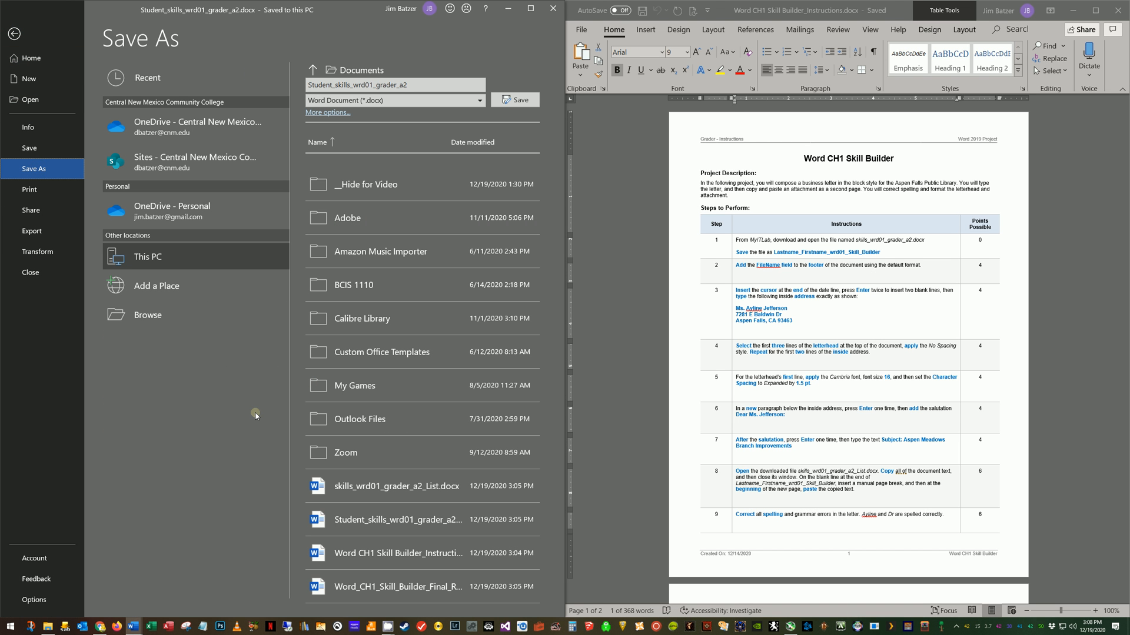
{"action": "mouse_move", "coordinate": [879, 336]}
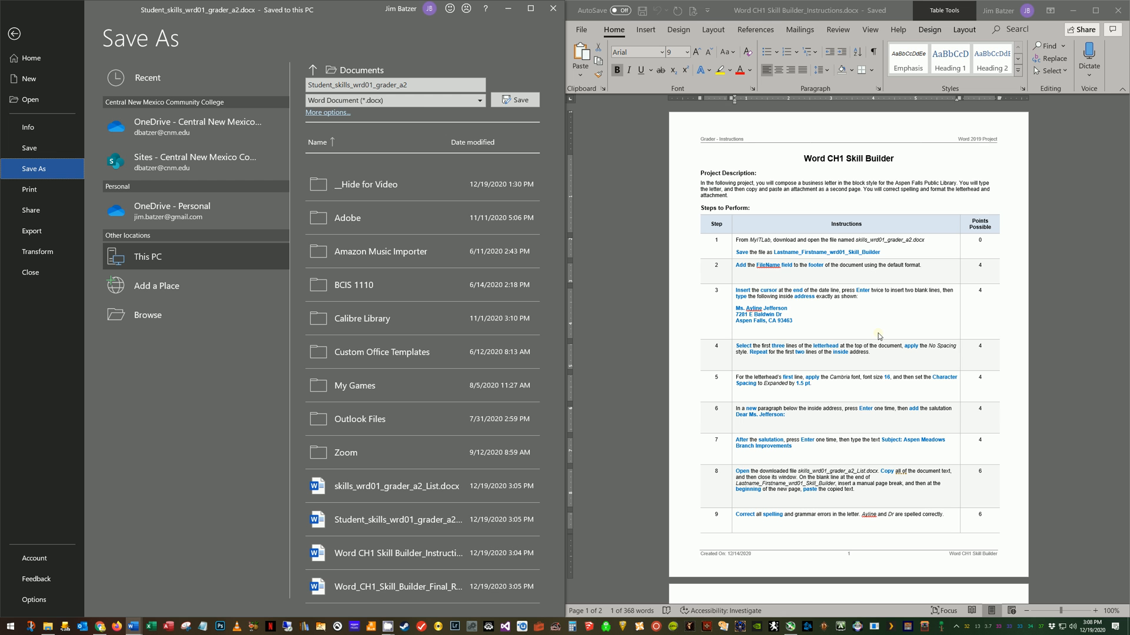
{"action": "left_click", "coordinate": [477, 100]}
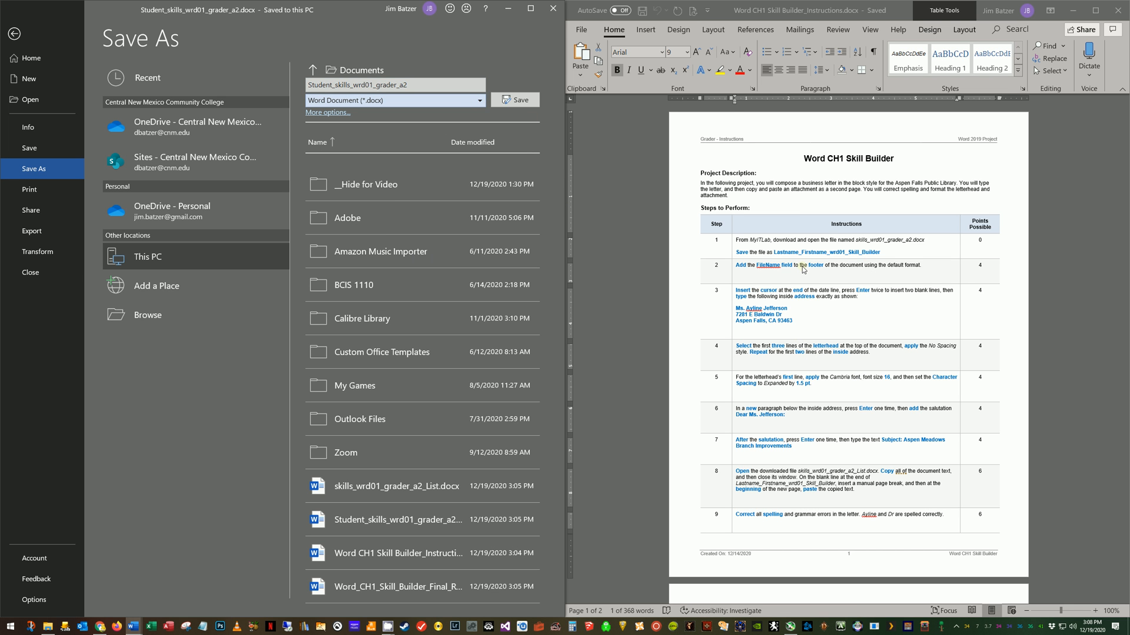
{"action": "mouse_move", "coordinate": [823, 477]}
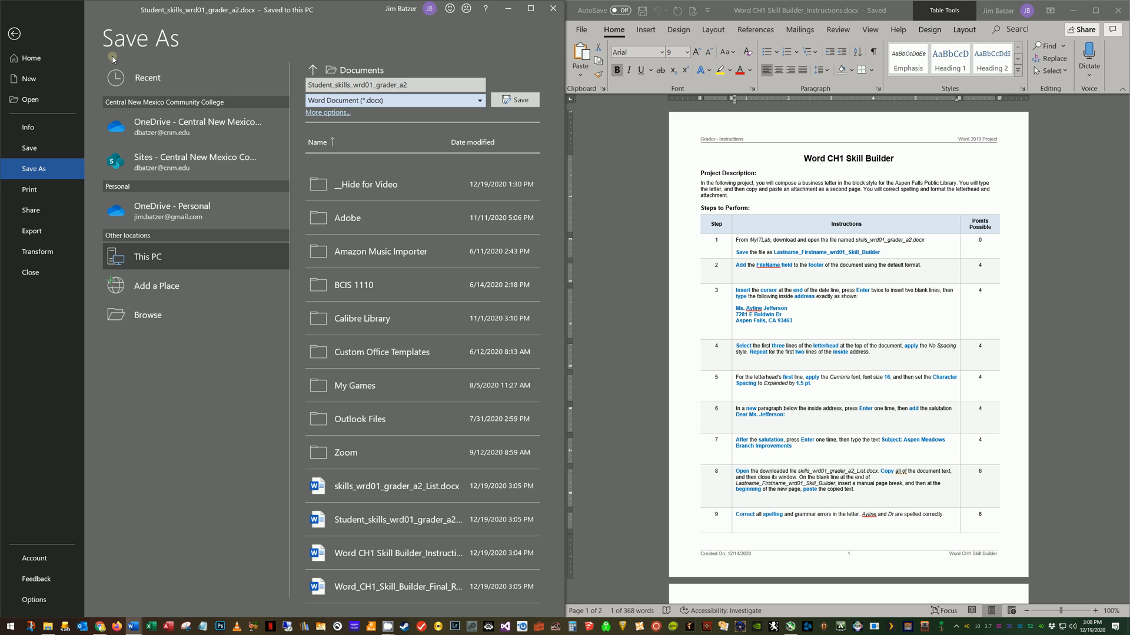
{"action": "left_click", "coordinate": [514, 100]}
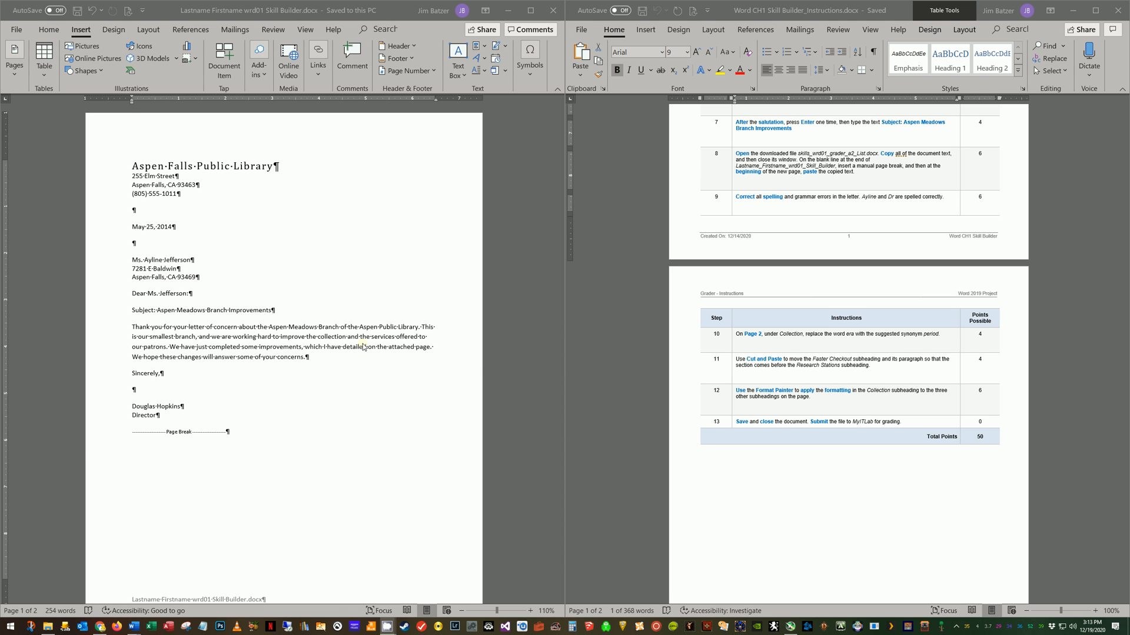
{"action": "mouse_move", "coordinate": [491, 371]}
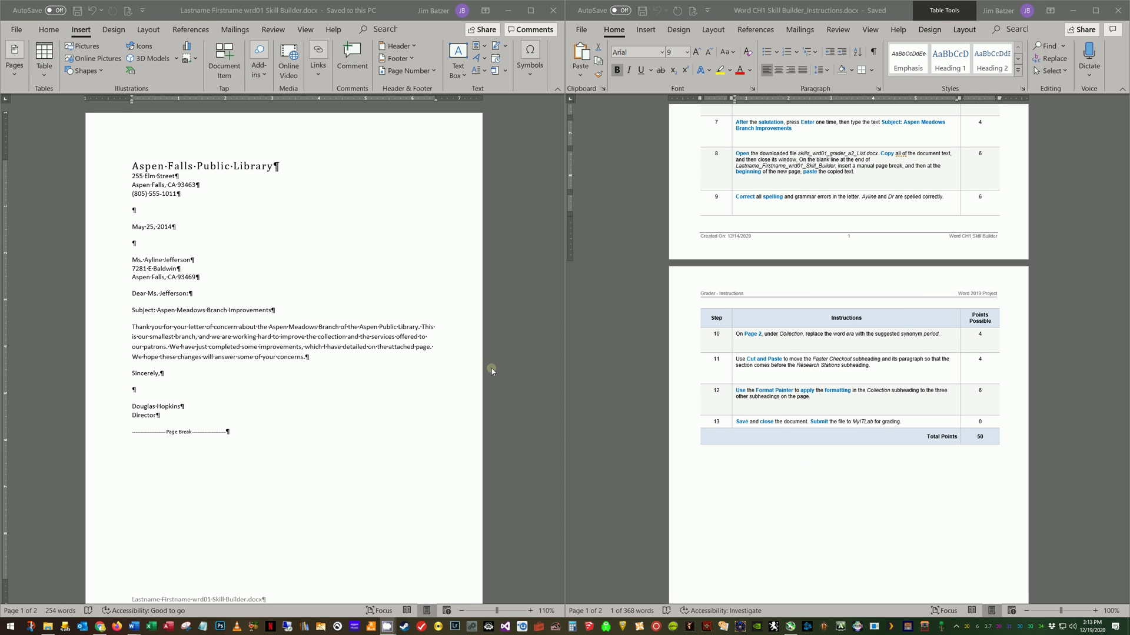
{"action": "mouse_move", "coordinate": [273, 264]}
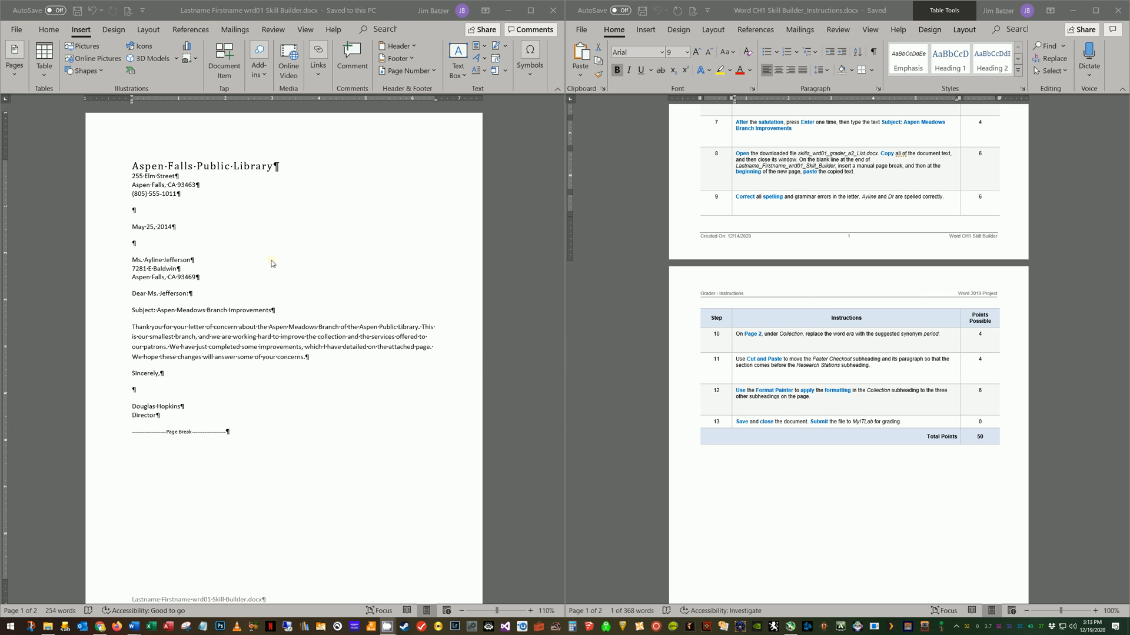
{"action": "mouse_move", "coordinate": [257, 244]}
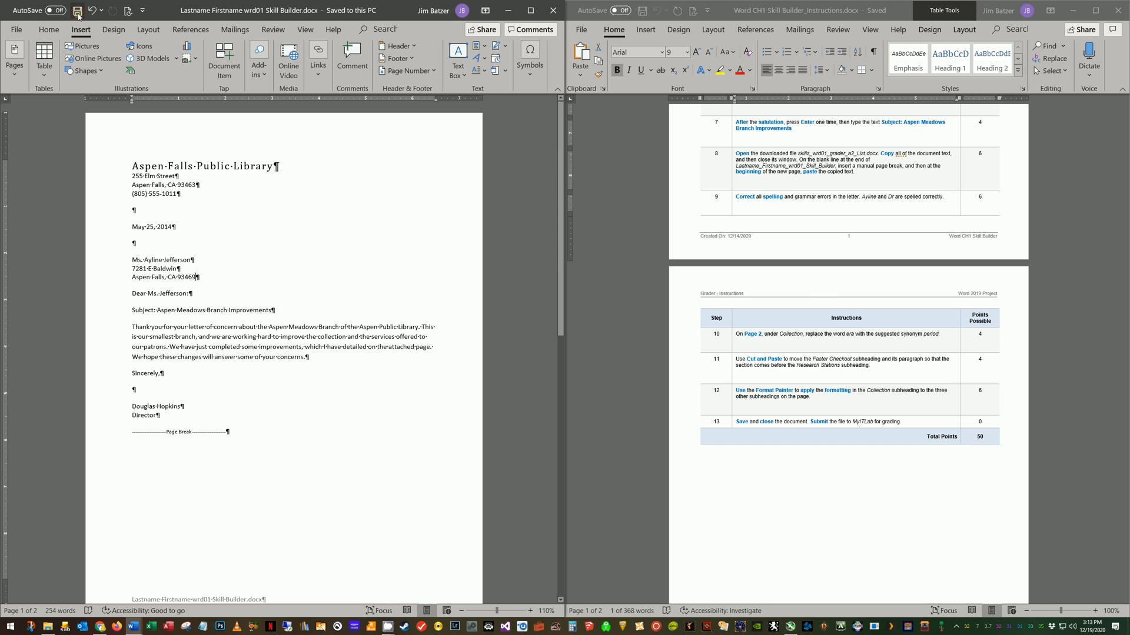
Save the finished Skill Builder letter and close the Word window.
{"action": "left_click", "coordinate": [24, 28]}
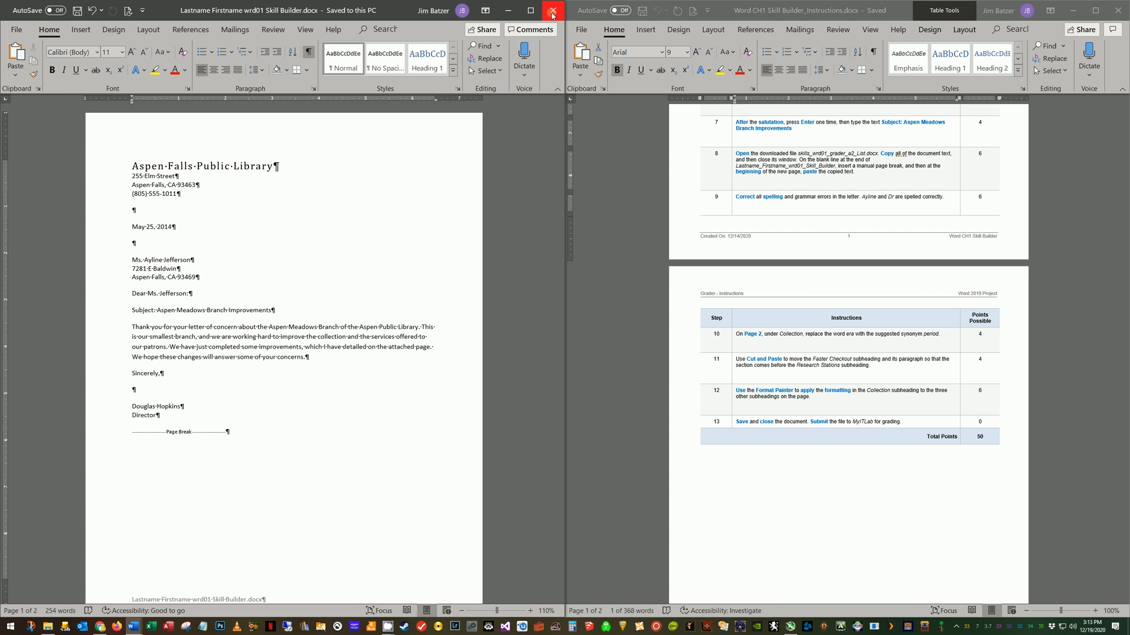
{"action": "mouse_move", "coordinate": [550, 10]}
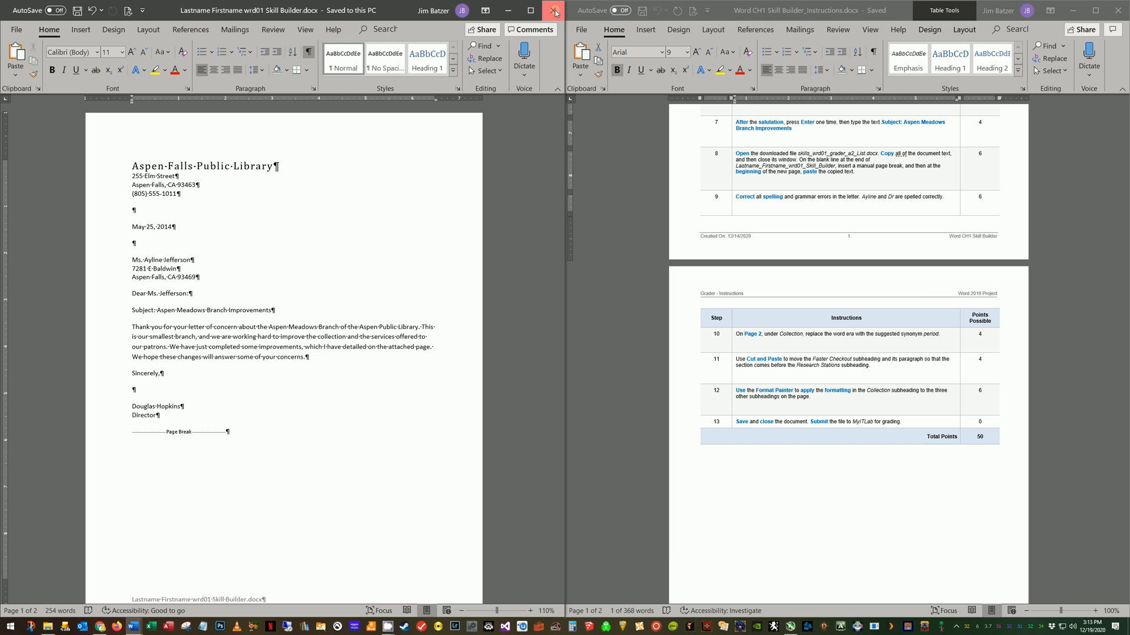
{"action": "left_click", "coordinate": [551, 11]}
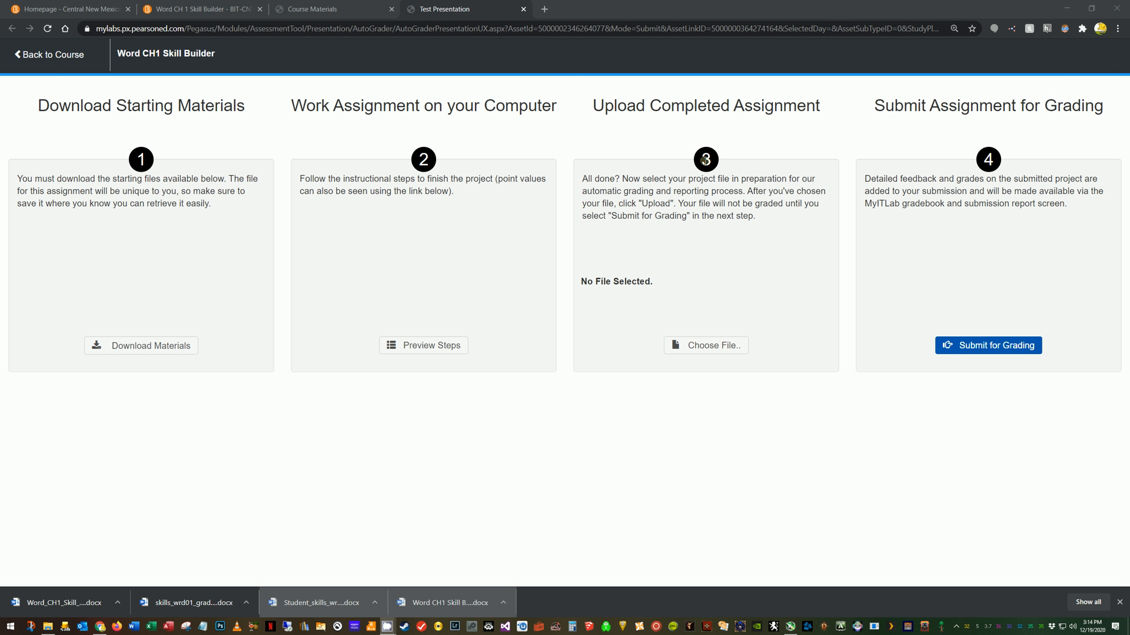
{"action": "mouse_move", "coordinate": [432, 184]}
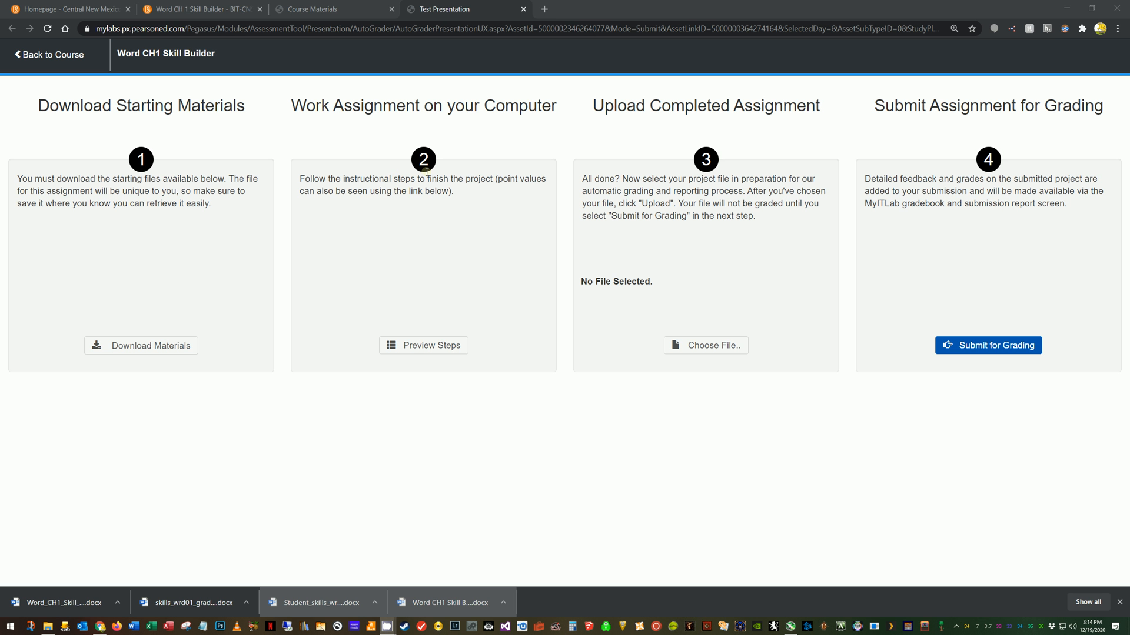
{"action": "left_click", "coordinate": [423, 346]}
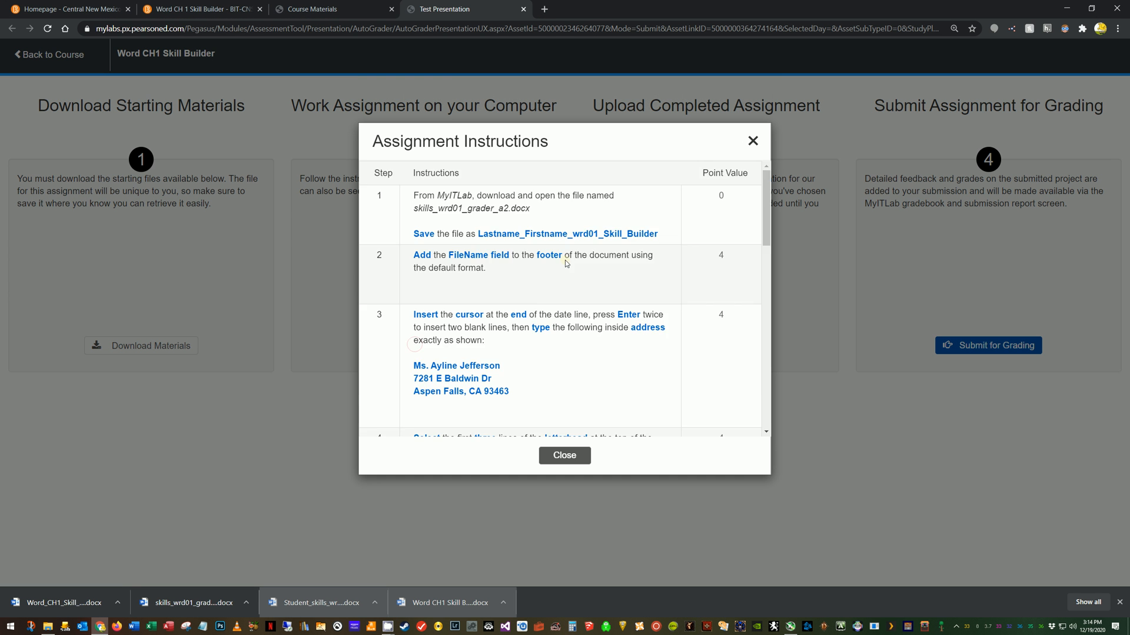
{"action": "scroll", "scroll_direction": "down", "scroll_amount": 3}
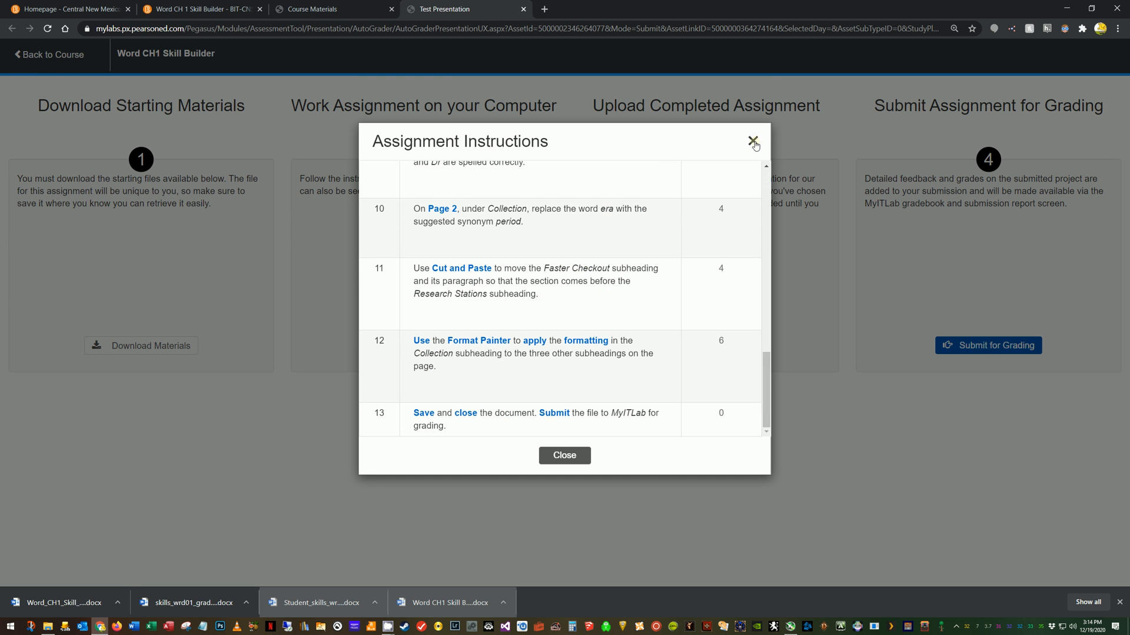
{"action": "left_click", "coordinate": [749, 140]}
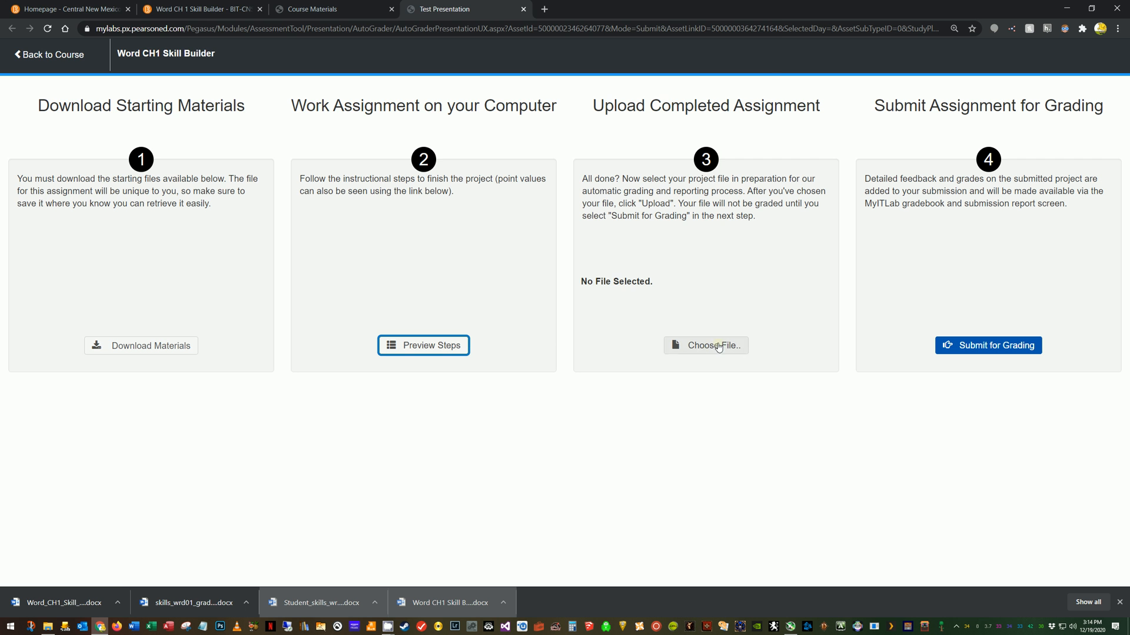
Select Lastname Firstname wrd01 Skill Builder.docx from Documents as the upload file.
{"action": "left_click", "coordinate": [705, 345]}
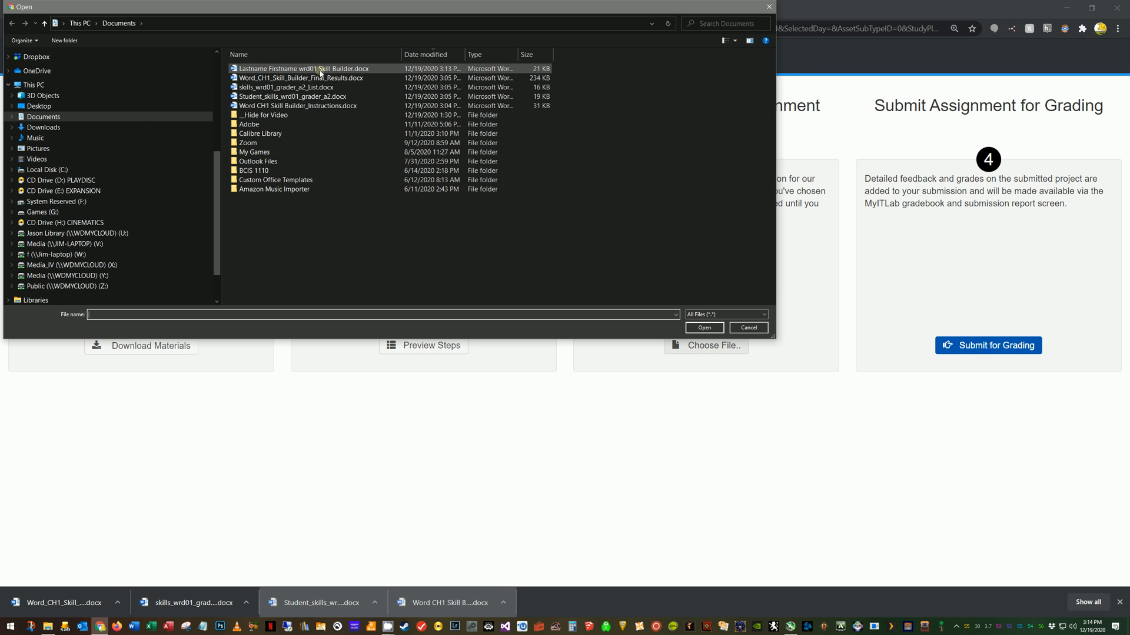
{"action": "mouse_move", "coordinate": [326, 78]}
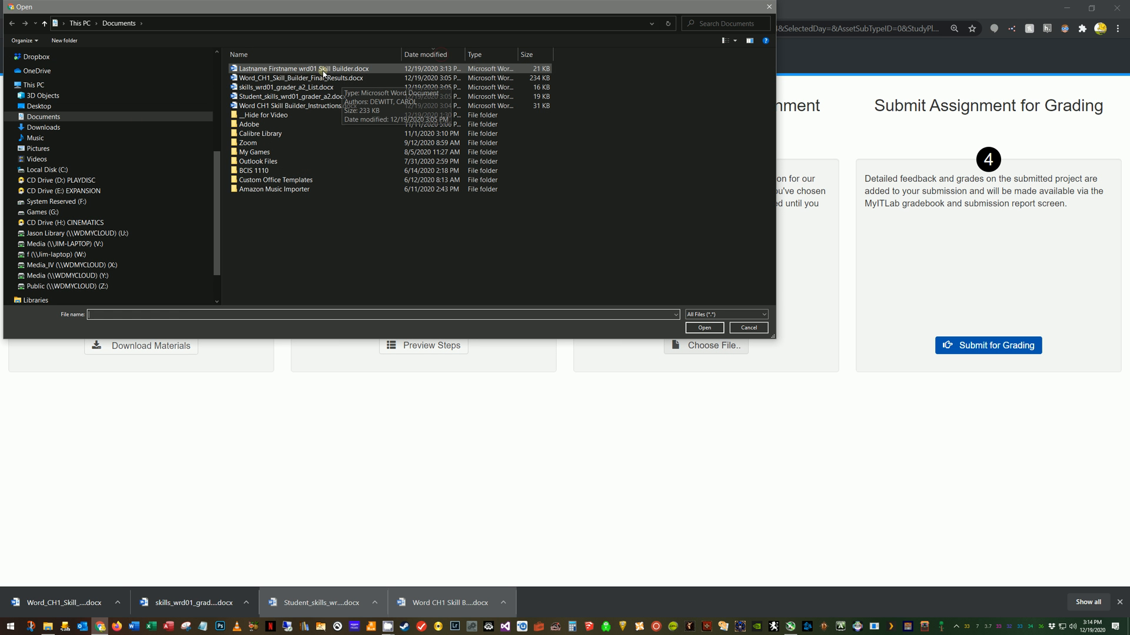
{"action": "left_click", "coordinate": [299, 68]}
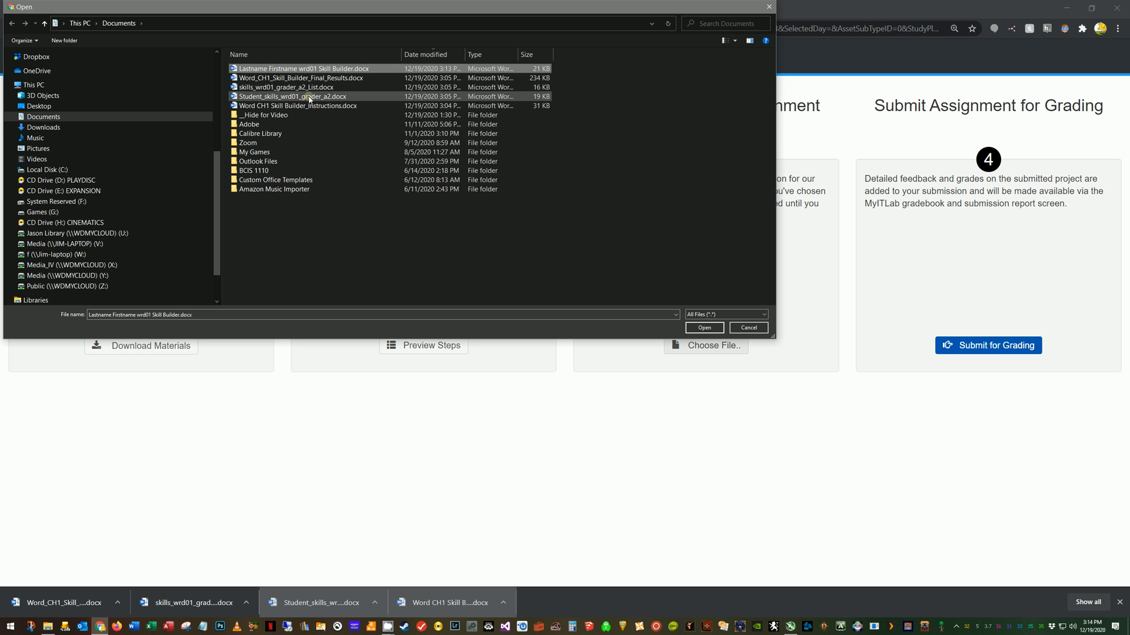
{"action": "mouse_move", "coordinate": [342, 96]}
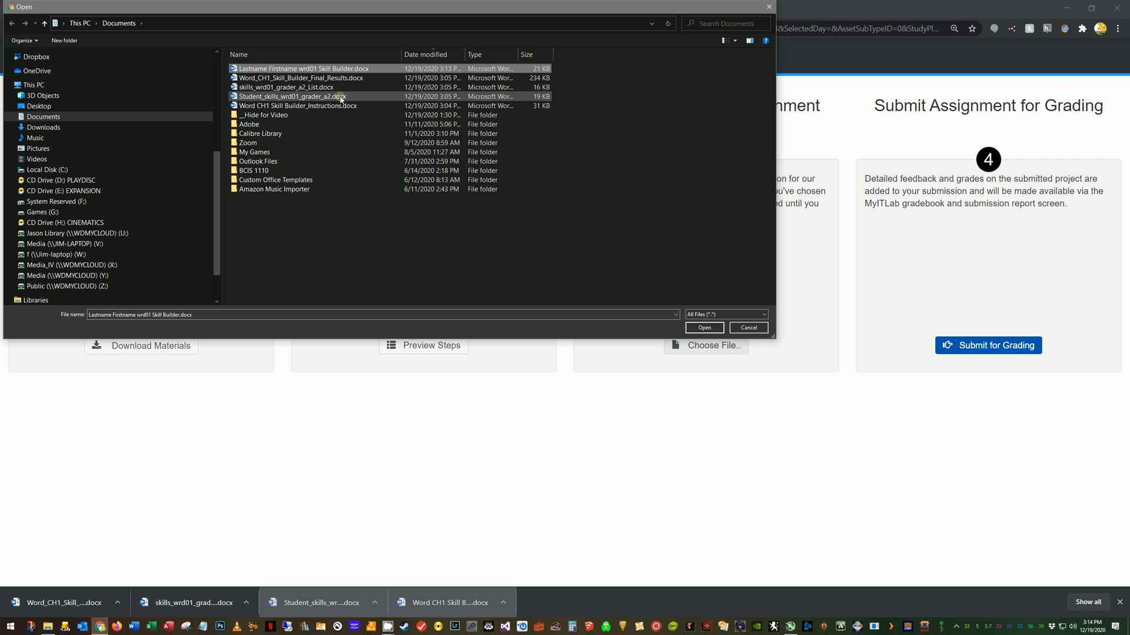
{"action": "left_click", "coordinate": [296, 67]}
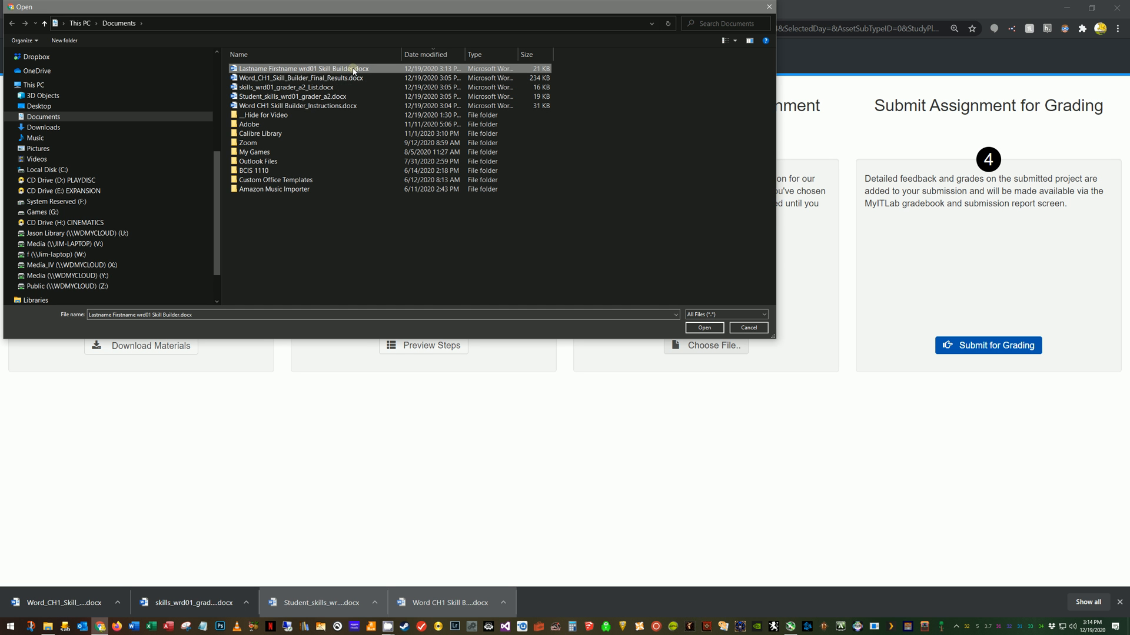
{"action": "left_click", "coordinate": [705, 328]}
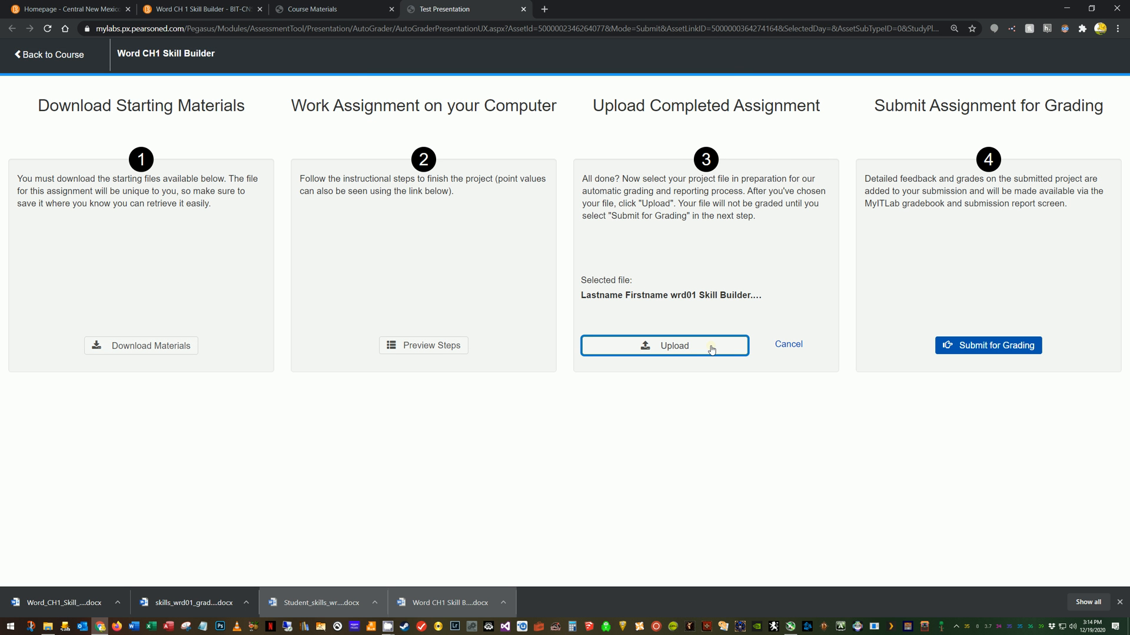
Upload and submit the Skill Builder file, then close the assignment.
{"action": "left_click", "coordinate": [665, 346]}
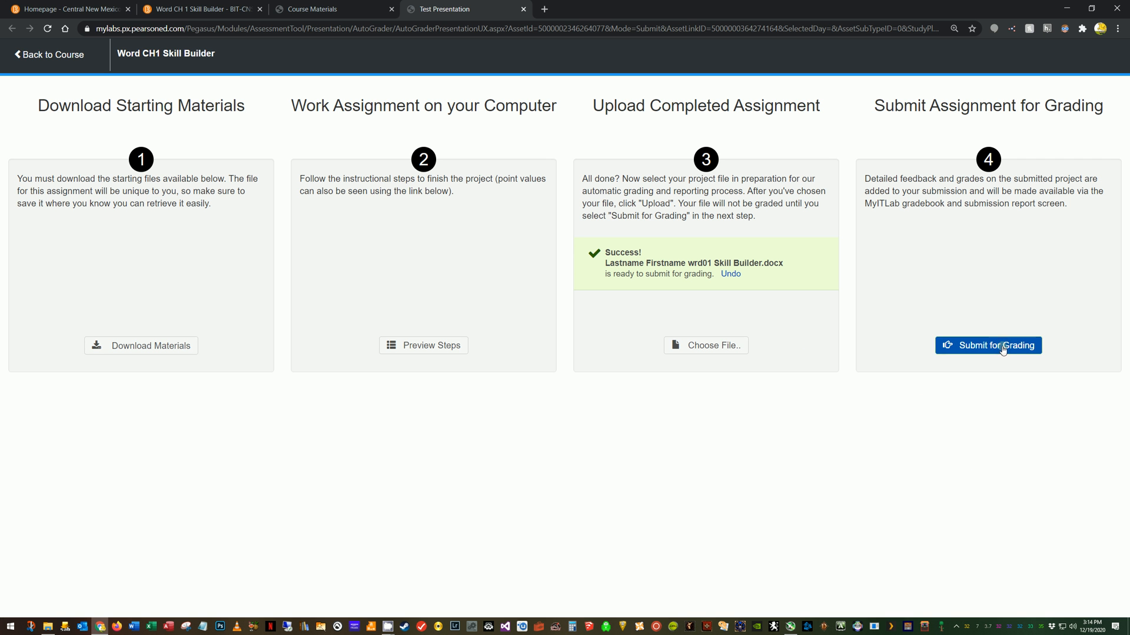
{"action": "left_click", "coordinate": [988, 345]}
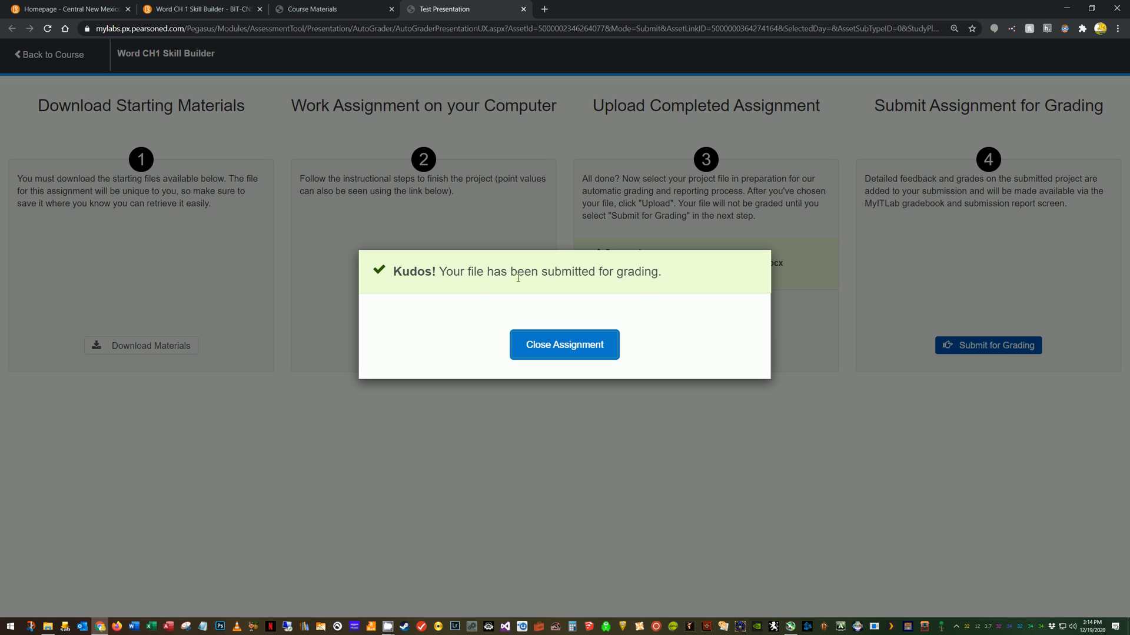
{"action": "mouse_move", "coordinate": [573, 304]}
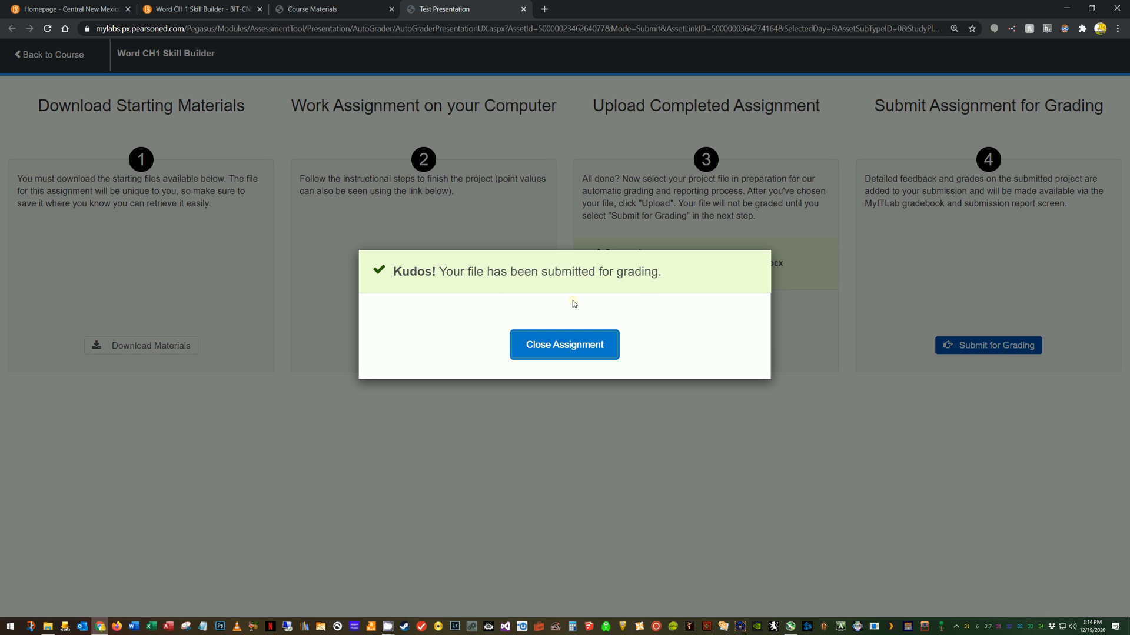
{"action": "mouse_move", "coordinate": [343, 9]}
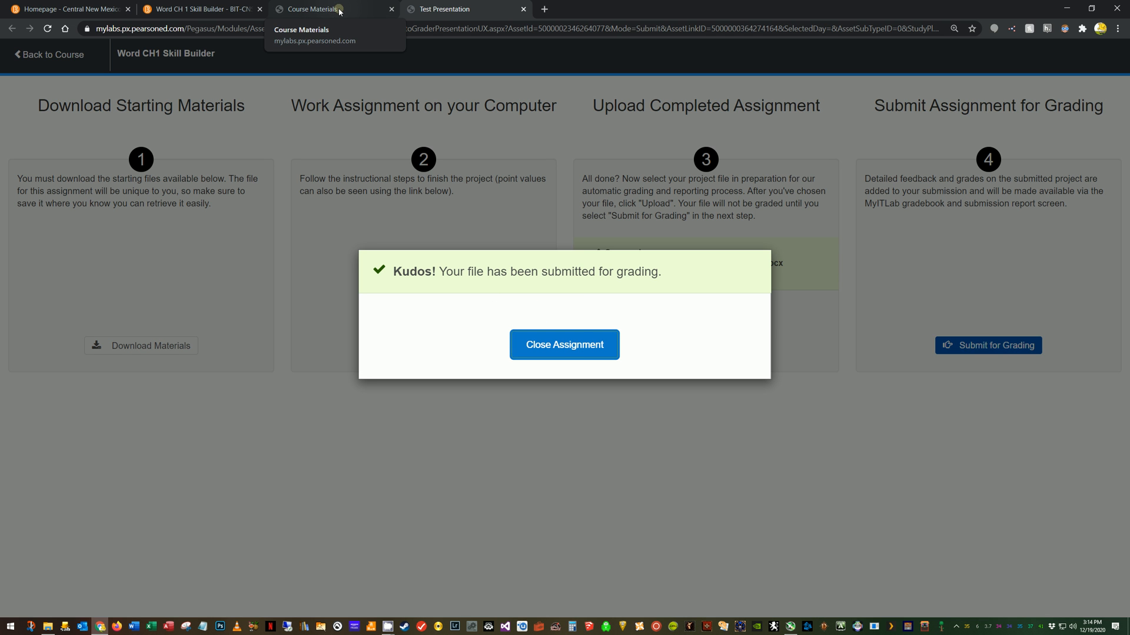
{"action": "mouse_move", "coordinate": [580, 324]}
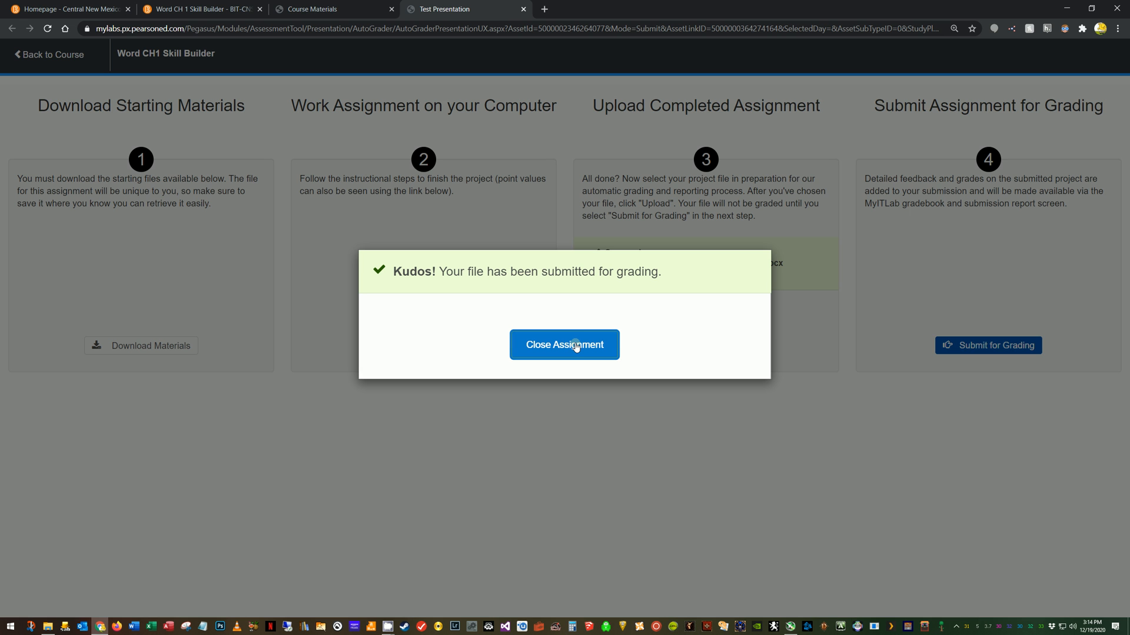
{"action": "mouse_move", "coordinate": [284, 49]}
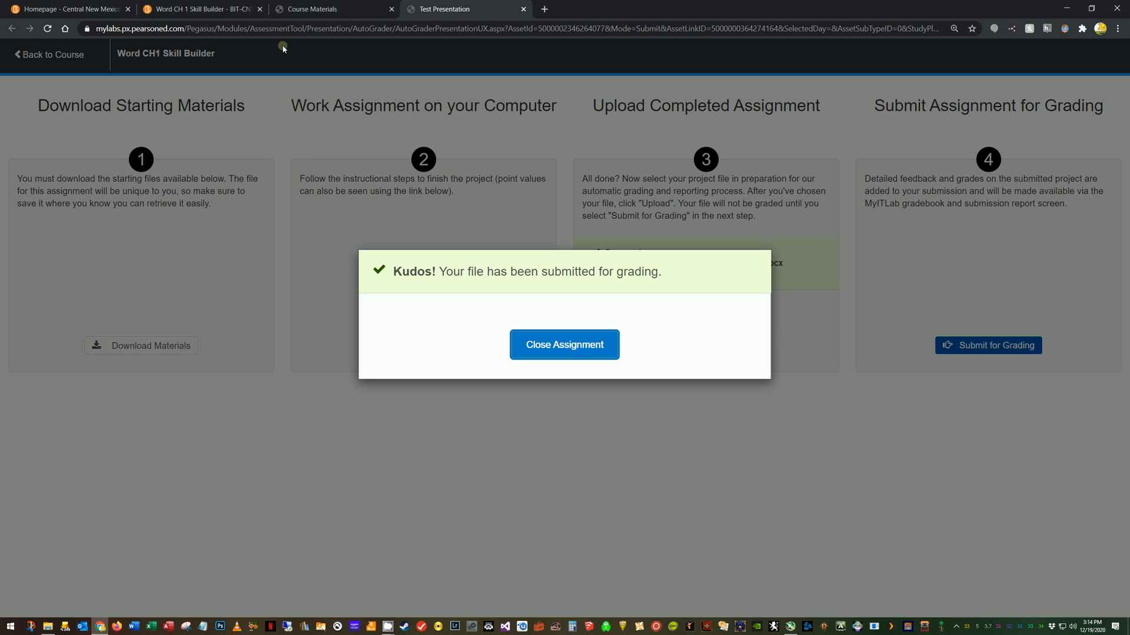
{"action": "mouse_move", "coordinate": [588, 341]}
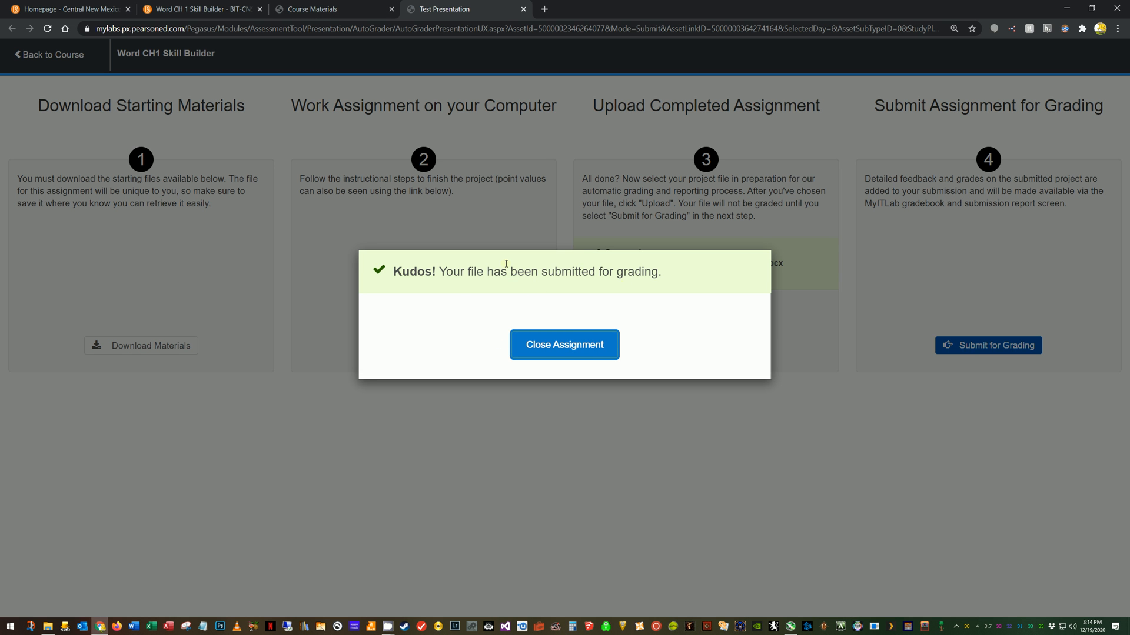
{"action": "mouse_move", "coordinate": [606, 329]}
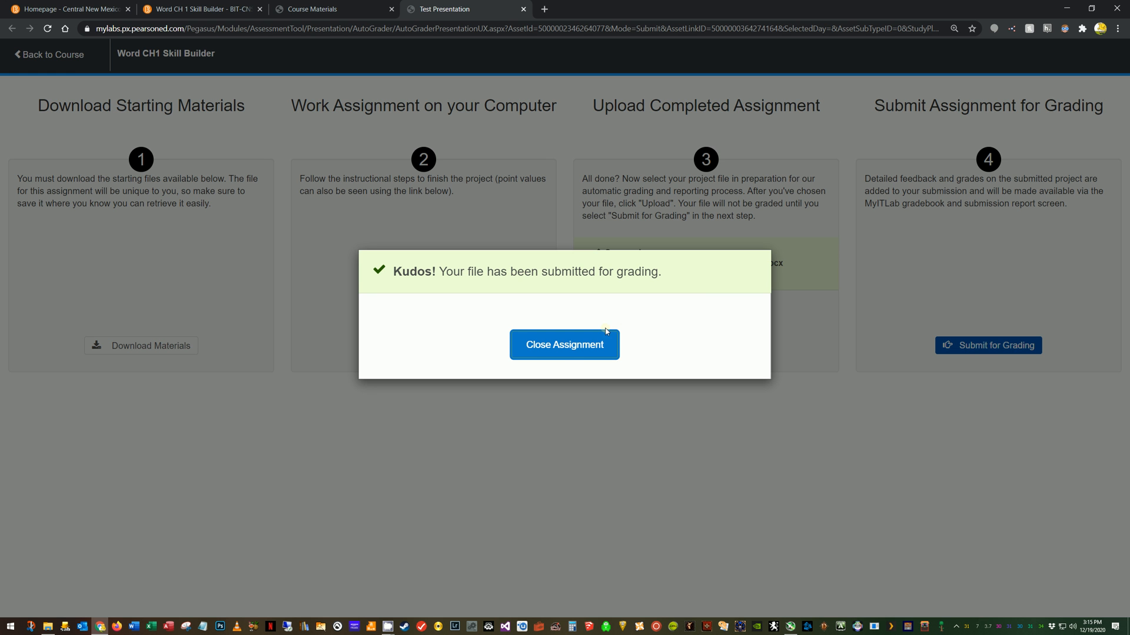
{"action": "mouse_move", "coordinate": [561, 352]}
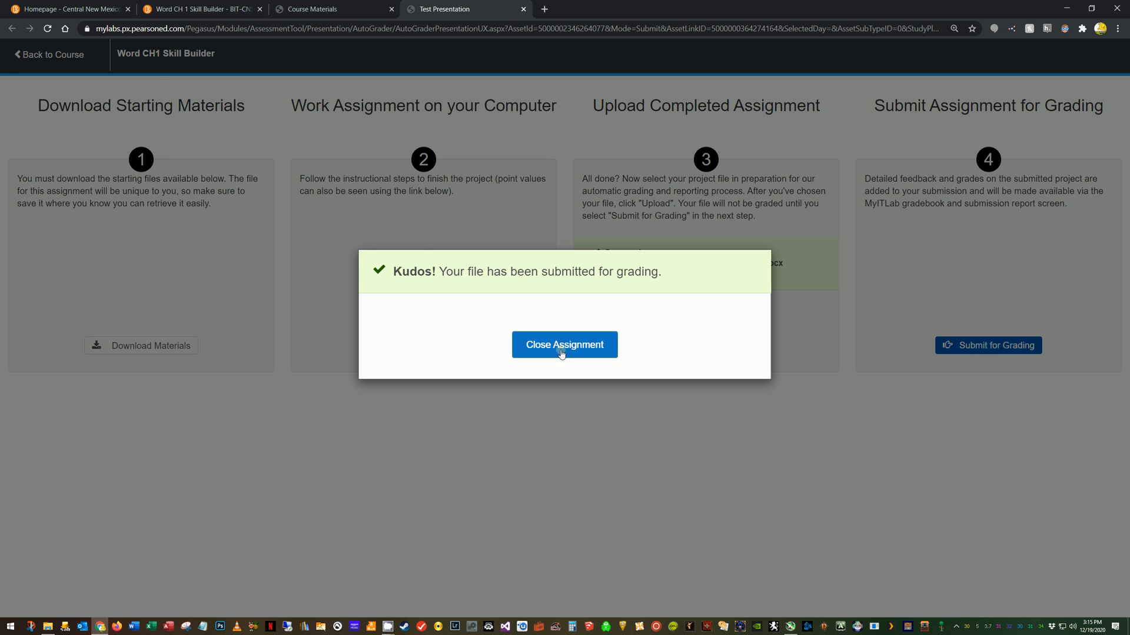
{"action": "left_click", "coordinate": [564, 344]}
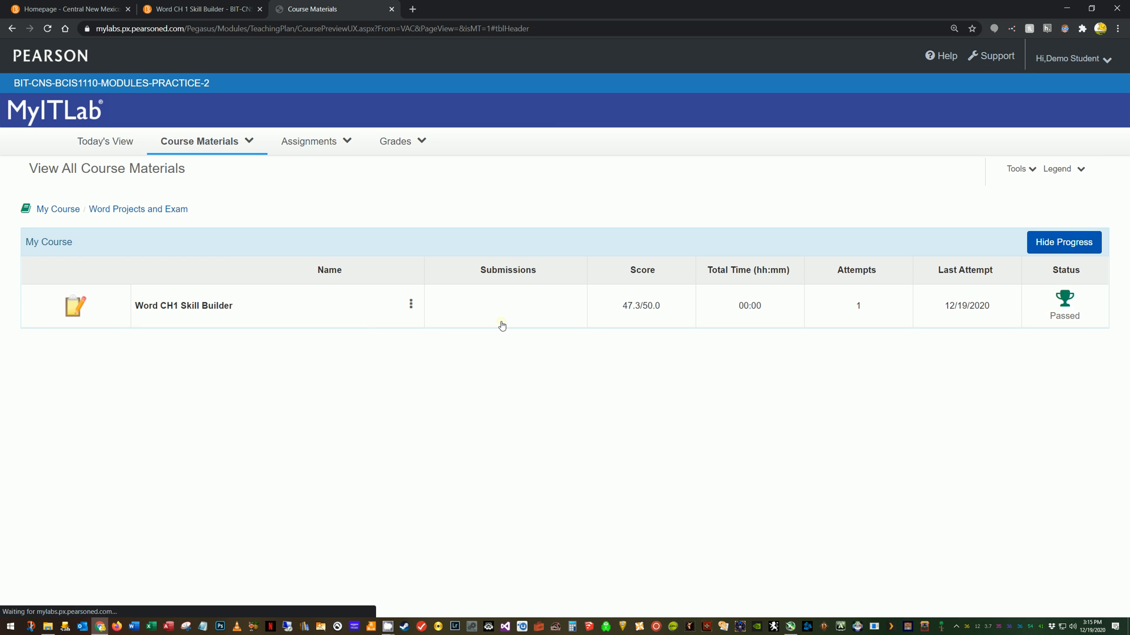
{"action": "mouse_move", "coordinate": [333, 312]}
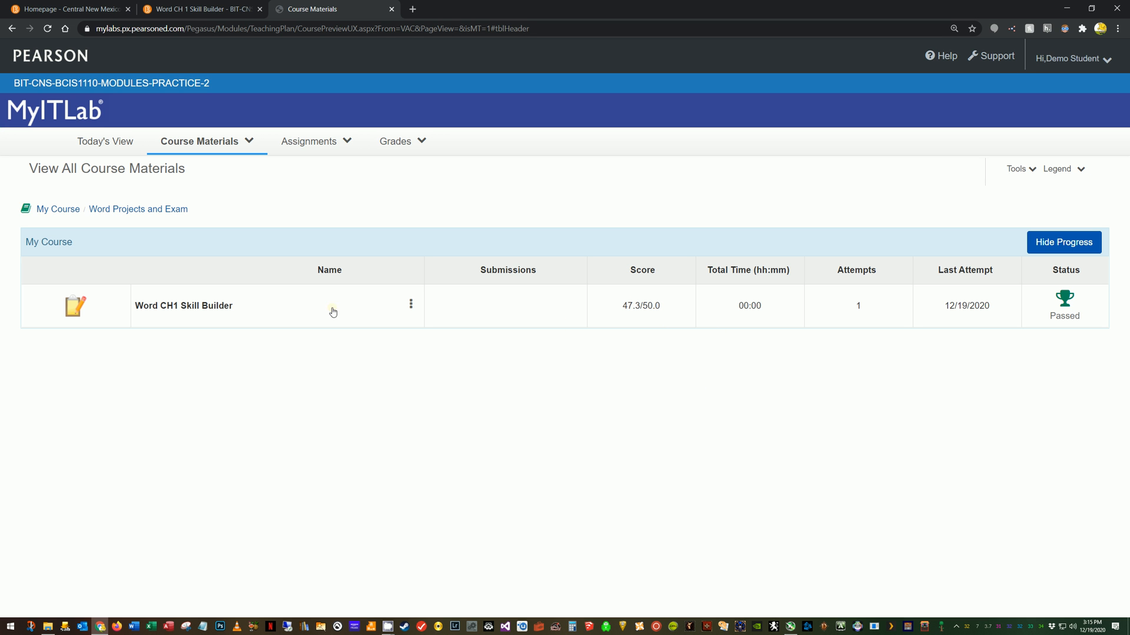
{"action": "mouse_move", "coordinate": [642, 315]}
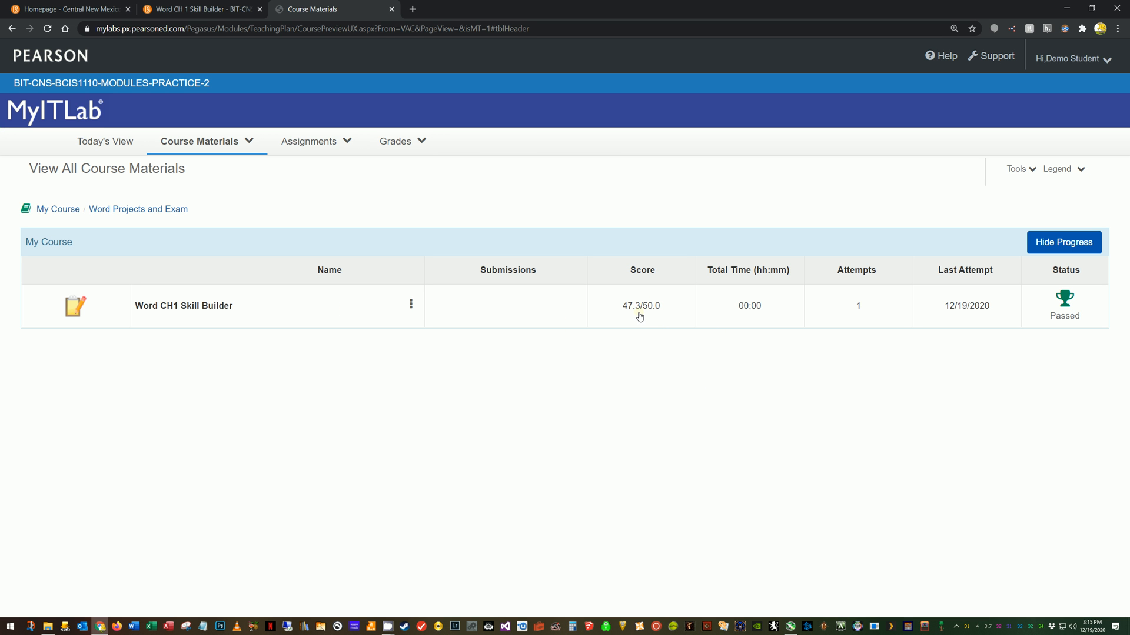
{"action": "mouse_move", "coordinate": [658, 309]}
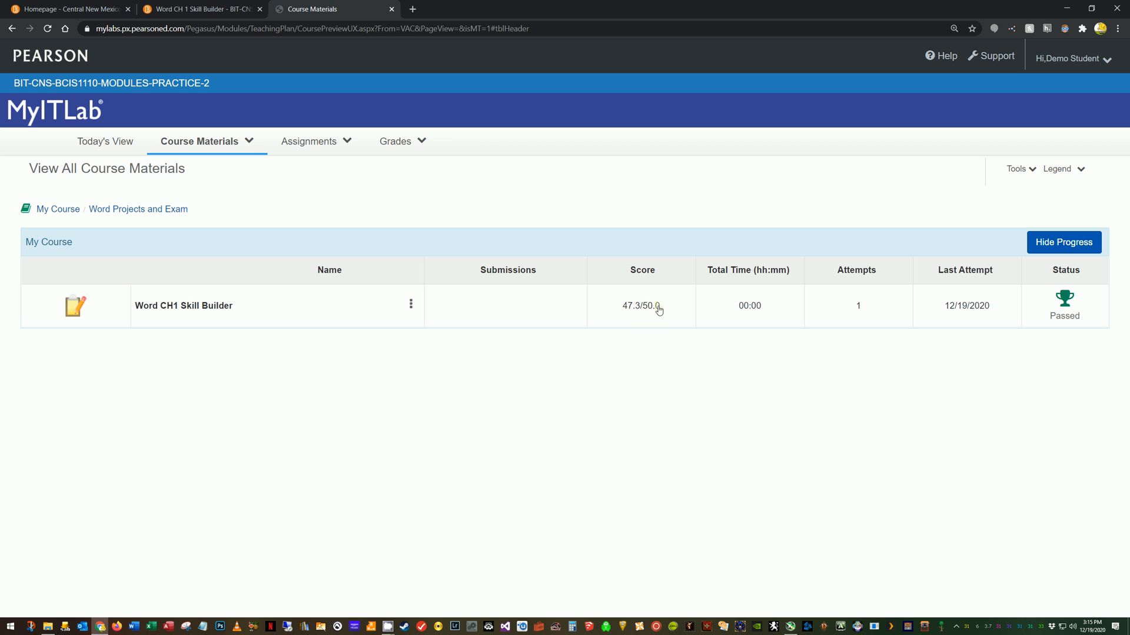
{"action": "mouse_move", "coordinate": [859, 315]}
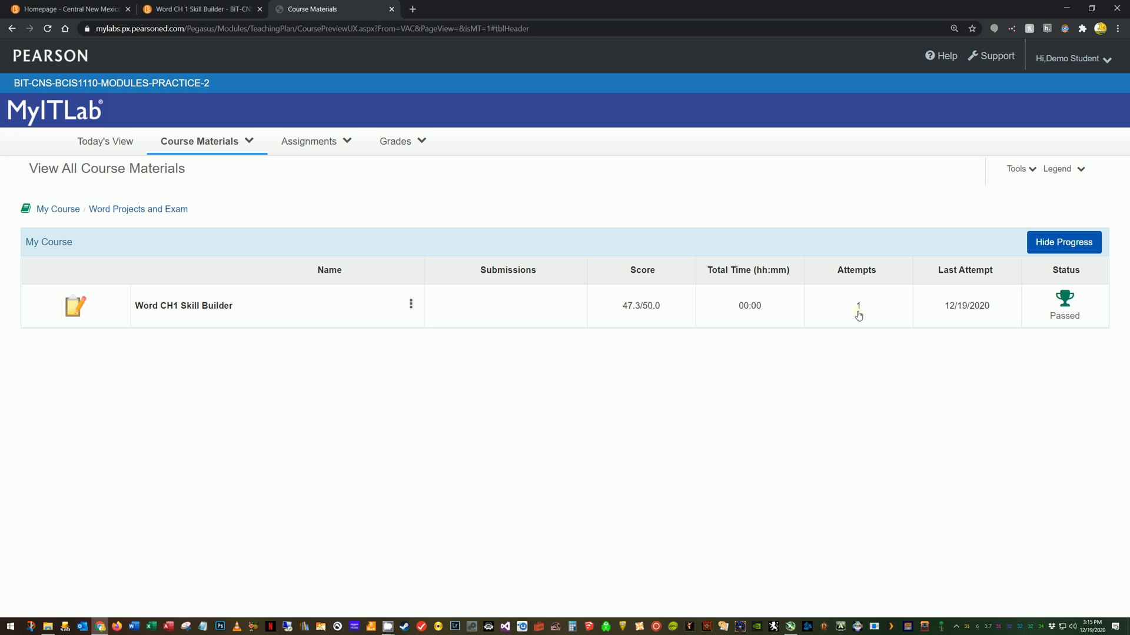
{"action": "mouse_move", "coordinate": [615, 438]}
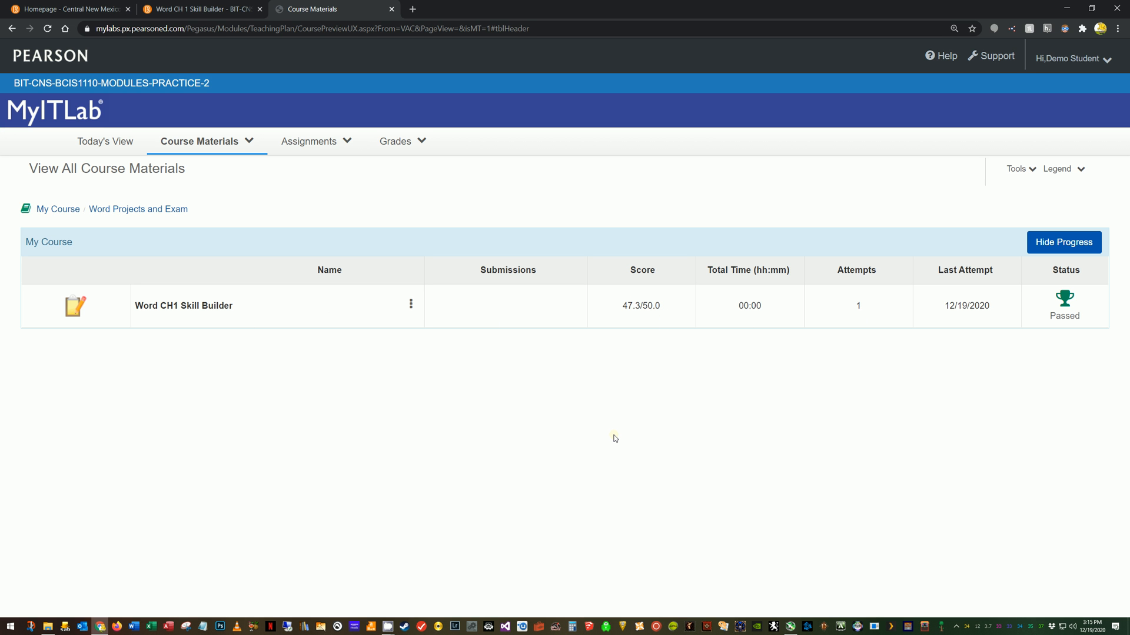
{"action": "mouse_move", "coordinate": [589, 403]}
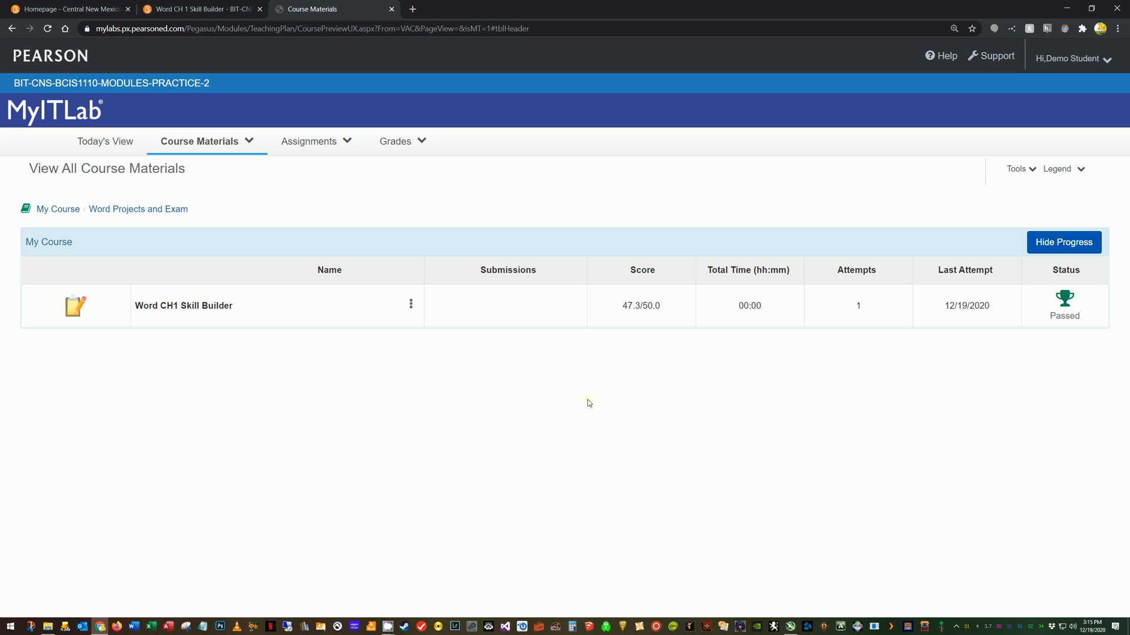
{"action": "mouse_move", "coordinate": [449, 385]}
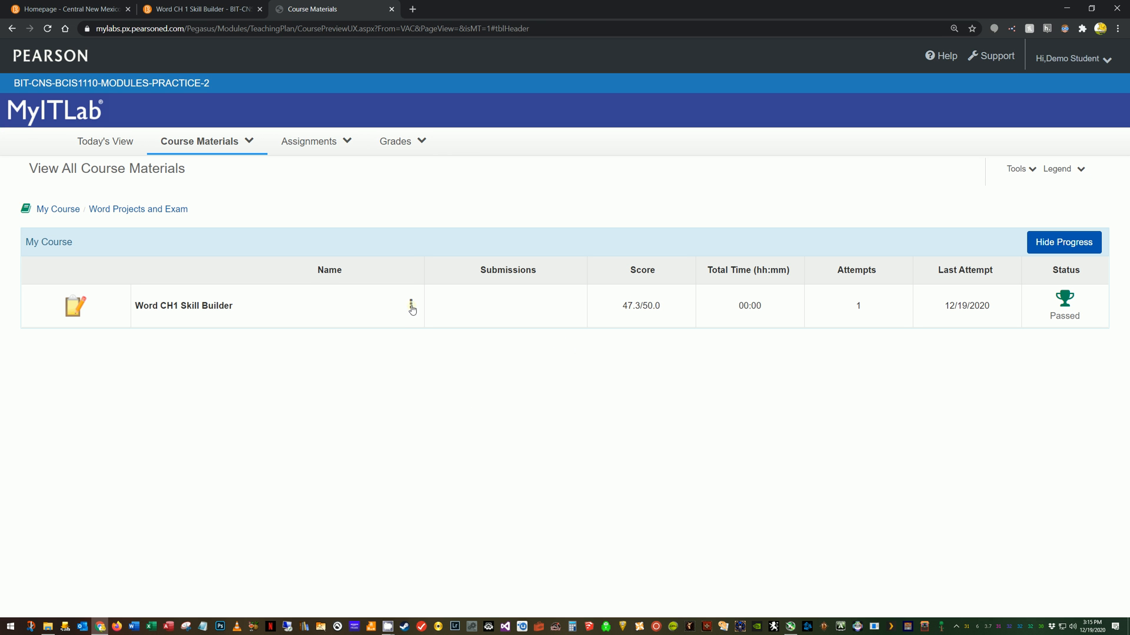
Open Submission 1/1 from View Submissions to see the 47.333/50 score card.
{"action": "left_click", "coordinate": [410, 304]}
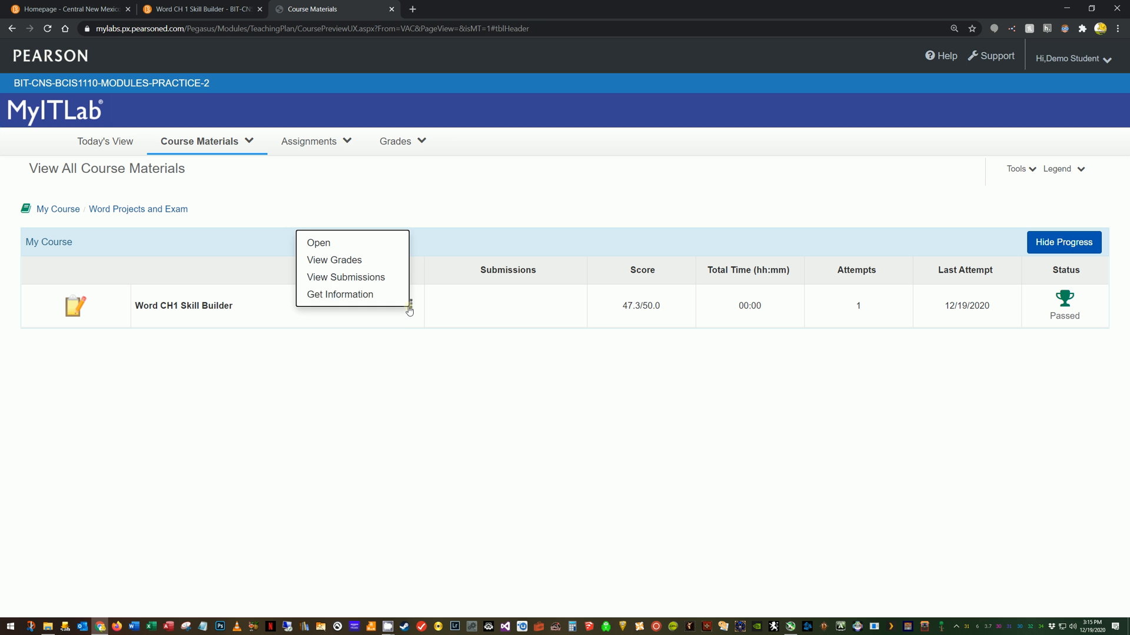
{"action": "mouse_move", "coordinate": [372, 280]}
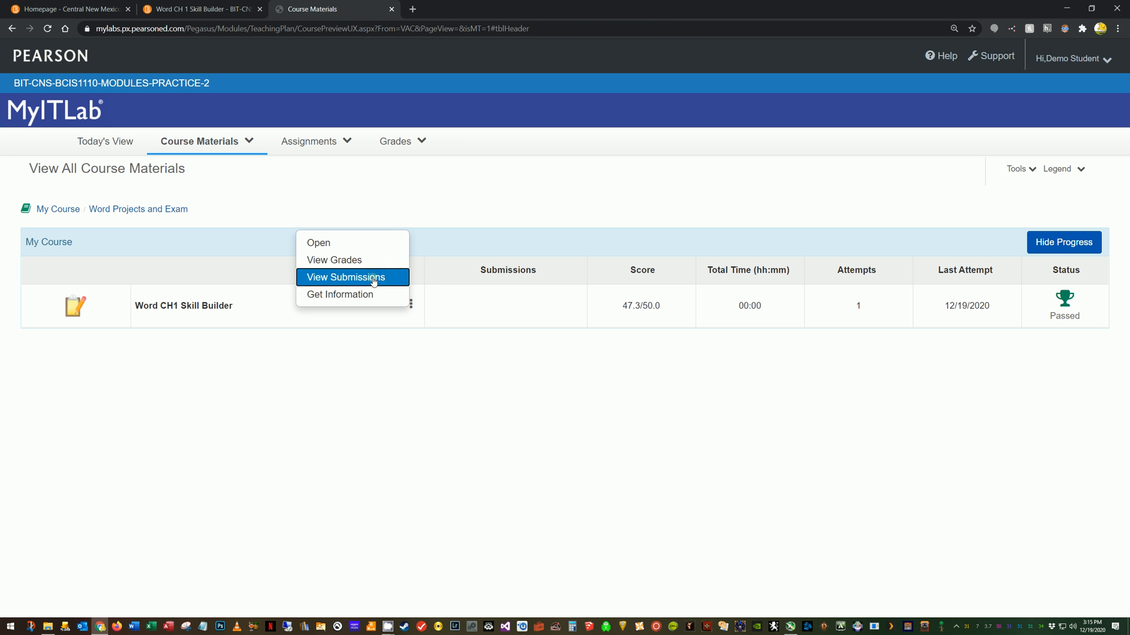
{"action": "left_click", "coordinate": [352, 277]}
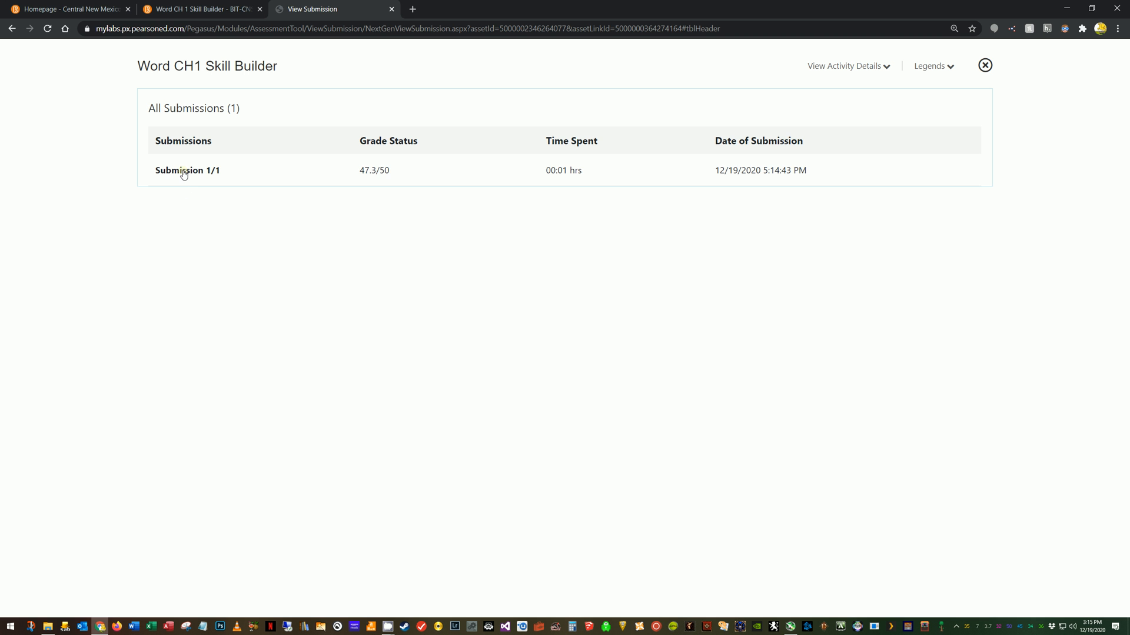
{"action": "left_click", "coordinate": [187, 171]}
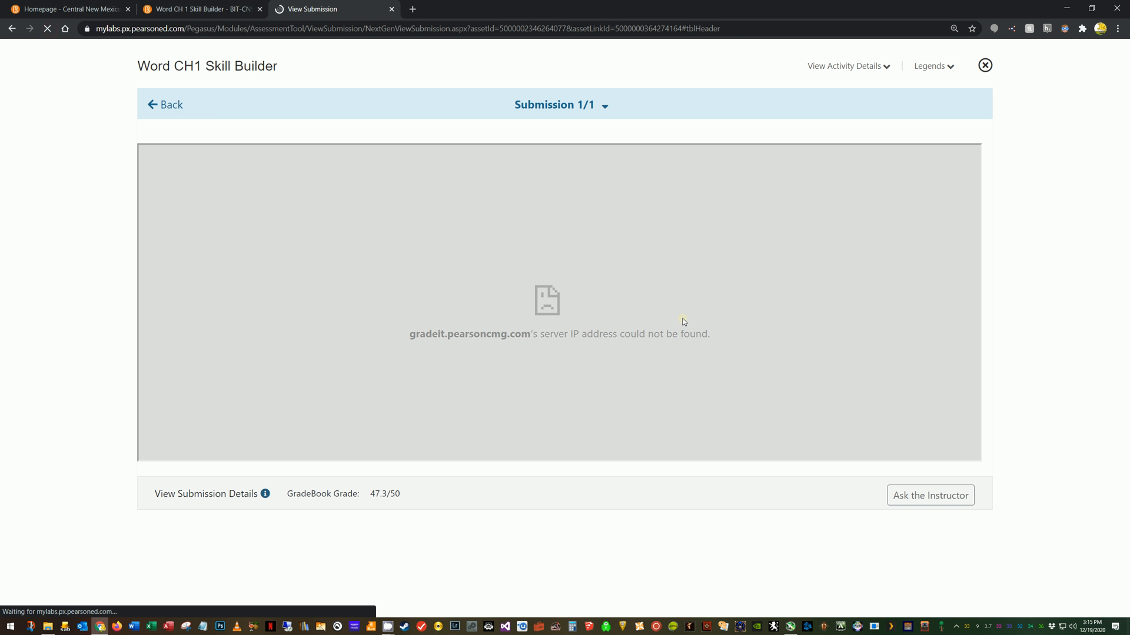
{"action": "mouse_move", "coordinate": [685, 321]}
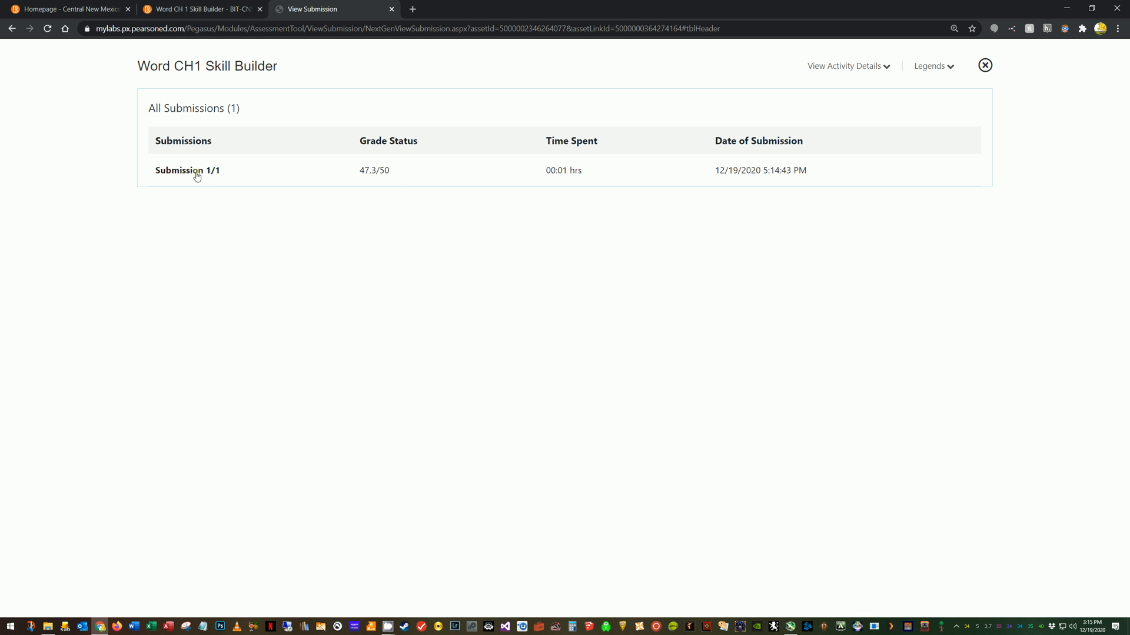
{"action": "left_click", "coordinate": [187, 171]}
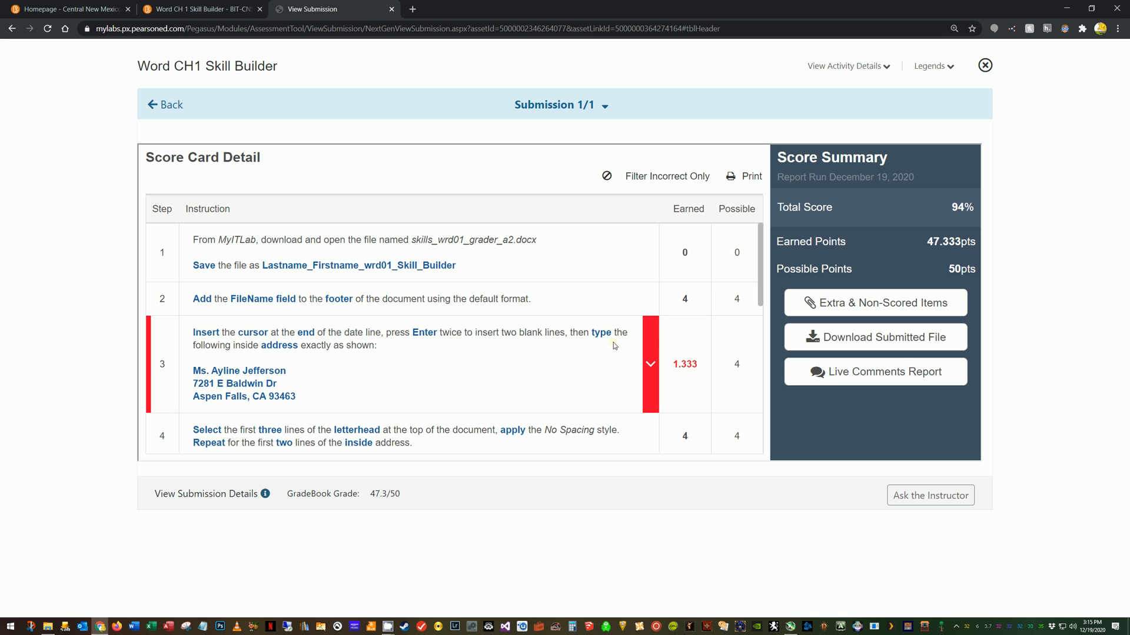
{"action": "mouse_move", "coordinate": [541, 375]}
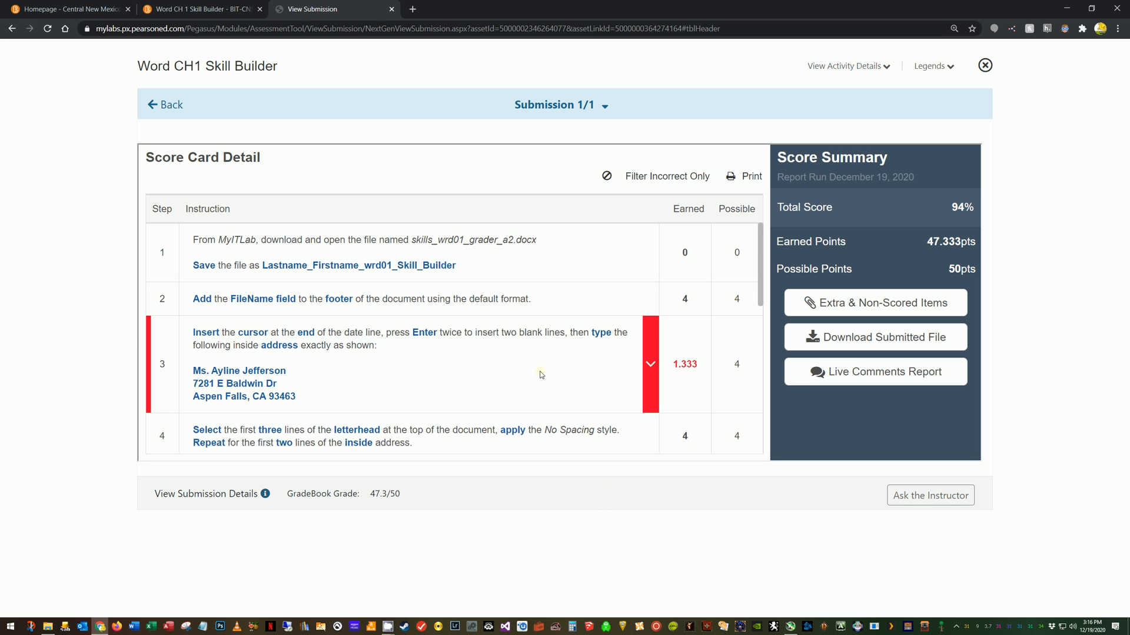
{"action": "mouse_move", "coordinate": [513, 324]}
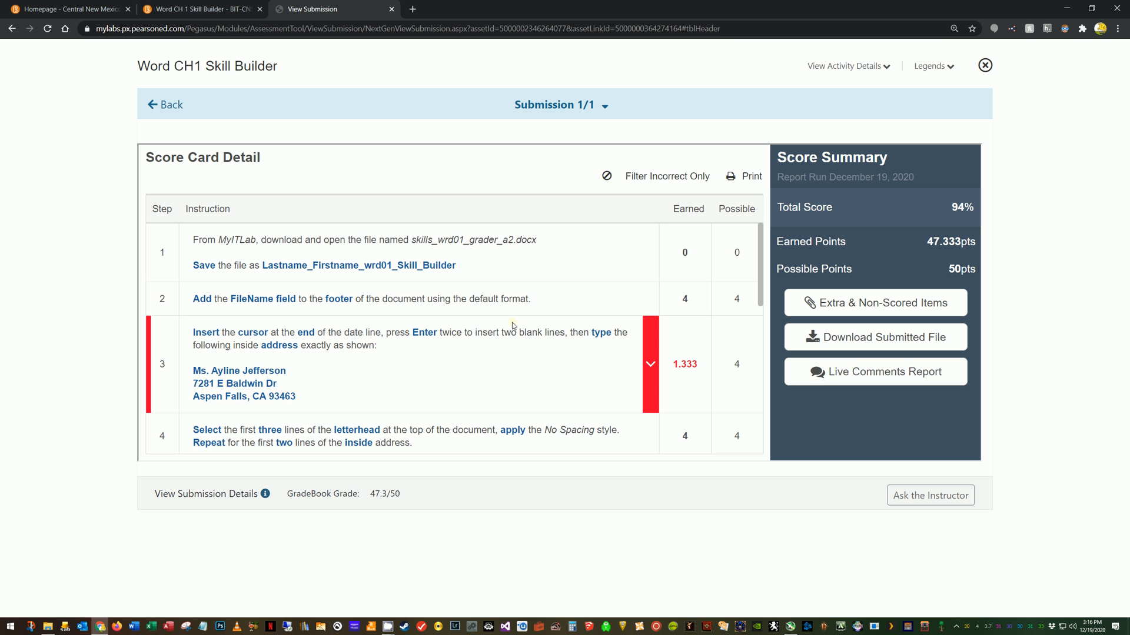
{"action": "scroll", "scroll_direction": "down", "scroll_amount": 3}
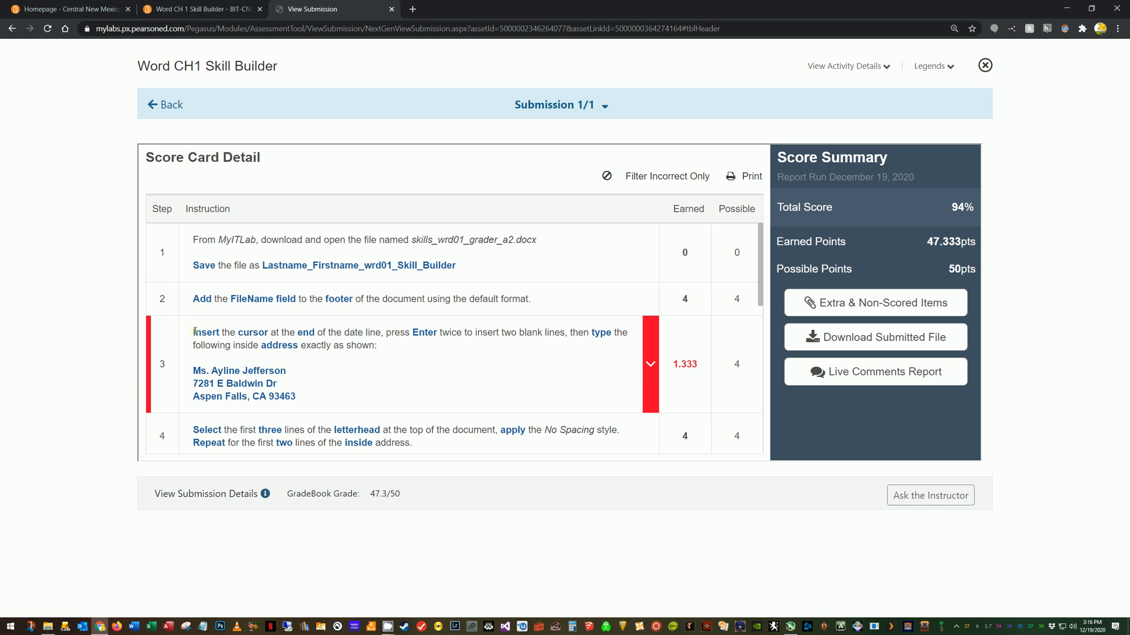
{"action": "left_click_drag", "start_coordinate": [193, 332], "coordinate": [295, 397]}
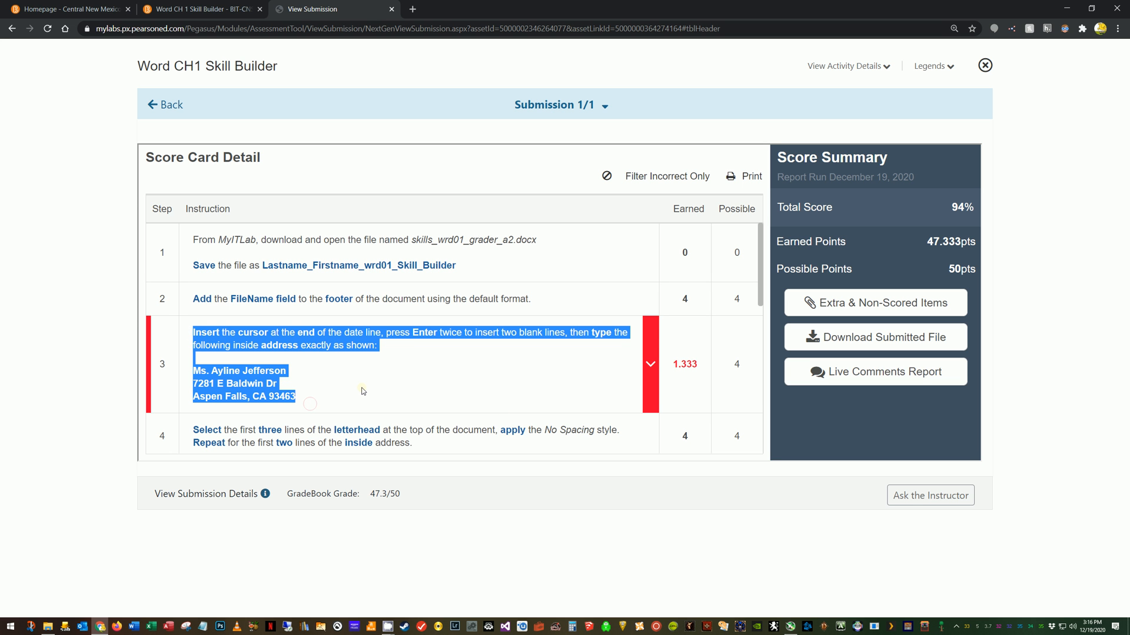
{"action": "mouse_move", "coordinate": [371, 397]}
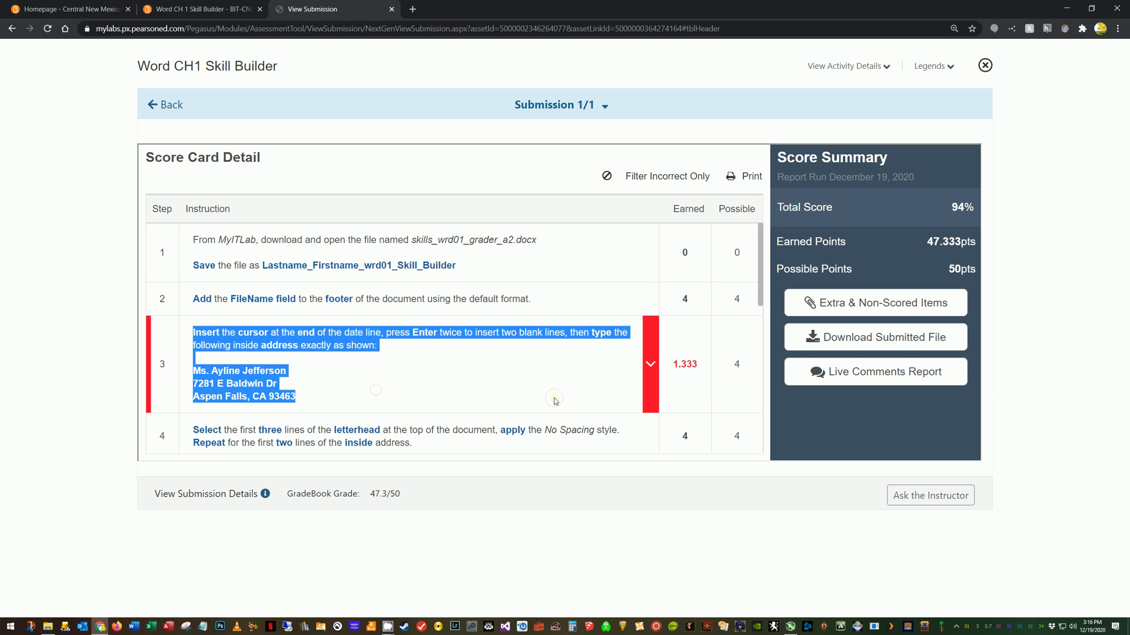
{"action": "left_click", "coordinate": [650, 364]}
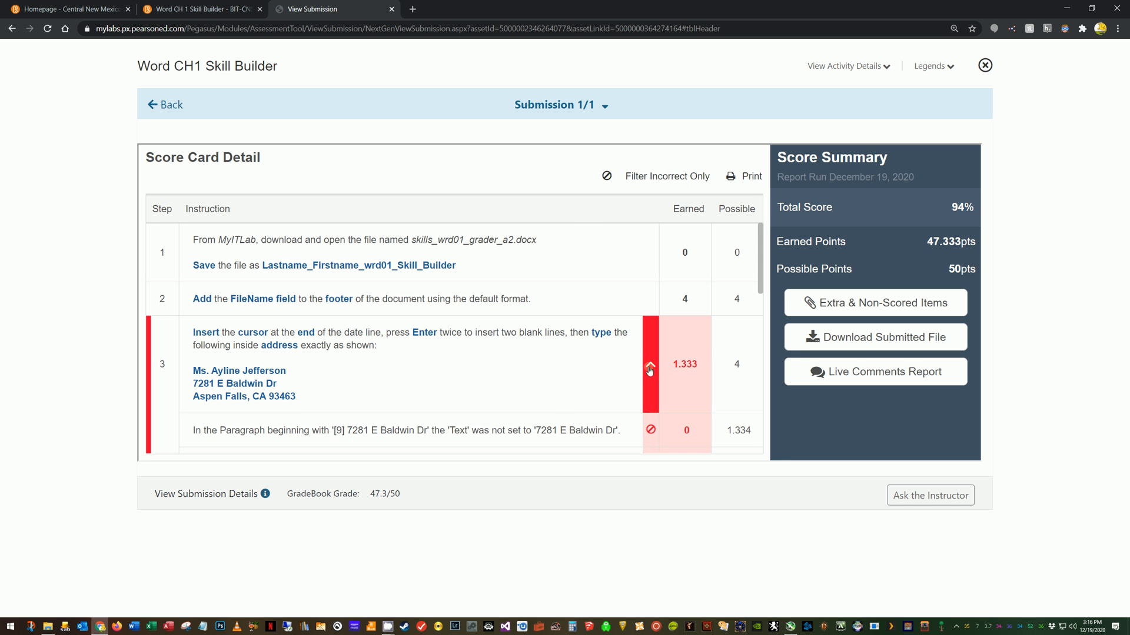
{"action": "scroll", "scroll_direction": "down", "scroll_amount": 3}
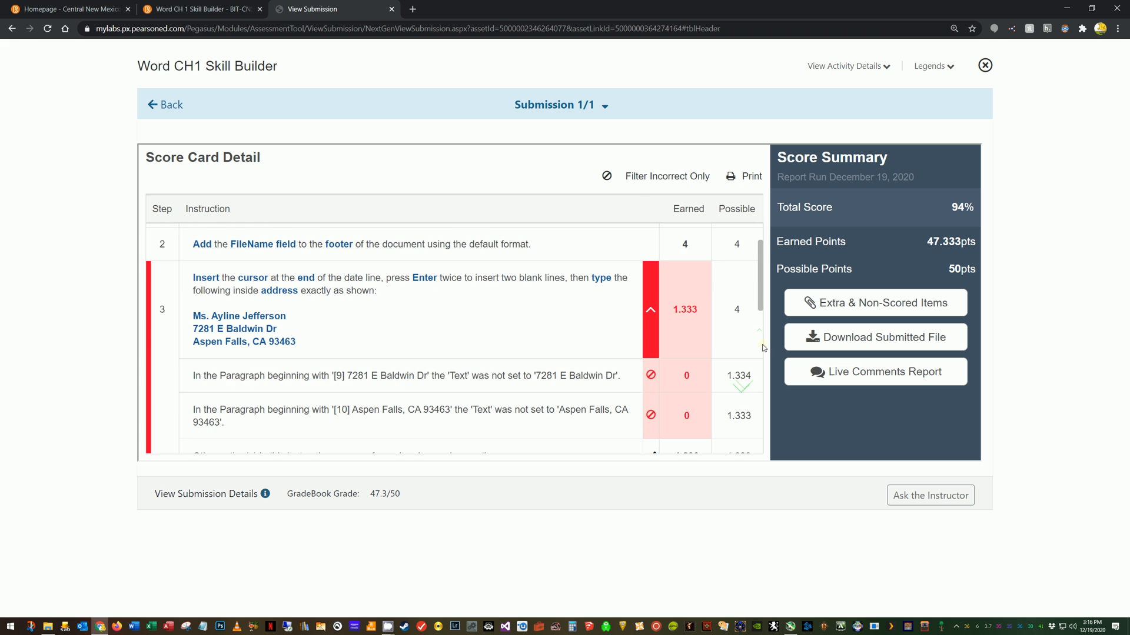
{"action": "scroll", "scroll_direction": "down", "scroll_amount": 3}
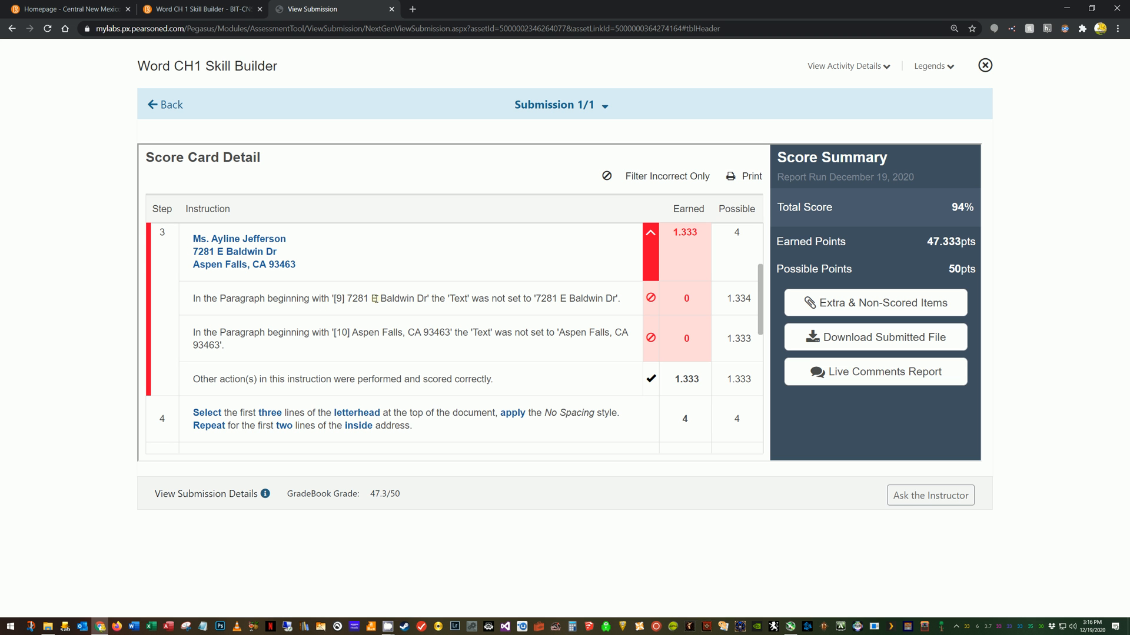
{"action": "mouse_move", "coordinate": [540, 297]}
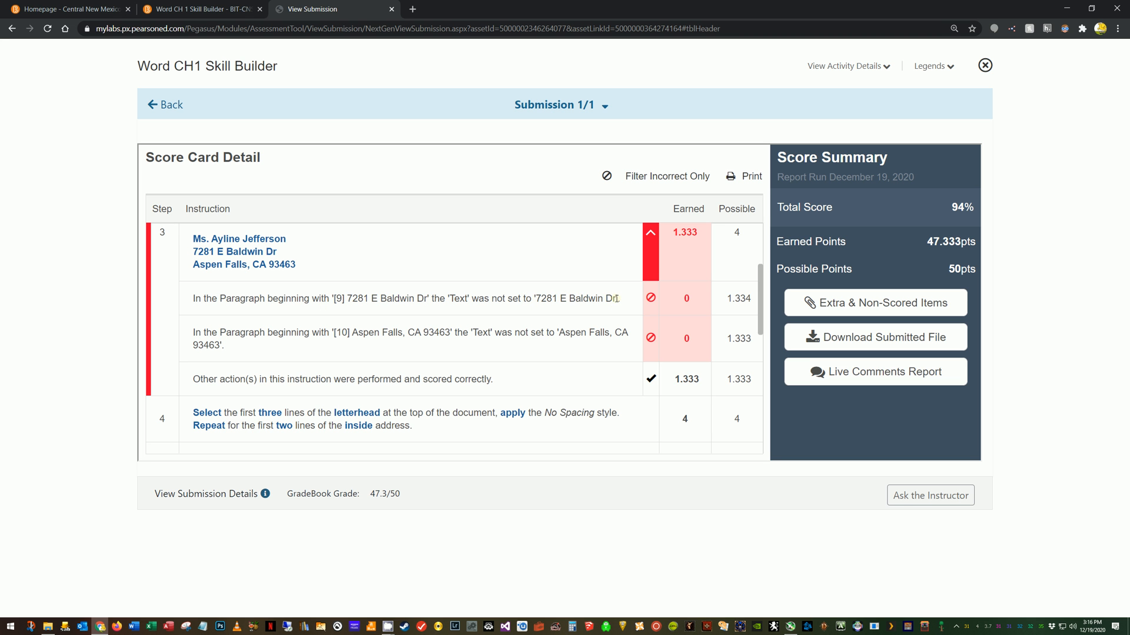
{"action": "mouse_move", "coordinate": [487, 317]}
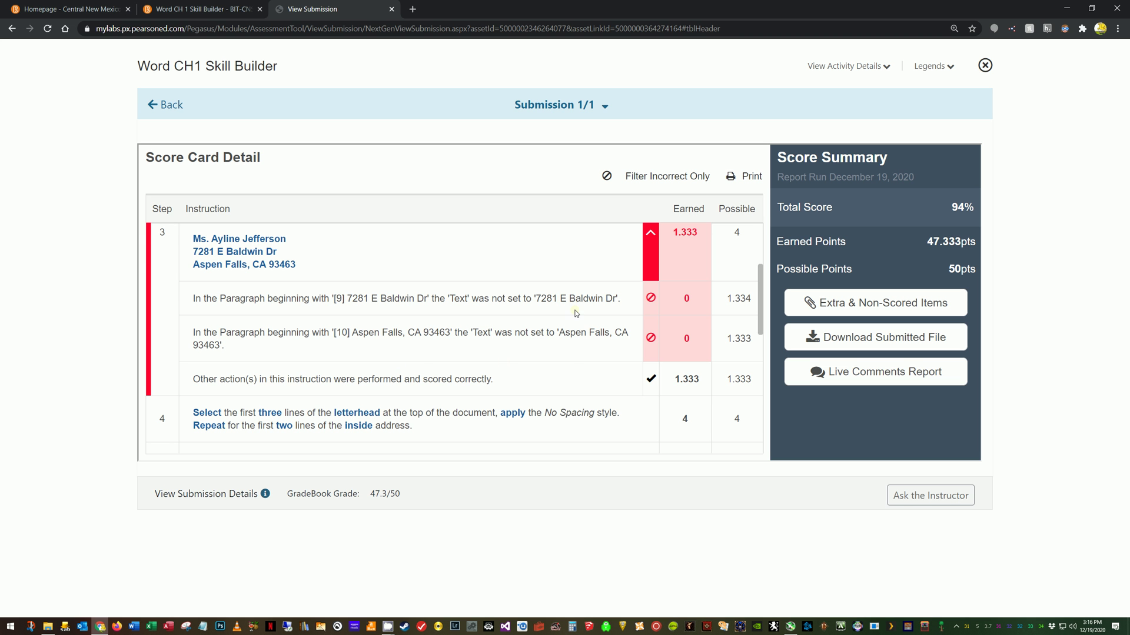
{"action": "mouse_move", "coordinate": [544, 368]}
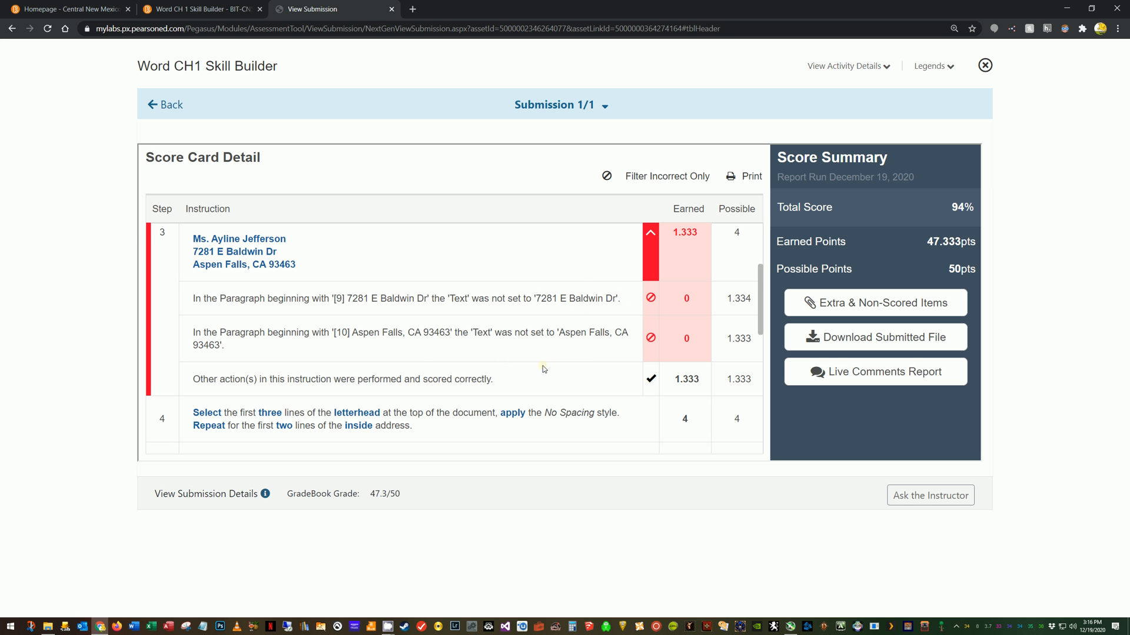
{"action": "mouse_move", "coordinate": [359, 345]}
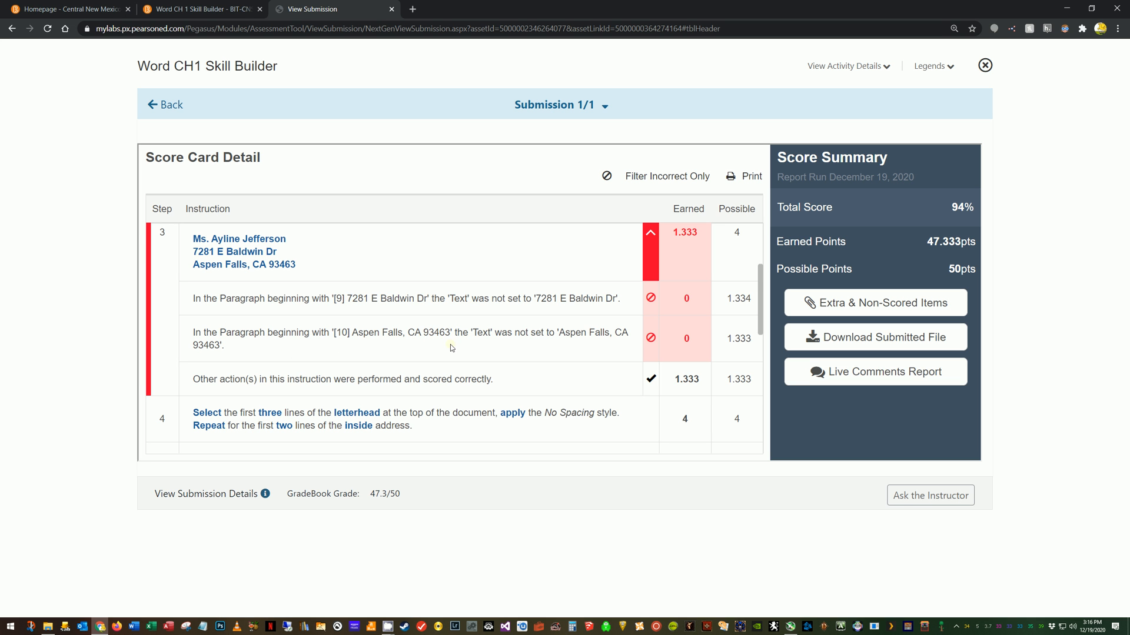
{"action": "double_click", "coordinate": [436, 333]}
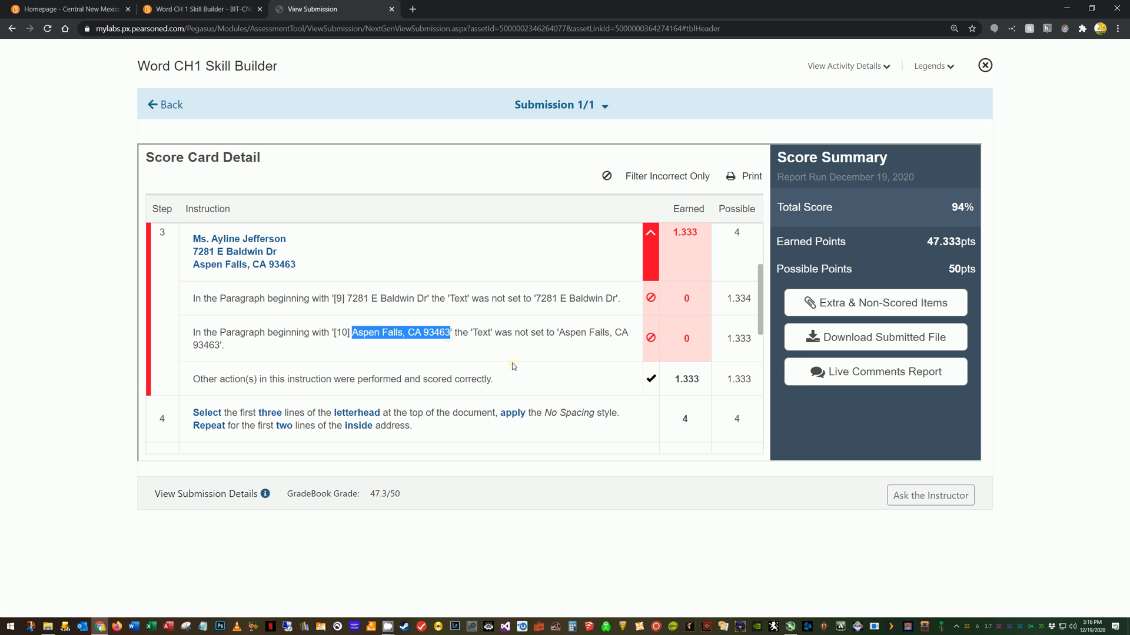
{"action": "mouse_move", "coordinate": [542, 350]}
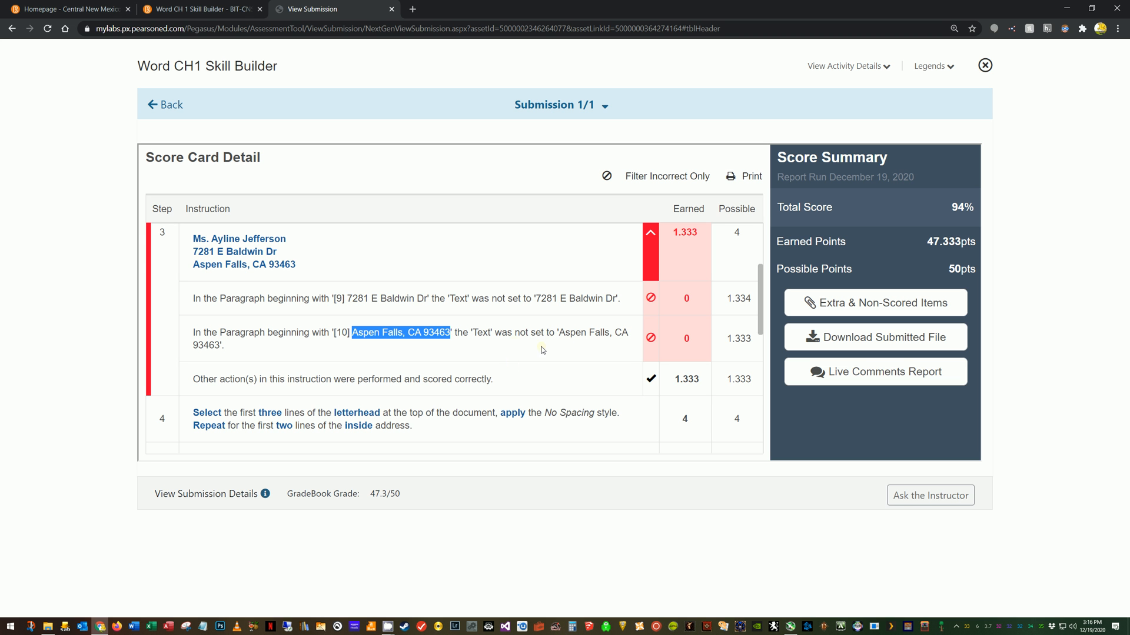
{"action": "mouse_move", "coordinate": [314, 355]}
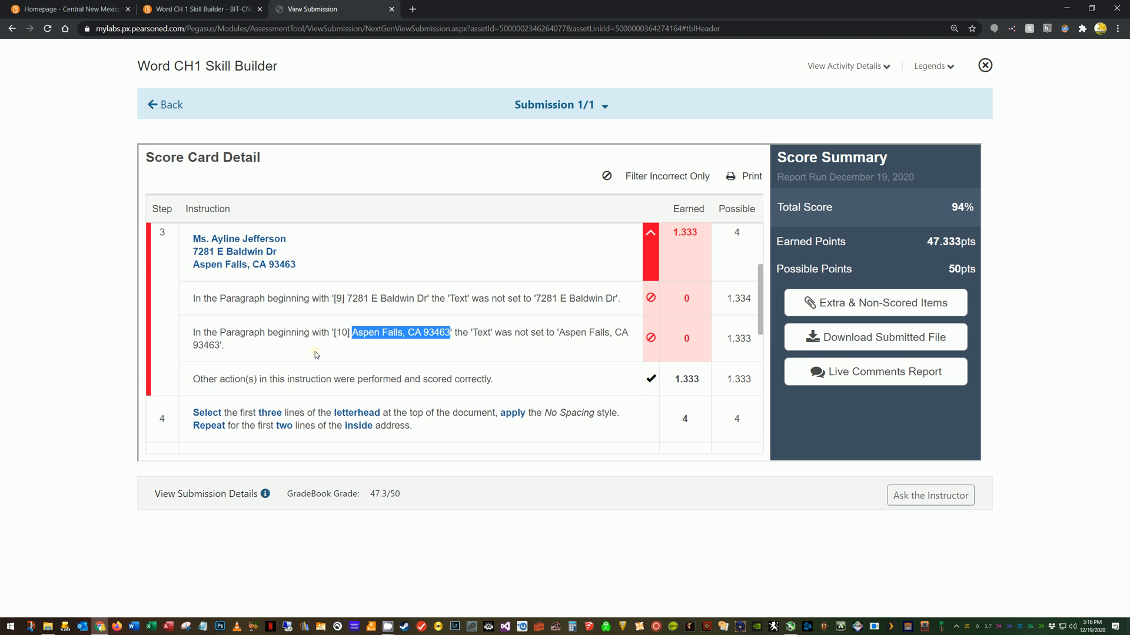
{"action": "mouse_move", "coordinate": [505, 358]}
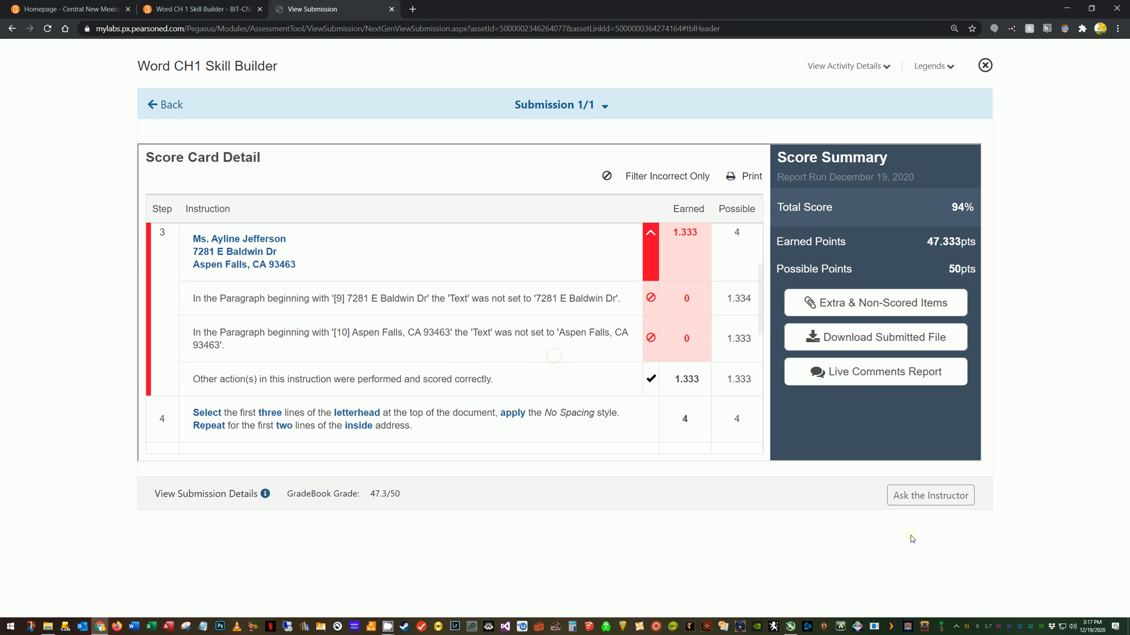
{"action": "mouse_move", "coordinate": [878, 377]}
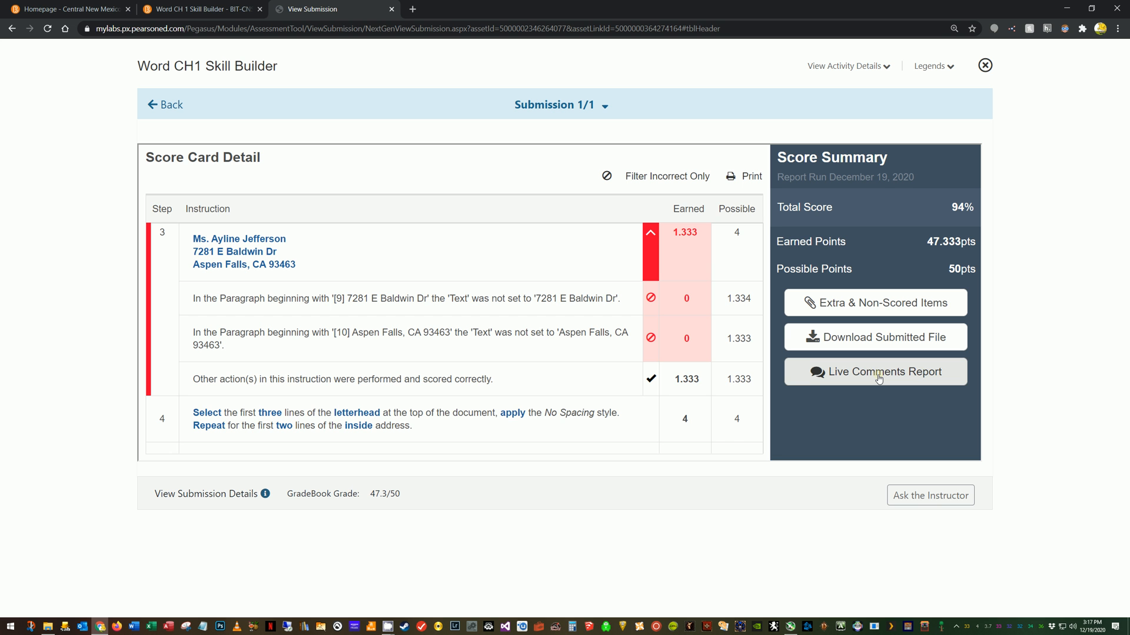
Open the Live Comments Report and enable editing in Word.
{"action": "left_click", "coordinate": [878, 371]}
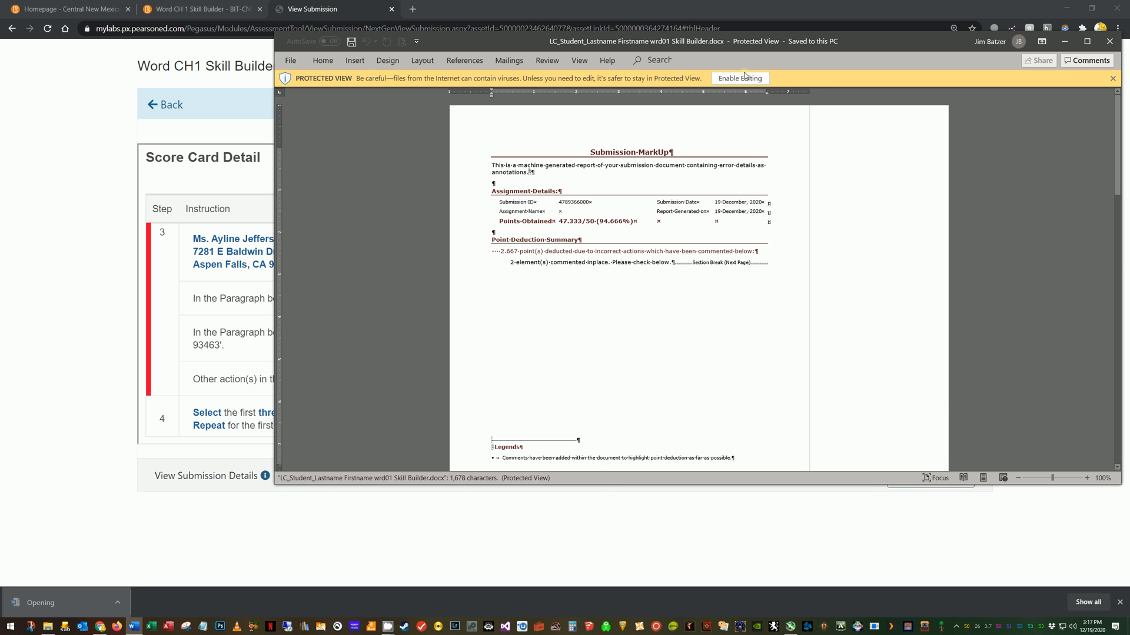
{"action": "left_click", "coordinate": [740, 78]}
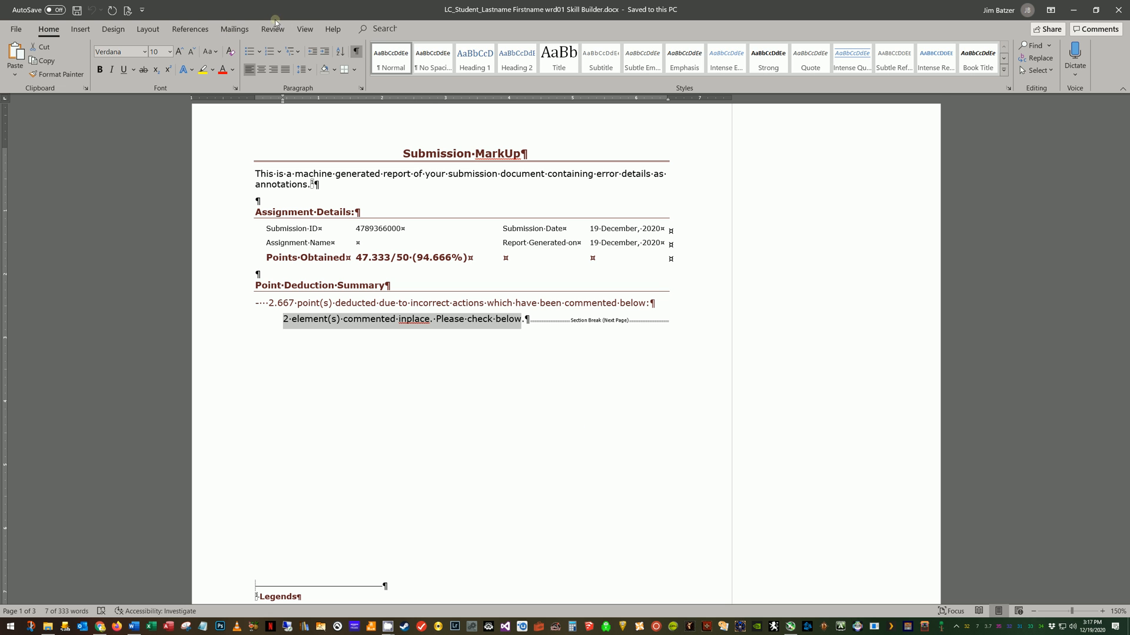
Set the report's markup display to All Markup and read both Project Error comments.
{"action": "left_click", "coordinate": [304, 29]}
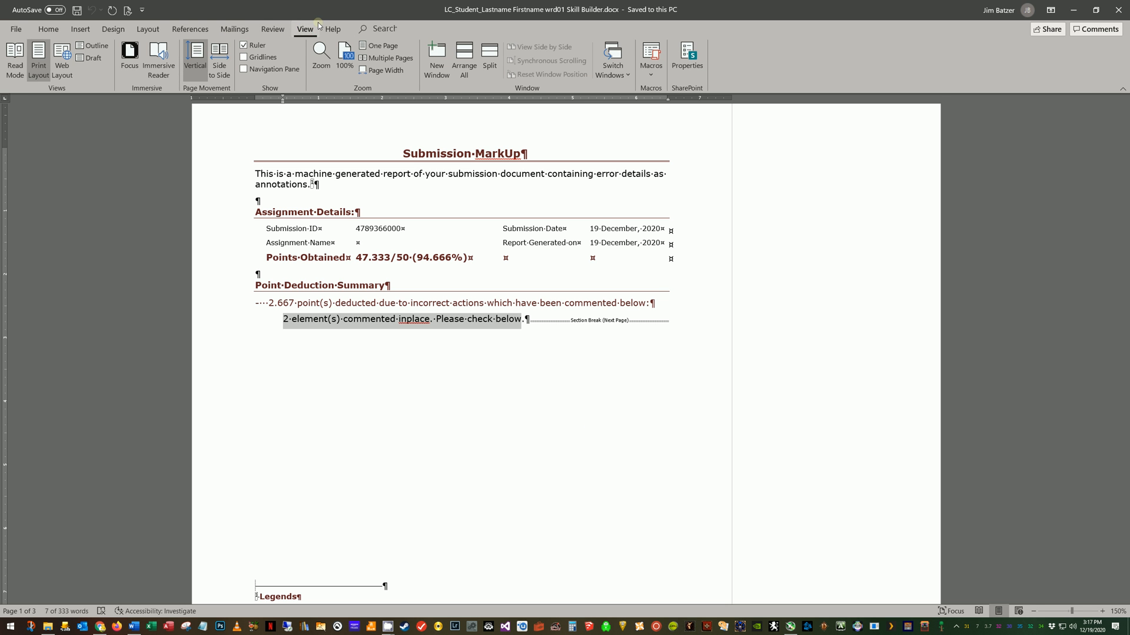
{"action": "left_click", "coordinate": [272, 28]}
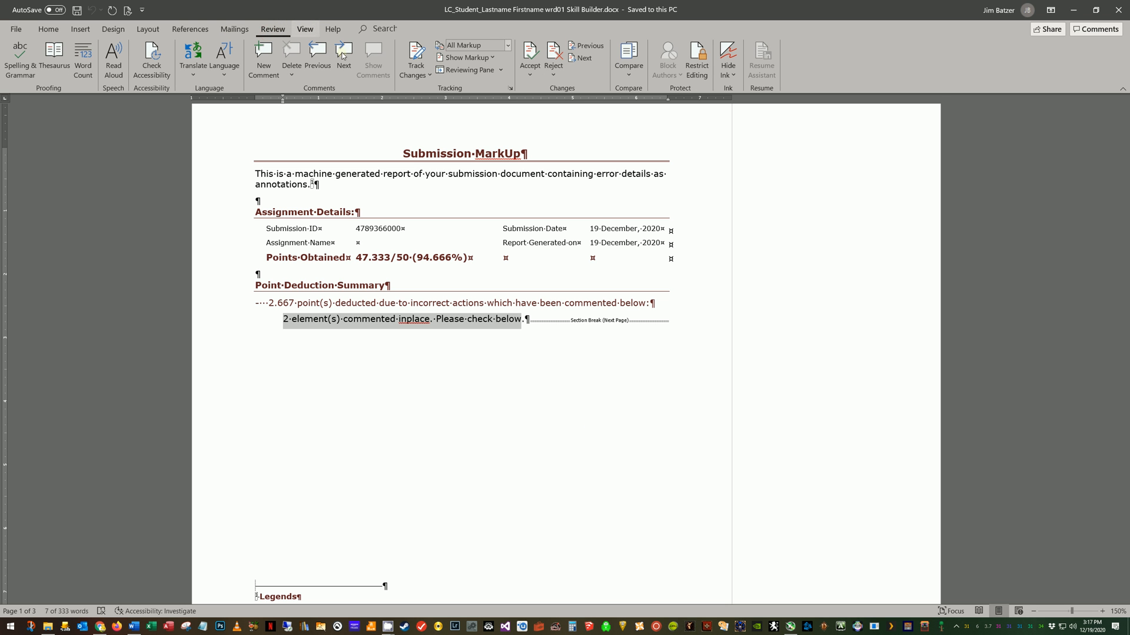
{"action": "left_click", "coordinate": [505, 45]}
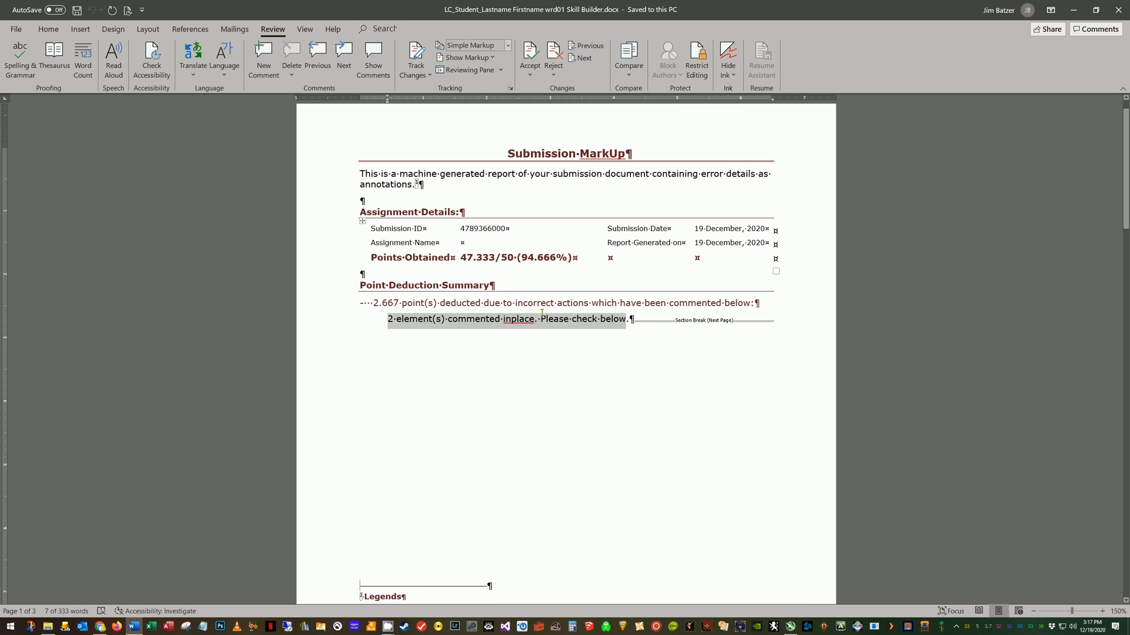
{"action": "scroll", "scroll_direction": "down", "scroll_amount": 3}
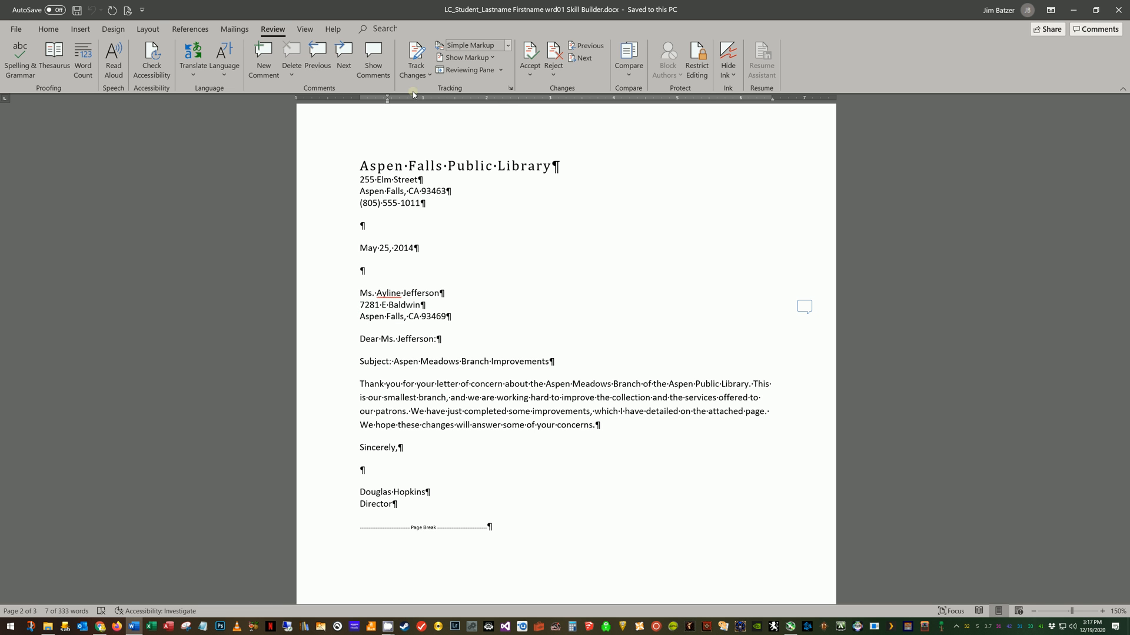
{"action": "mouse_move", "coordinate": [474, 91]}
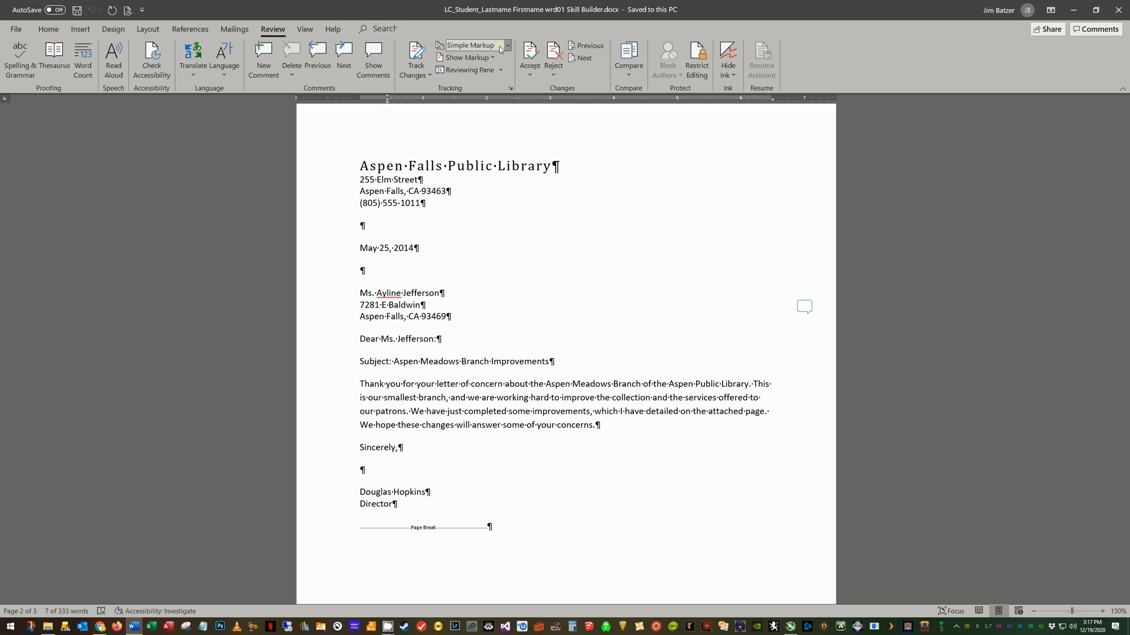
{"action": "left_click", "coordinate": [506, 45]}
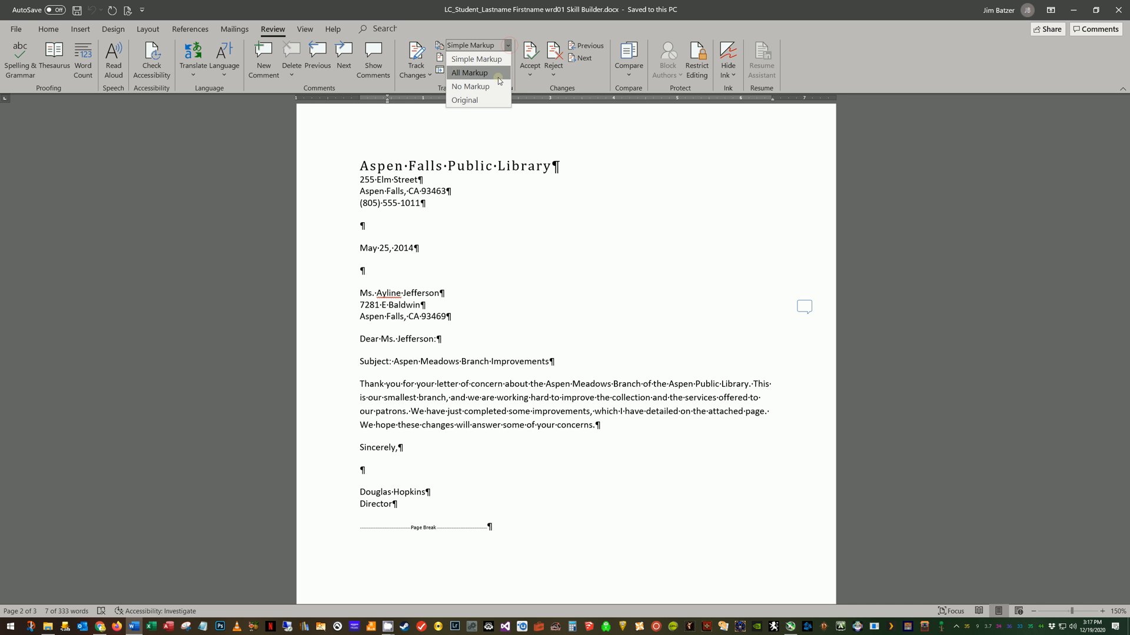
{"action": "mouse_move", "coordinate": [495, 76]}
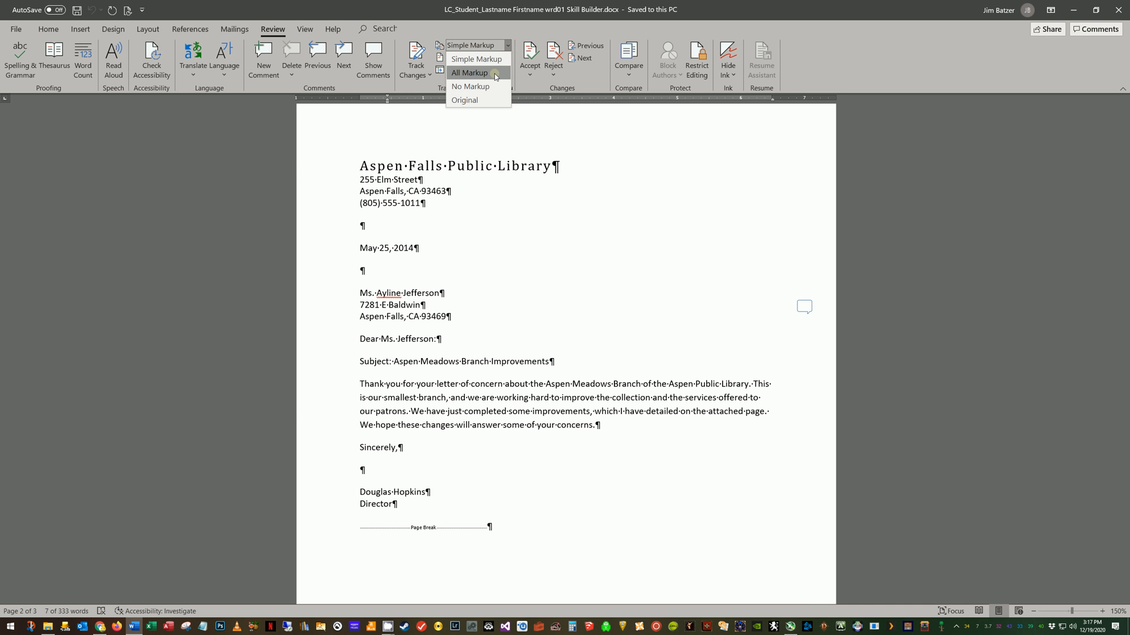
{"action": "left_click", "coordinate": [469, 73]}
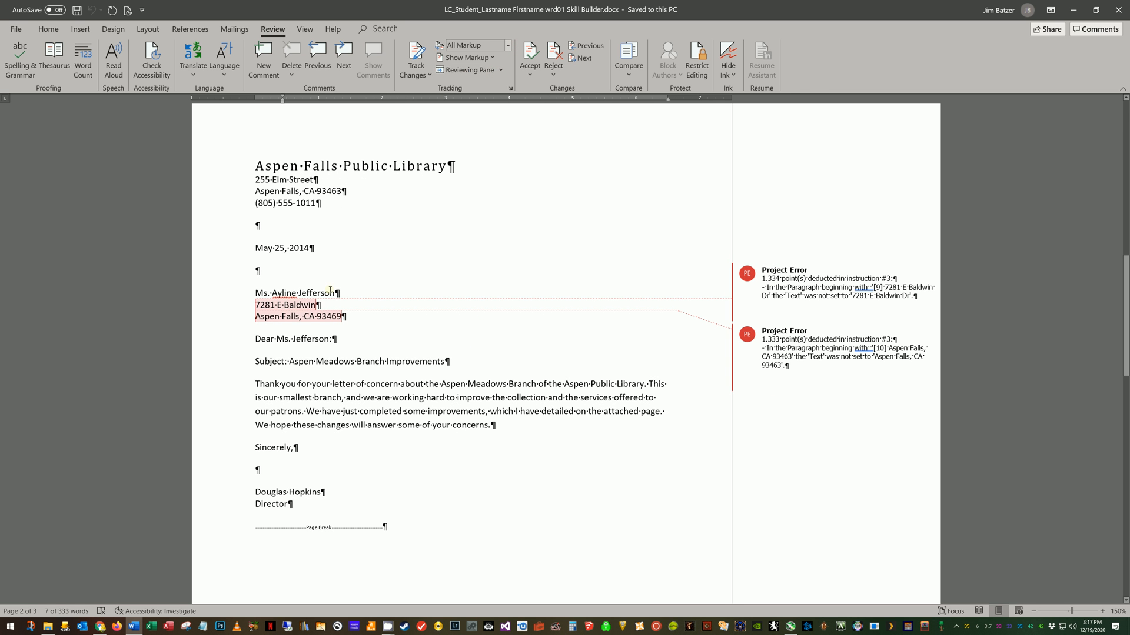
{"action": "left_click", "coordinate": [836, 353]}
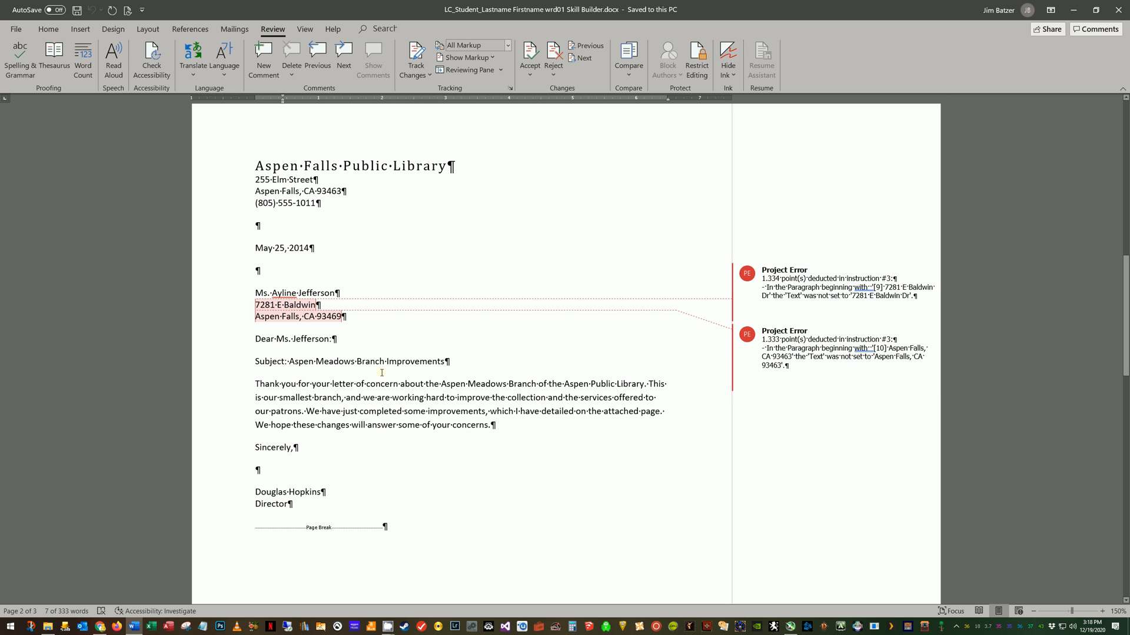
{"action": "mouse_move", "coordinate": [499, 337]}
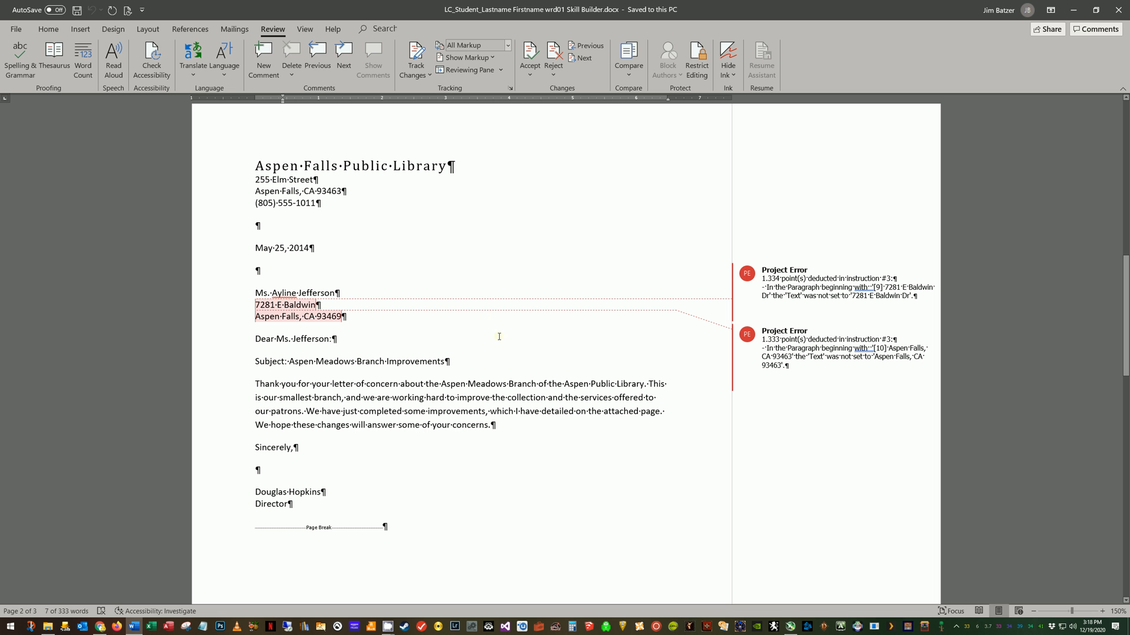
{"action": "mouse_move", "coordinate": [719, 287]}
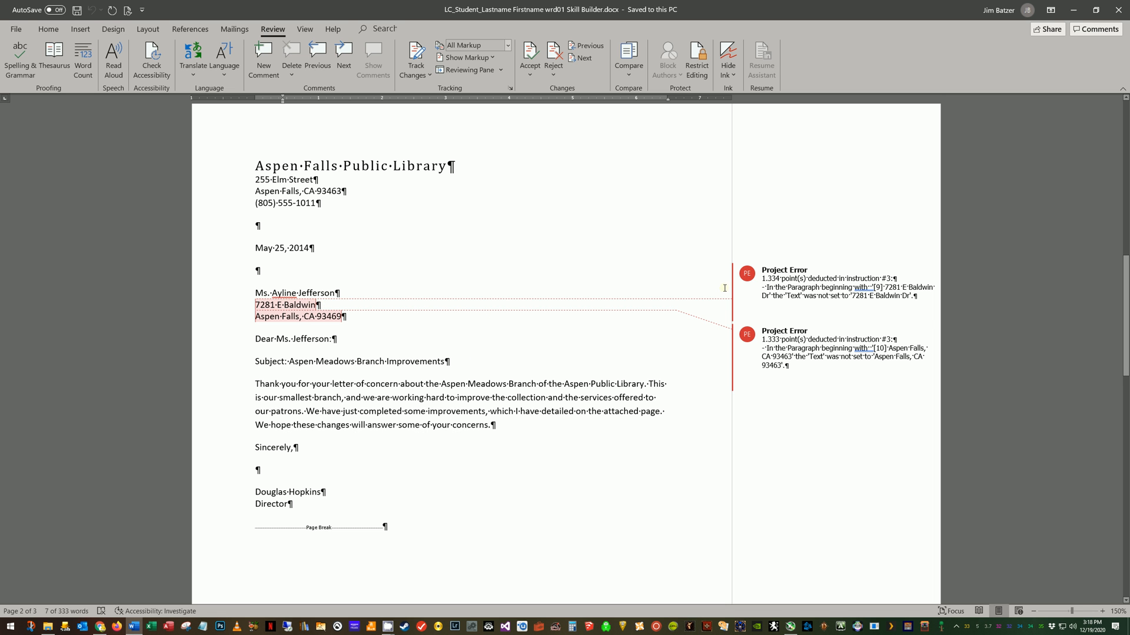
{"action": "left_click", "coordinate": [836, 284]}
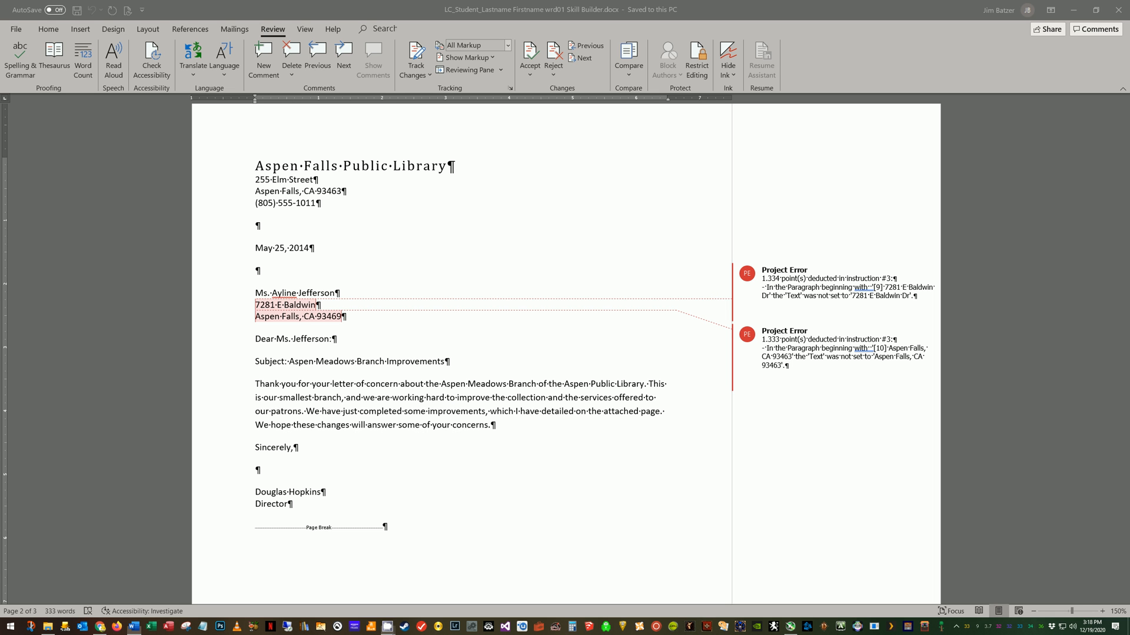
{"action": "mouse_move", "coordinate": [163, 436]}
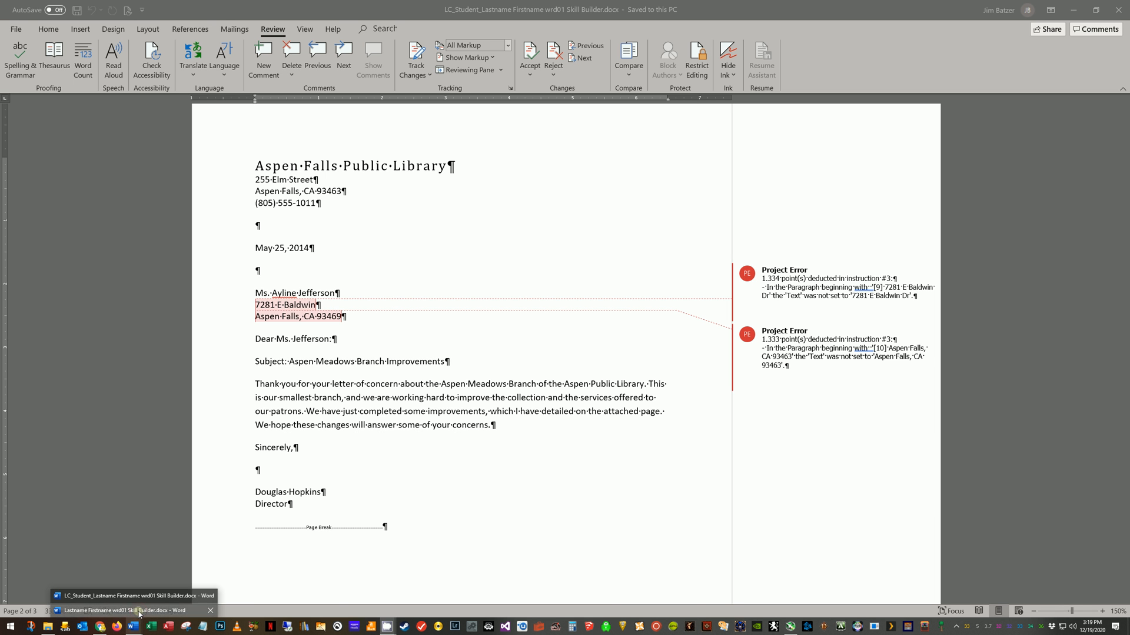
{"action": "left_click", "coordinate": [139, 611]}
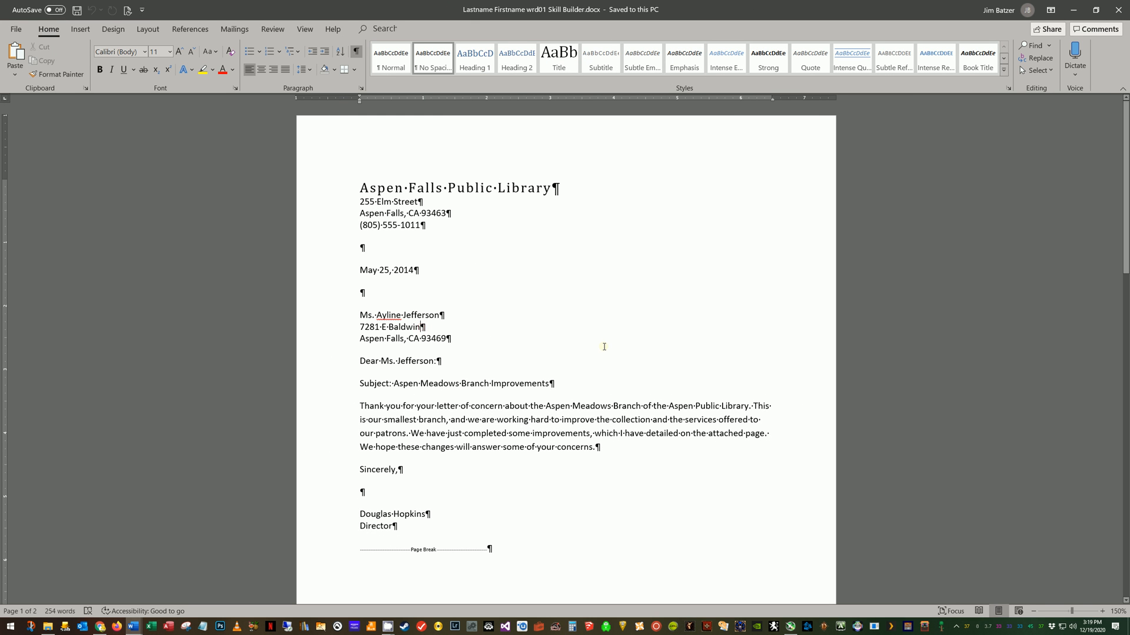
{"action": "type", "text": "Dr"}
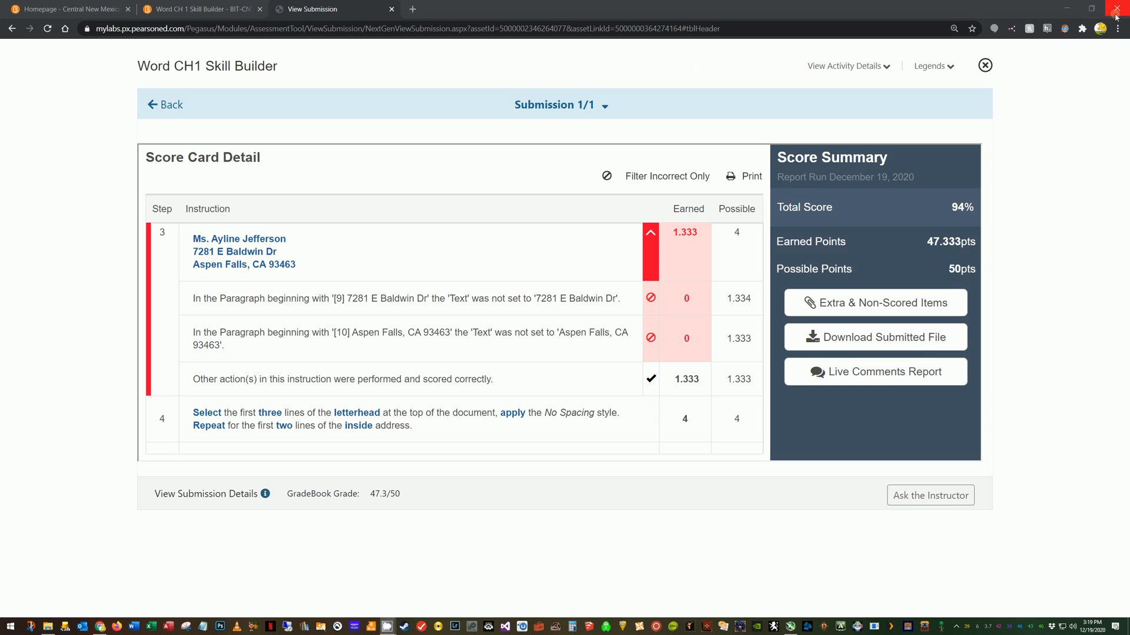
{"action": "mouse_move", "coordinate": [412, 135]}
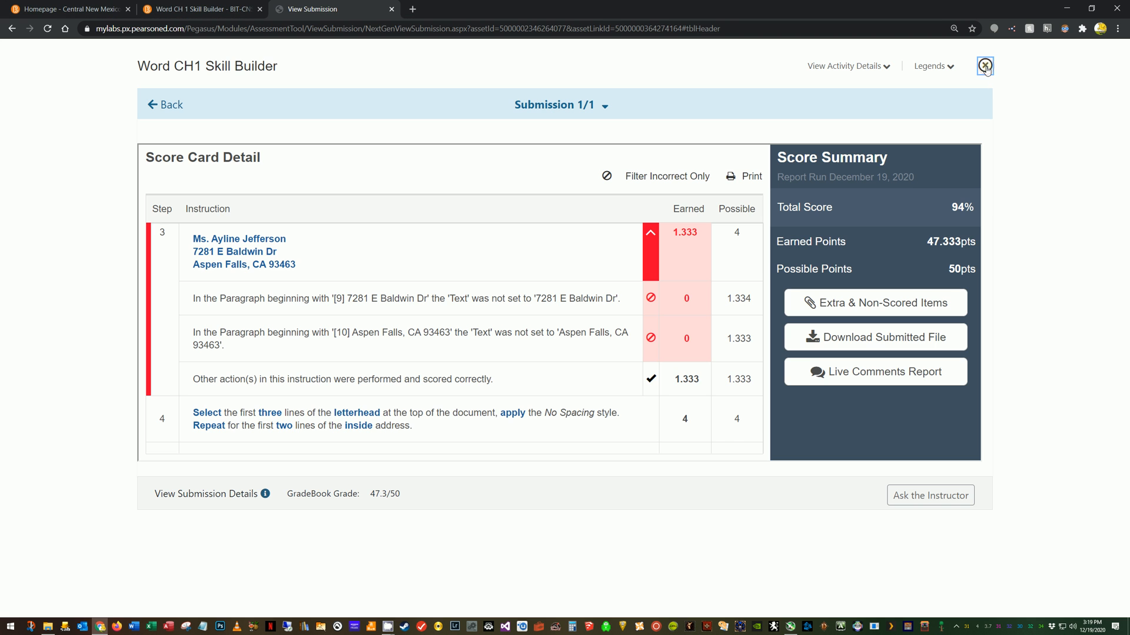
Close the submission score card to return to Course Materials.
{"action": "left_click", "coordinate": [984, 66]}
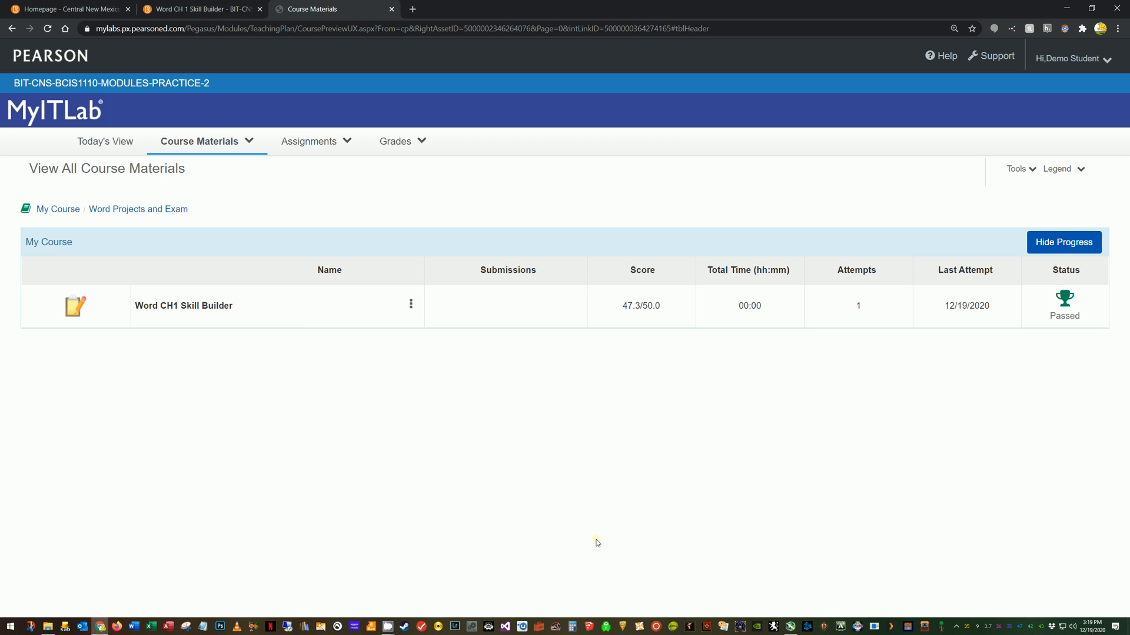
{"action": "mouse_move", "coordinate": [223, 307]}
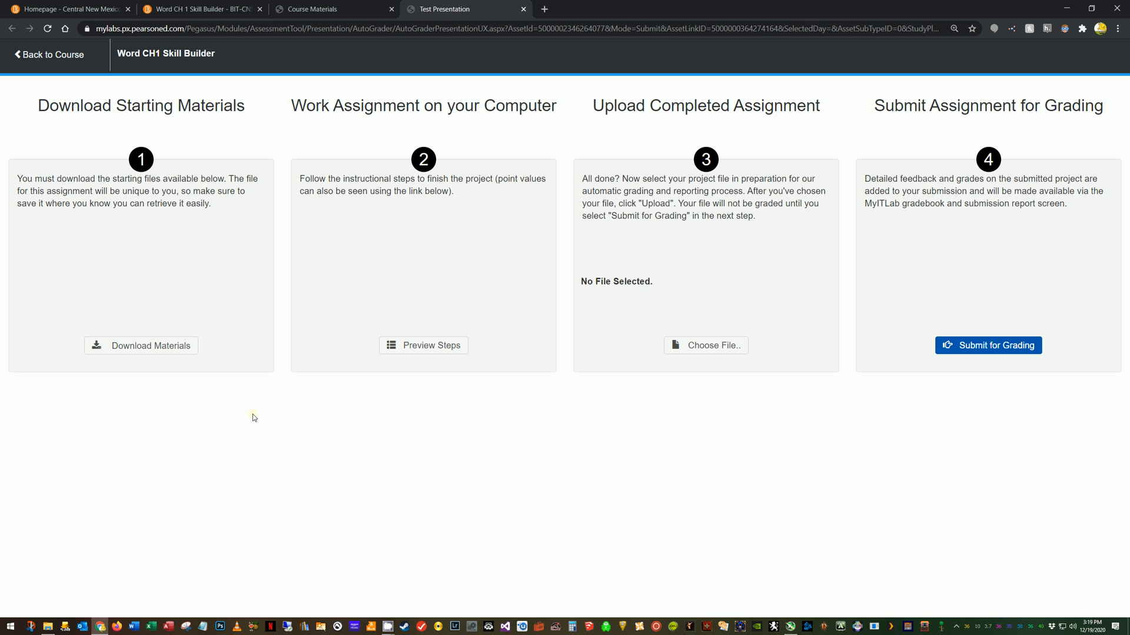
{"action": "mouse_move", "coordinate": [599, 343]}
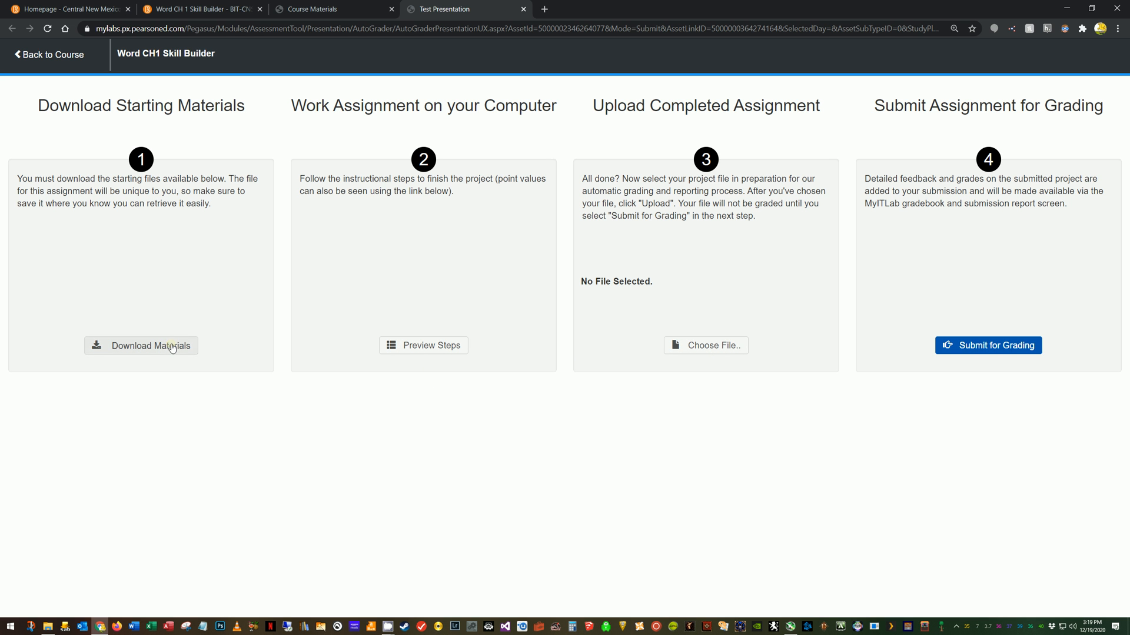
{"action": "mouse_move", "coordinate": [438, 409]}
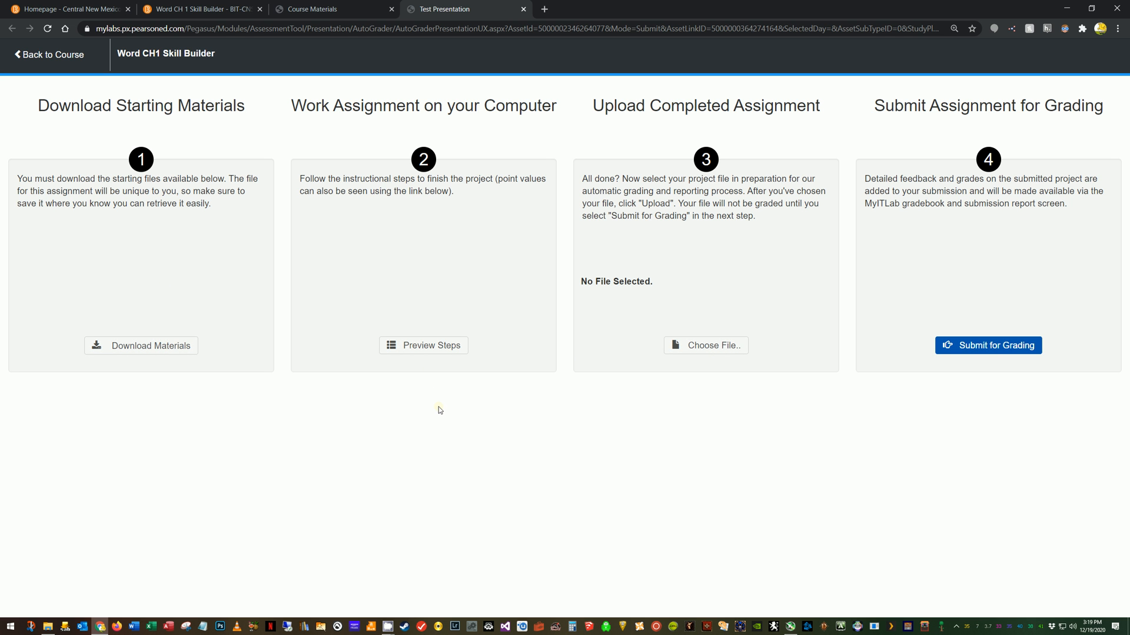
{"action": "mouse_move", "coordinate": [151, 368]}
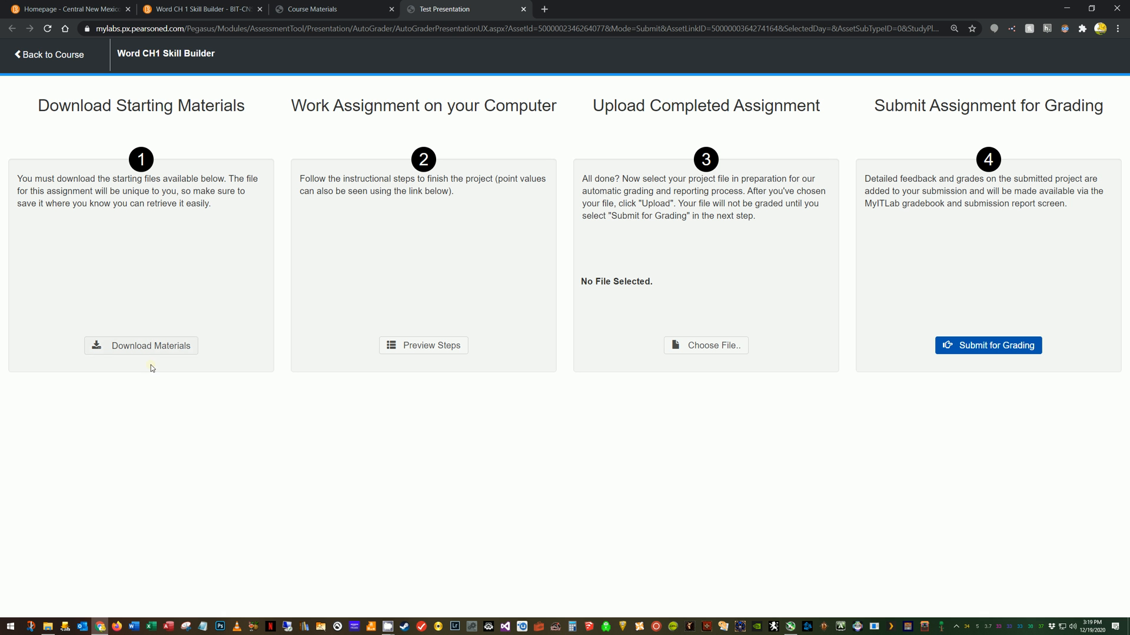
{"action": "mouse_move", "coordinate": [704, 217]}
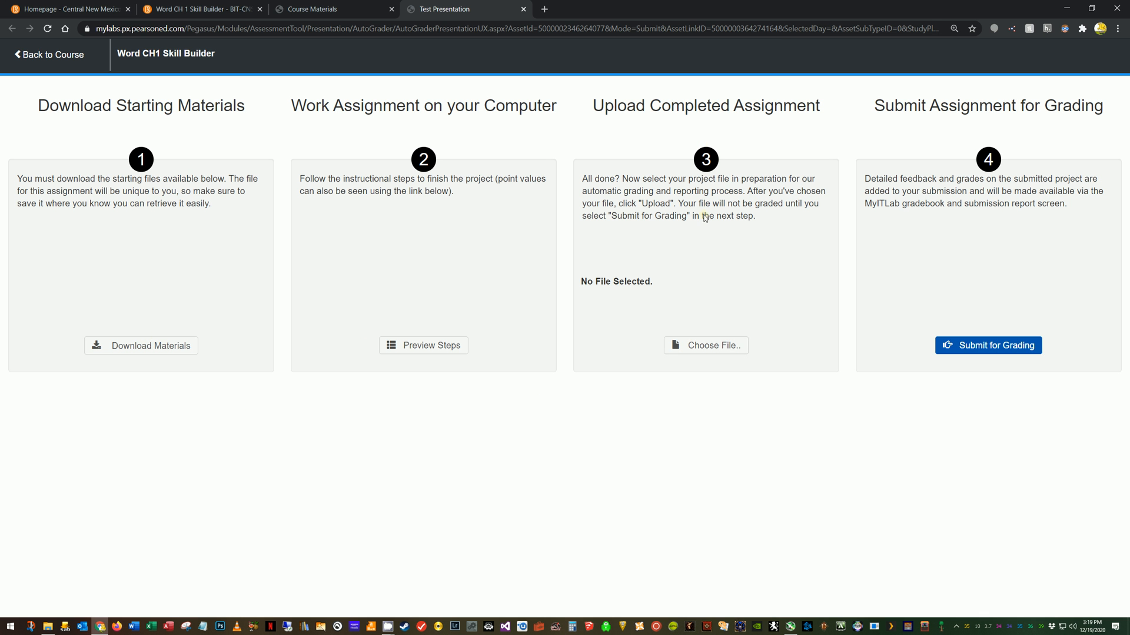
Select 'Lastname Firstname wrd01 Skill Builder.docx' from Documents and start uploading it.
{"action": "left_click", "coordinate": [705, 345]}
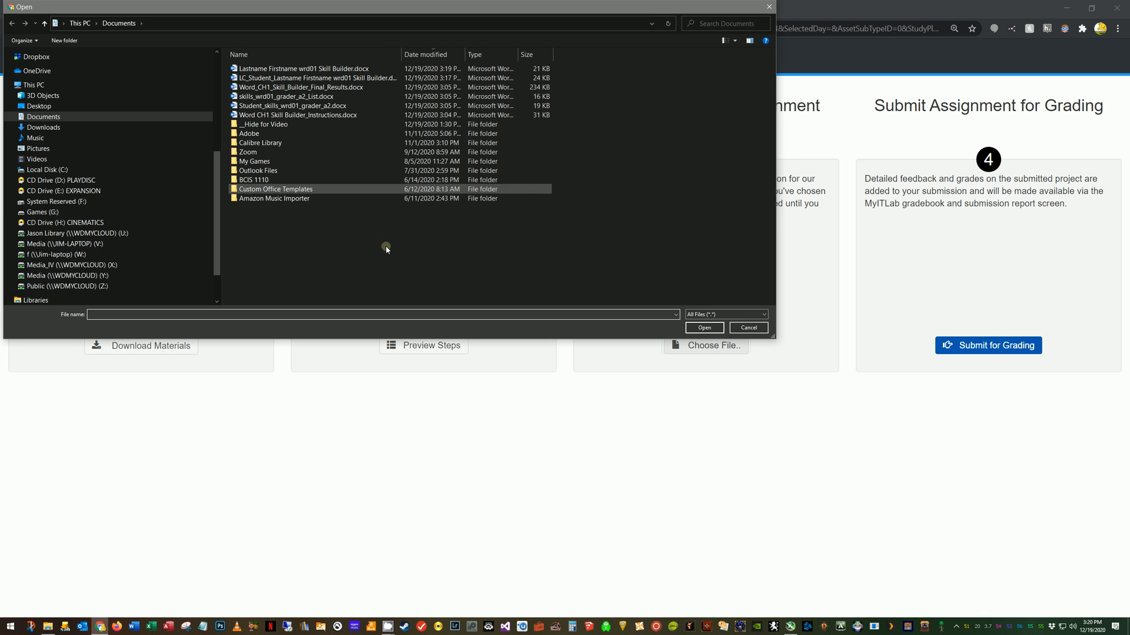
{"action": "left_click", "coordinate": [299, 69]}
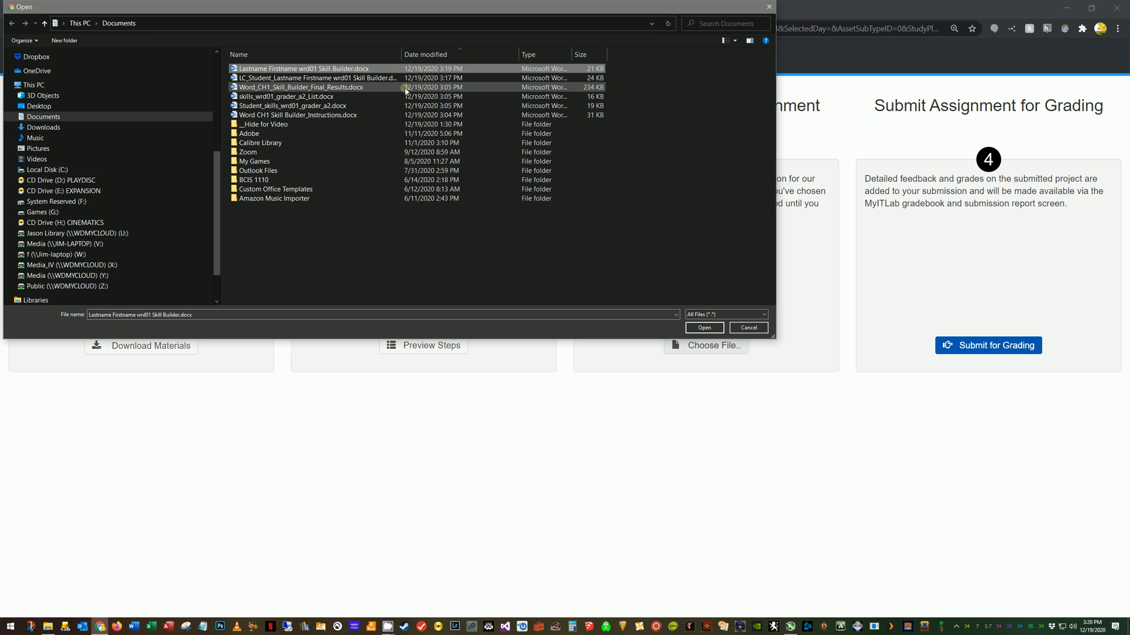
{"action": "left_click", "coordinate": [302, 69]}
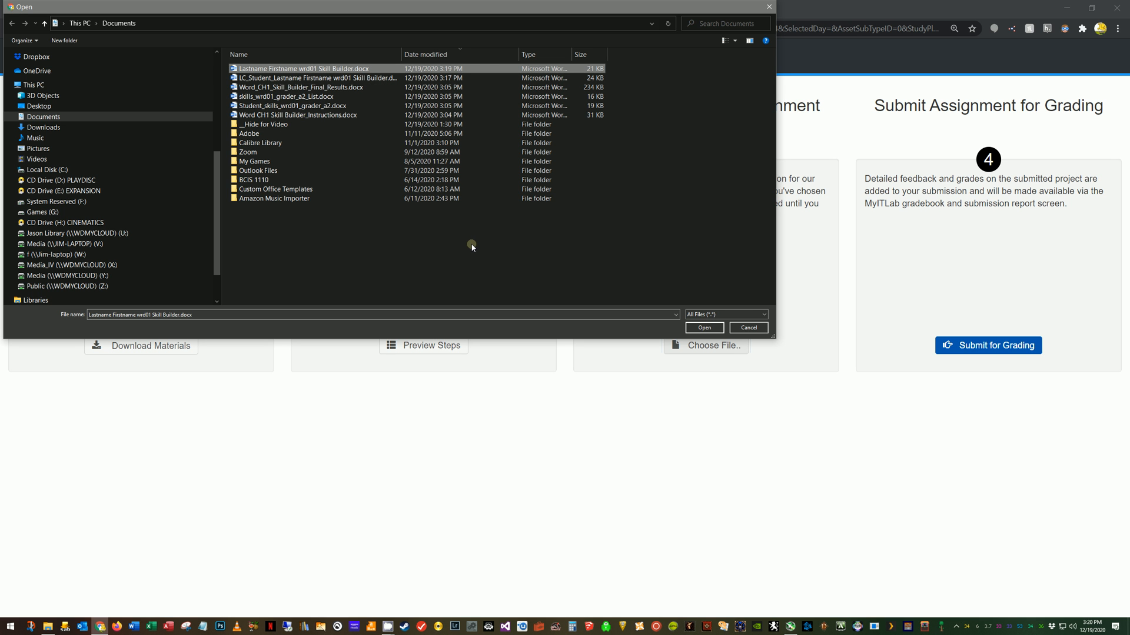
{"action": "mouse_move", "coordinate": [552, 231]}
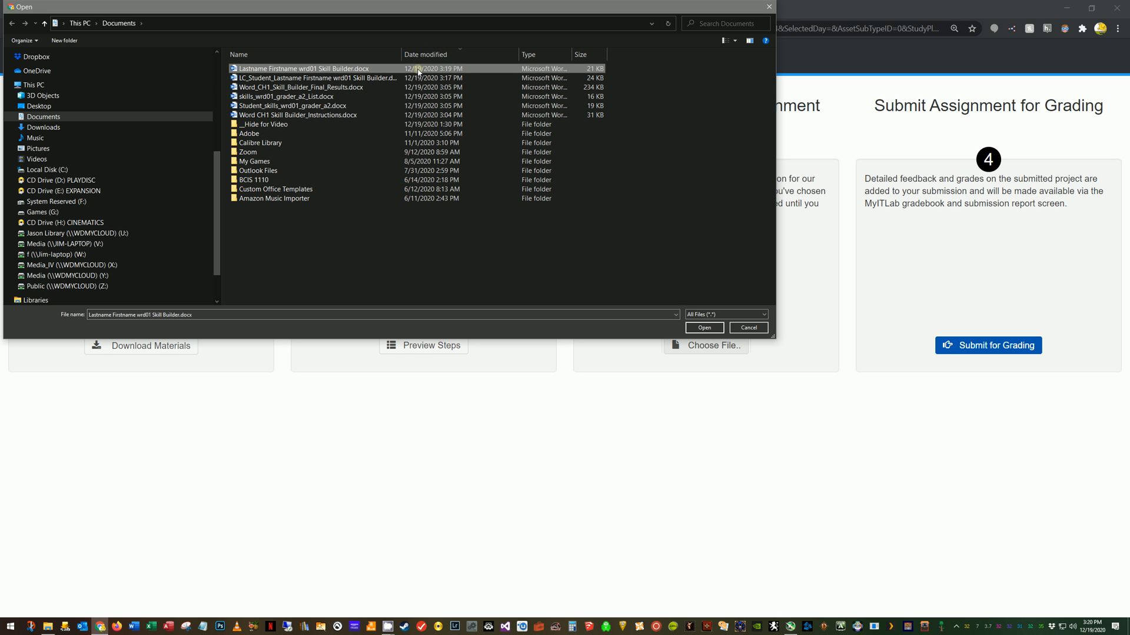
{"action": "mouse_move", "coordinate": [639, 368]}
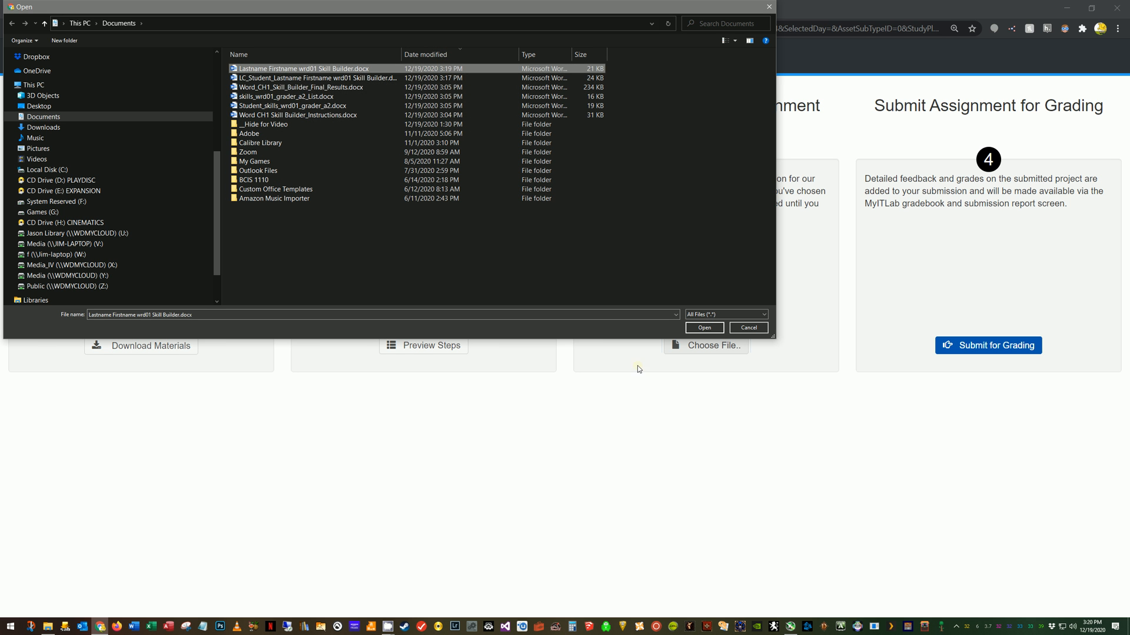
{"action": "mouse_move", "coordinate": [450, 69]}
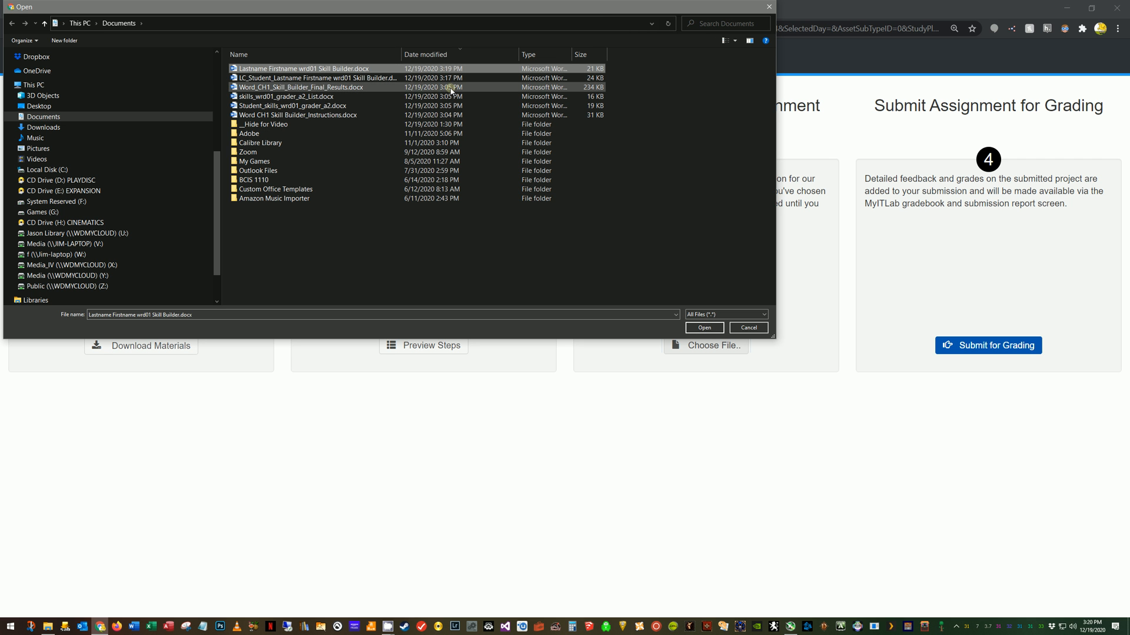
{"action": "left_click", "coordinate": [302, 68]}
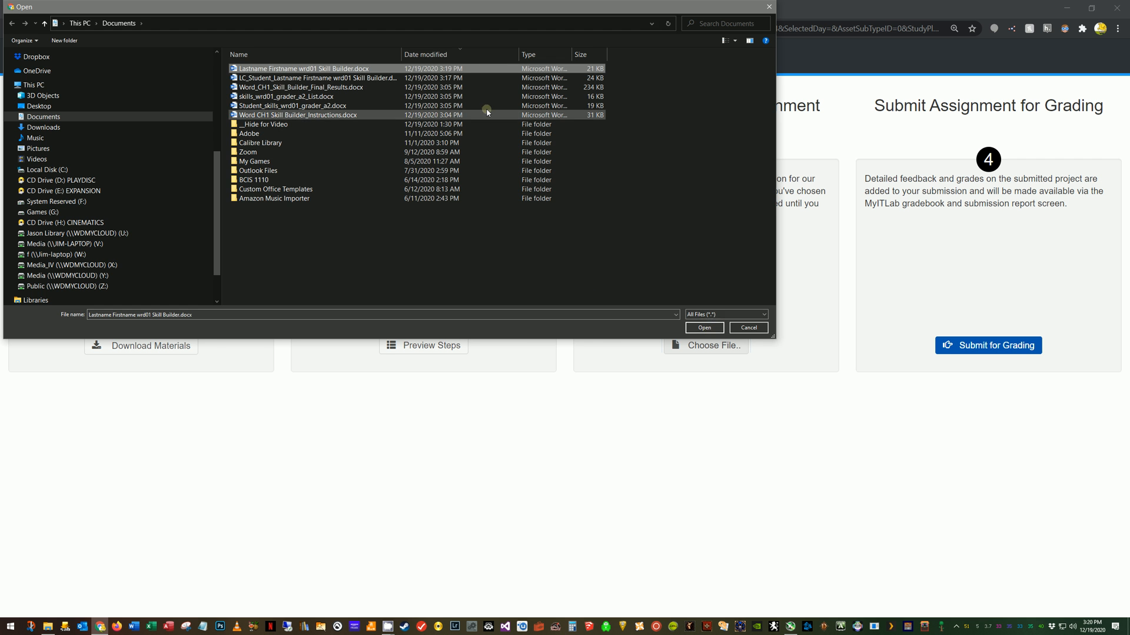
{"action": "left_click", "coordinate": [704, 328]}
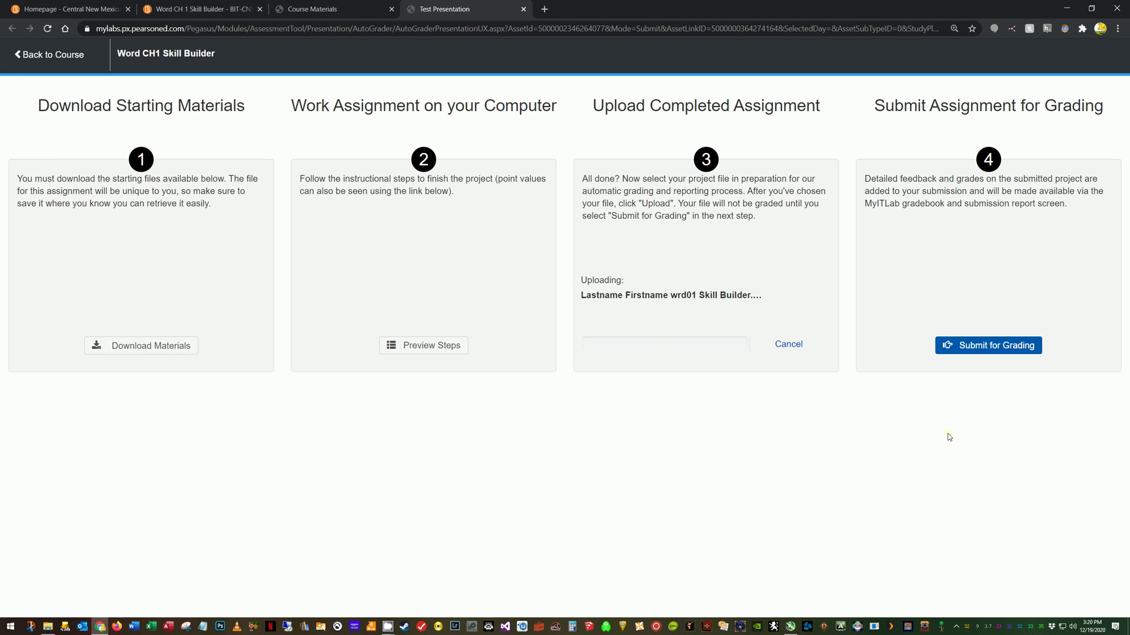
Submit the uploaded file for grading and close the Kudos confirmation to return to course materials.
{"action": "left_click", "coordinate": [988, 345]}
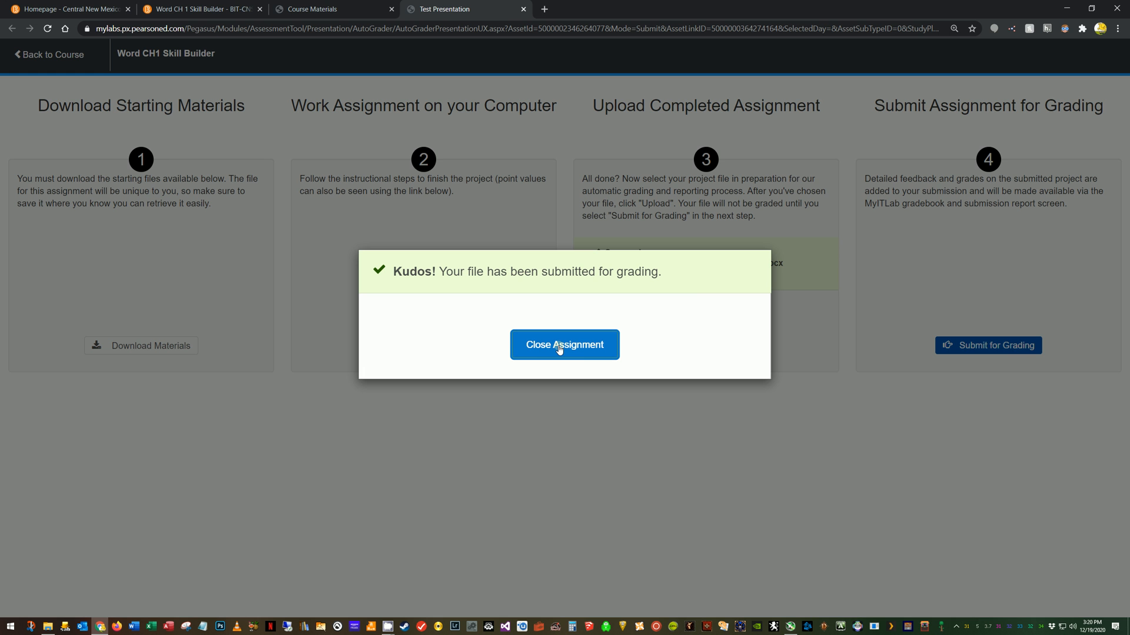
{"action": "left_click", "coordinate": [564, 345]}
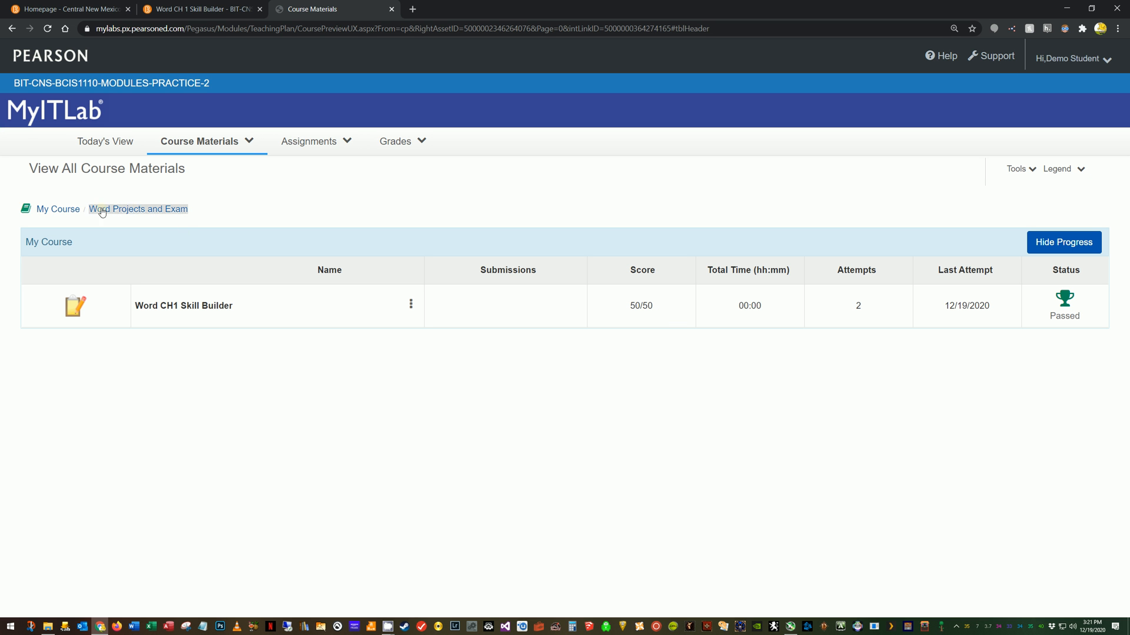
{"action": "mouse_move", "coordinate": [155, 215]}
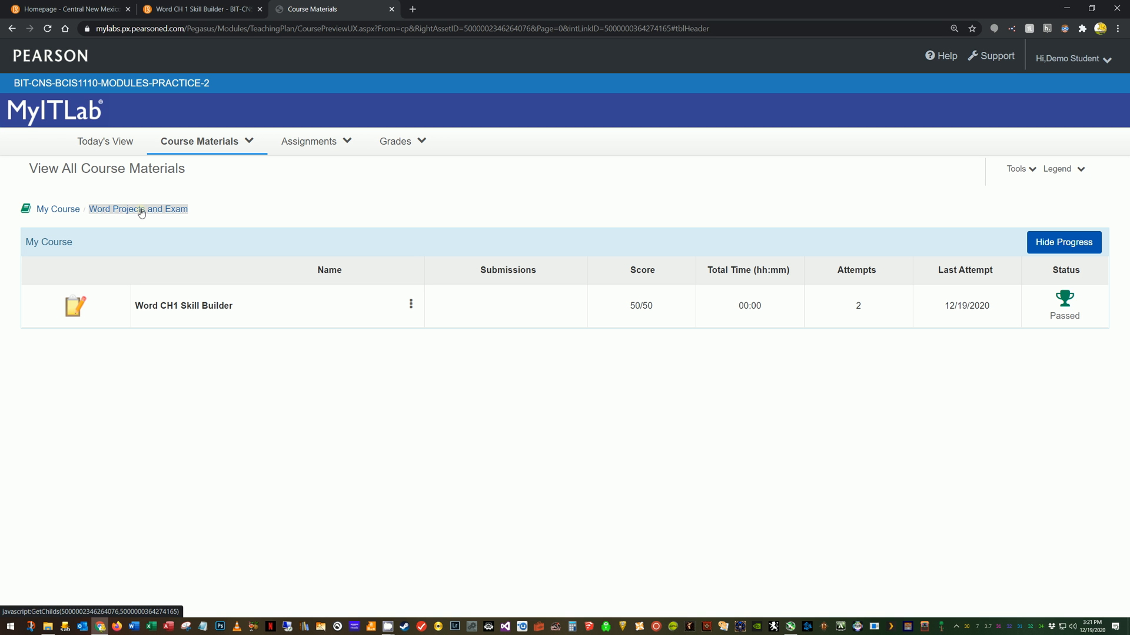
{"action": "mouse_move", "coordinate": [107, 402]}
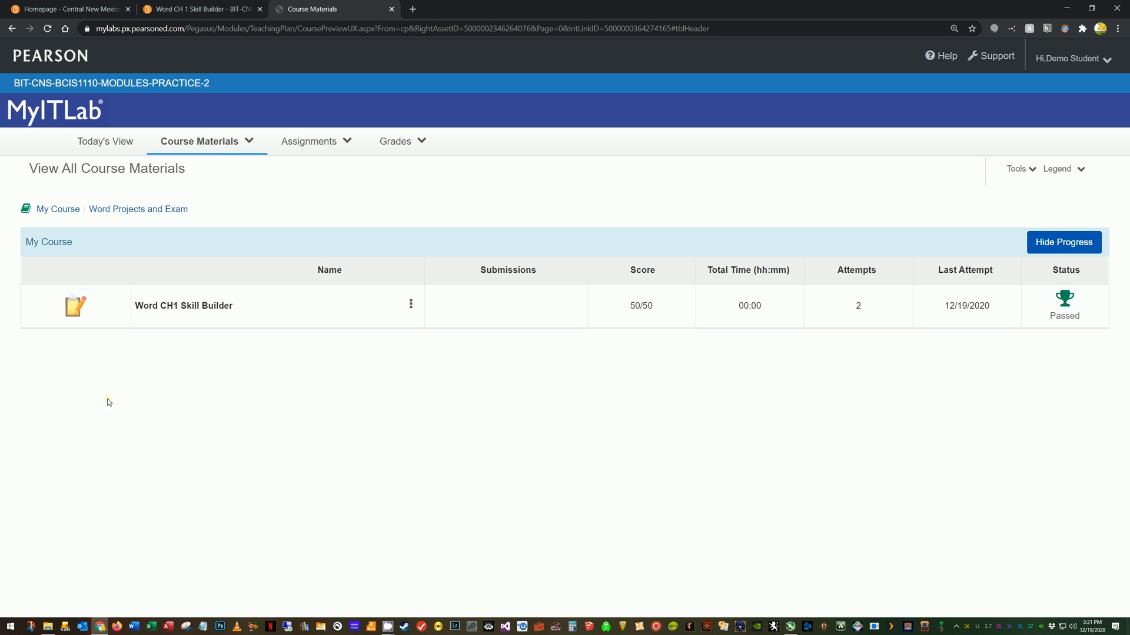
{"action": "mouse_move", "coordinate": [652, 337]}
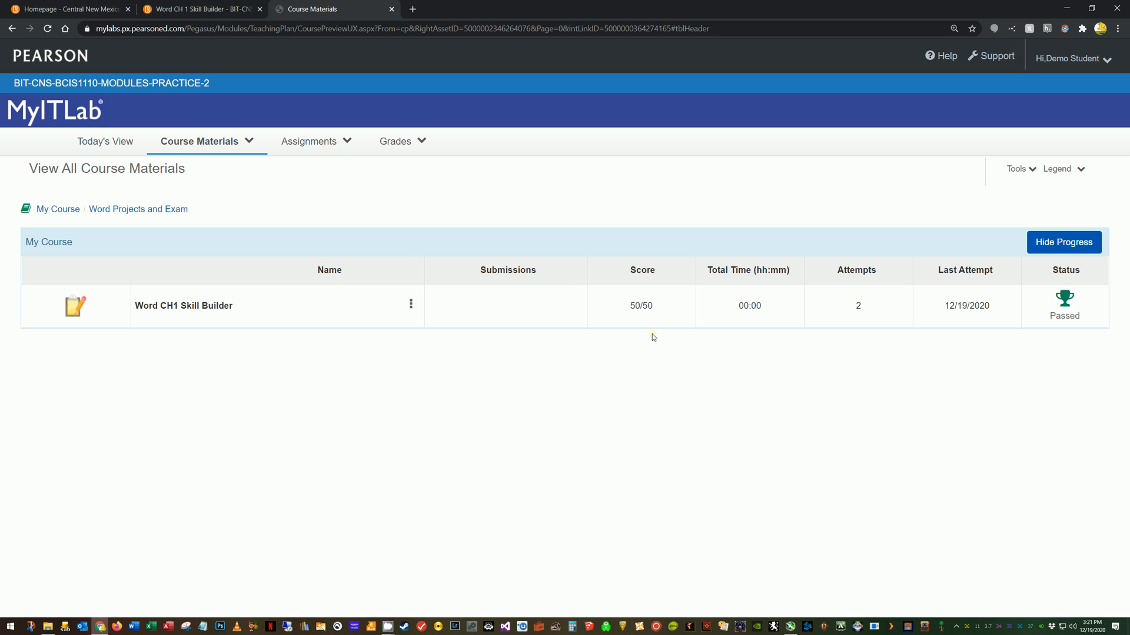
{"action": "mouse_move", "coordinate": [646, 355]}
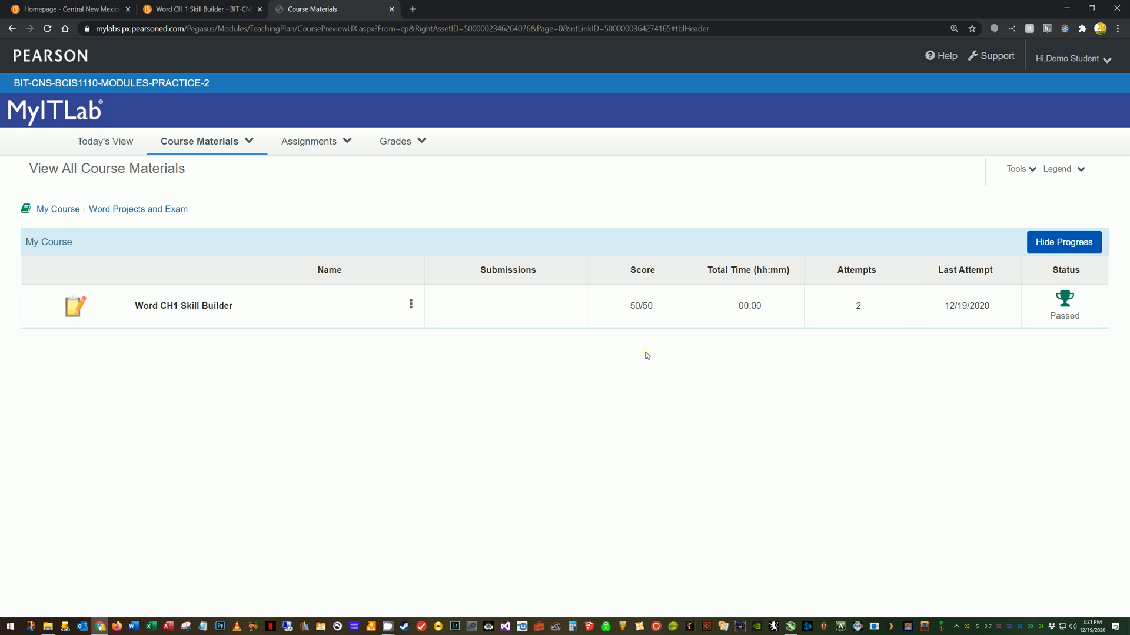
{"action": "mouse_move", "coordinate": [589, 407]}
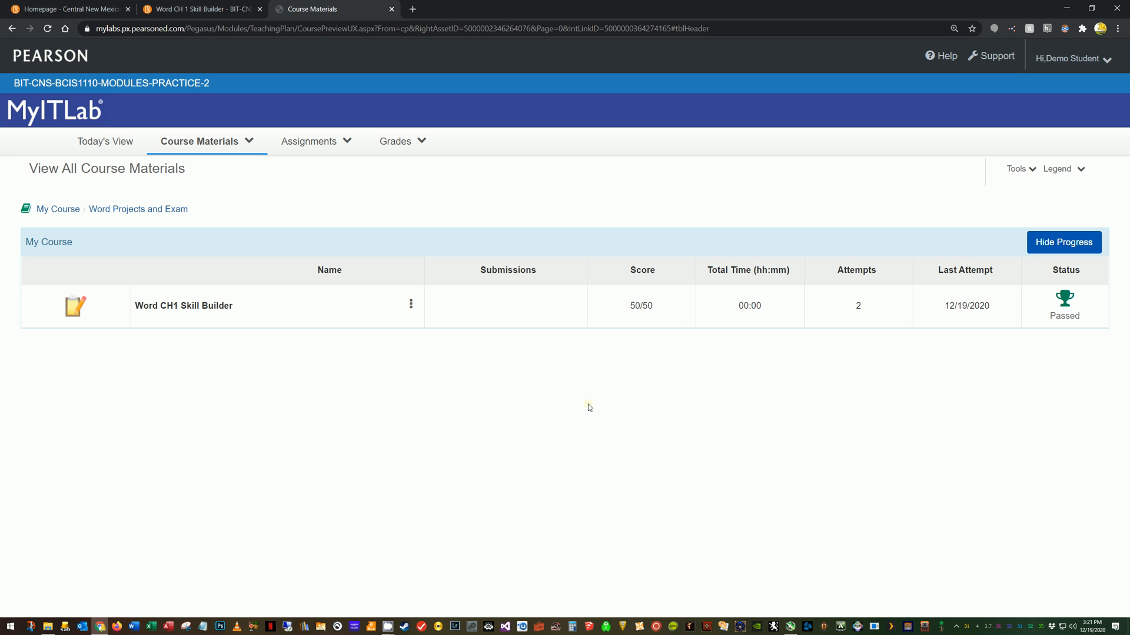
{"action": "mouse_move", "coordinate": [668, 346]}
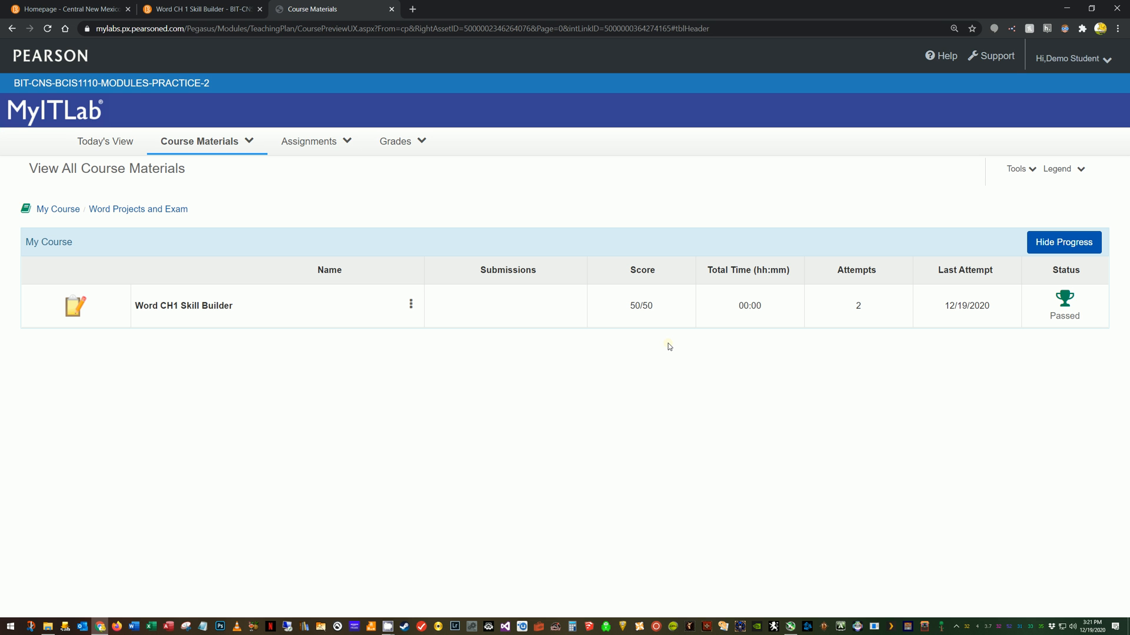
{"action": "mouse_move", "coordinate": [179, 308]}
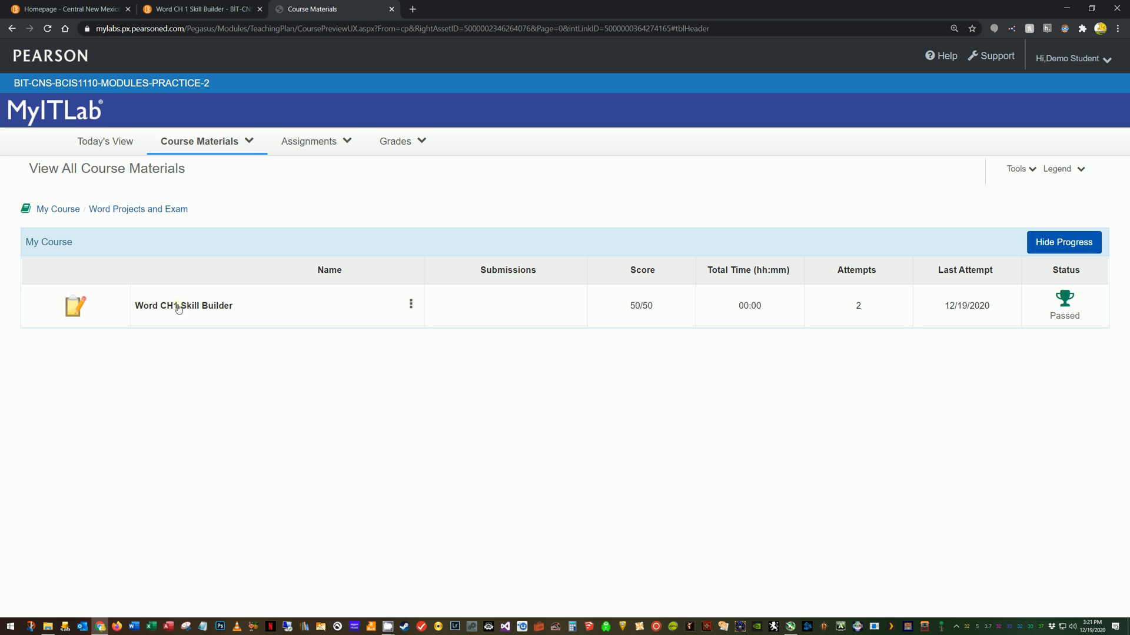
{"action": "mouse_move", "coordinate": [205, 8]}
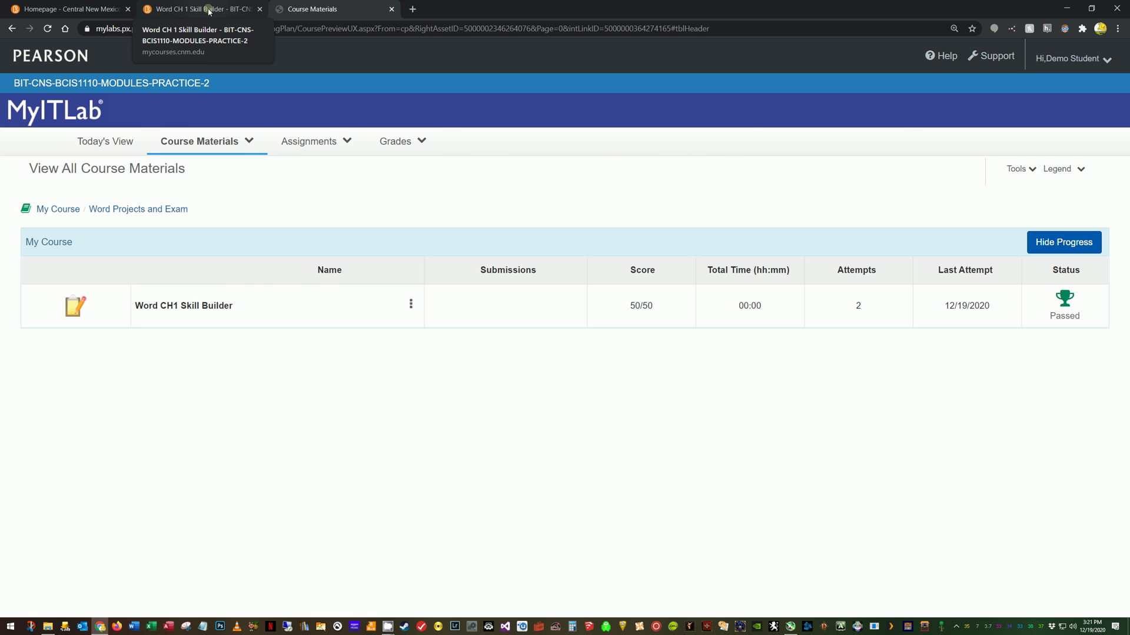
{"action": "left_click", "coordinate": [208, 9]}
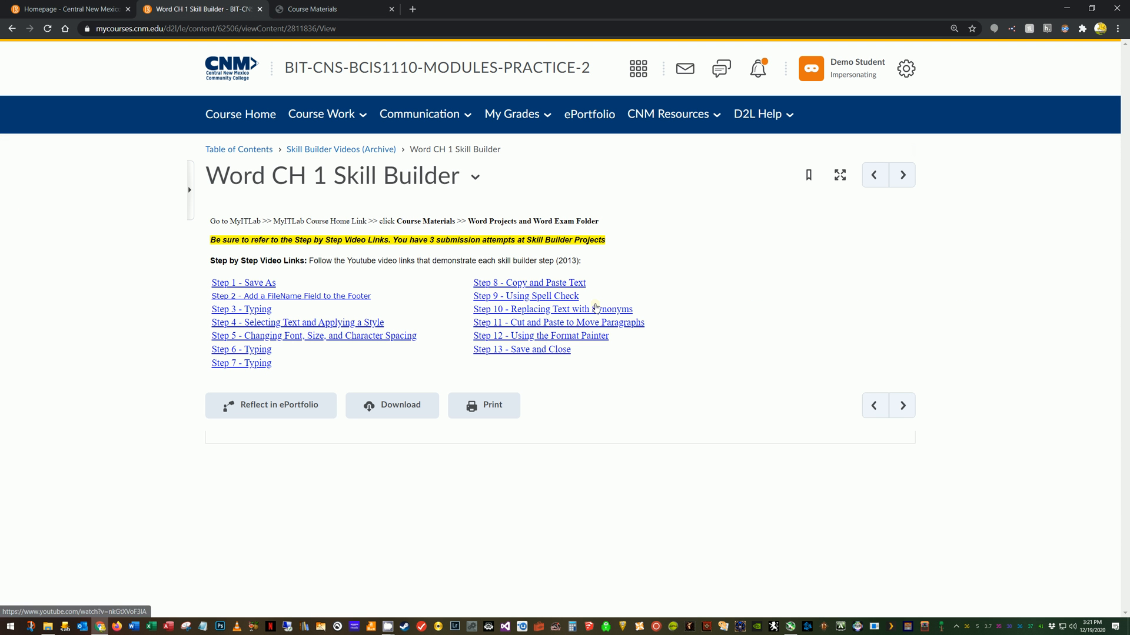
{"action": "mouse_move", "coordinate": [654, 312]}
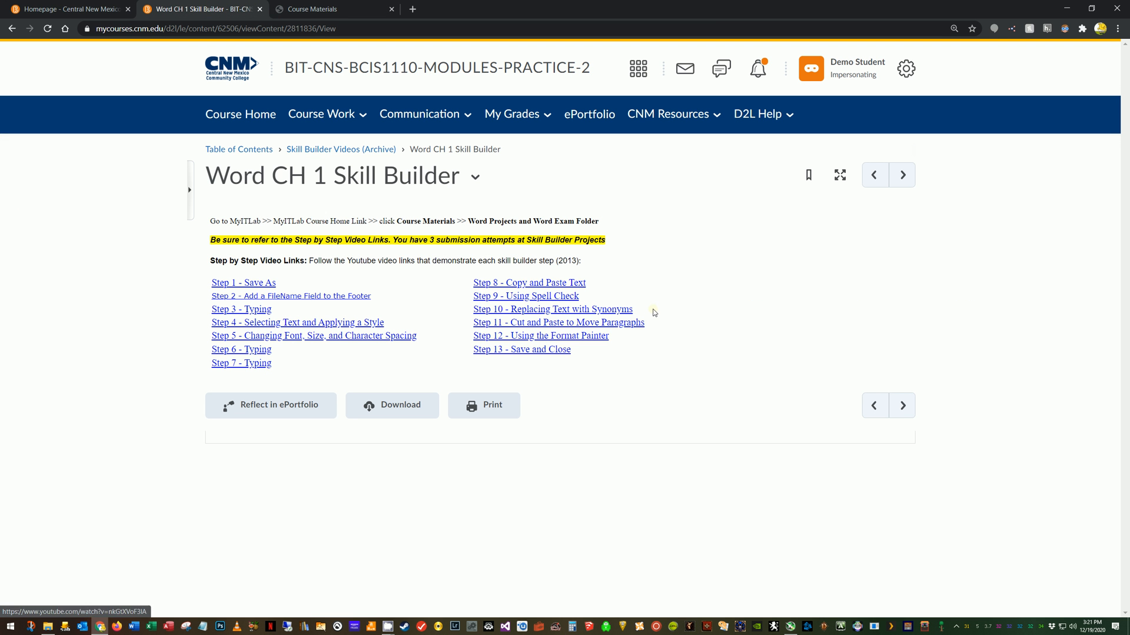
{"action": "mouse_move", "coordinate": [272, 376]}
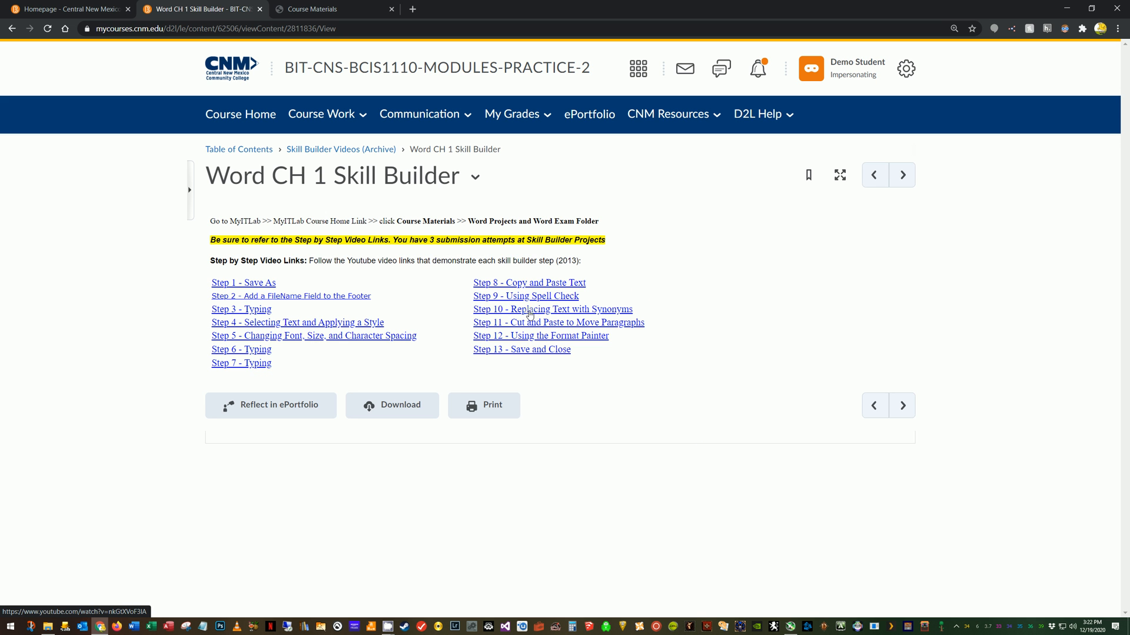
{"action": "mouse_move", "coordinate": [581, 315]}
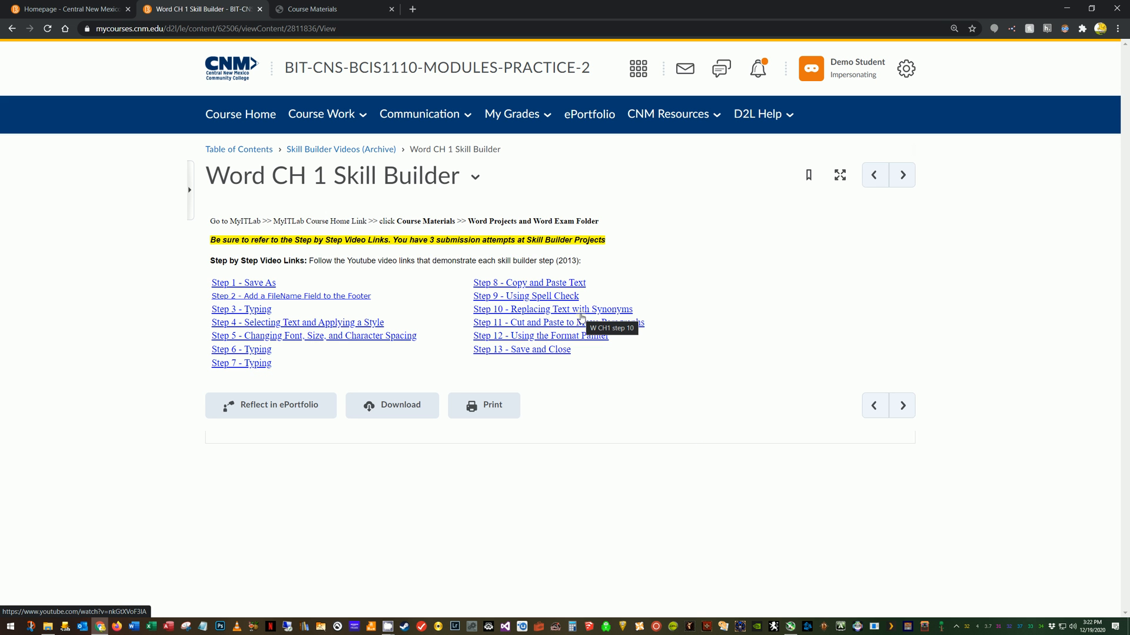
{"action": "mouse_move", "coordinate": [704, 439]}
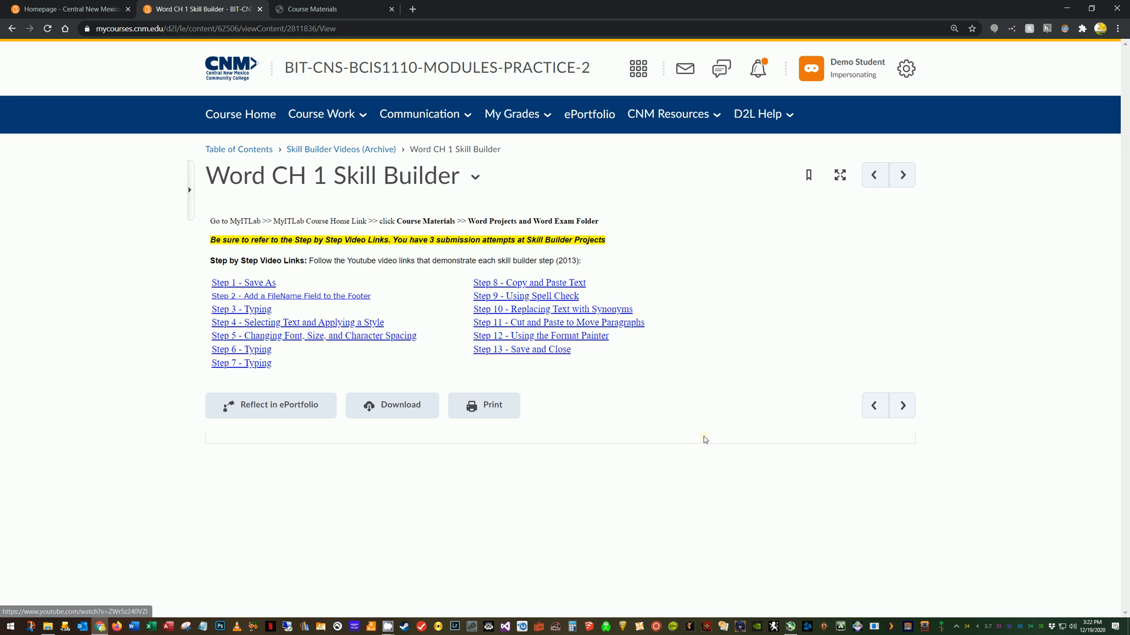
{"action": "mouse_move", "coordinate": [702, 443]}
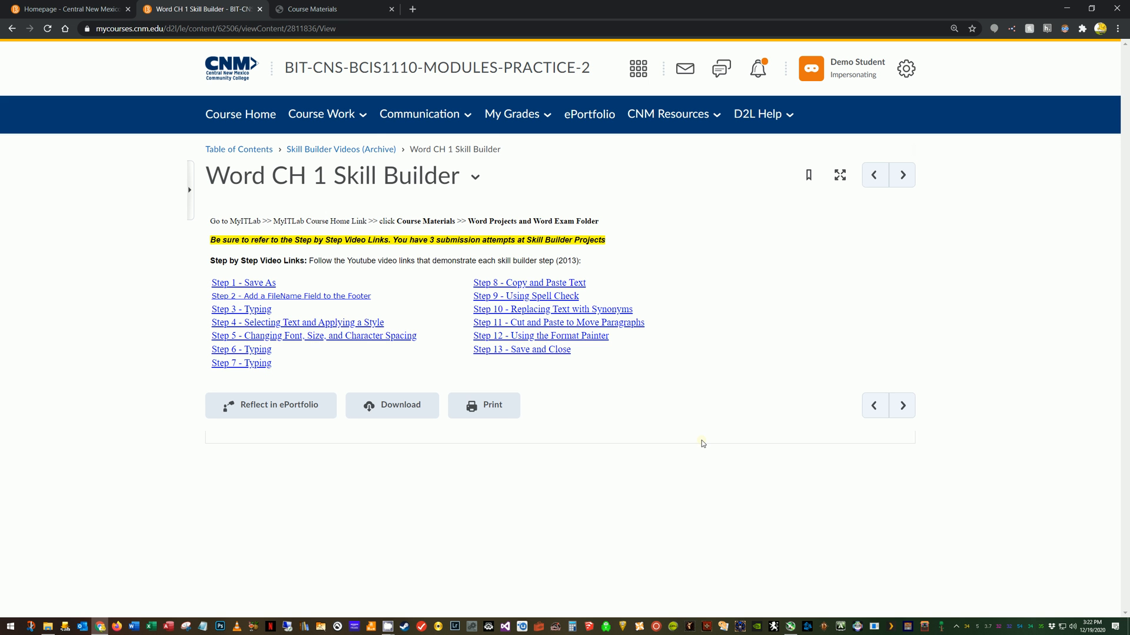
{"action": "left_click", "coordinate": [342, 10]}
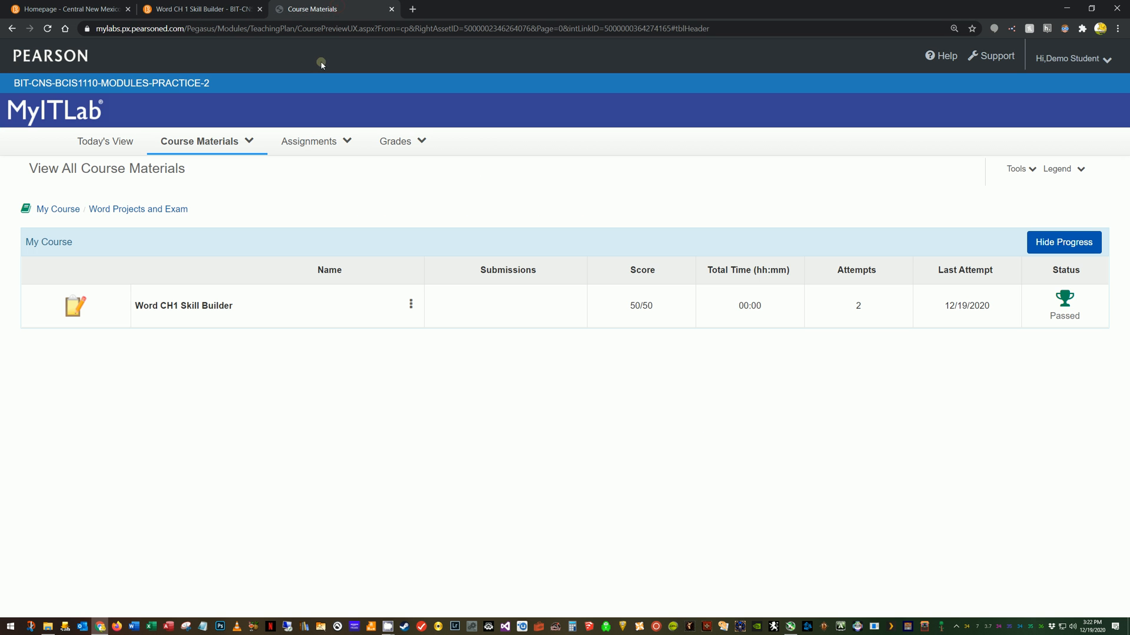